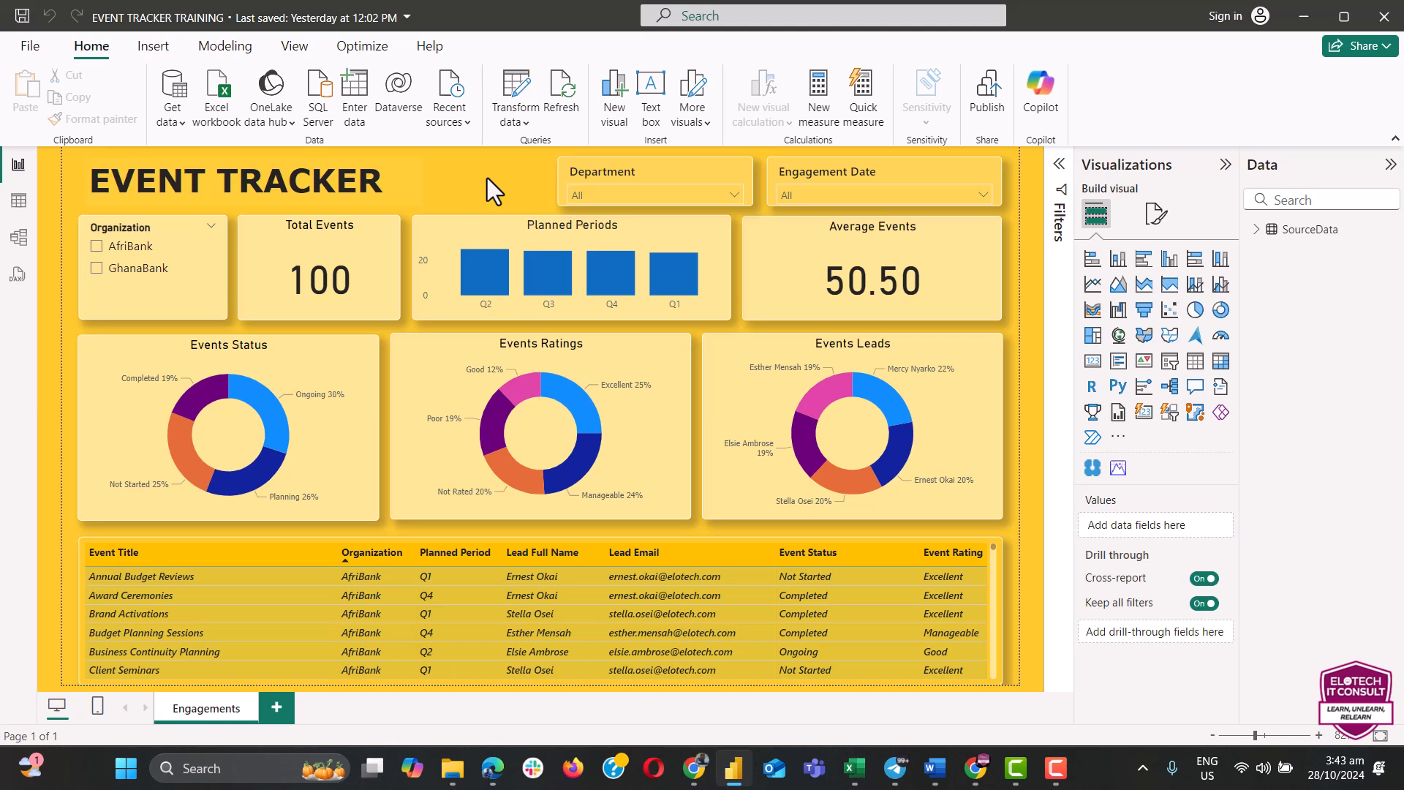
# Step: Browse the department and engagement-year filters, applying then clearing the 2022 filter
pyautogui.click(736, 195)
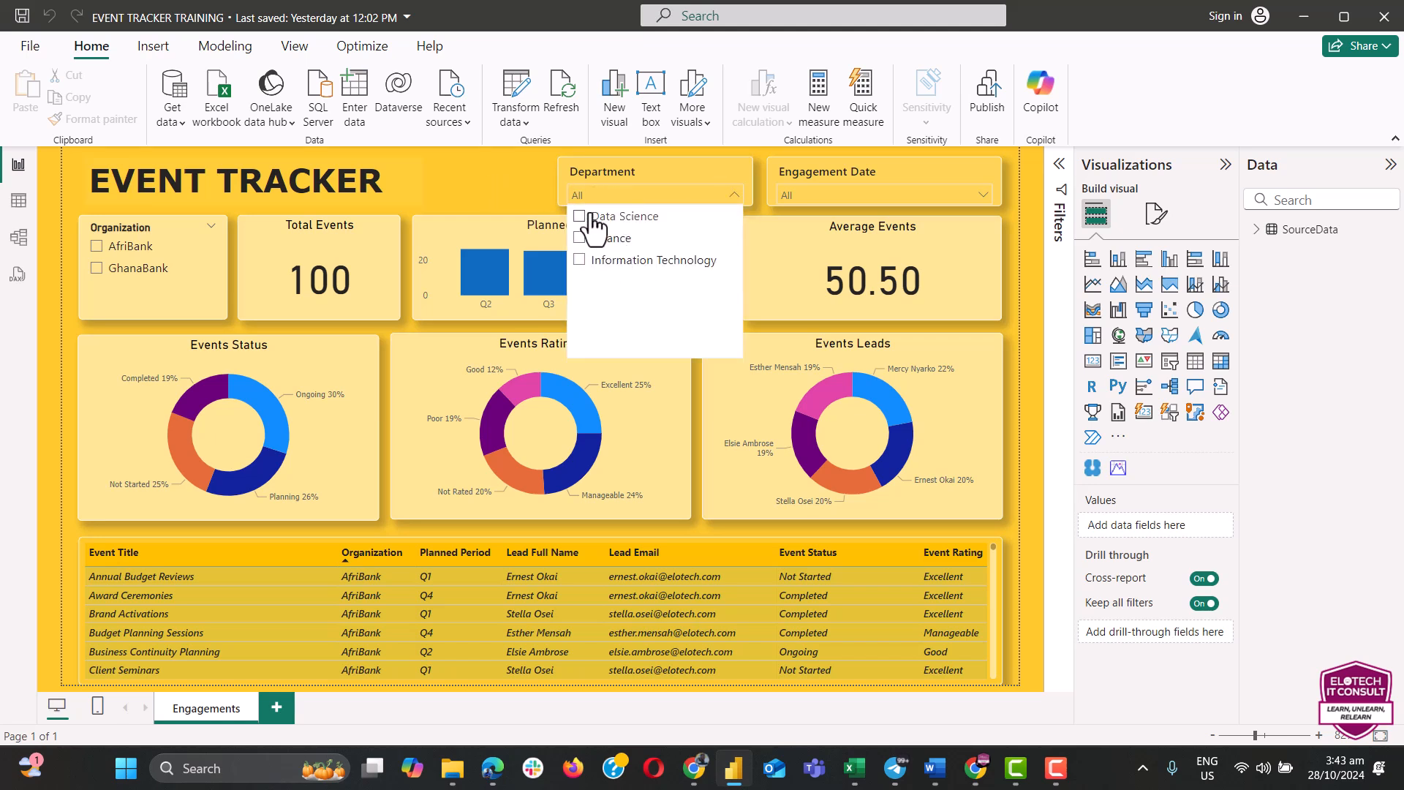
pyautogui.click(580, 216)
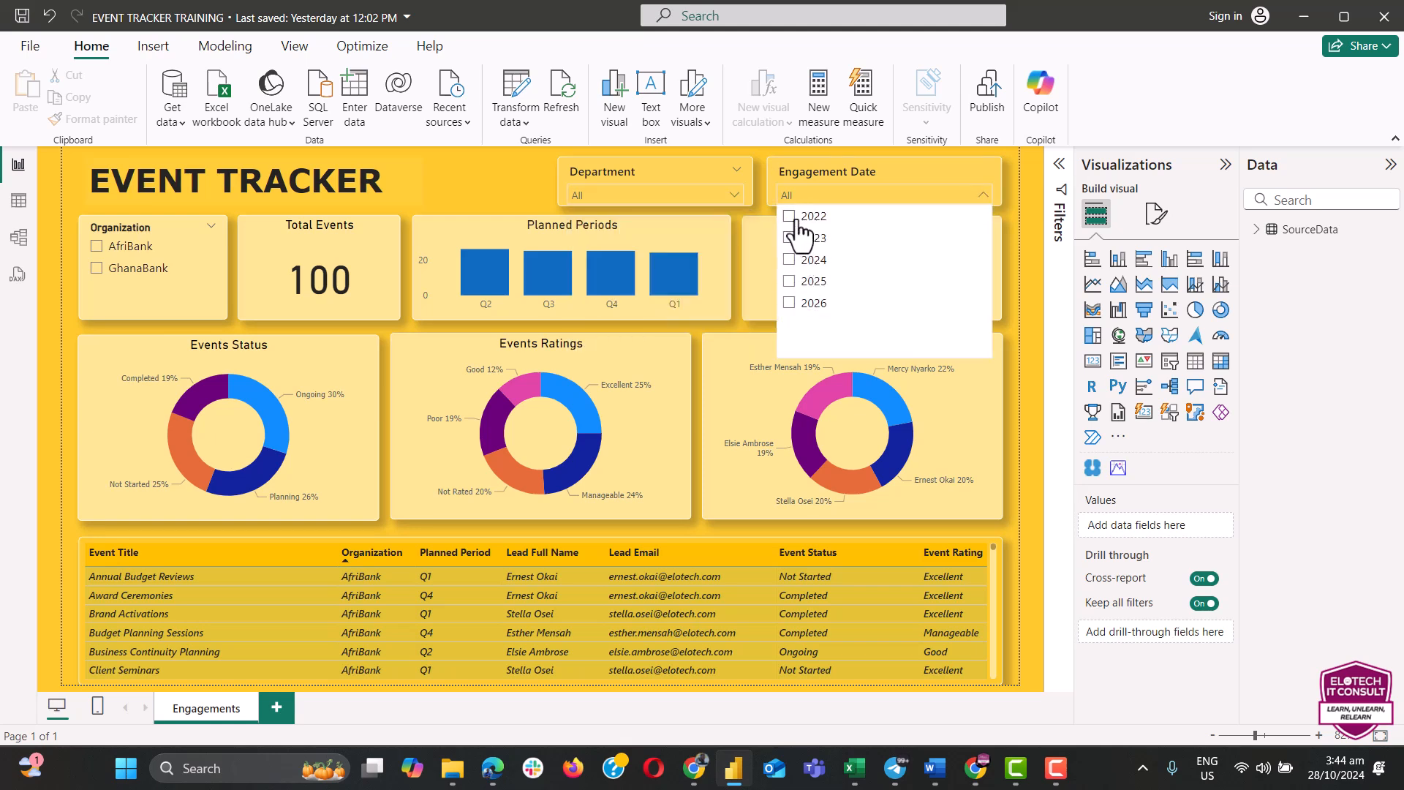
pyautogui.click(790, 216)
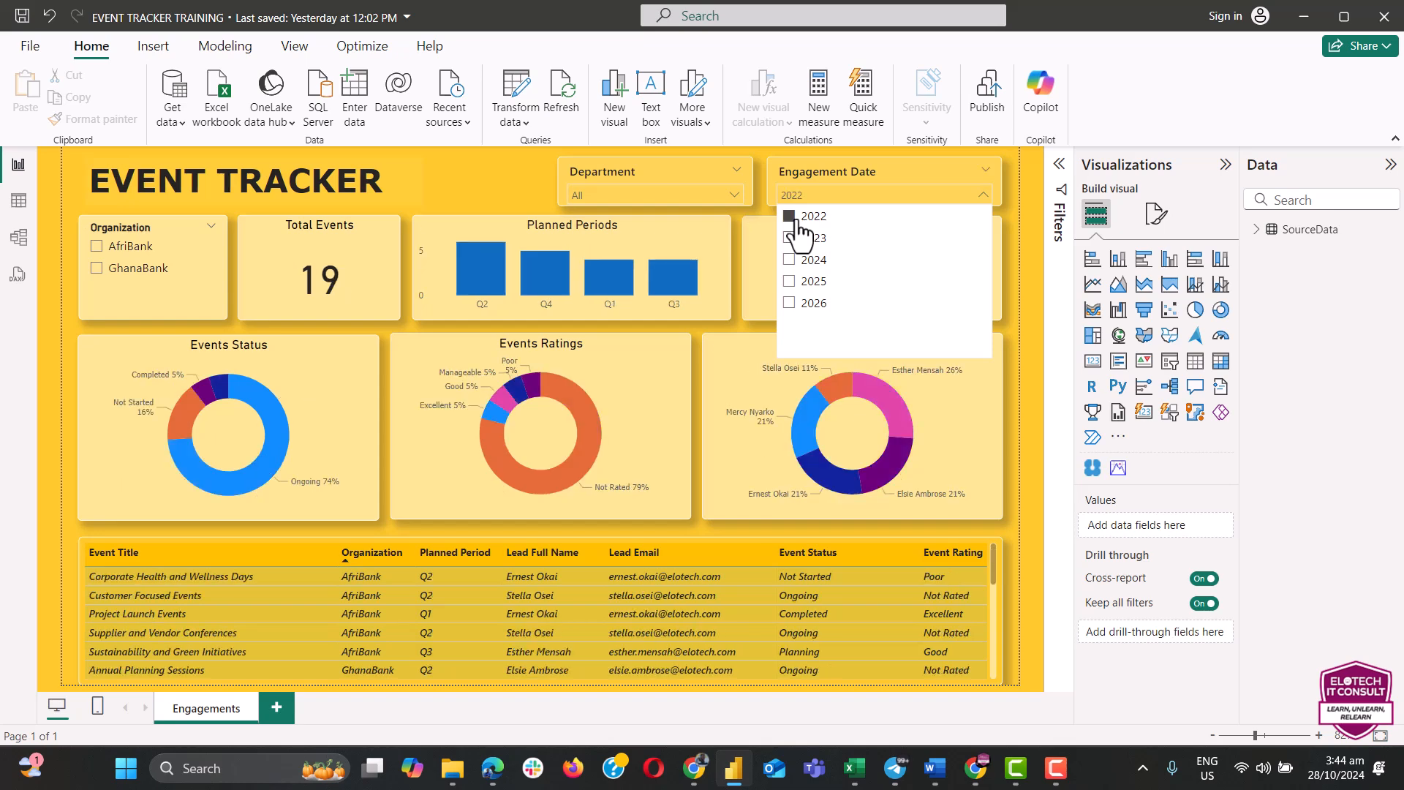
pyautogui.click(789, 216)
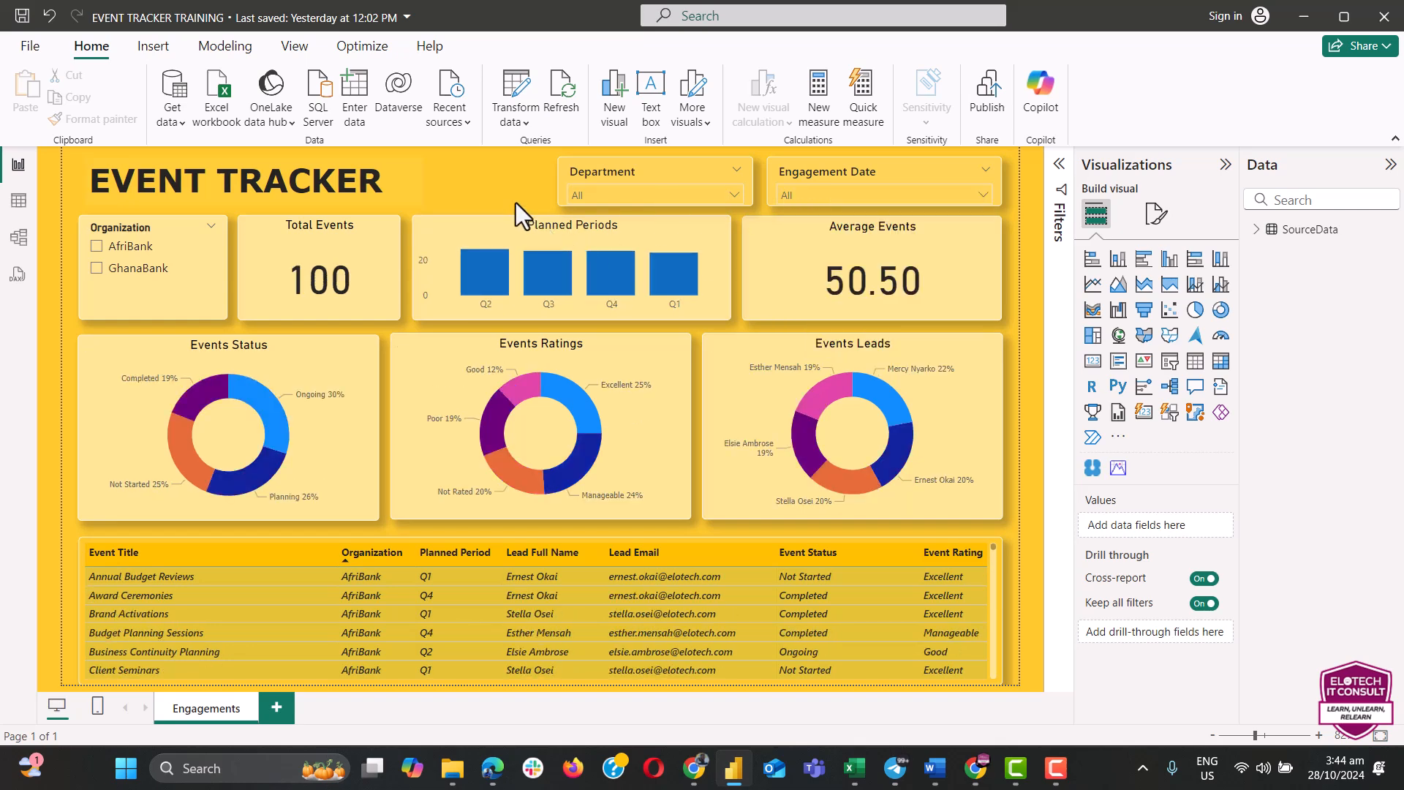
# Step: Filter the report to GhanaBank events, then remove that filter
pyautogui.click(236, 180)
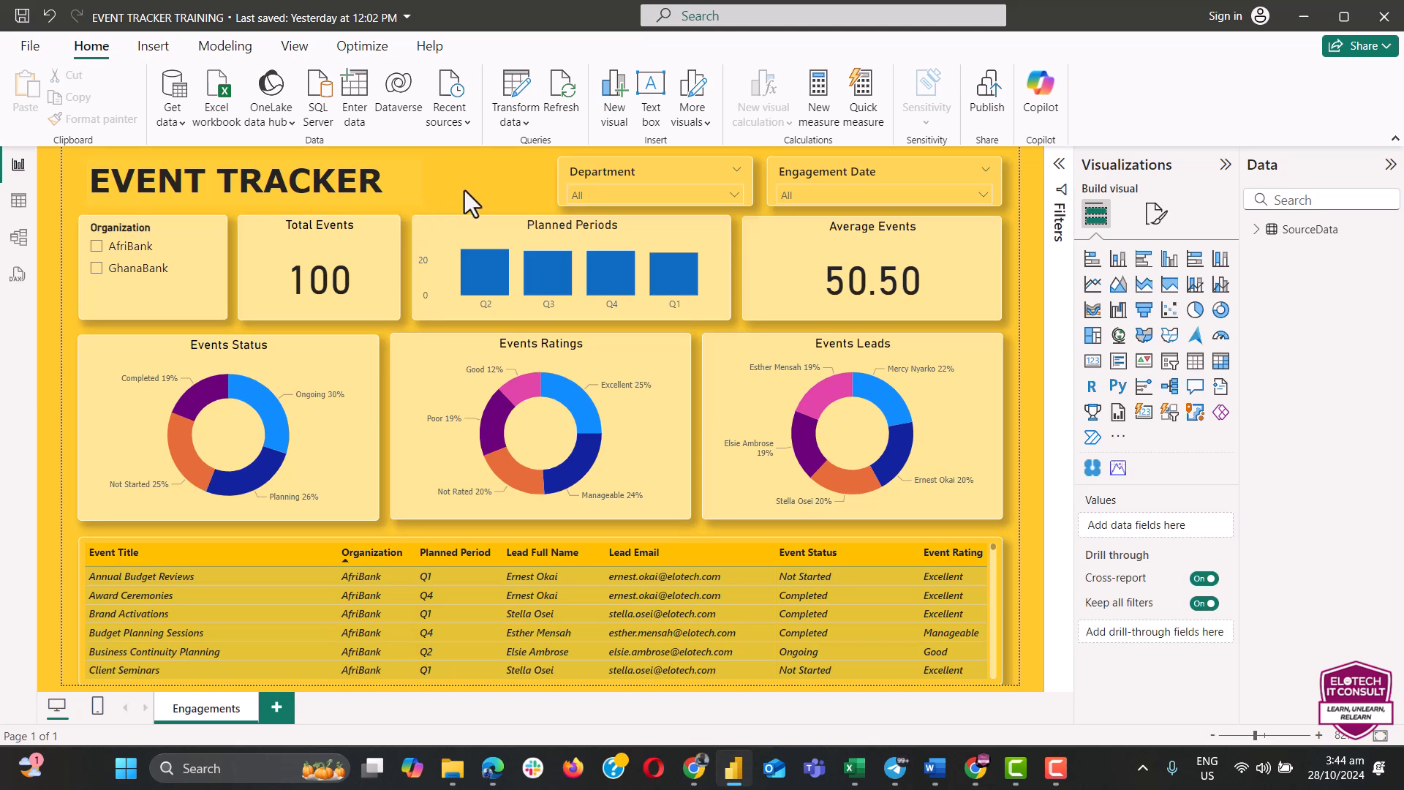
pyautogui.moveTo(18, 199)
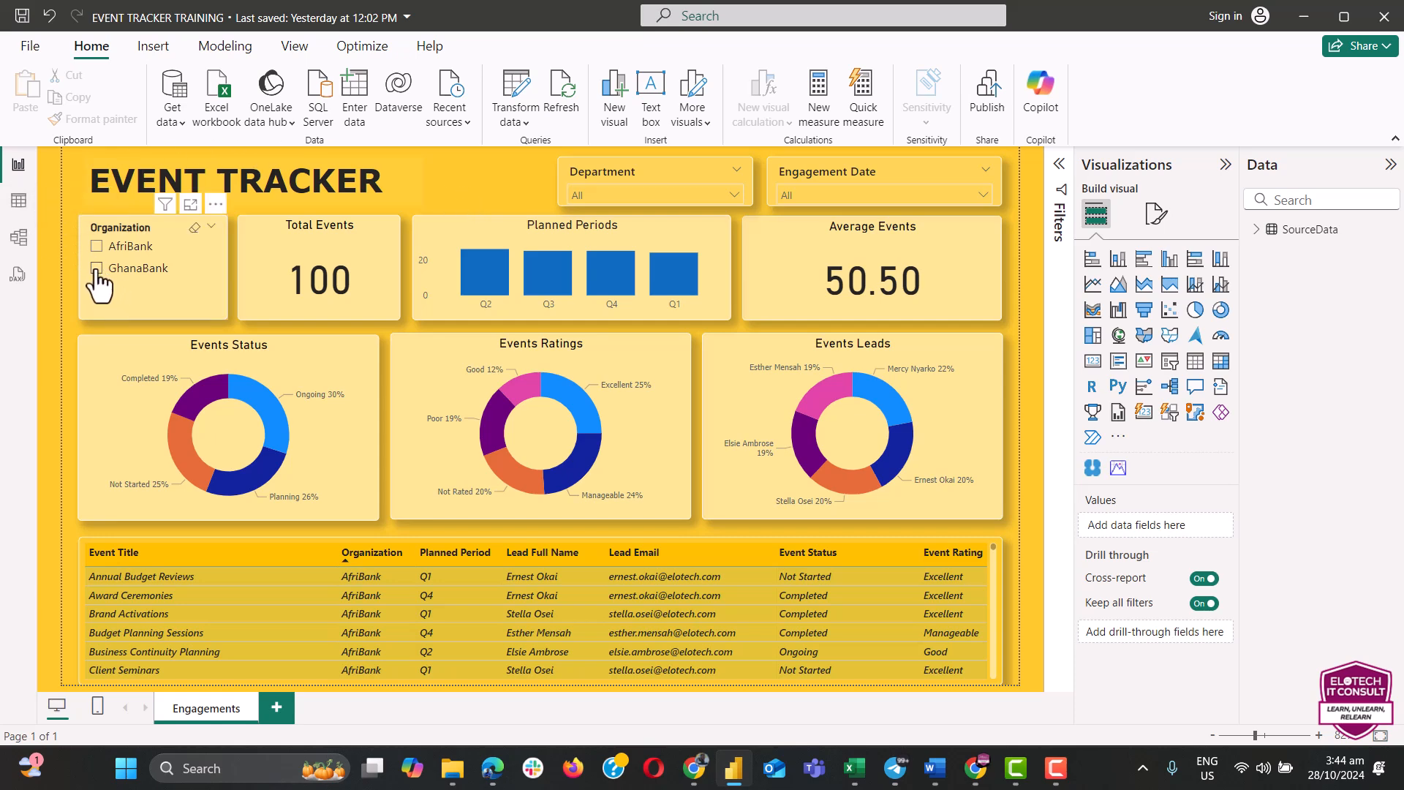
pyautogui.click(97, 267)
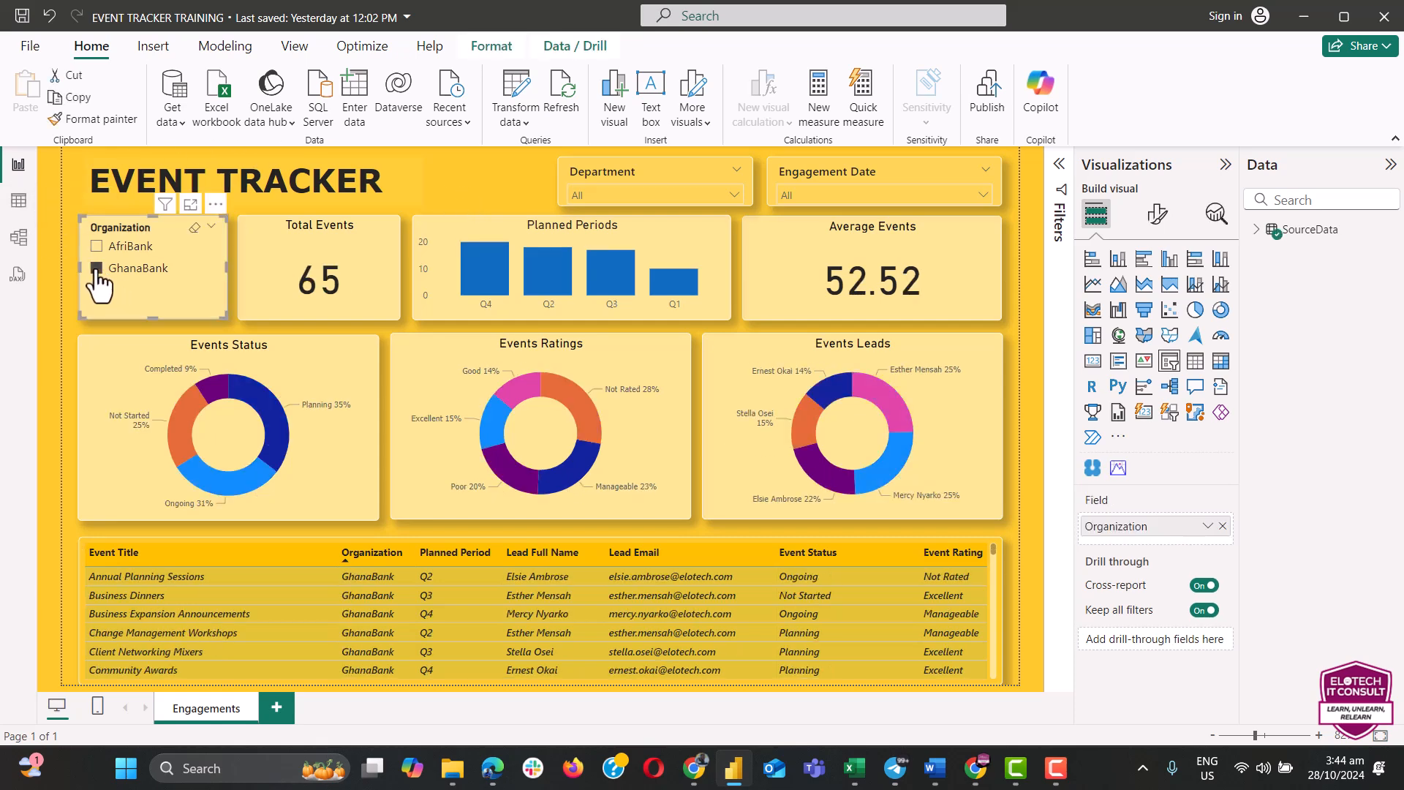
pyautogui.click(97, 267)
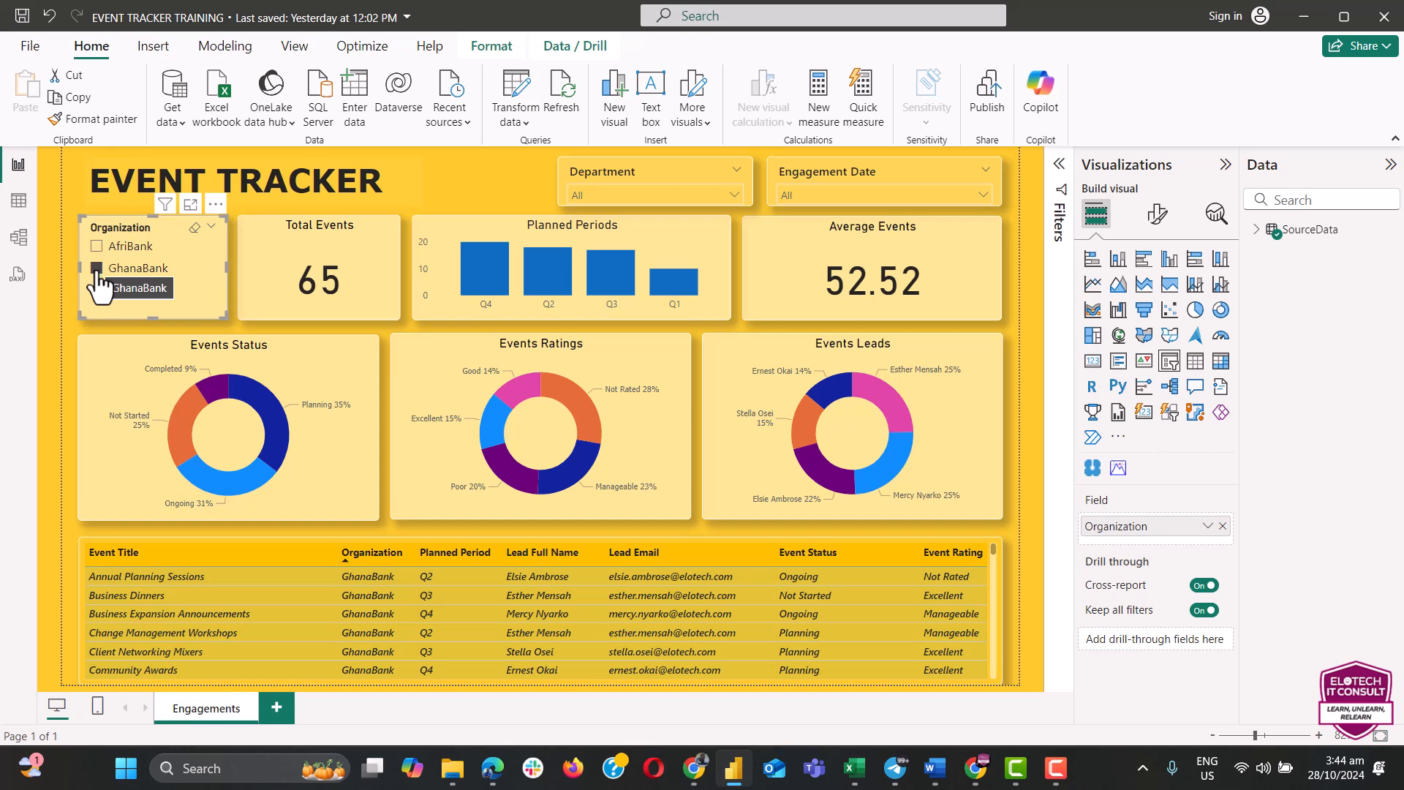
pyautogui.click(96, 268)
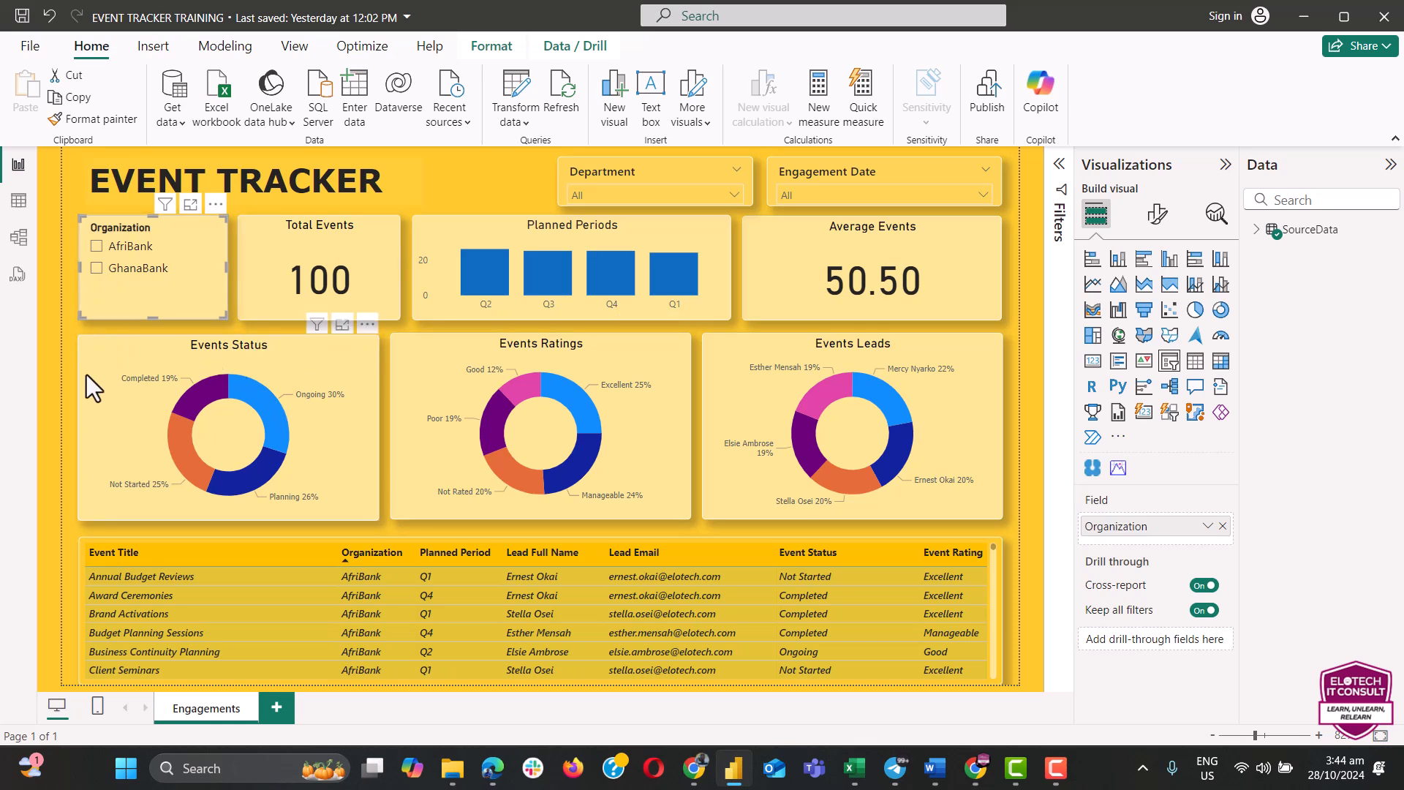
pyautogui.moveTo(249, 414)
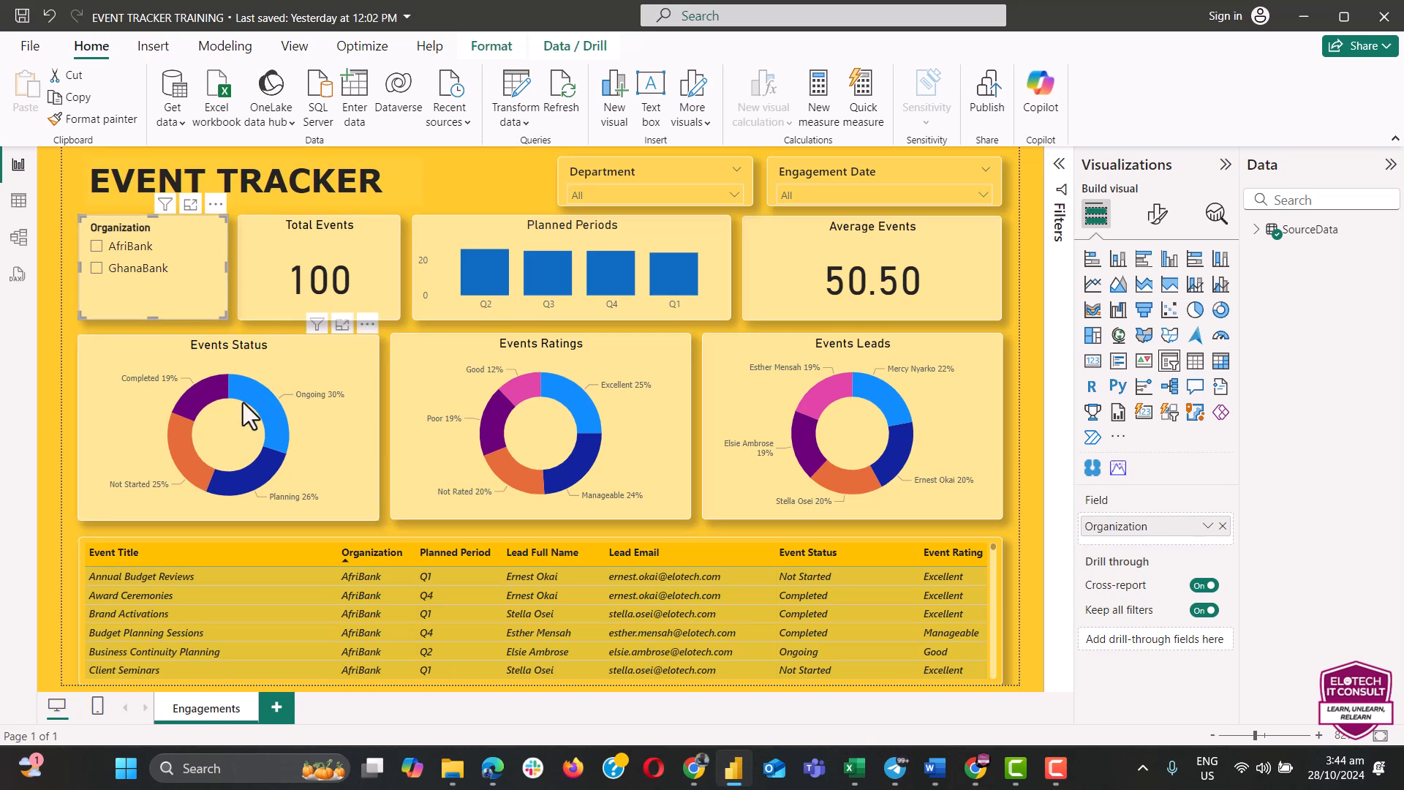
pyautogui.moveTo(233, 348)
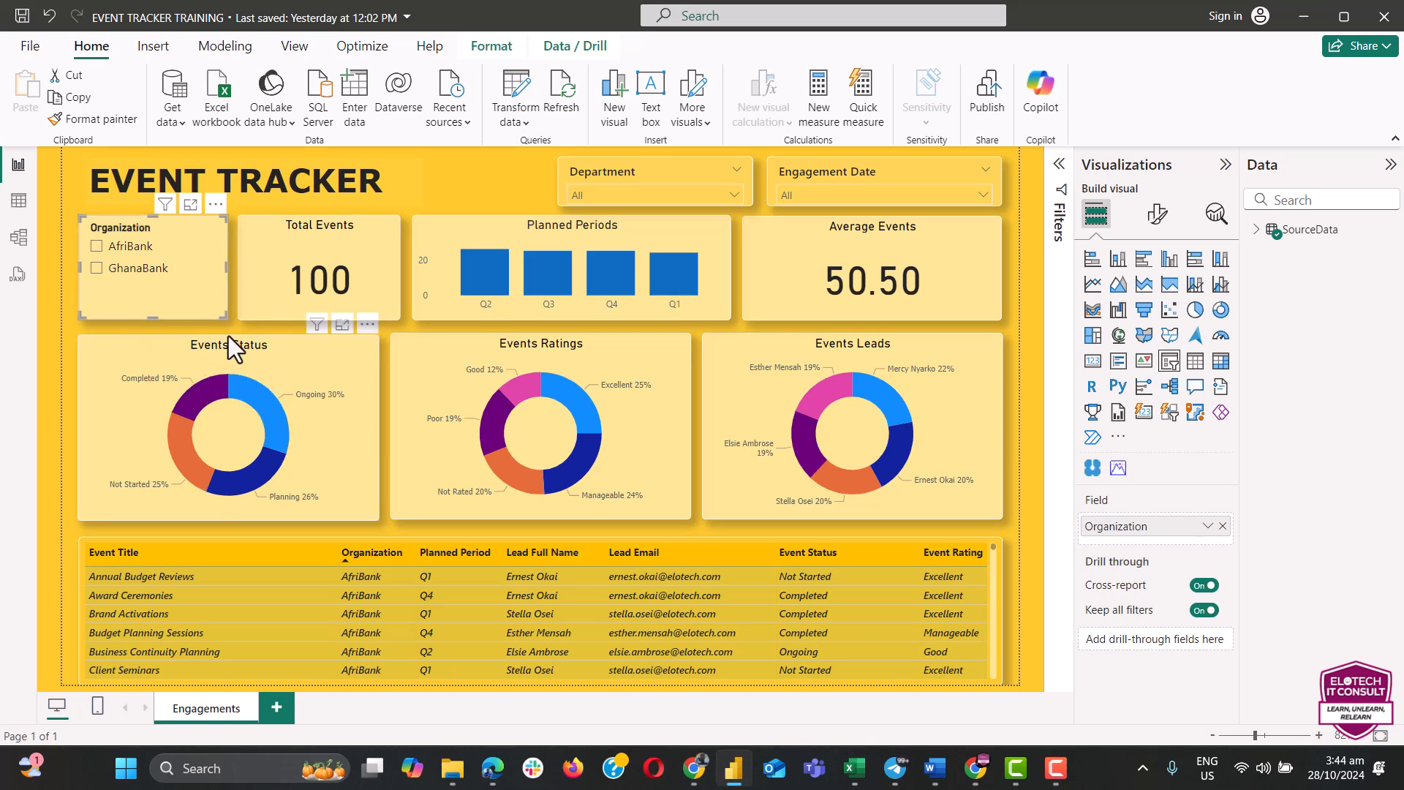
pyautogui.moveTo(273, 421)
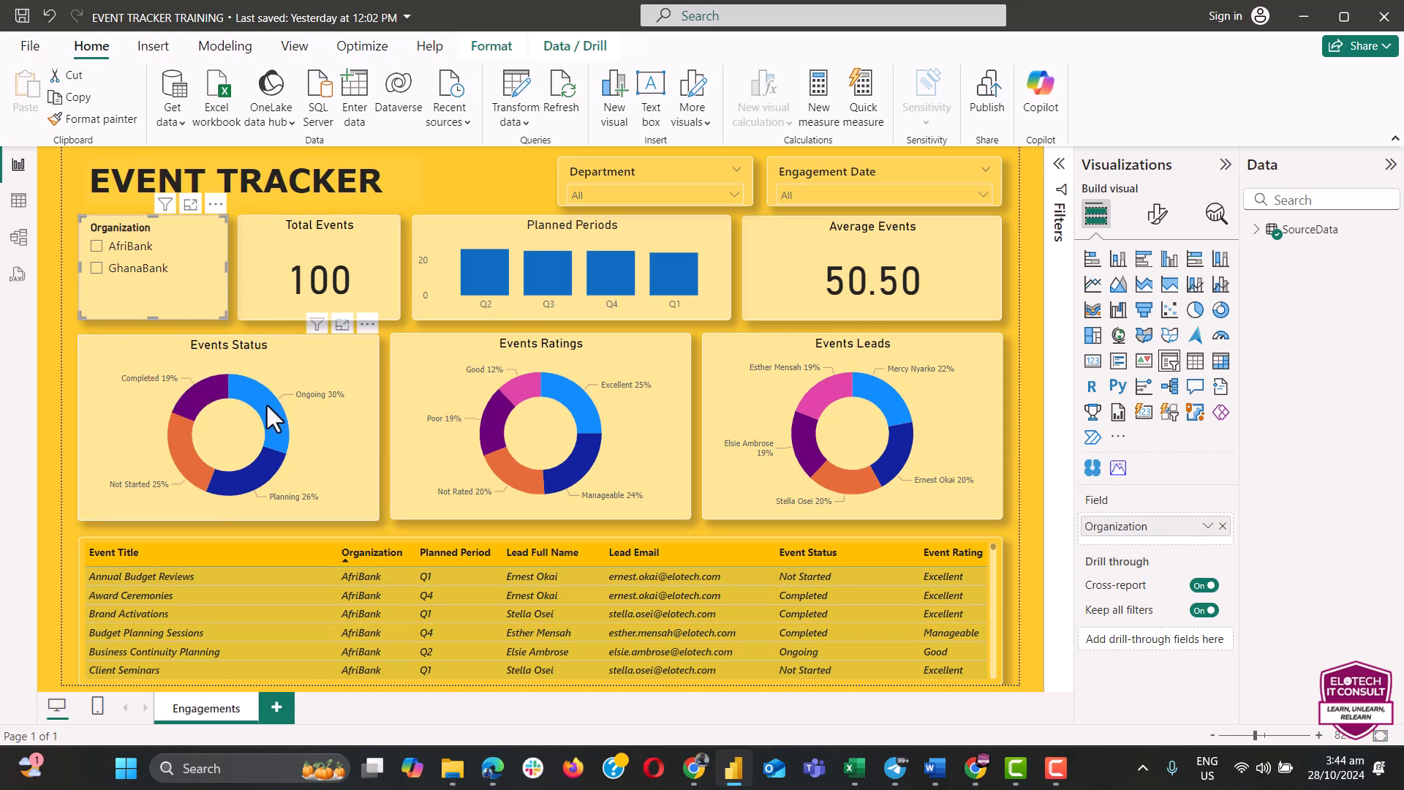
pyautogui.moveTo(234, 330)
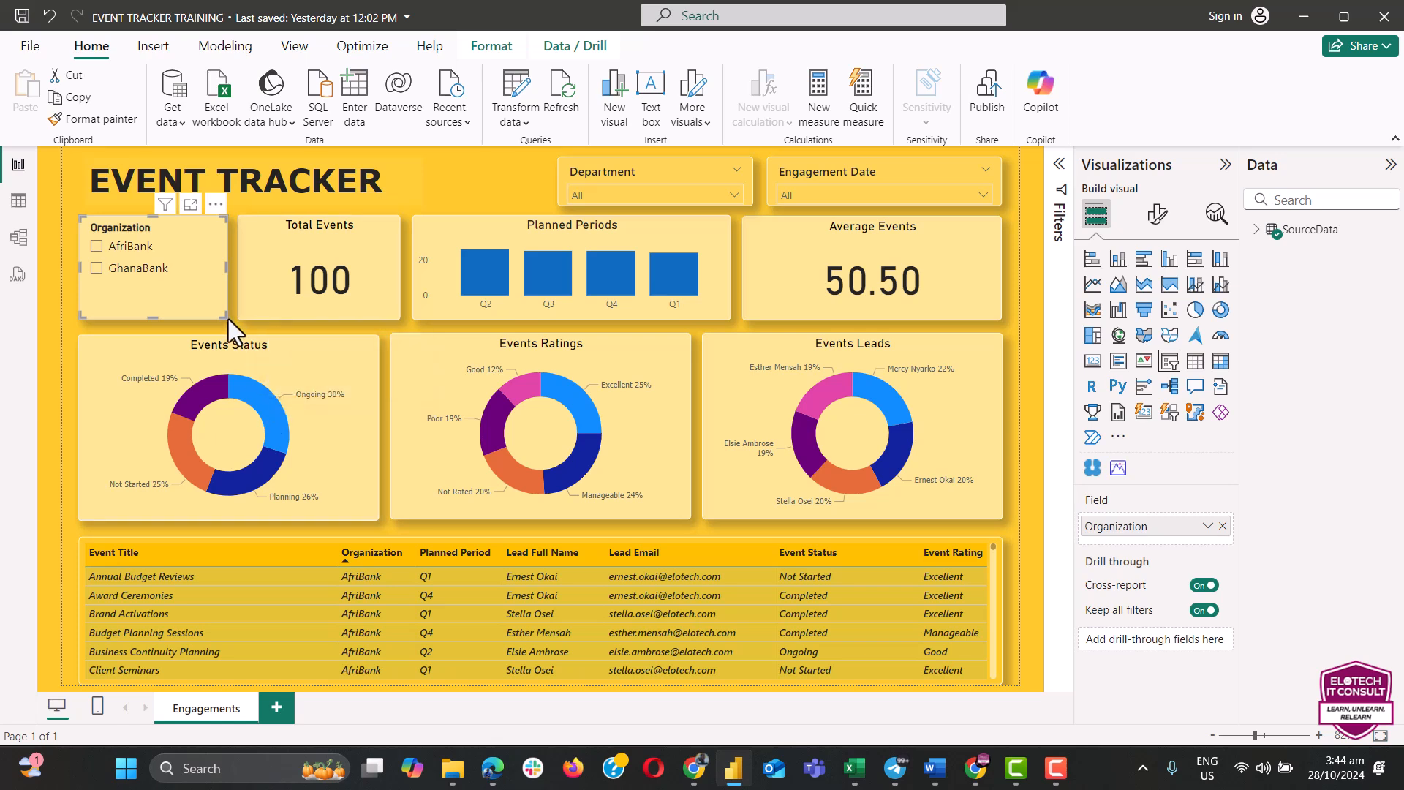
pyautogui.moveTo(275, 446)
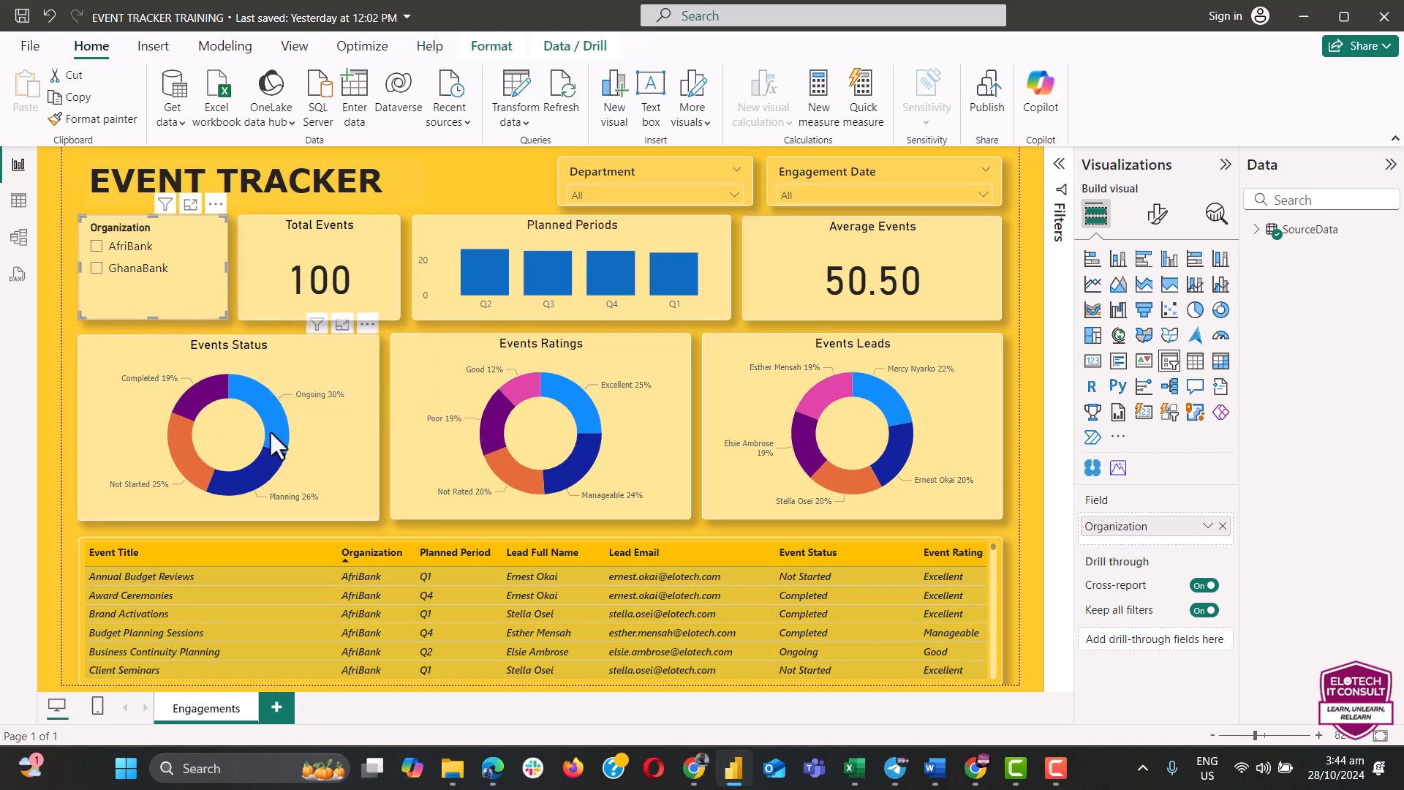
pyautogui.moveTo(296, 511)
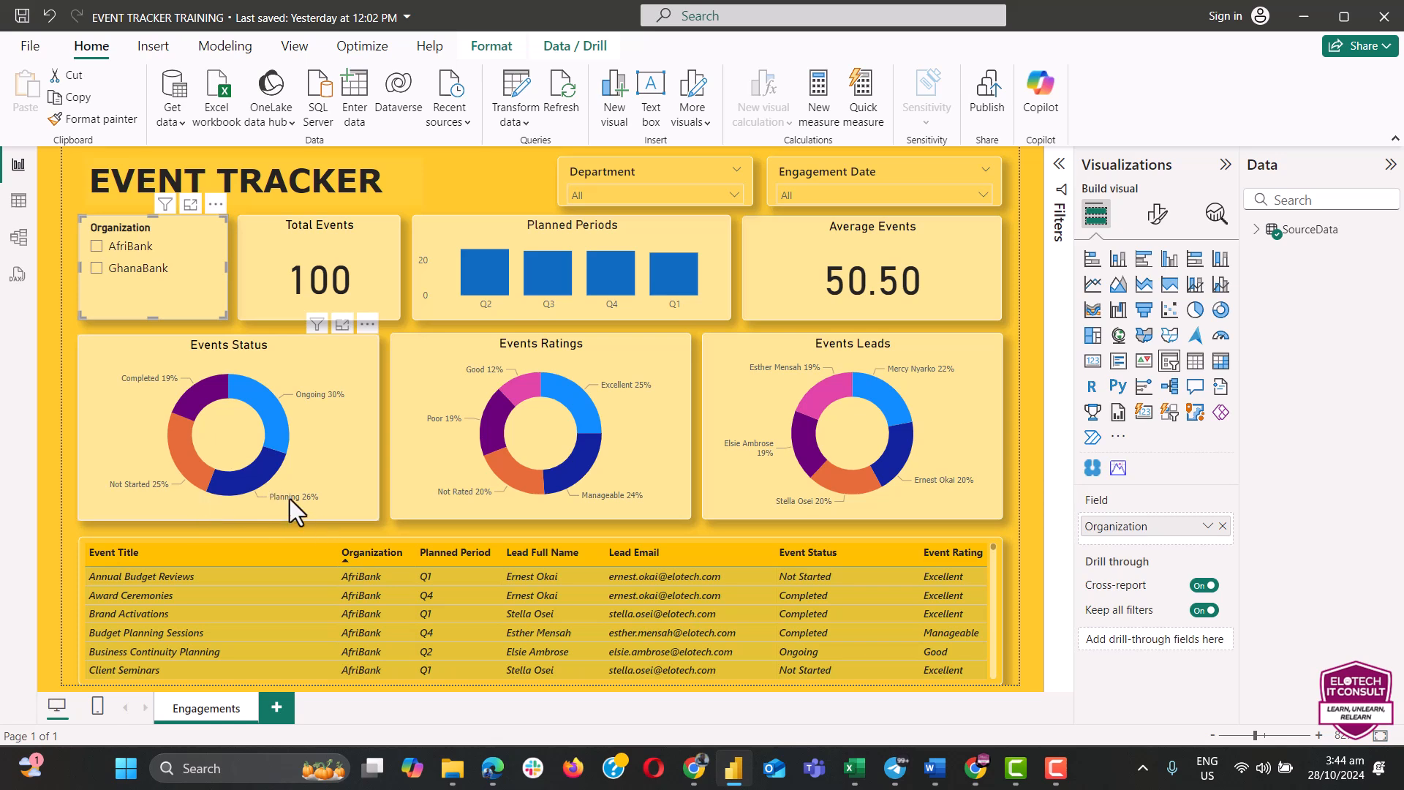
pyautogui.moveTo(161, 497)
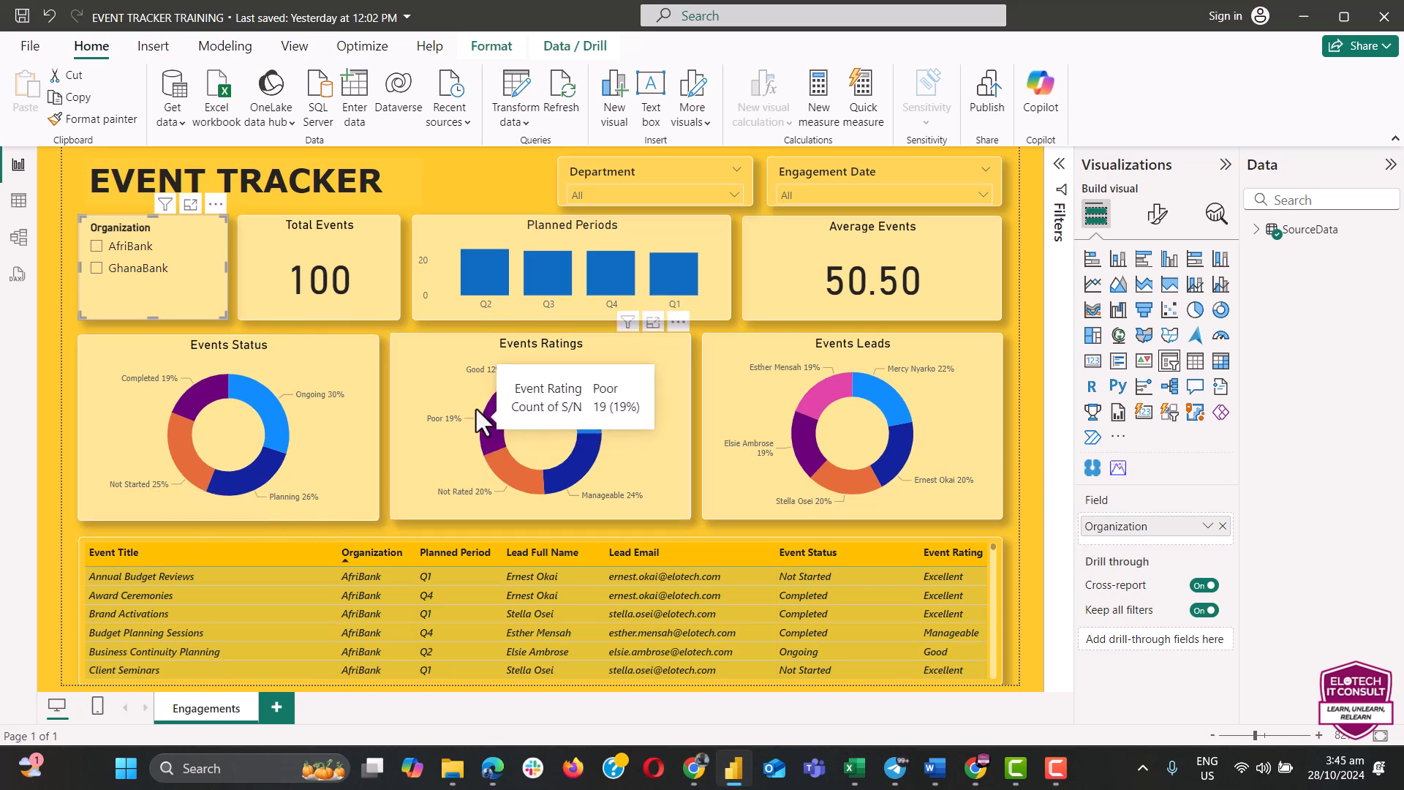
pyautogui.moveTo(458, 404)
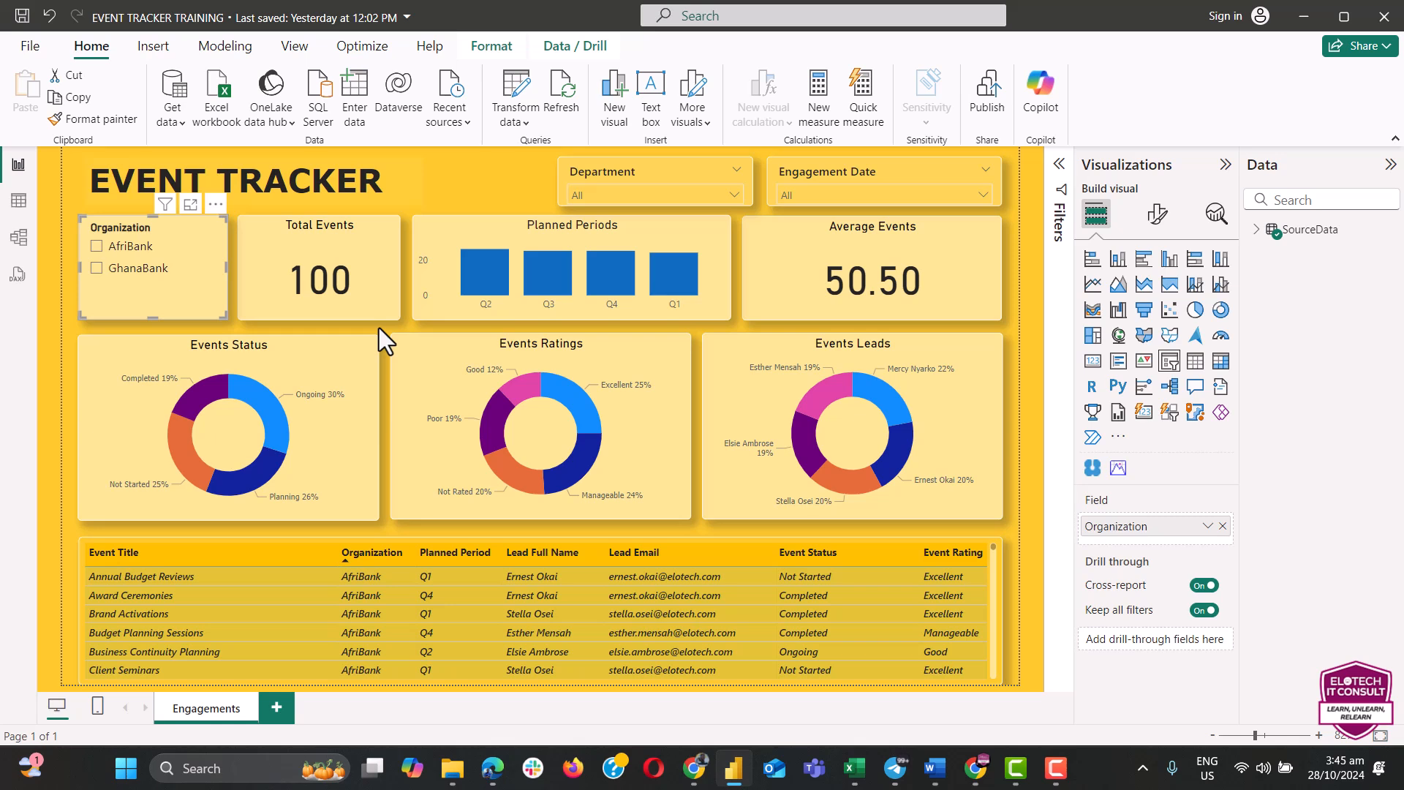
pyautogui.moveTo(587, 407)
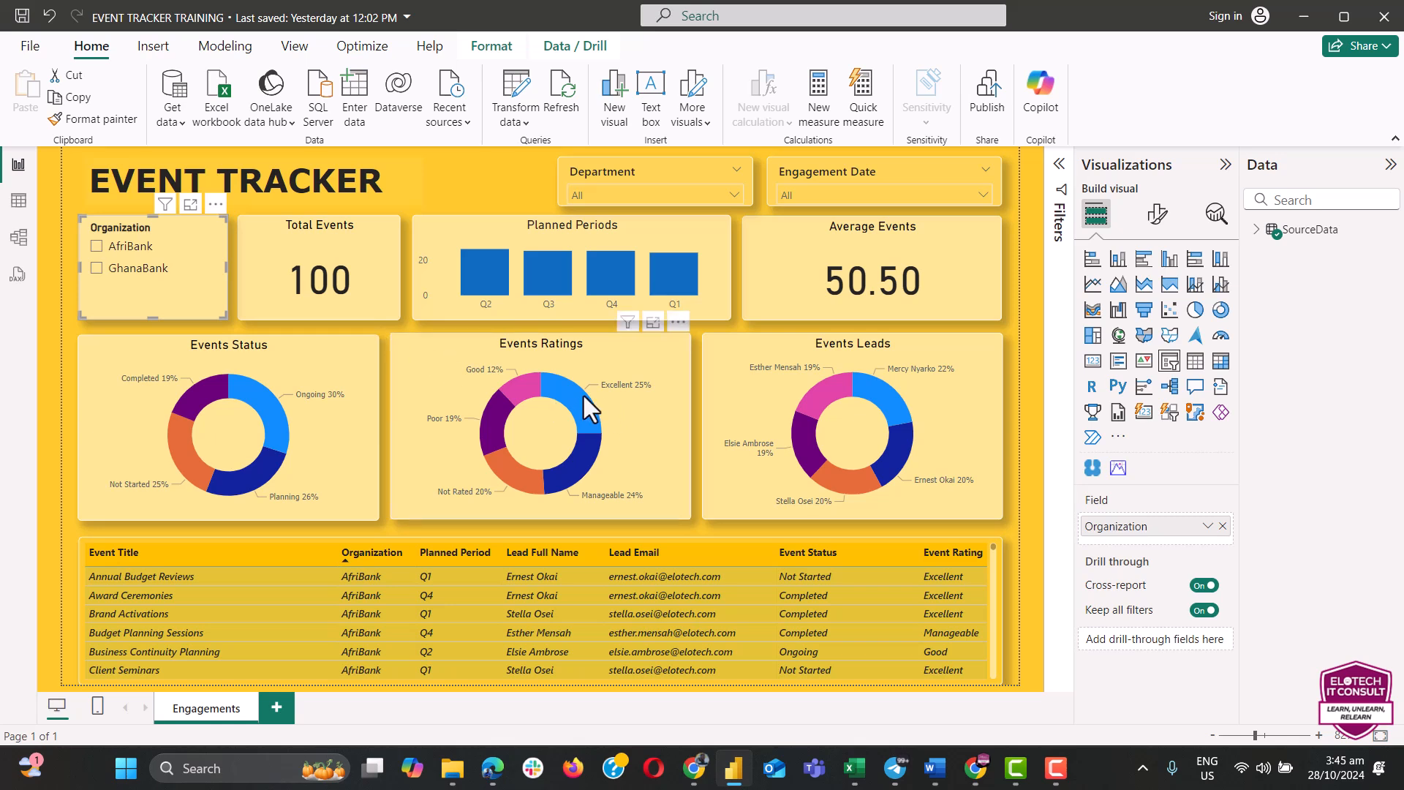
pyautogui.moveTo(618, 519)
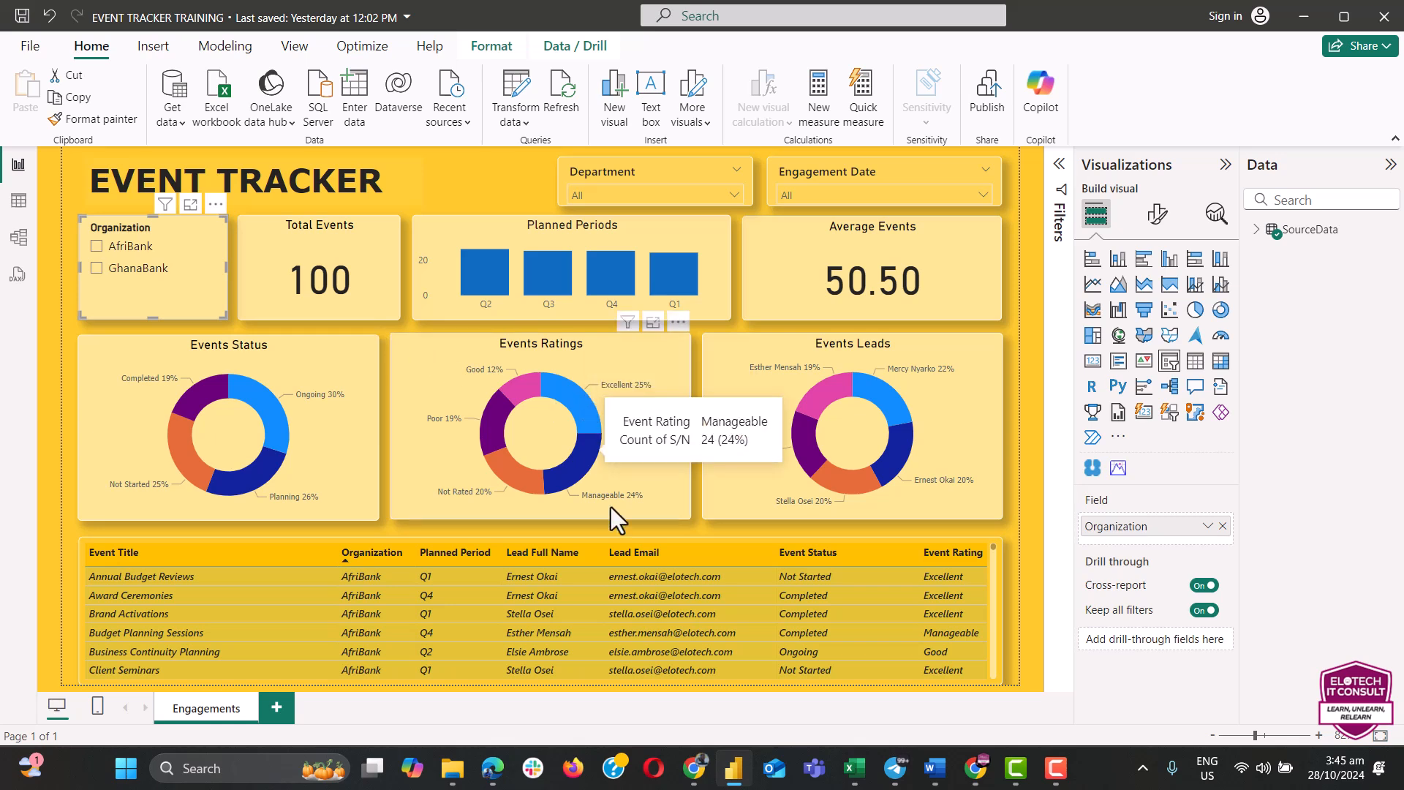
pyautogui.moveTo(582, 483)
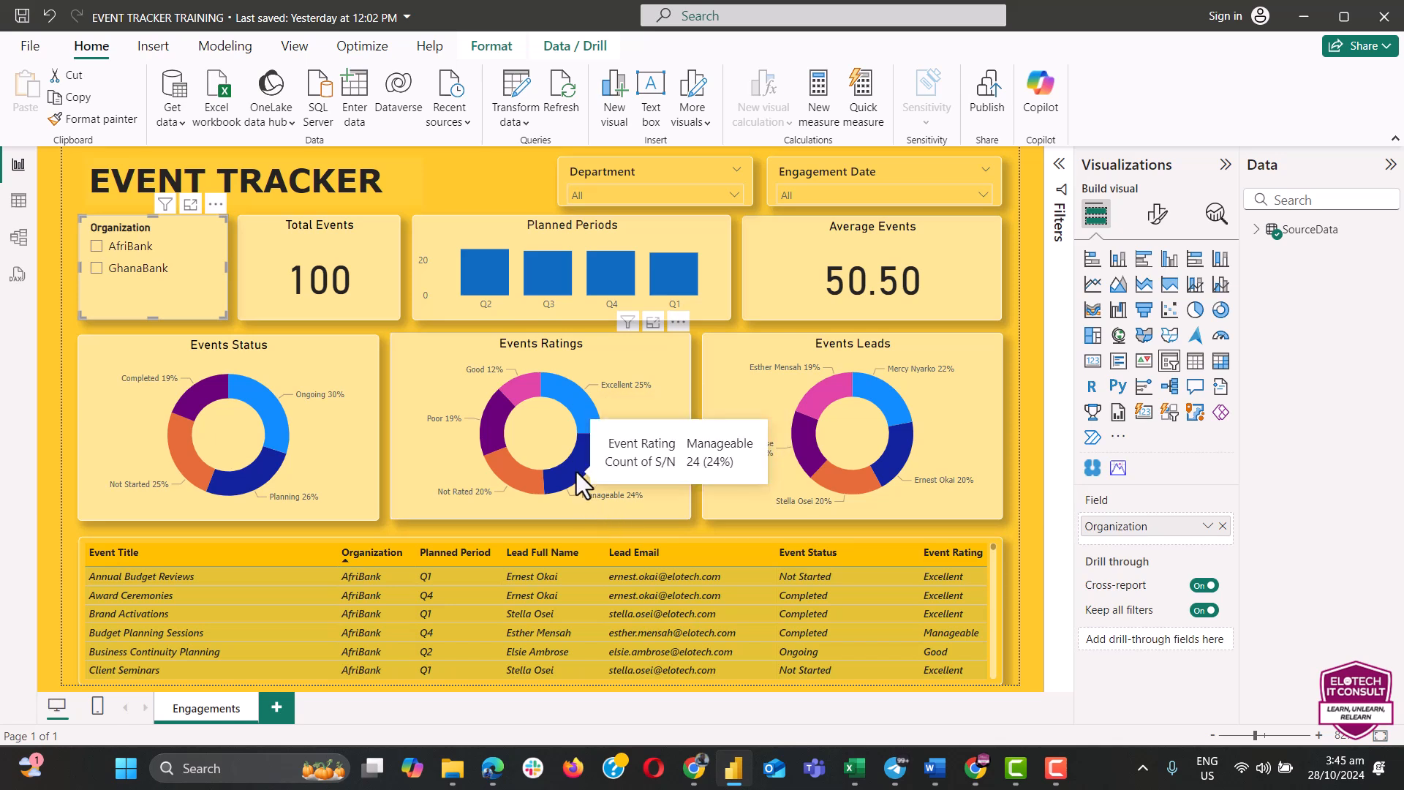
pyautogui.moveTo(506, 479)
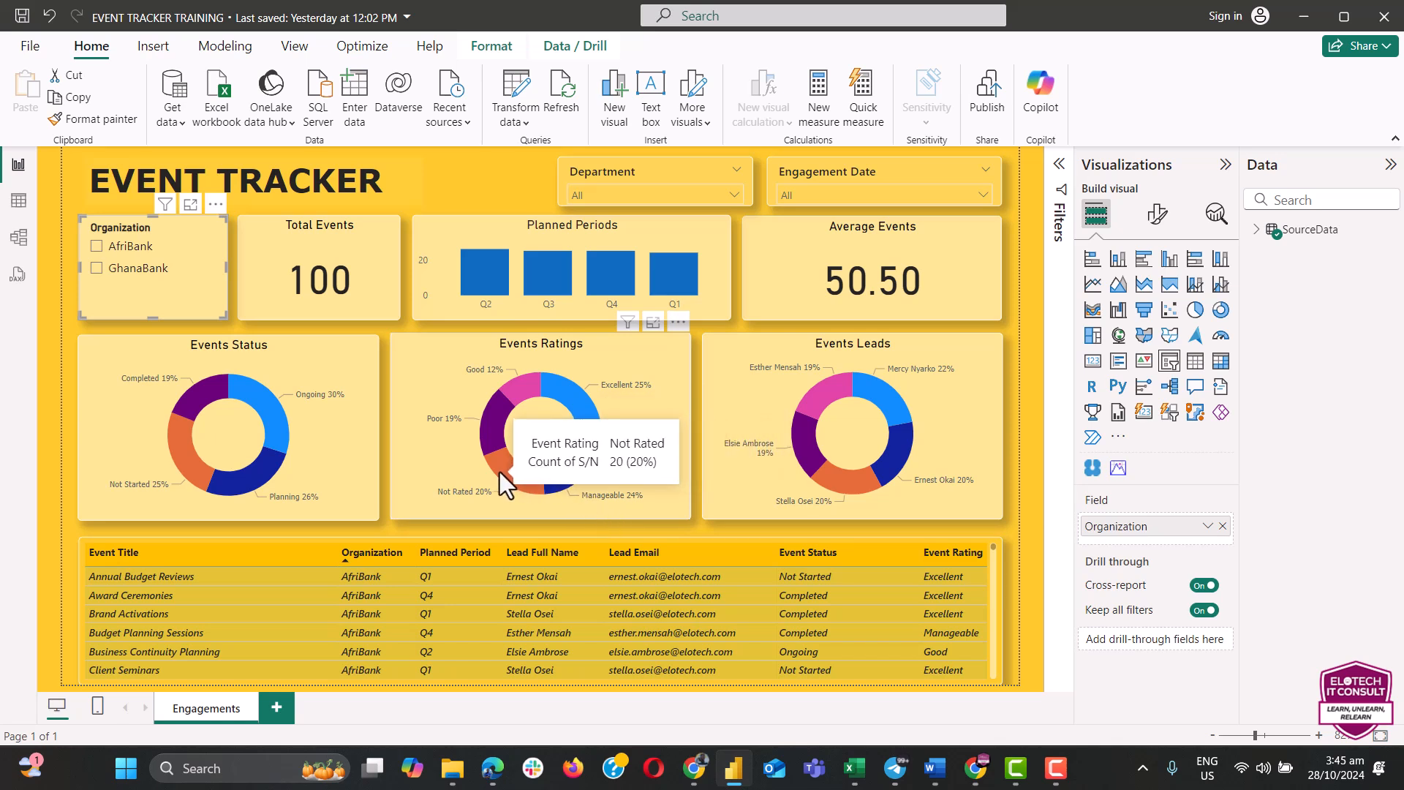
pyautogui.moveTo(650, 438)
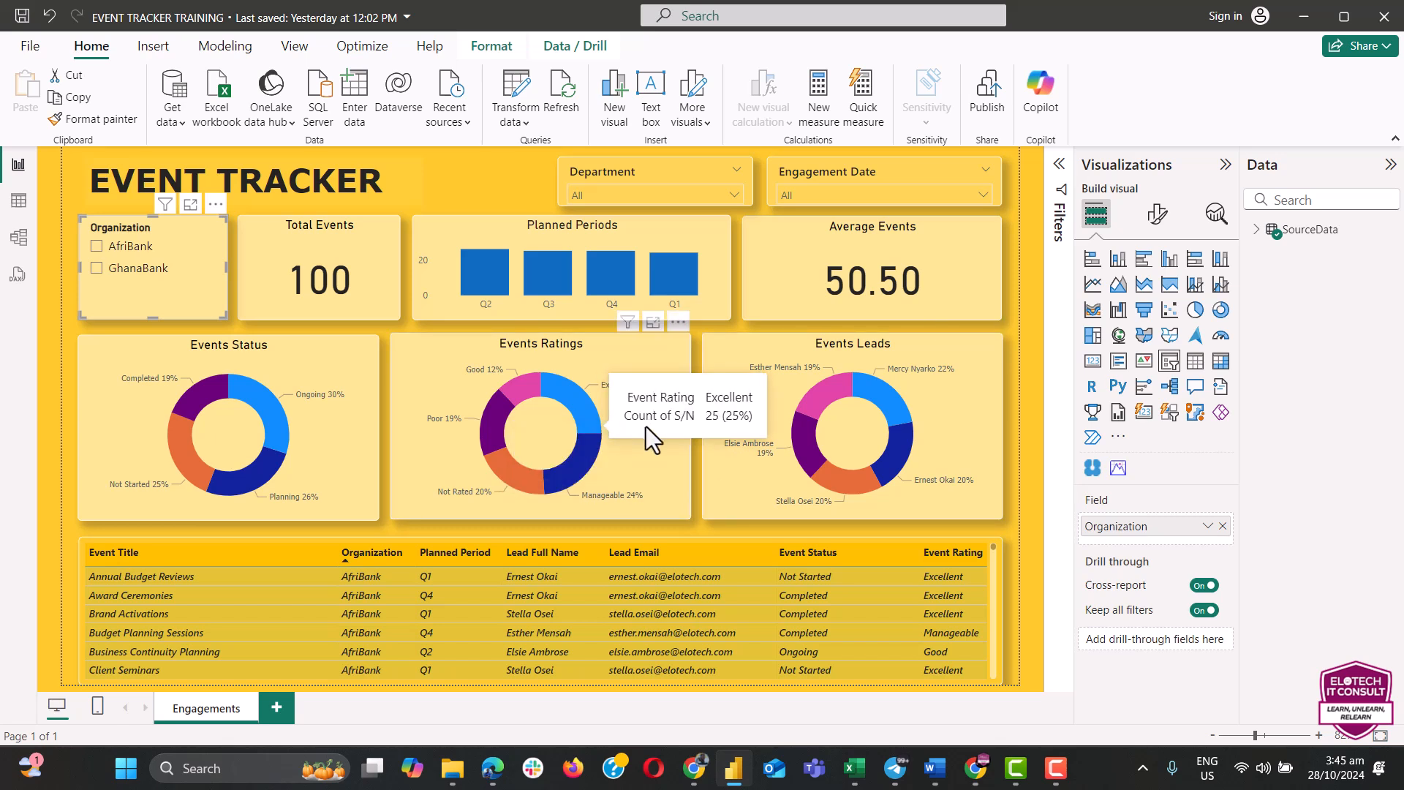
pyautogui.moveTo(761, 447)
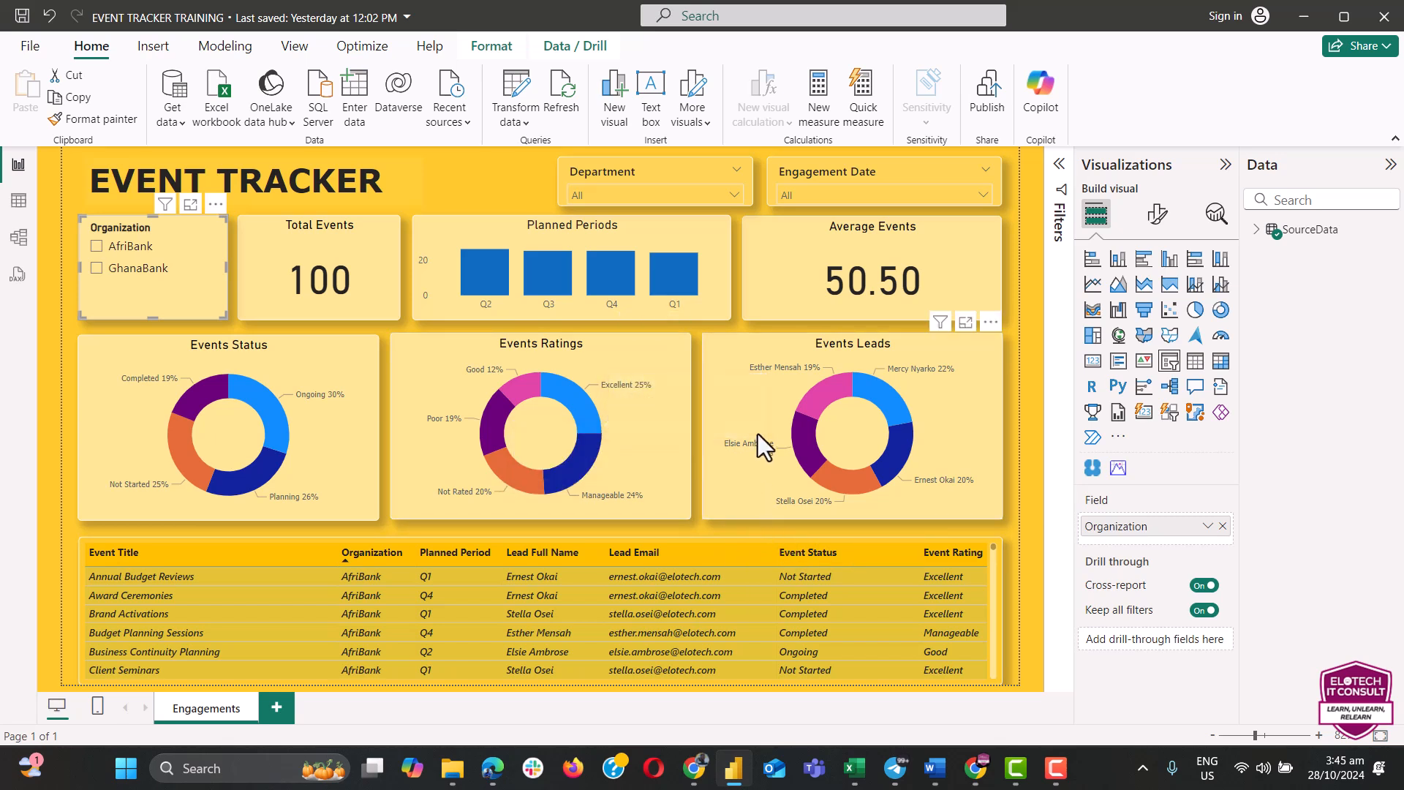
pyautogui.moveTo(761, 445)
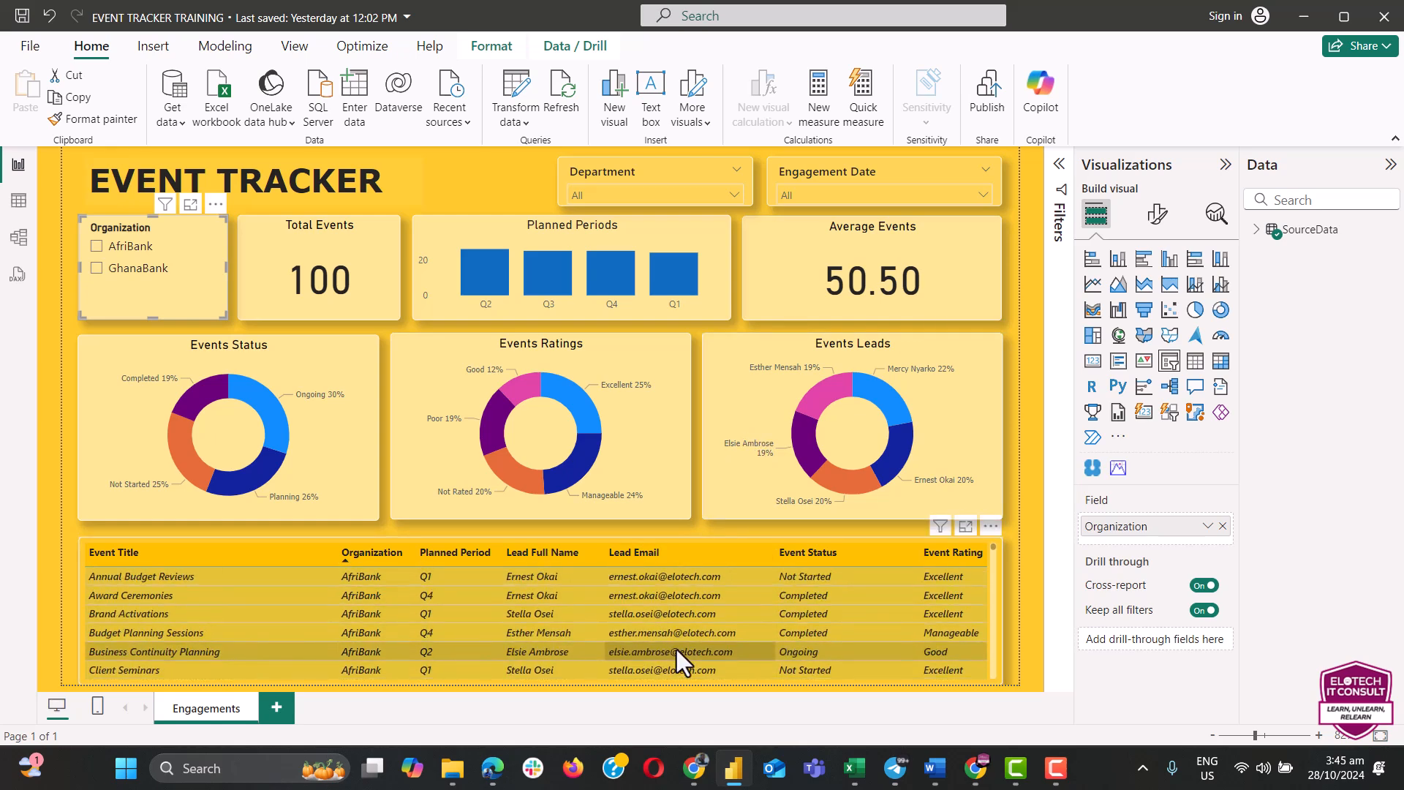
# Step: Open the Get data list of sources and dismiss it without importing
pyautogui.scroll(-3)
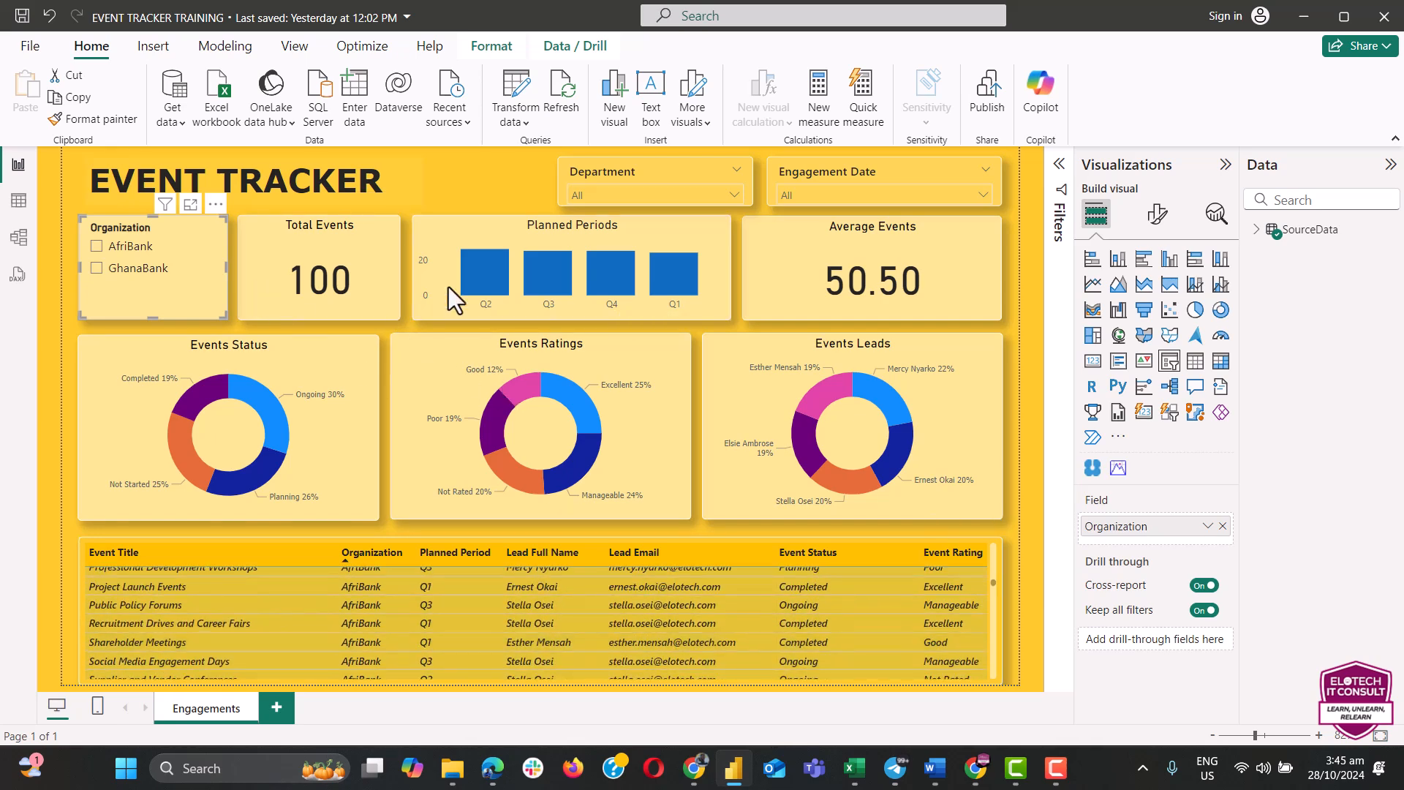
pyautogui.moveTo(657, 282)
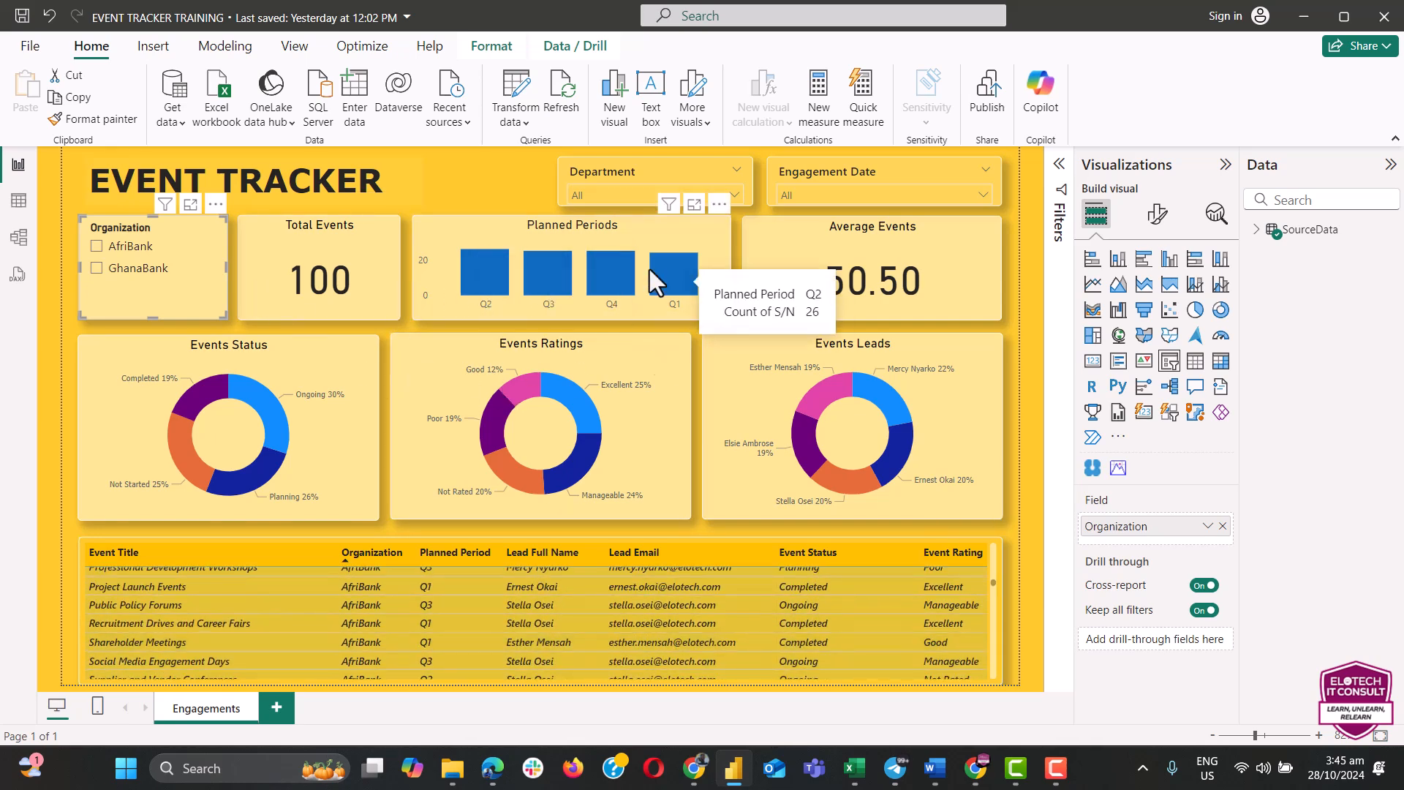
pyautogui.moveTo(674, 356)
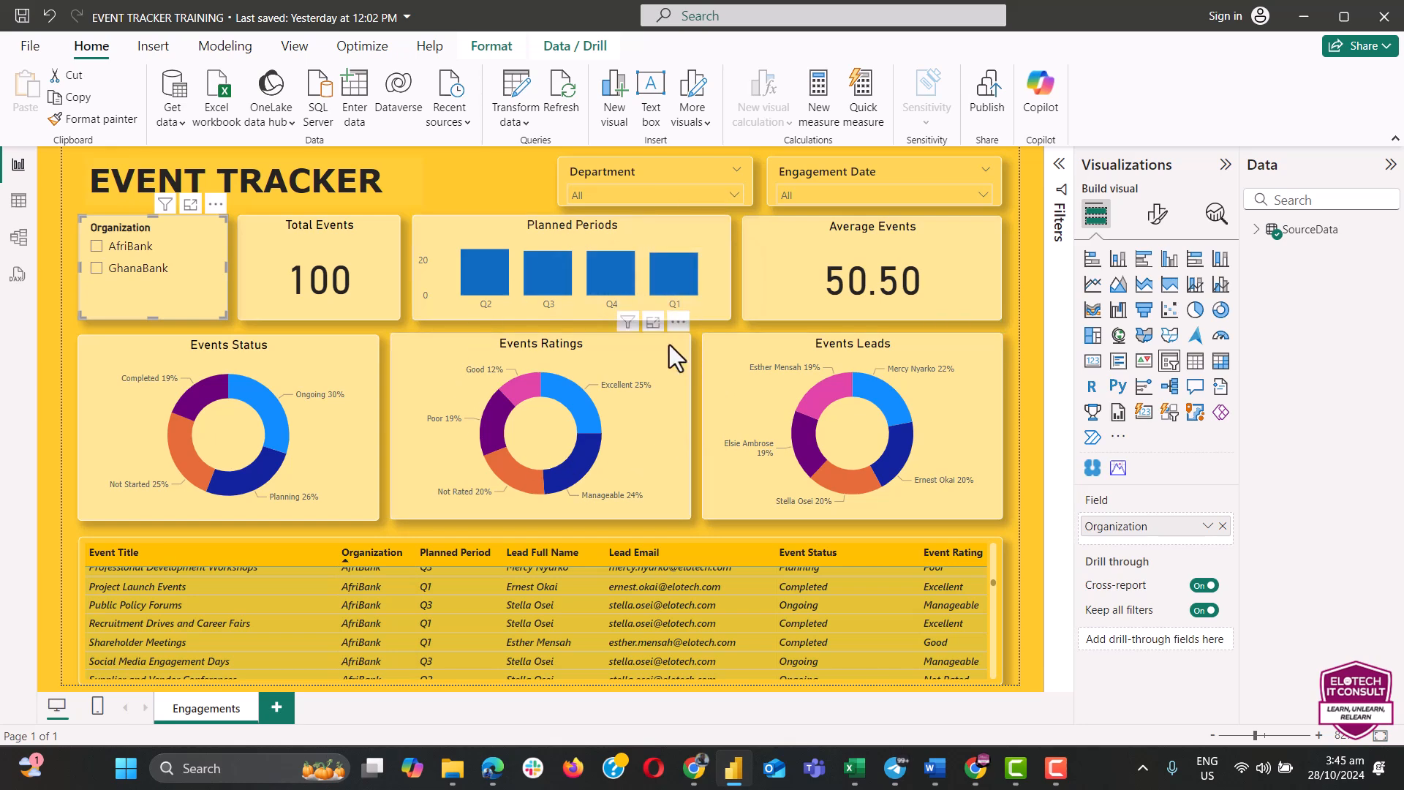
pyautogui.moveTo(482, 208)
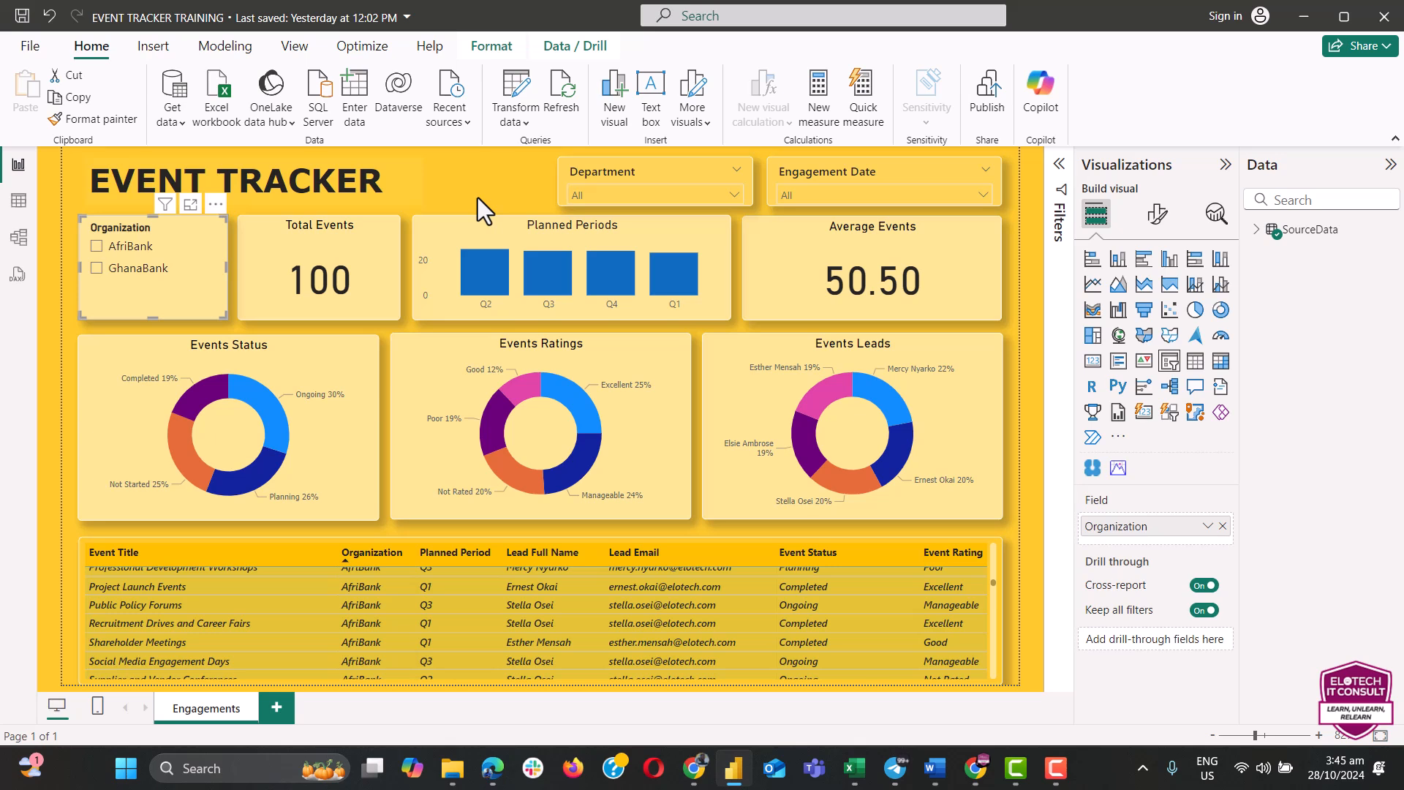
pyautogui.click(171, 94)
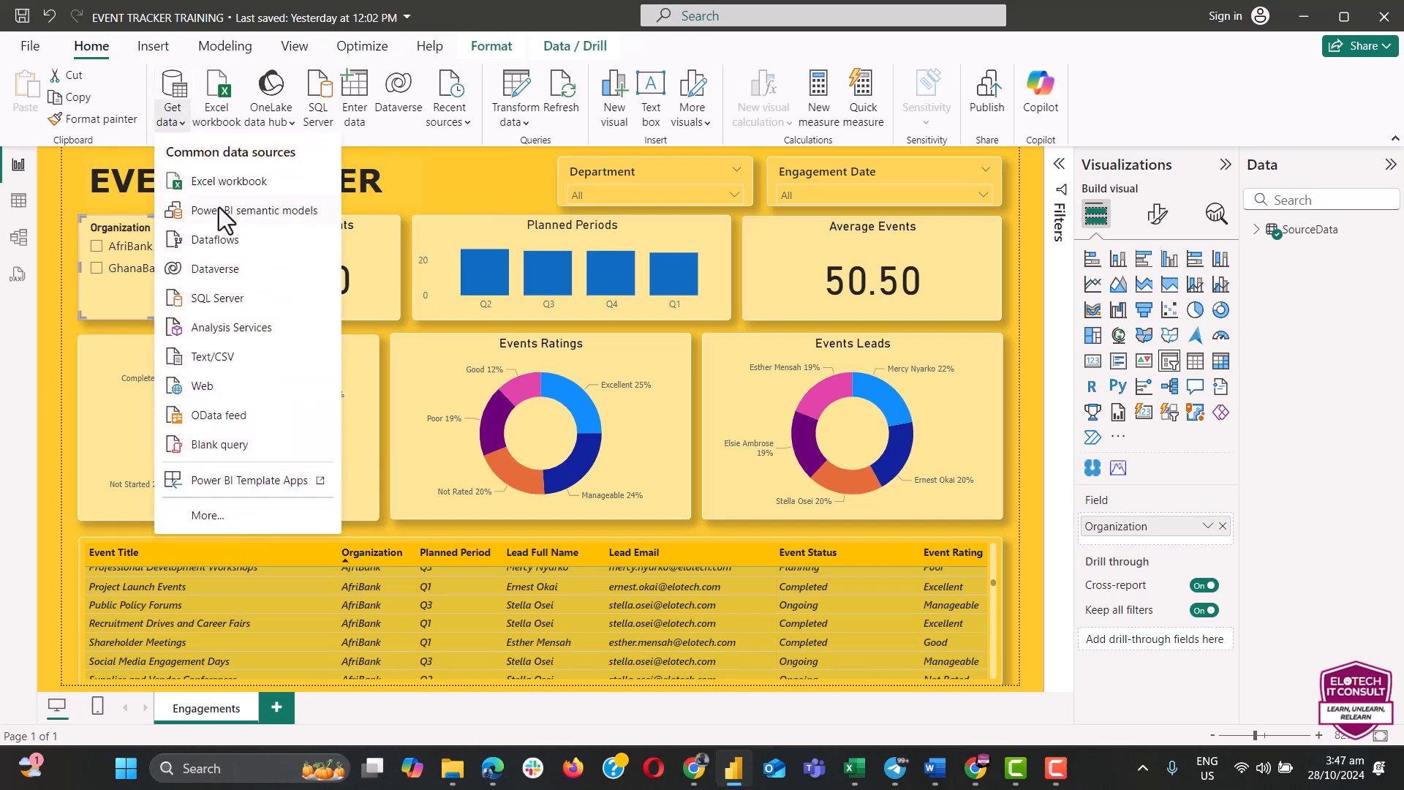
pyautogui.moveTo(254, 210)
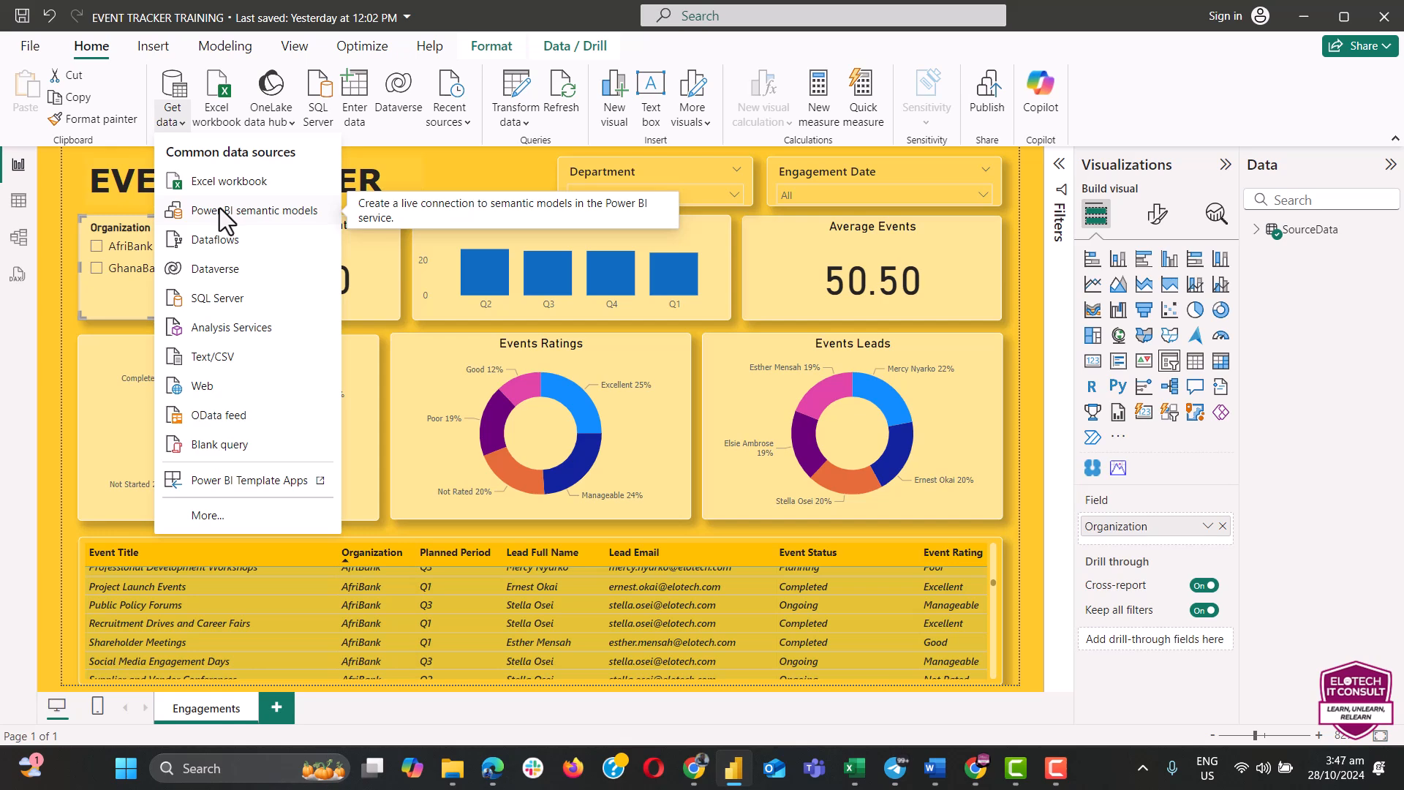
pyautogui.click(456, 183)
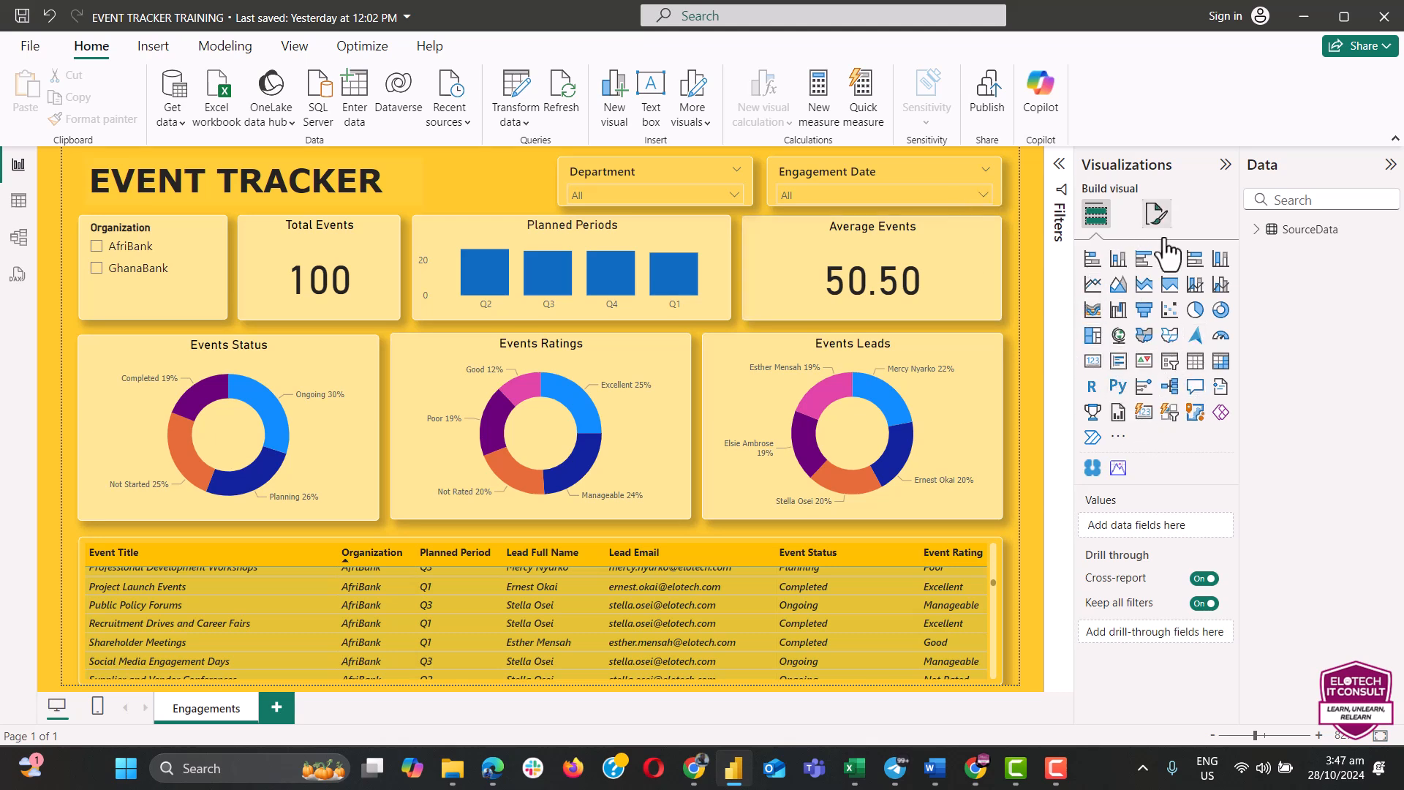
pyautogui.moveTo(1220, 340)
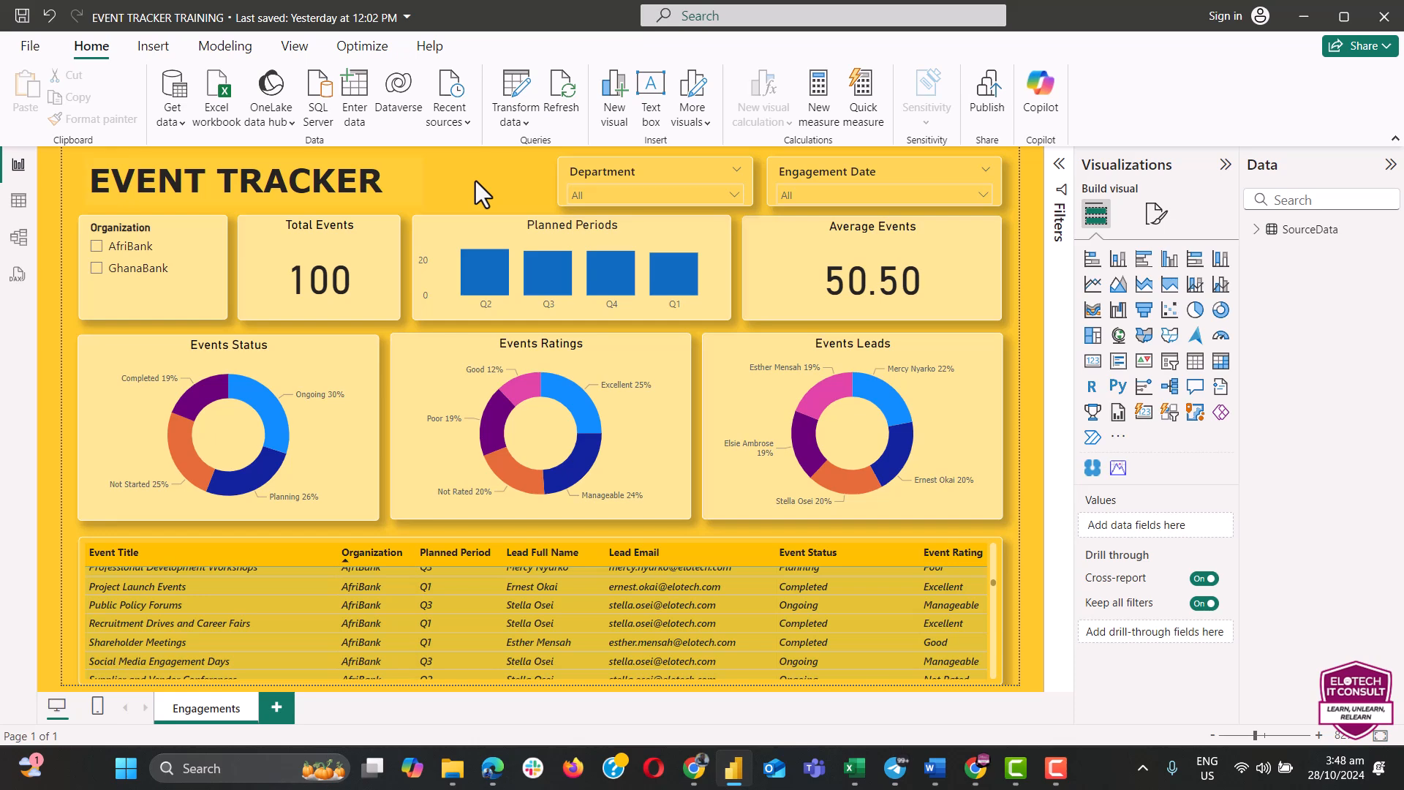
# Step: Type 'microsoft Edge' in Start menu search and launch Microsoft Store from the results
pyautogui.click(124, 767)
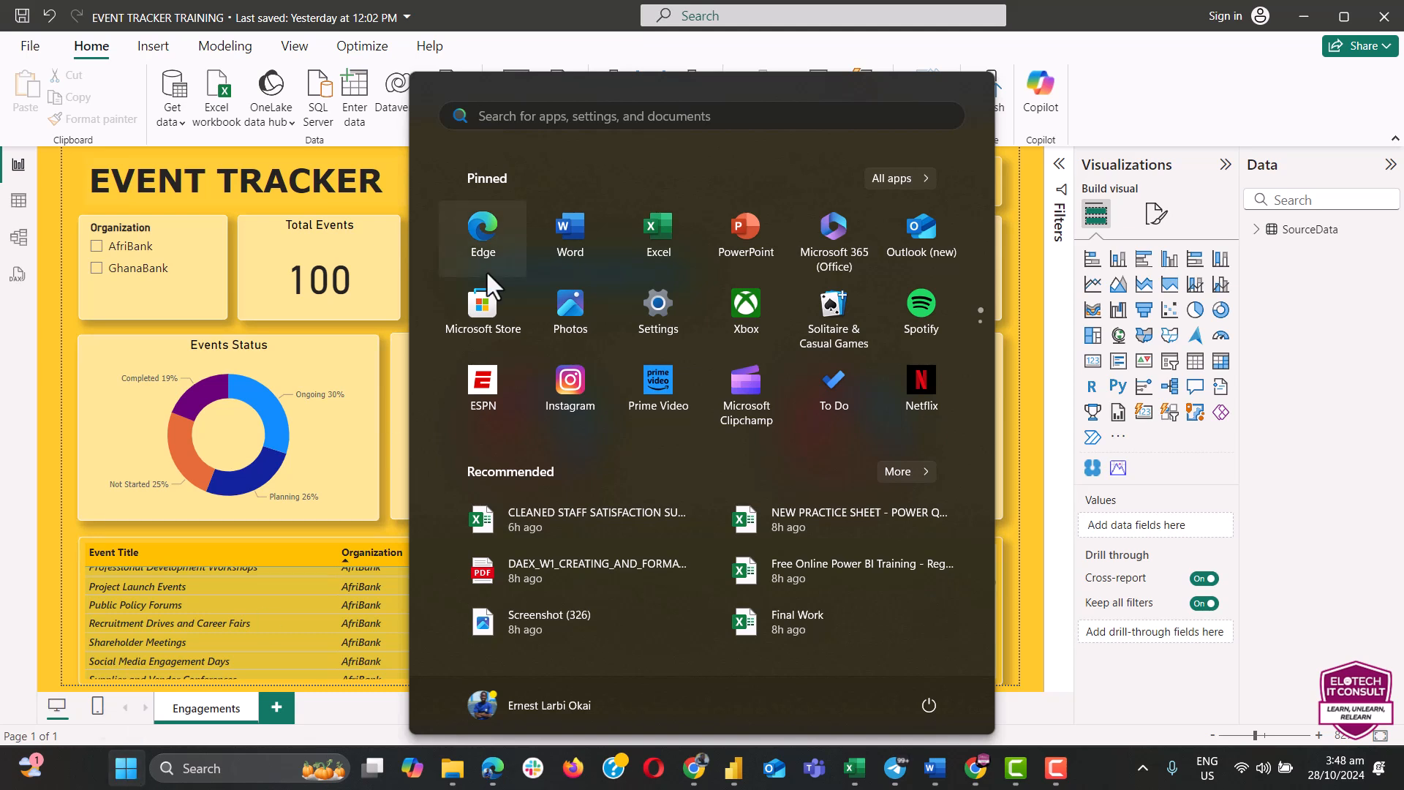
pyautogui.moveTo(482, 310)
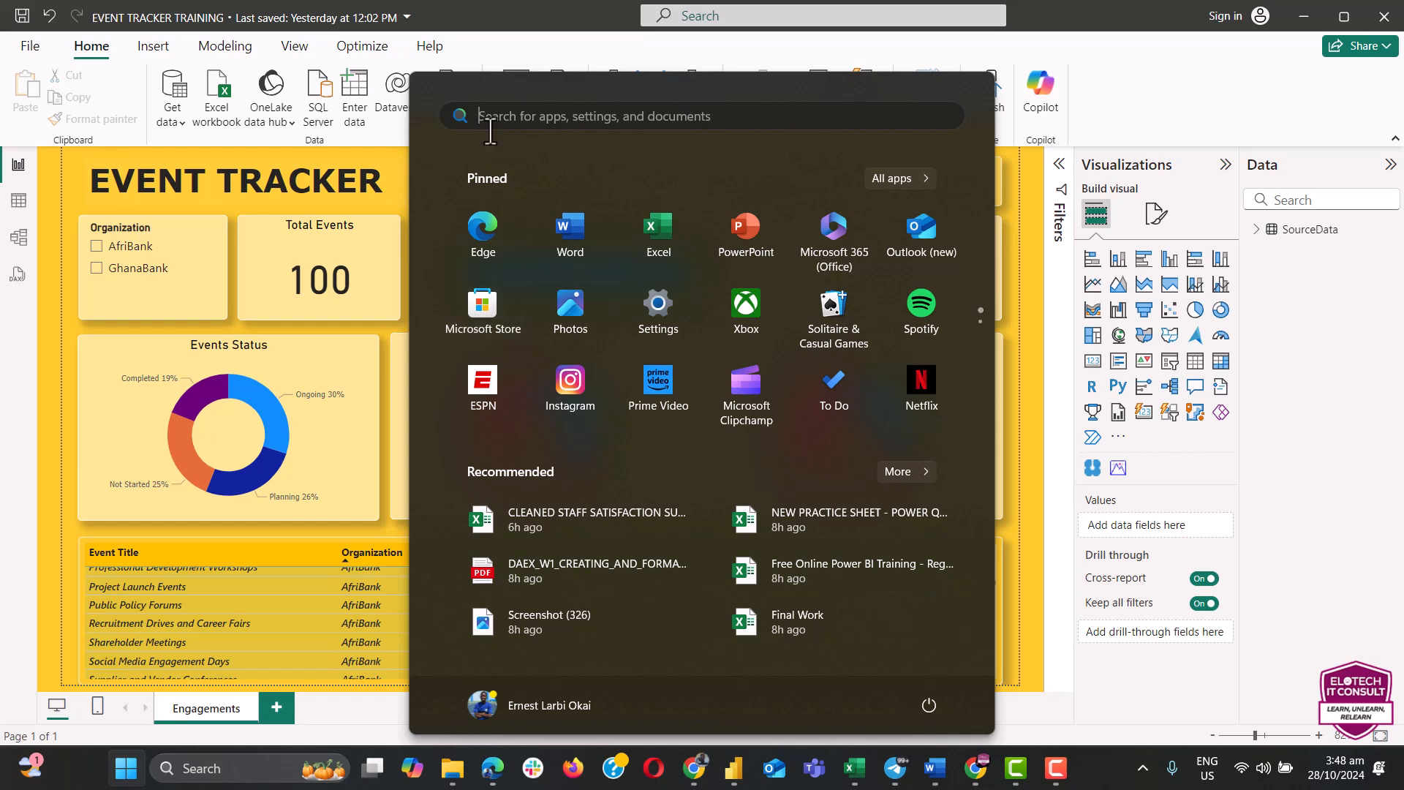
pyautogui.write('microsoft Edge')
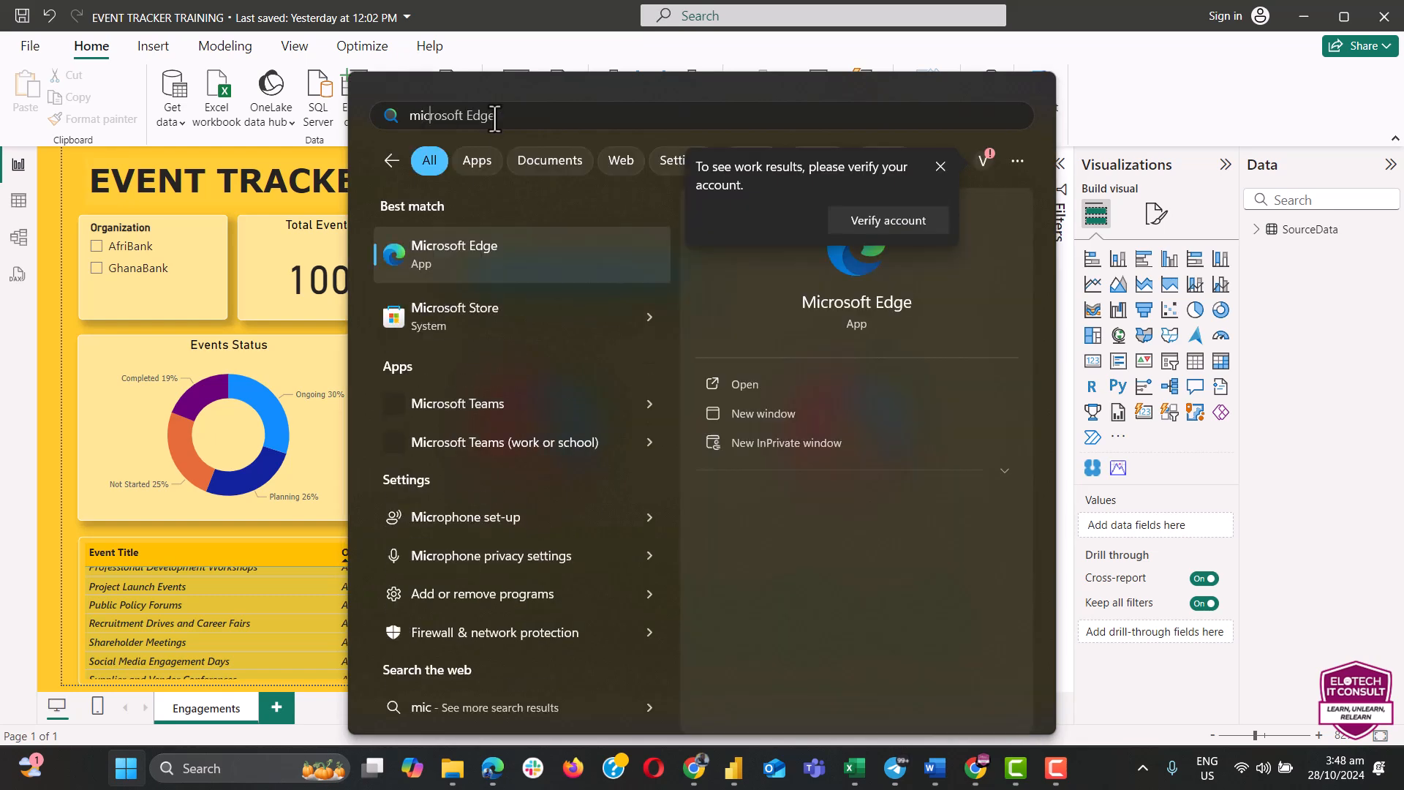
pyautogui.click(455, 316)
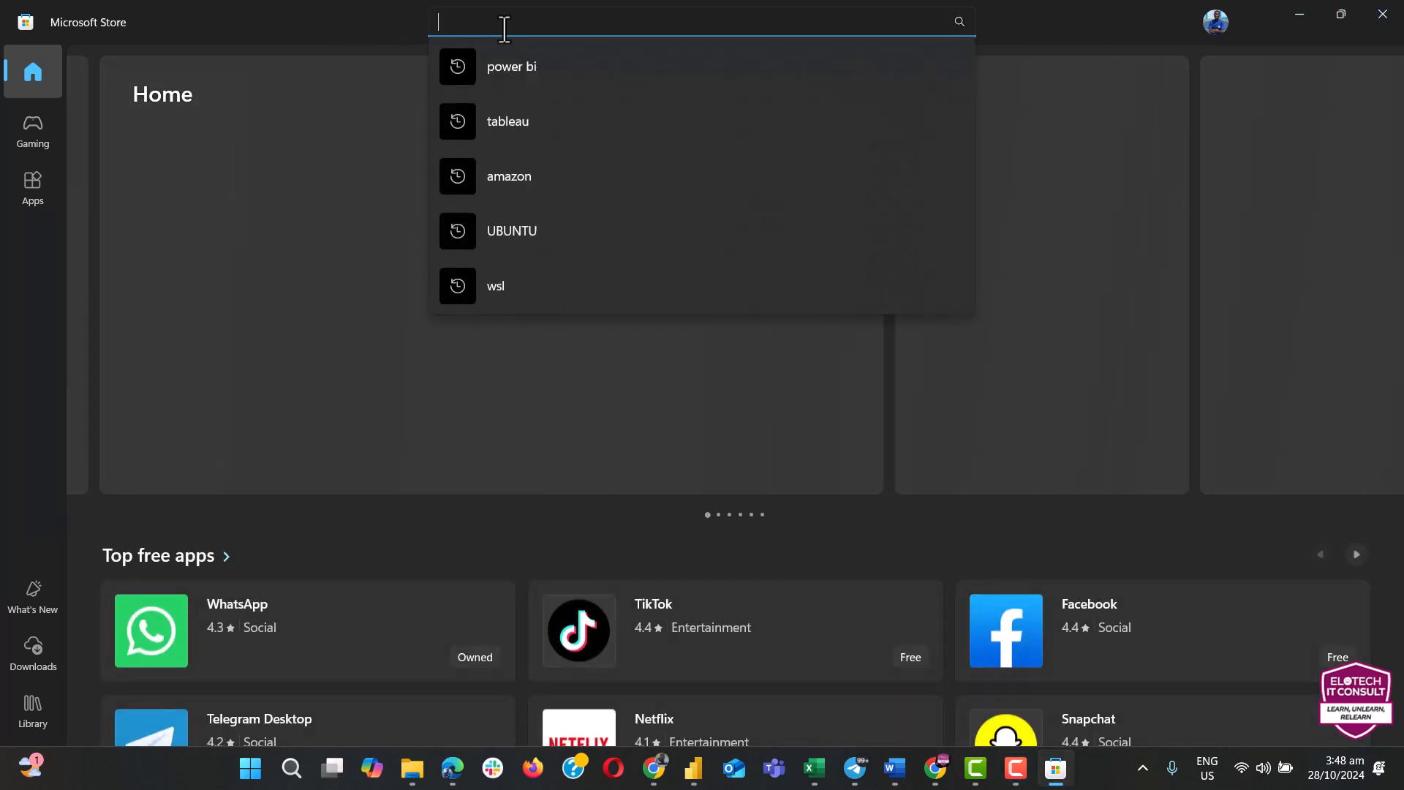
# Step: Search the Store for 'power bi' and see Power BI Desktop marked Installed
pyautogui.write('power')
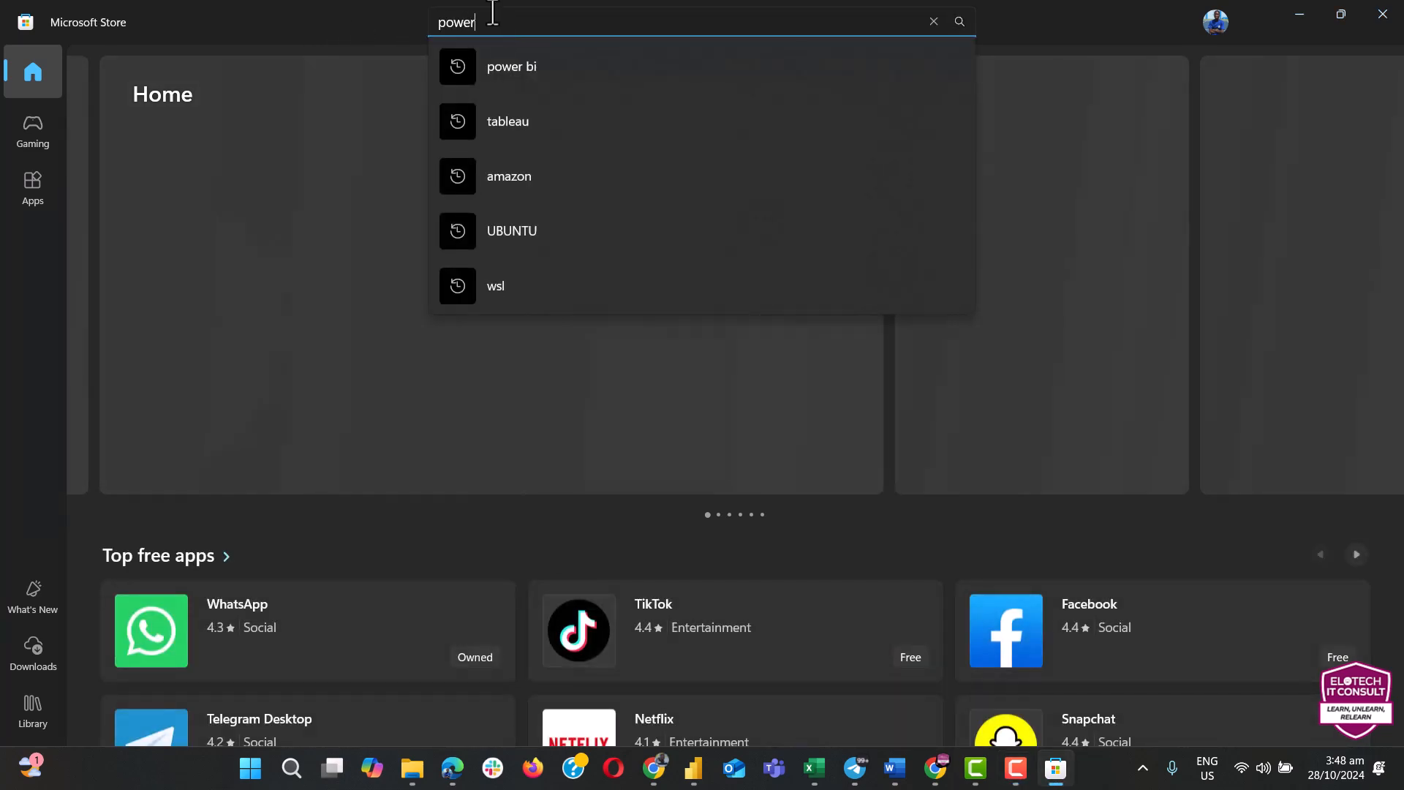
pyautogui.click(510, 66)
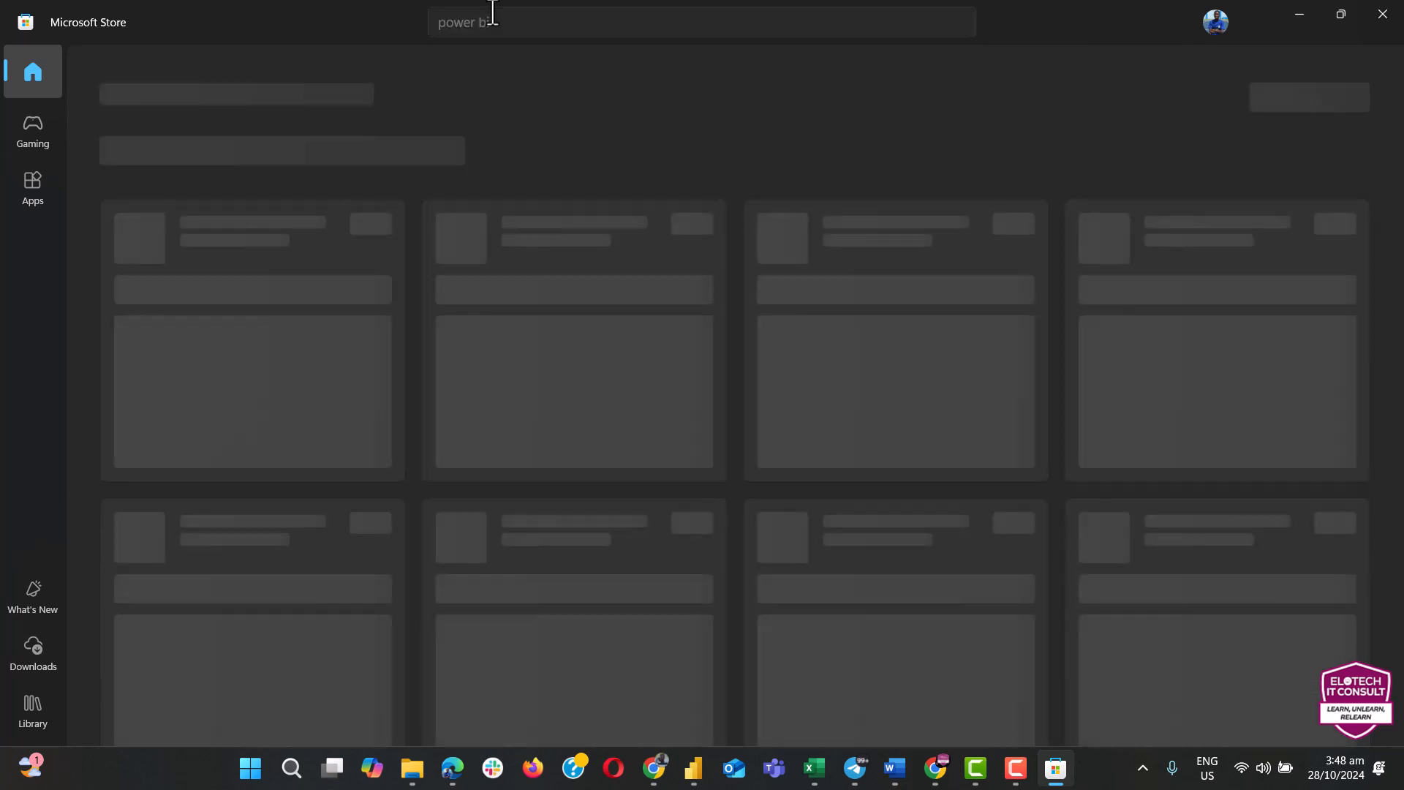
pyautogui.press('Enter')
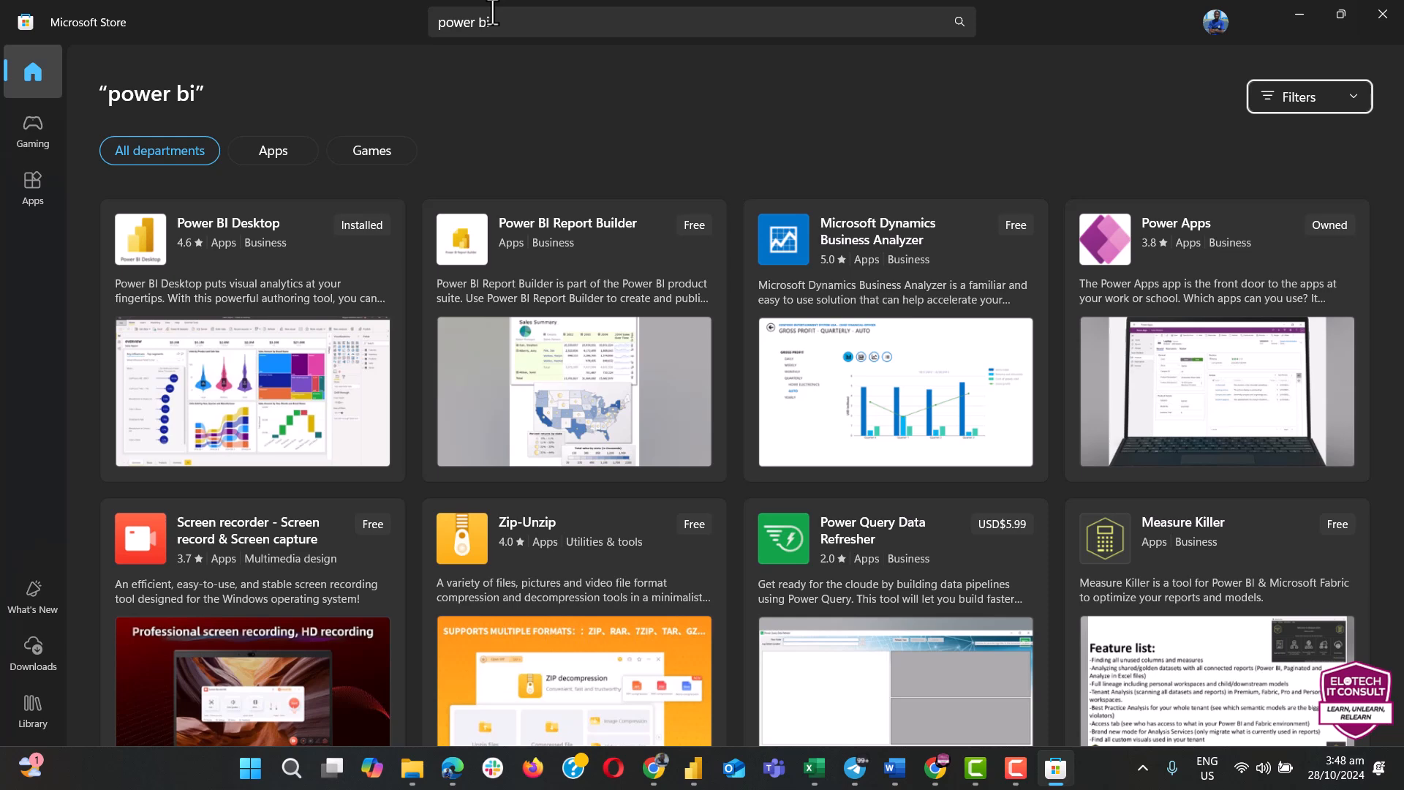
pyautogui.moveTo(345, 264)
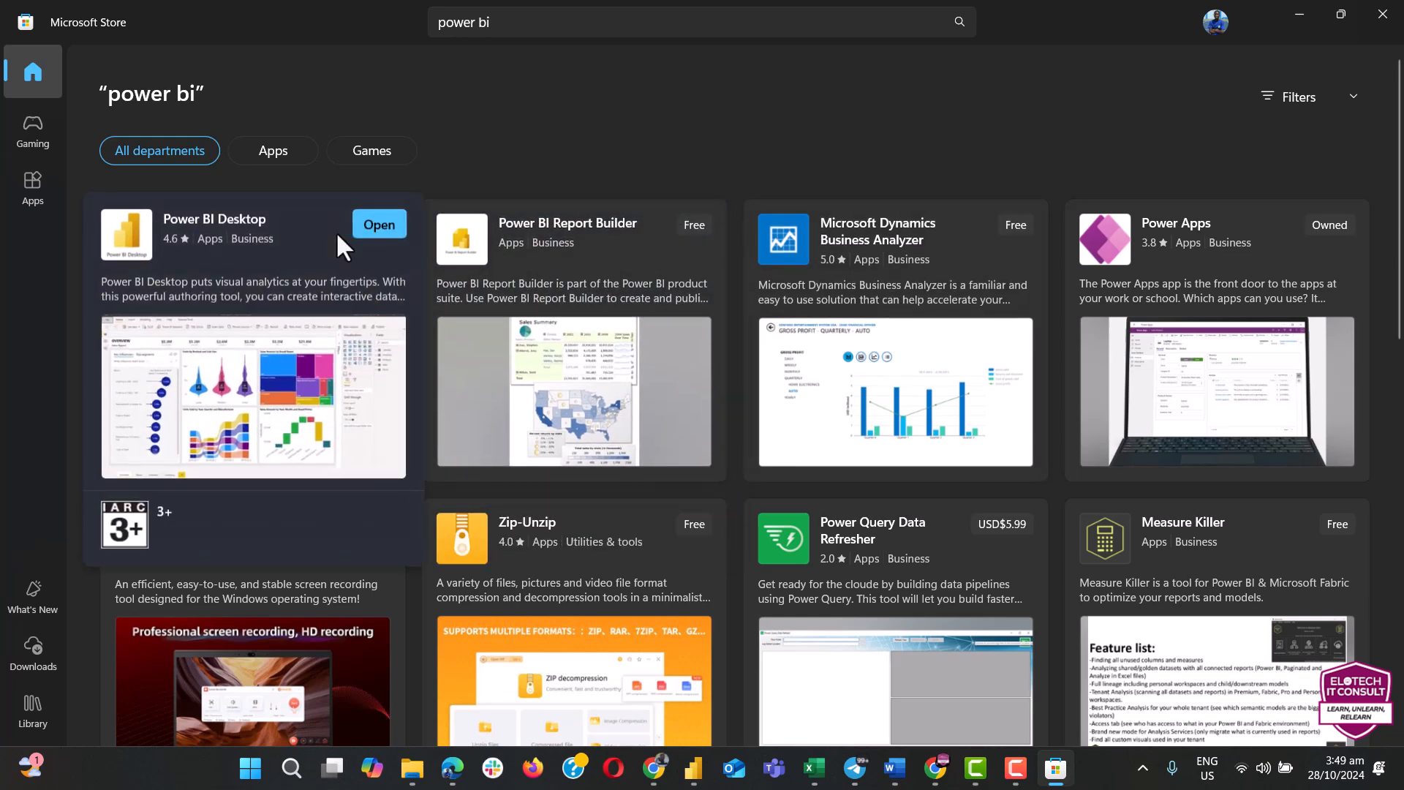
pyautogui.moveTo(284, 235)
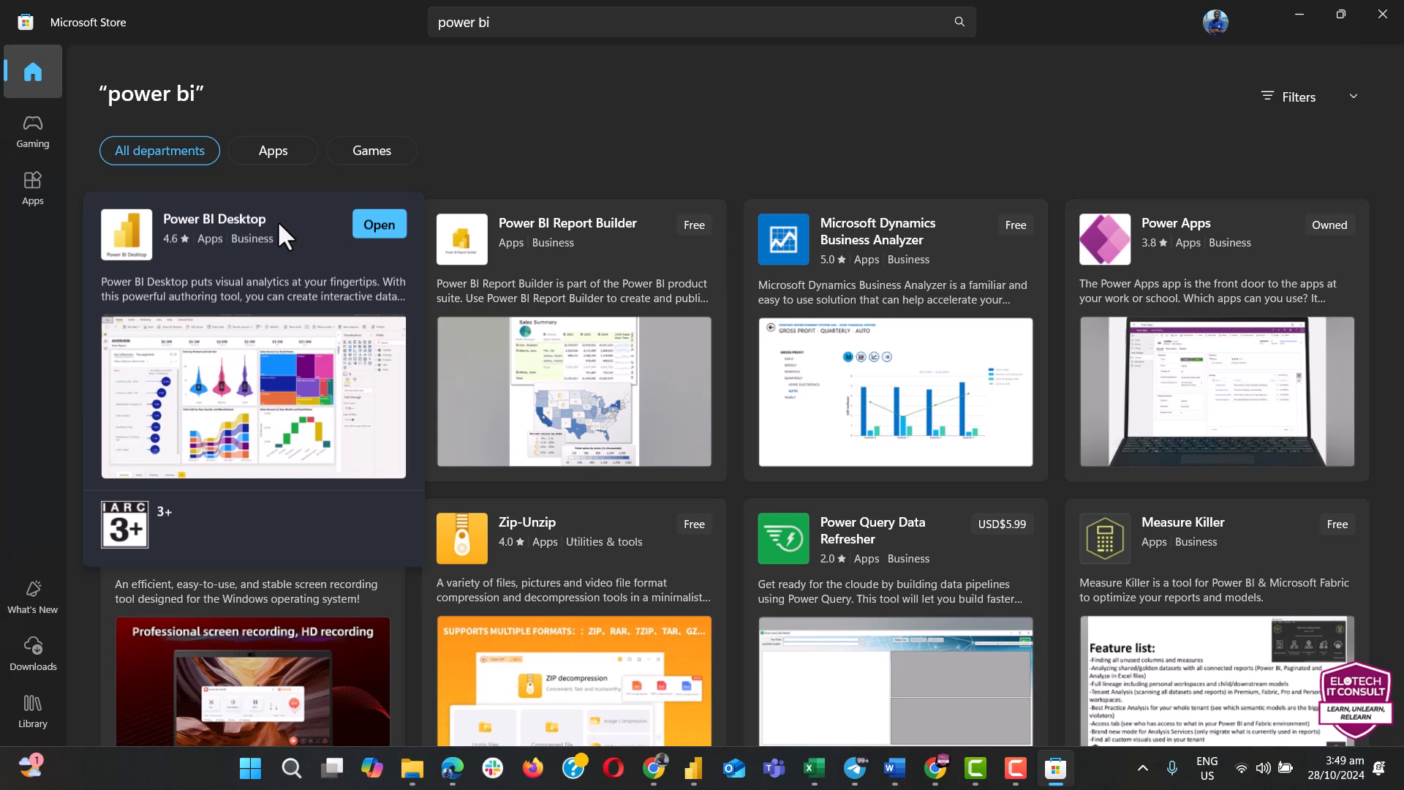
pyautogui.moveTo(299, 240)
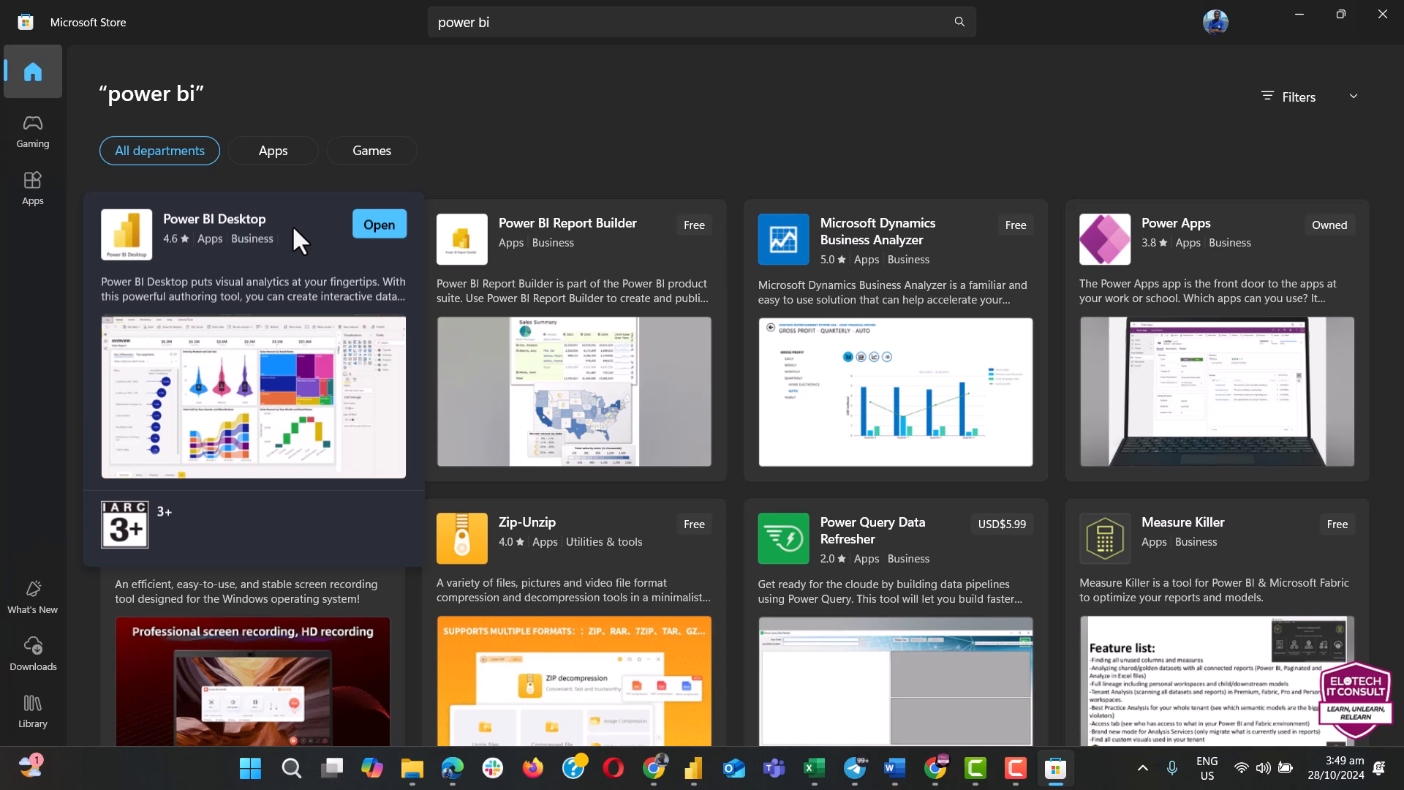
pyautogui.moveTo(275, 266)
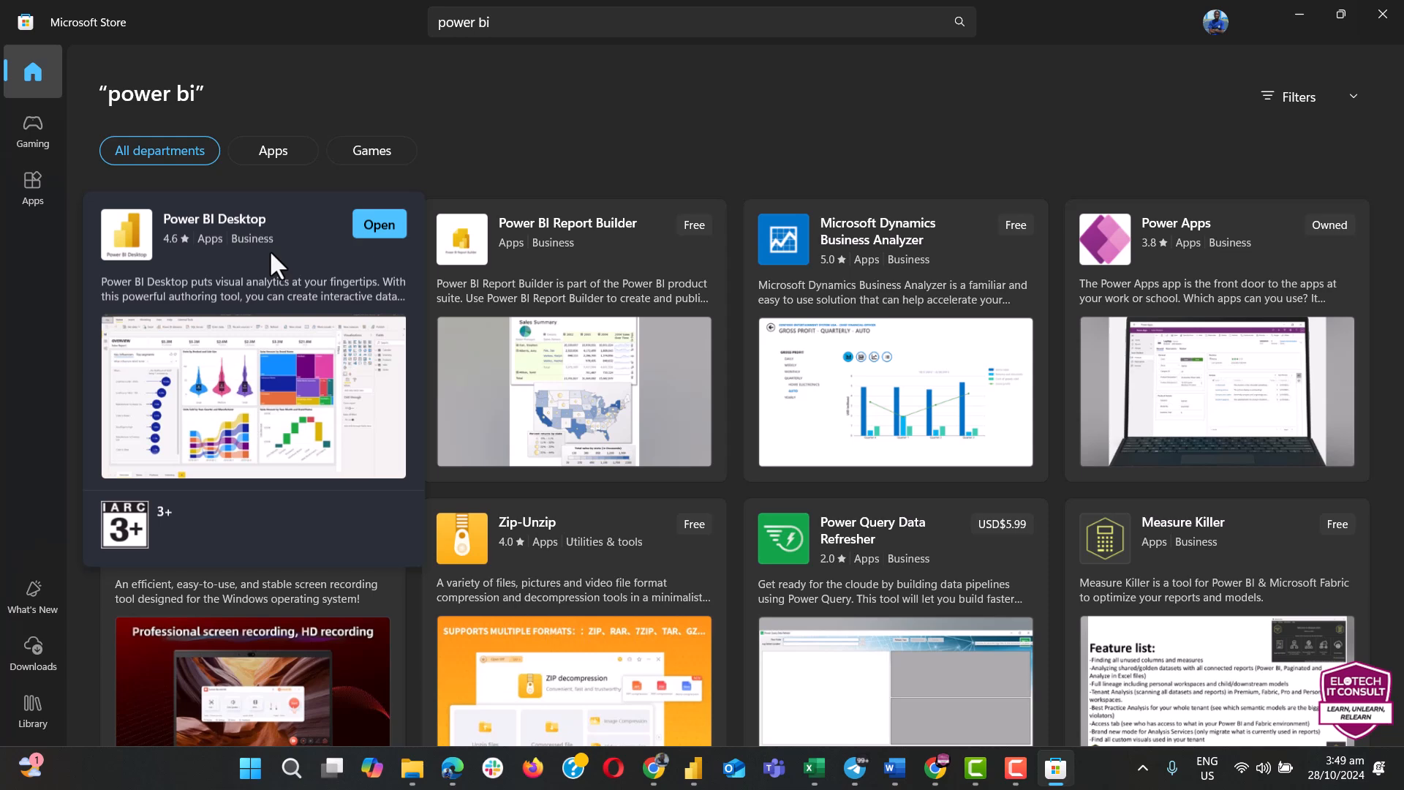
pyautogui.moveTo(298, 255)
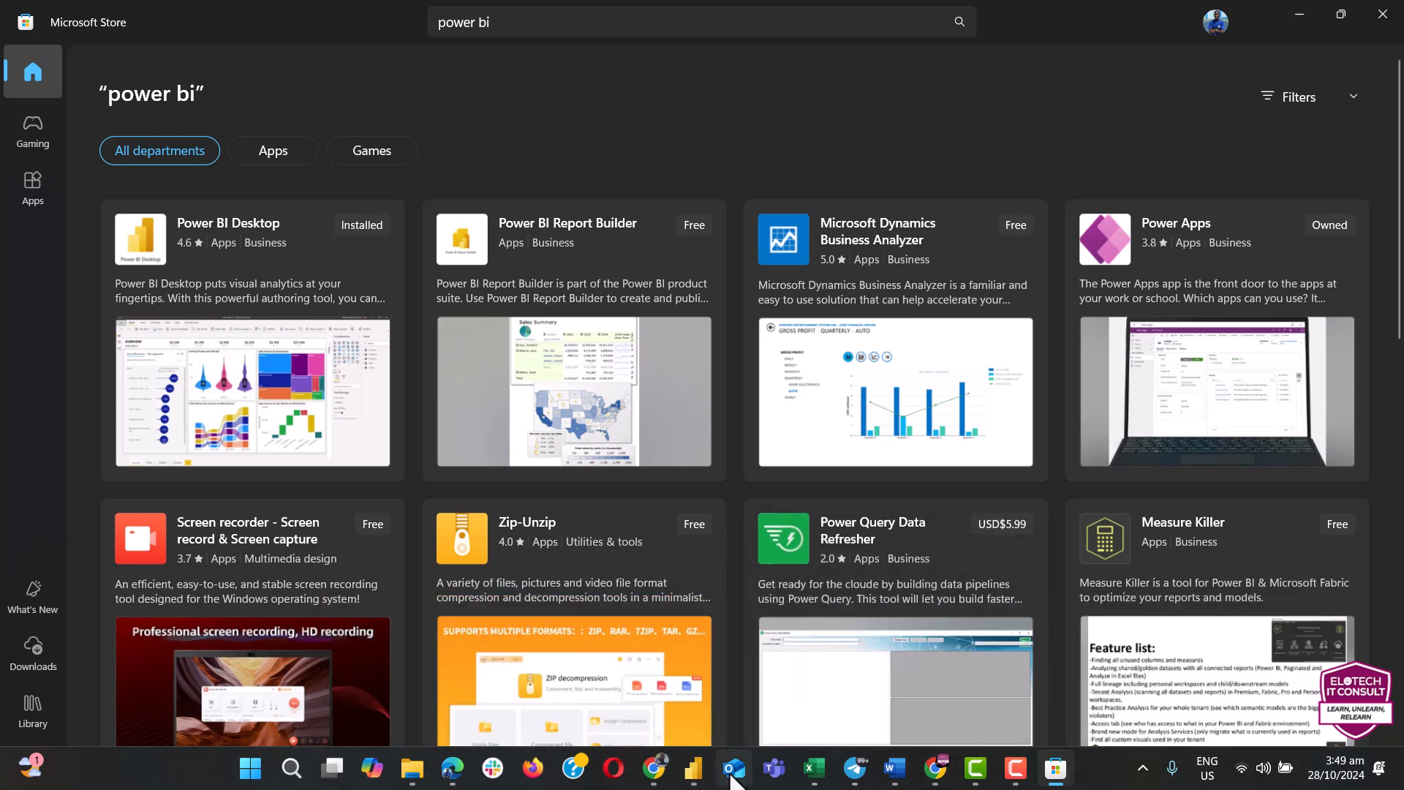
pyautogui.moveTo(614, 562)
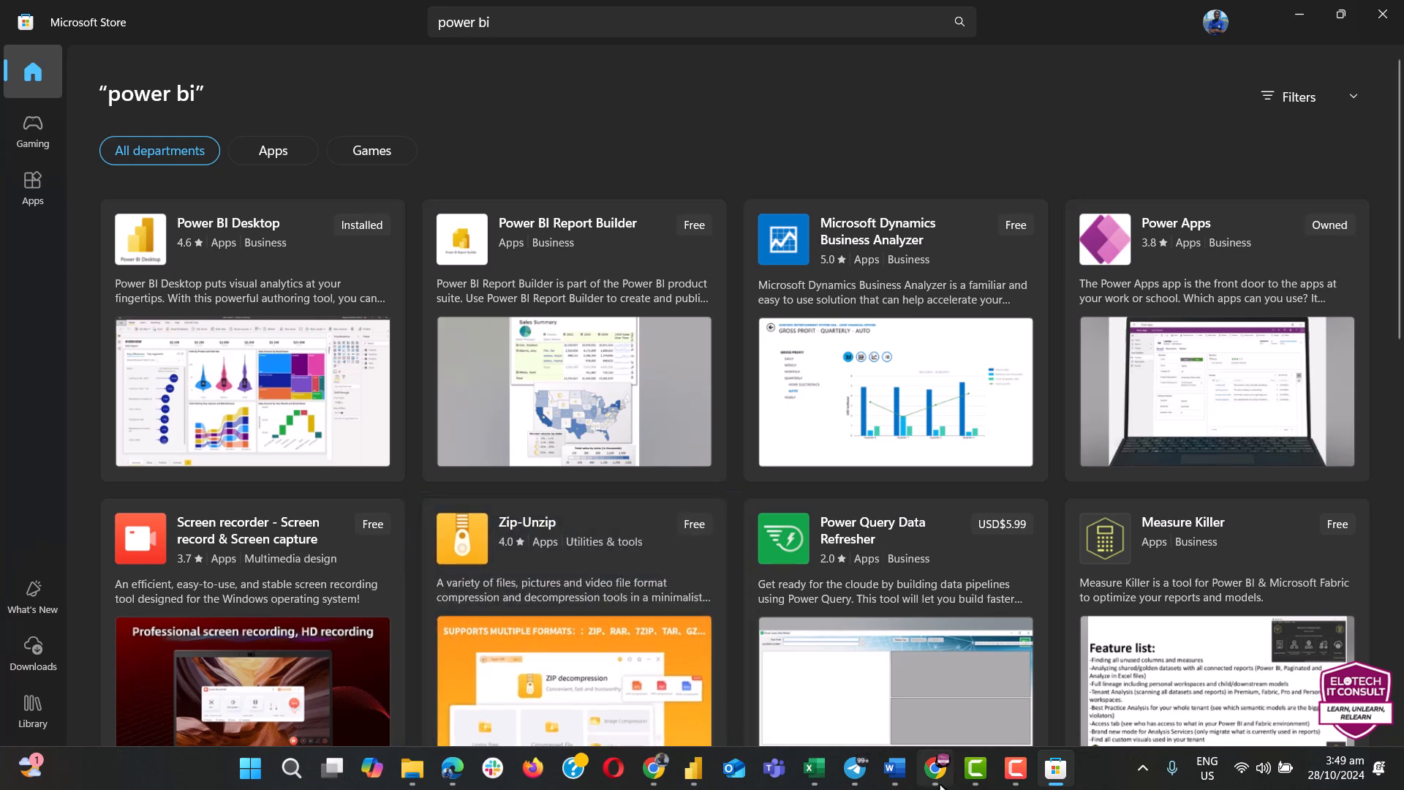
# Step: In Chrome, go to ELOTECH Courses > Free Training and open the all-resources link
pyautogui.click(934, 769)
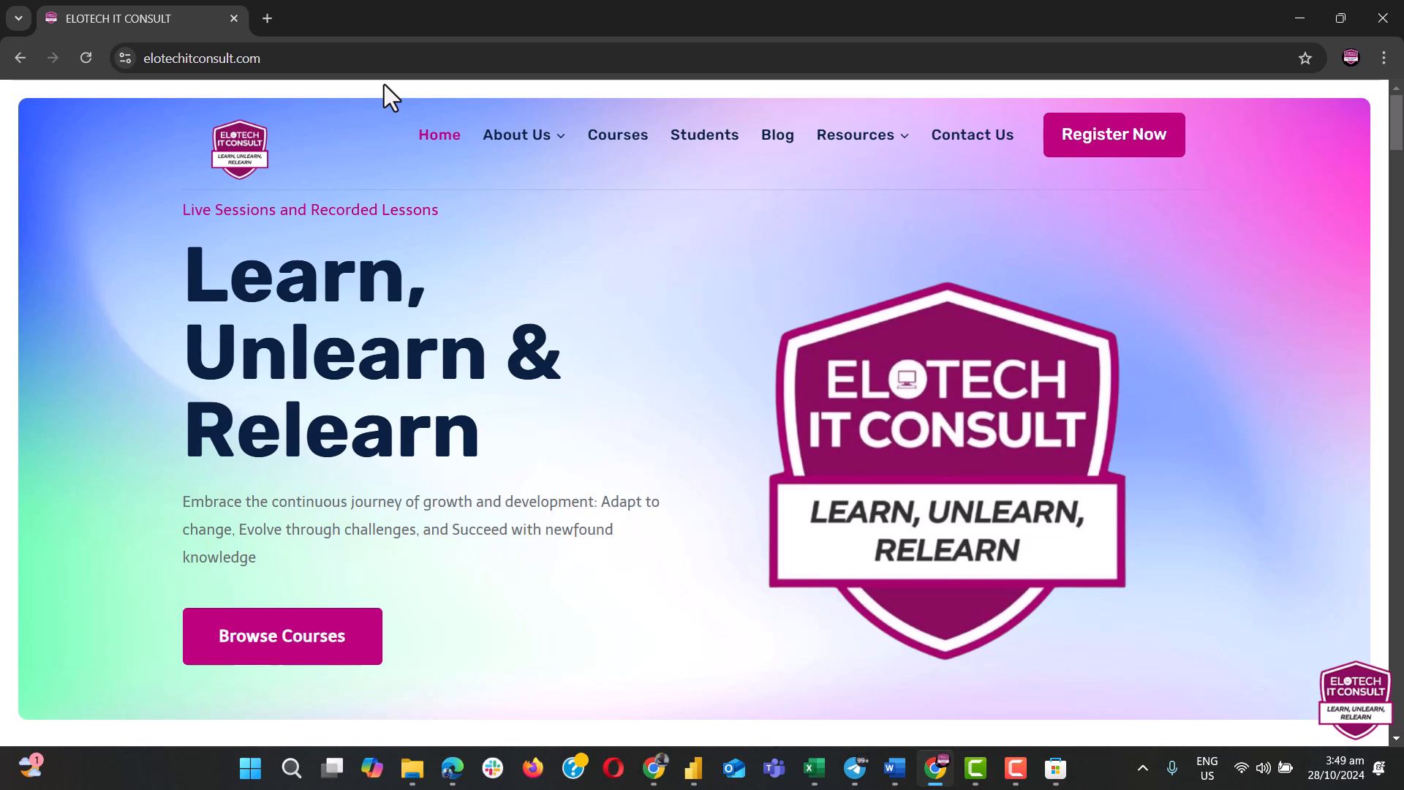
pyautogui.moveTo(389, 145)
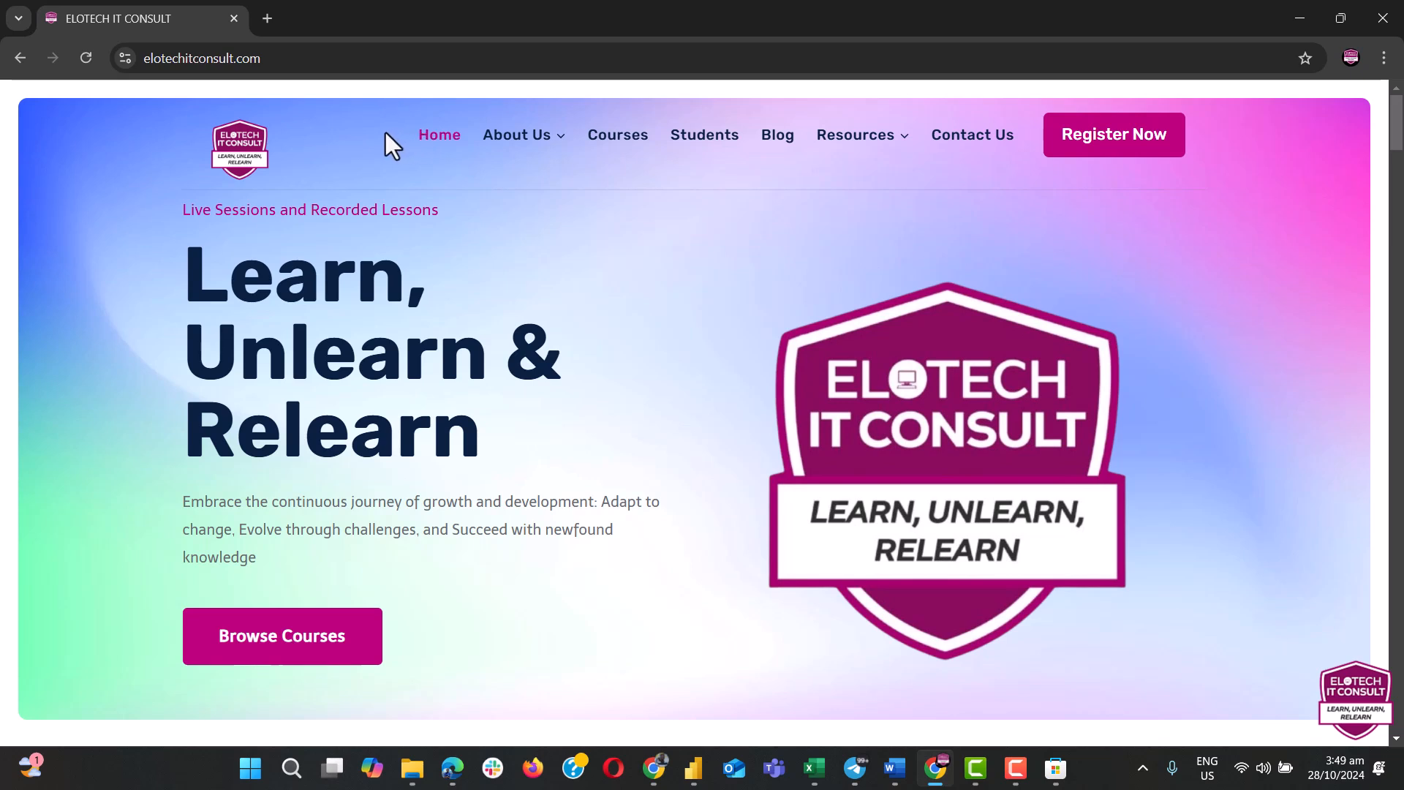
pyautogui.moveTo(618, 300)
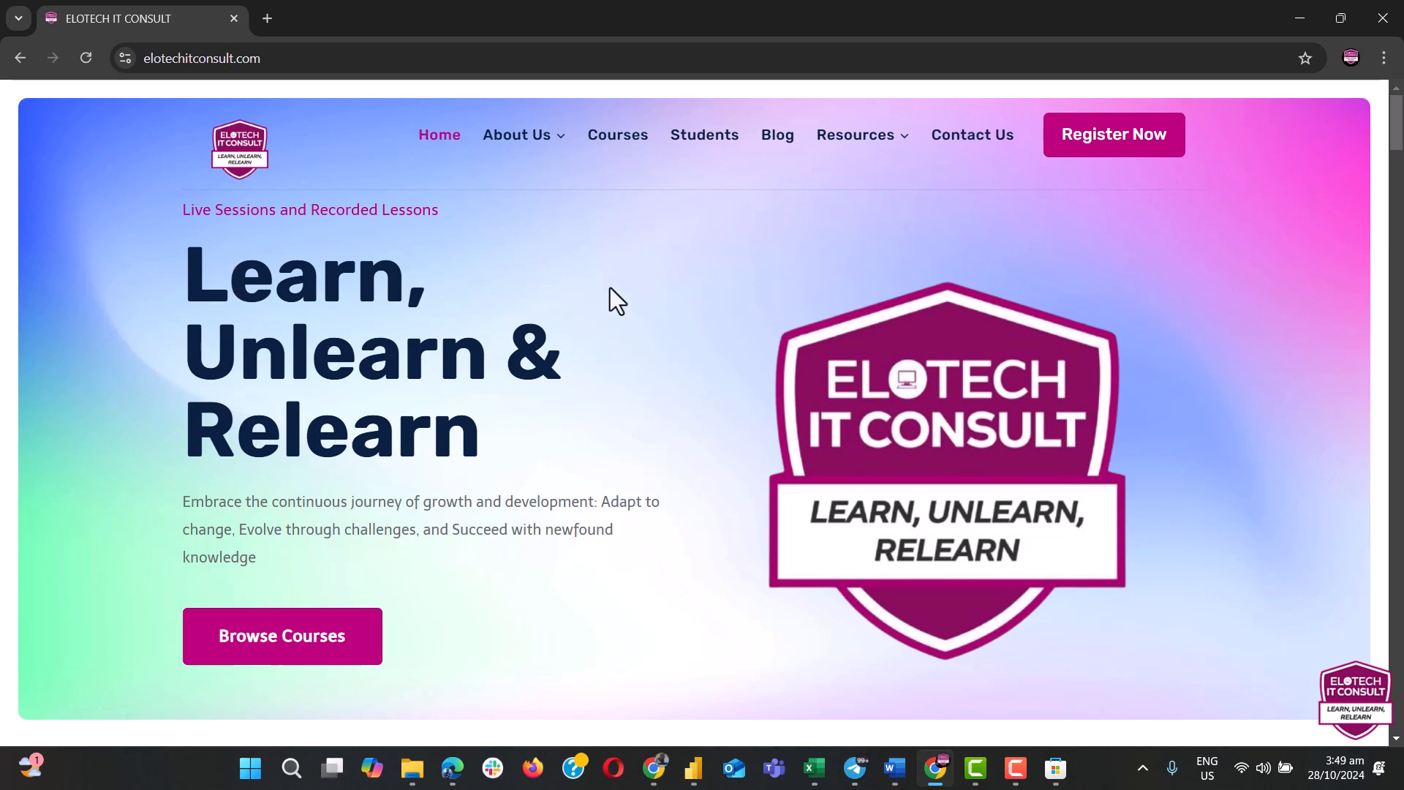
pyautogui.moveTo(703, 134)
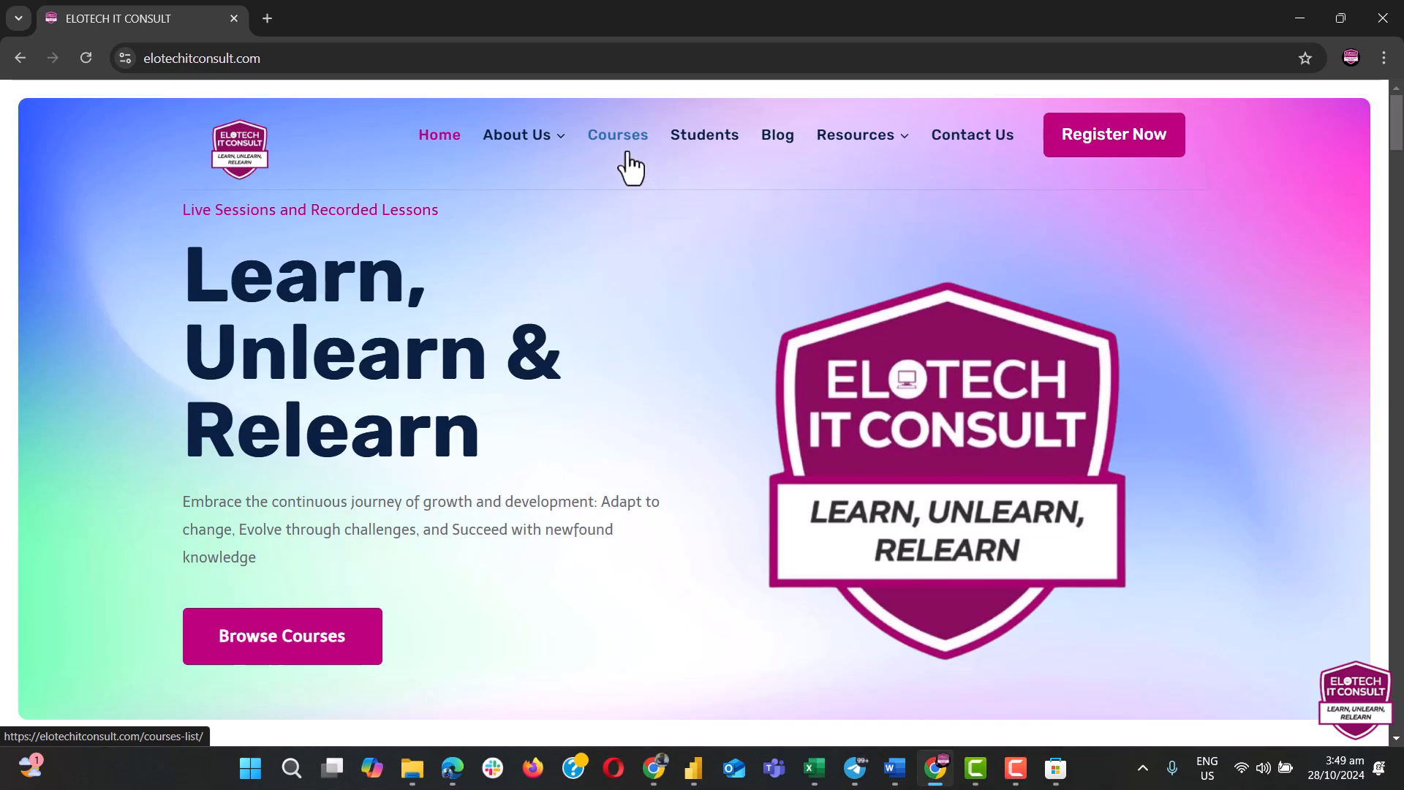
pyautogui.click(617, 135)
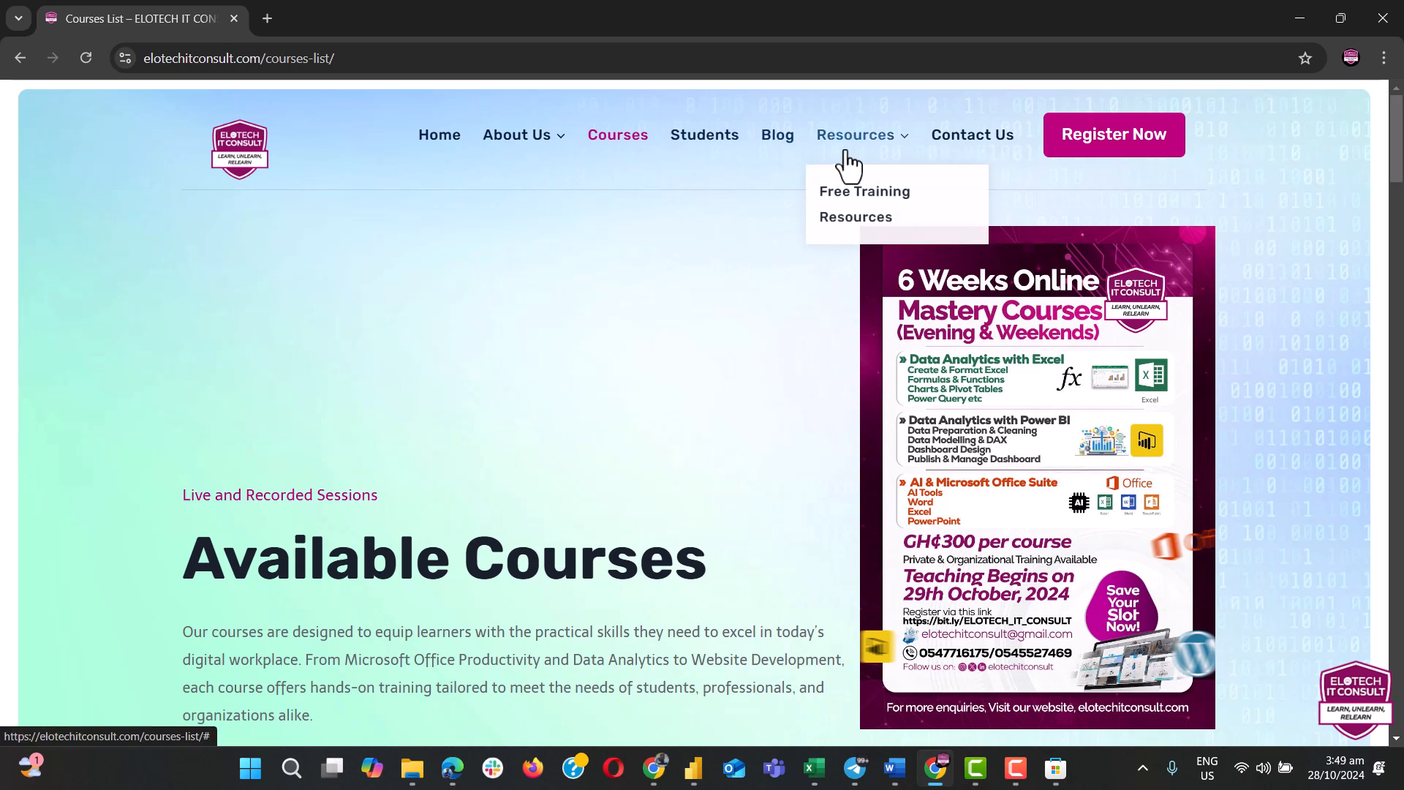
pyautogui.moveTo(851, 152)
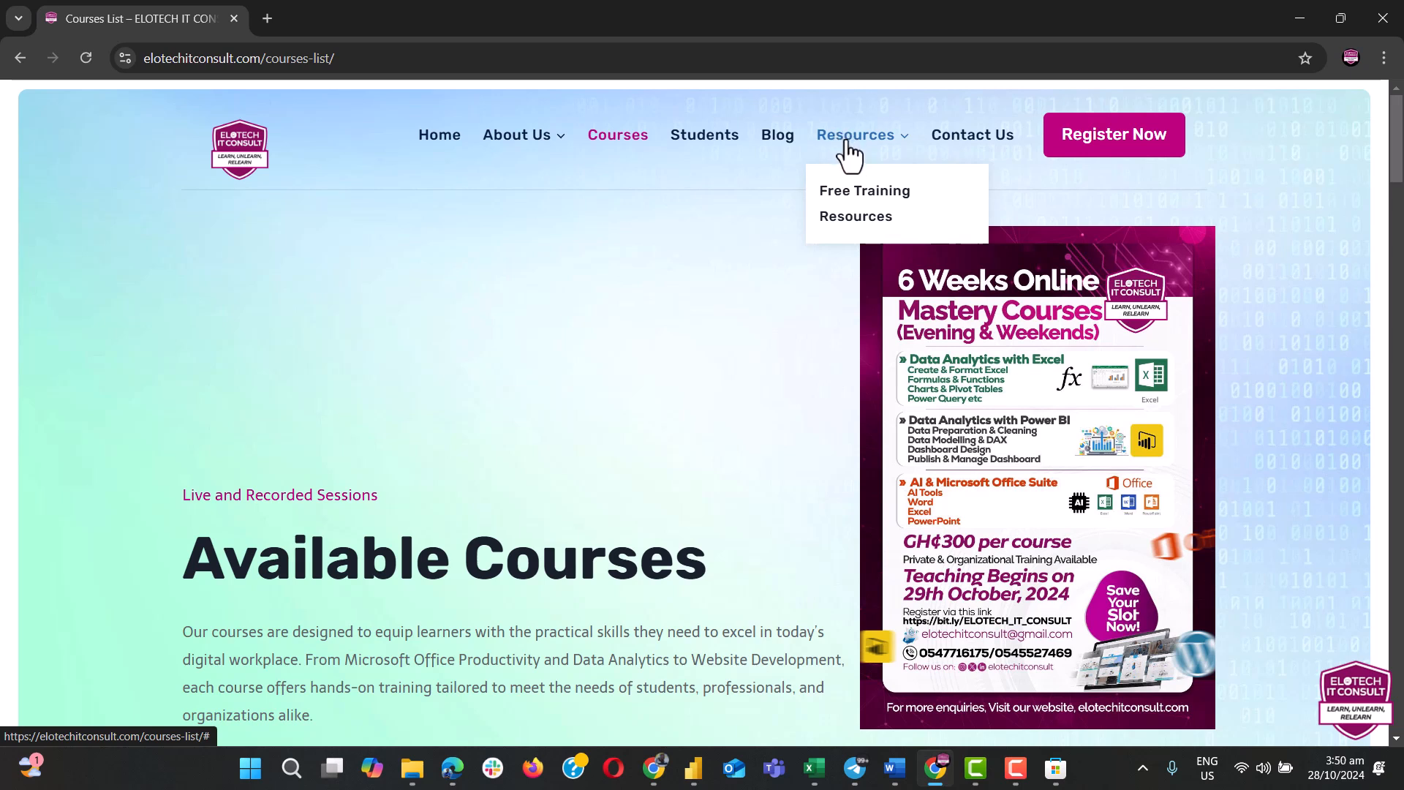
pyautogui.moveTo(854, 151)
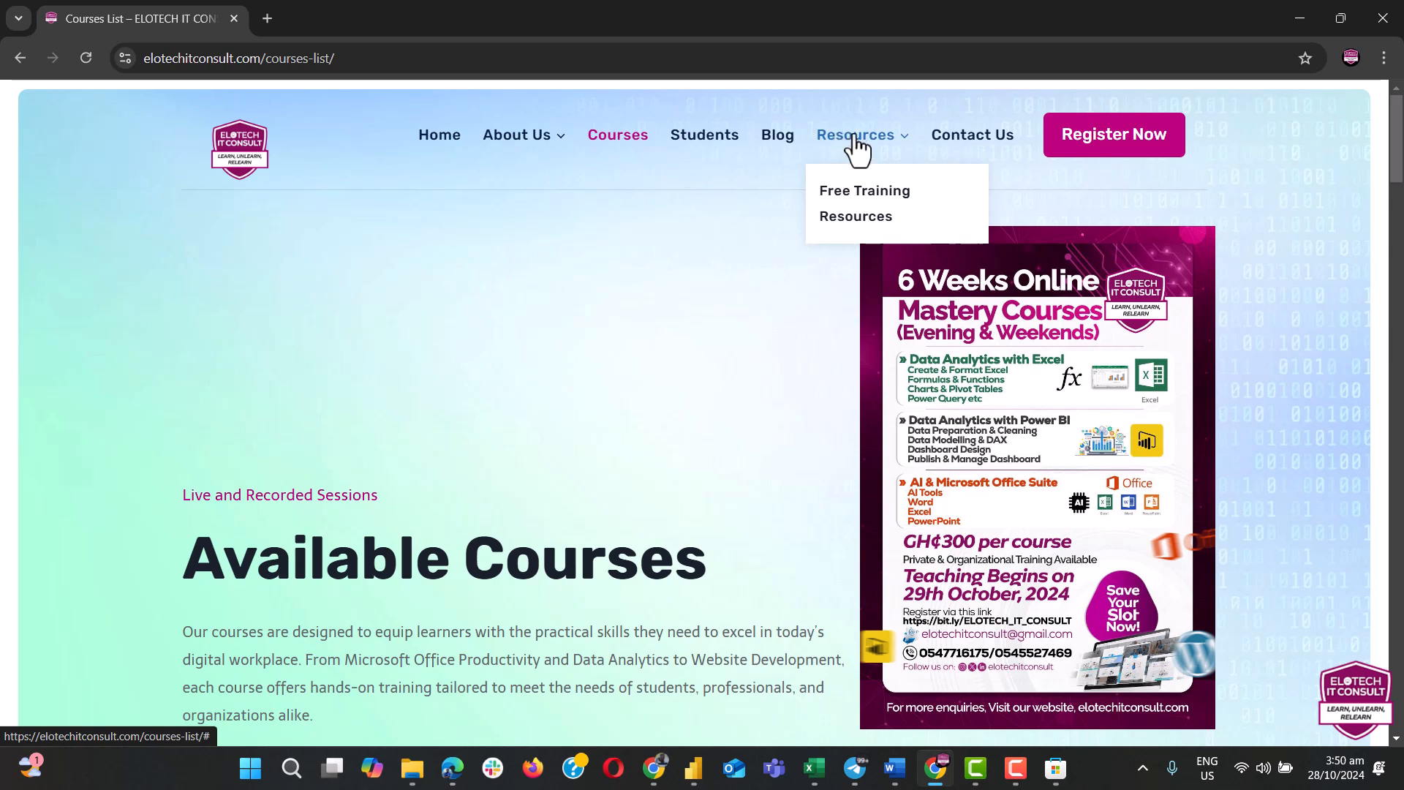
pyautogui.moveTo(863, 190)
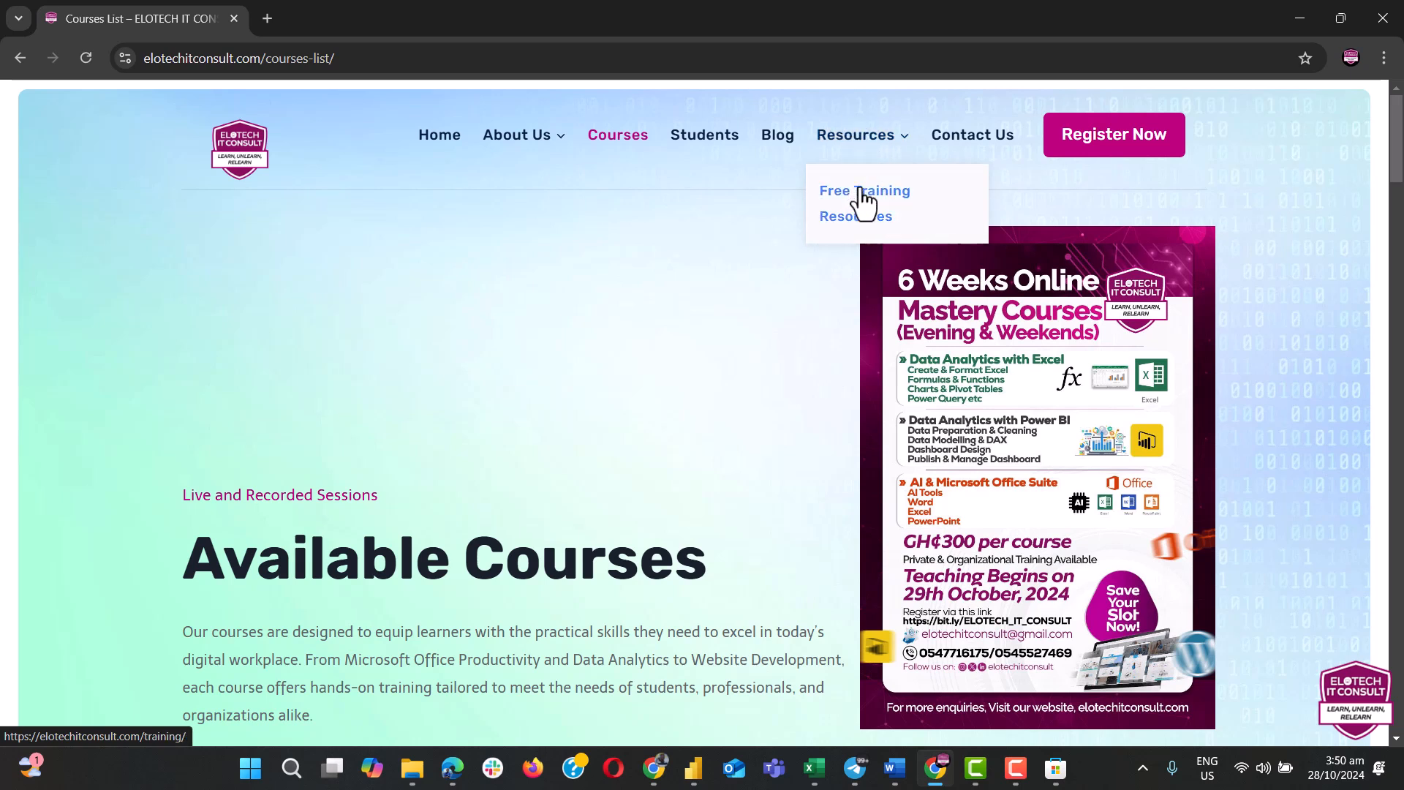
pyautogui.moveTo(855, 215)
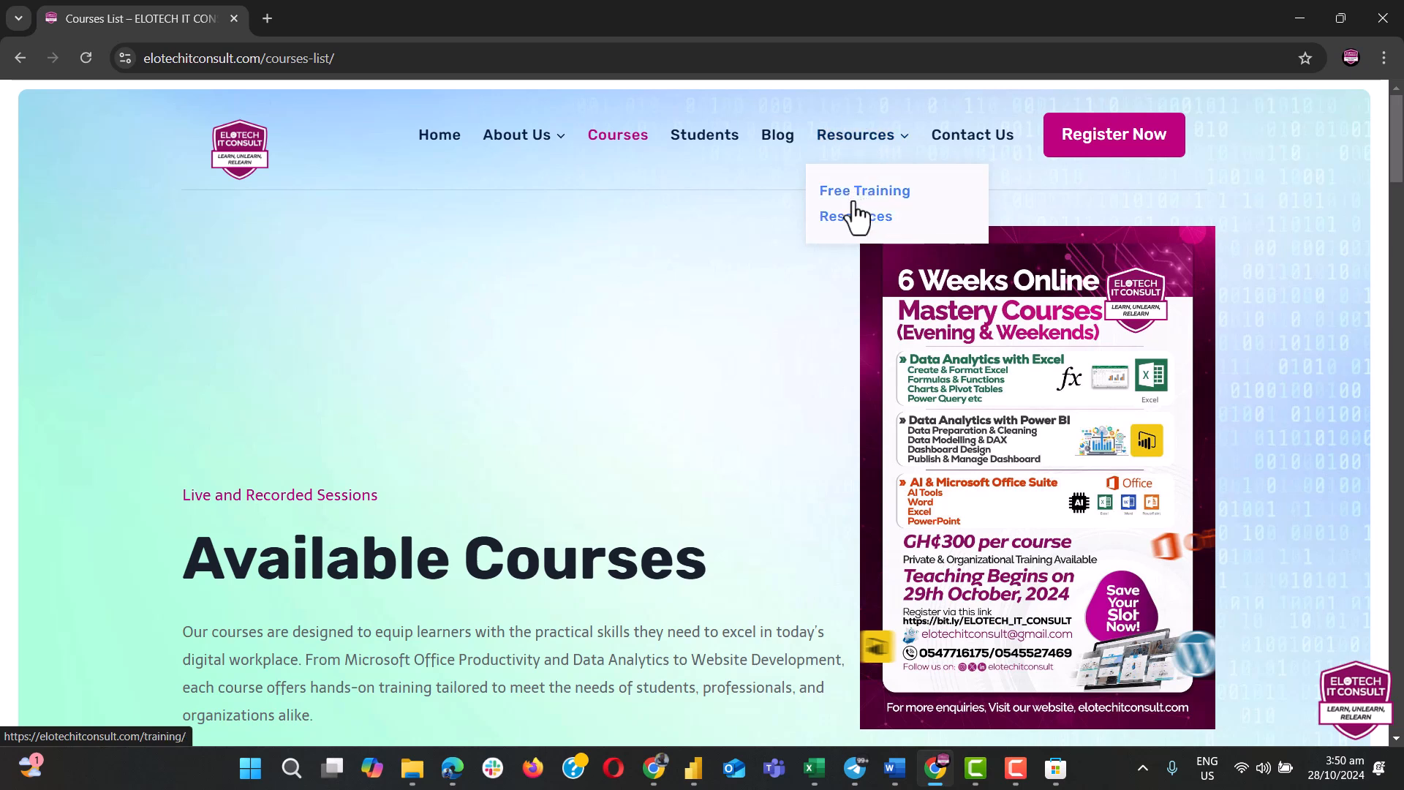
pyautogui.click(864, 190)
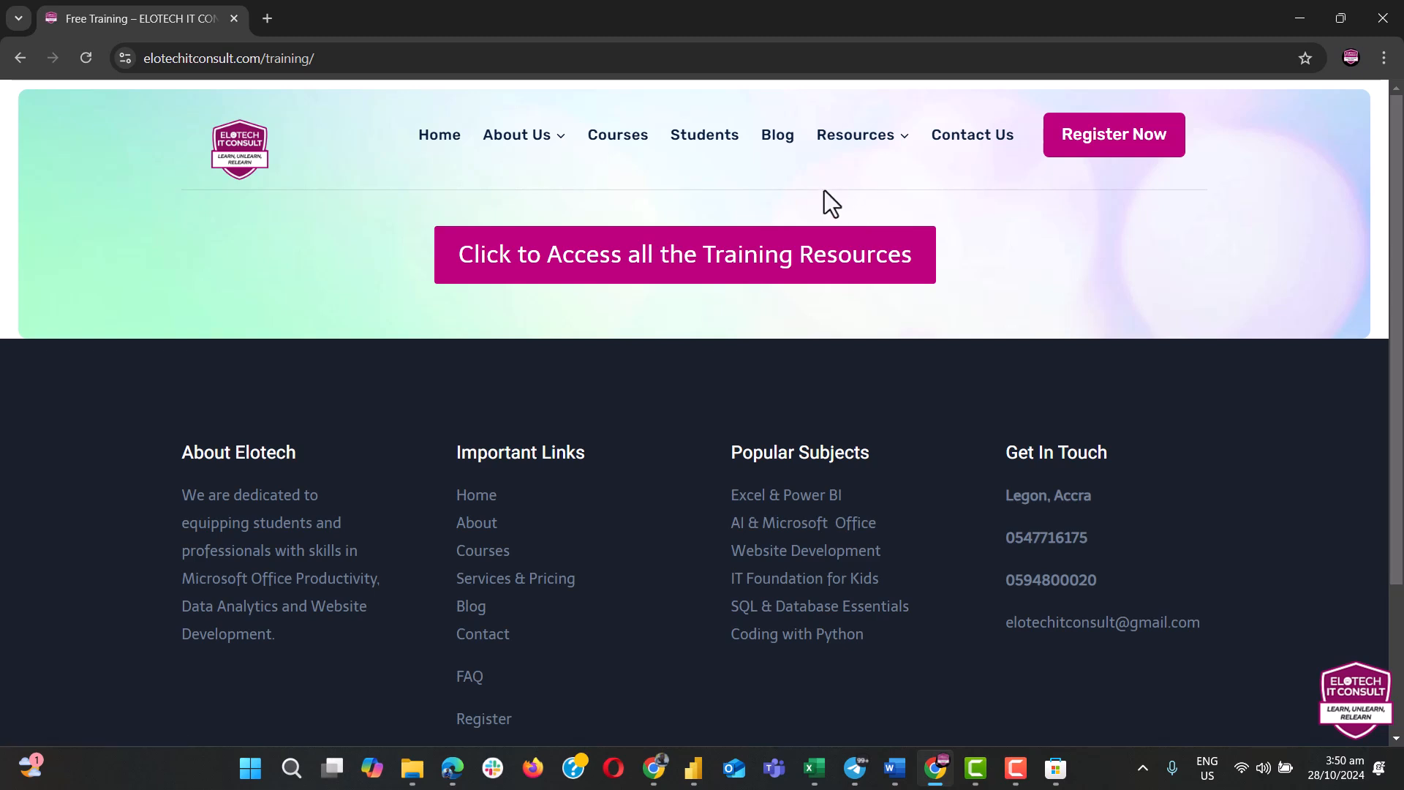
pyautogui.moveTo(380, 242)
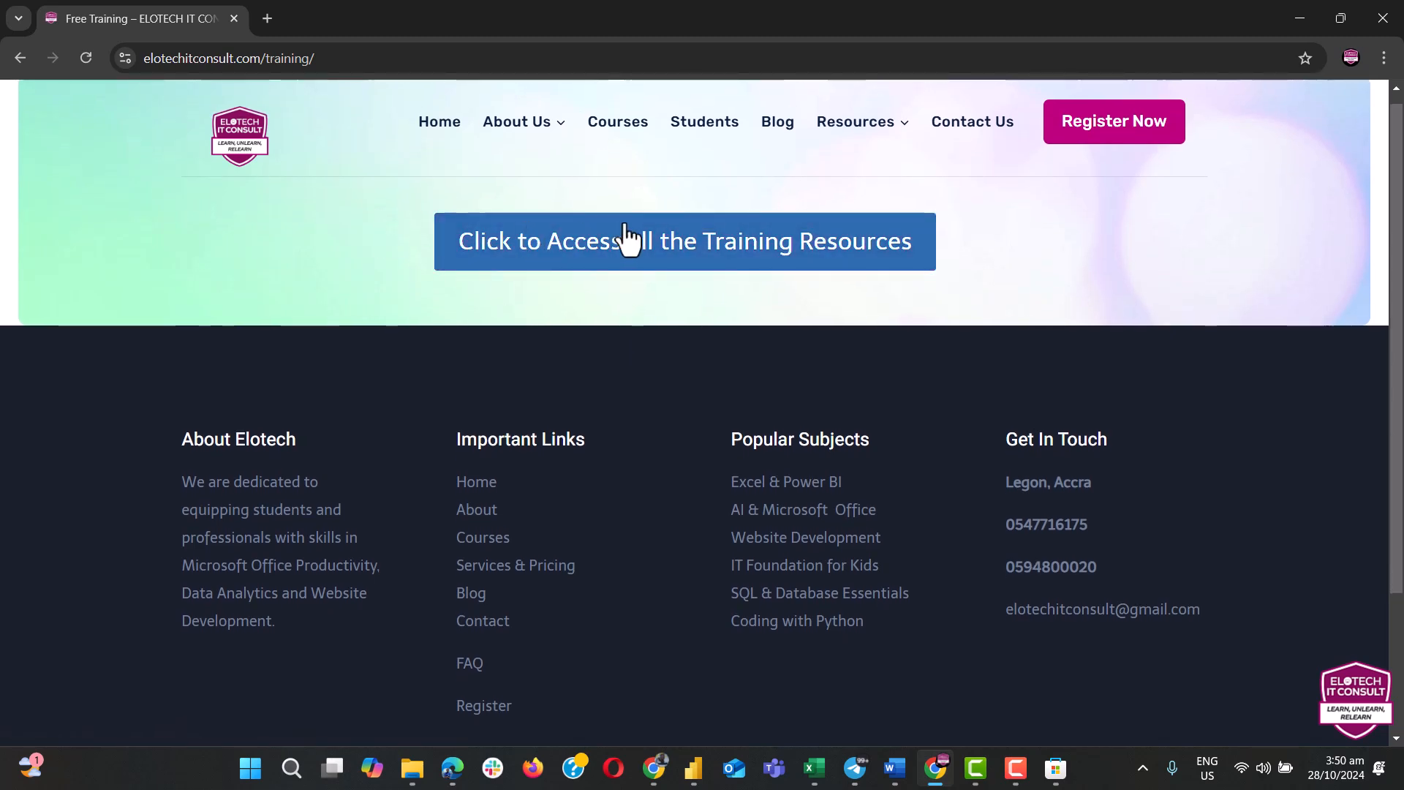
pyautogui.click(684, 240)
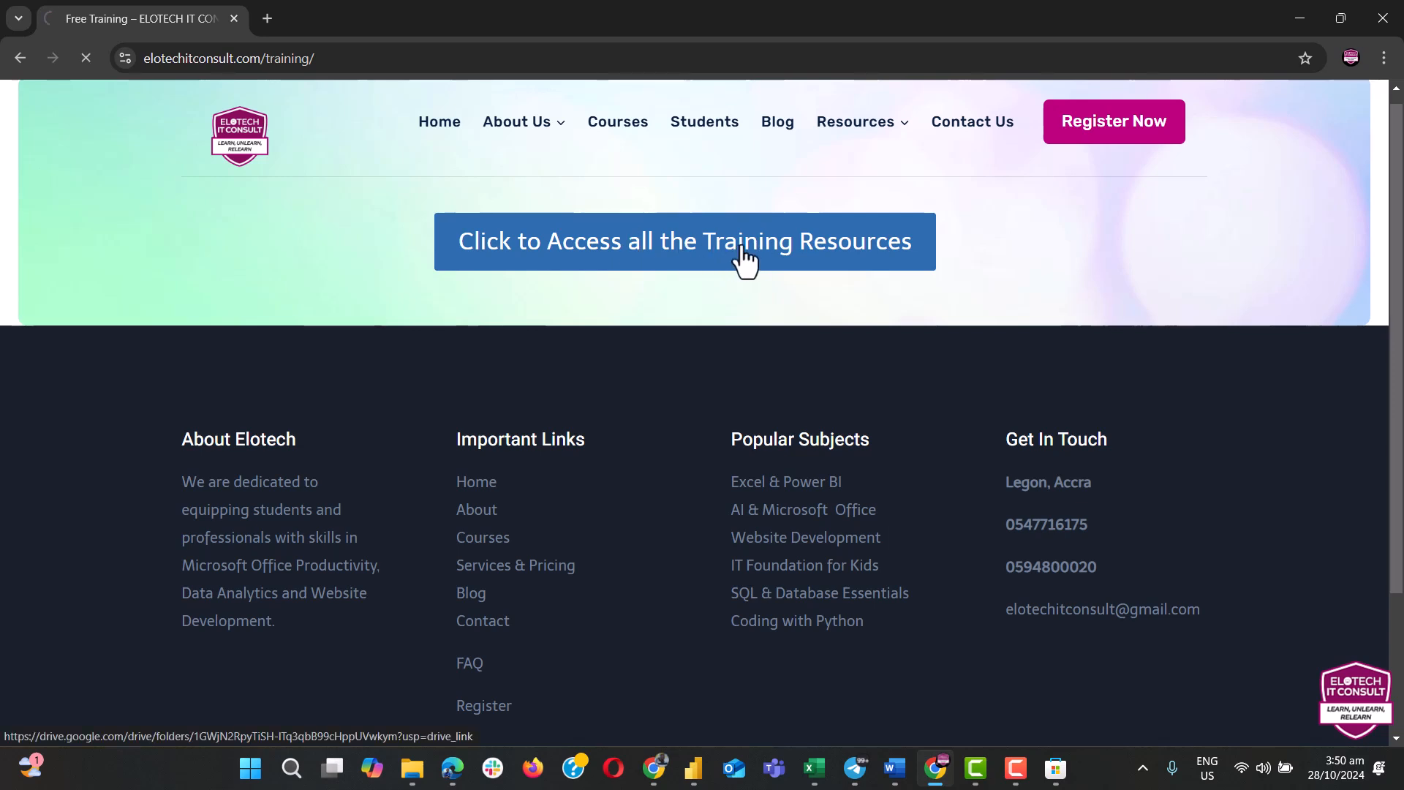
# Step: Open the FREE POWER BI TRAINING folder and select DataSource.xlsx
pyautogui.click(685, 241)
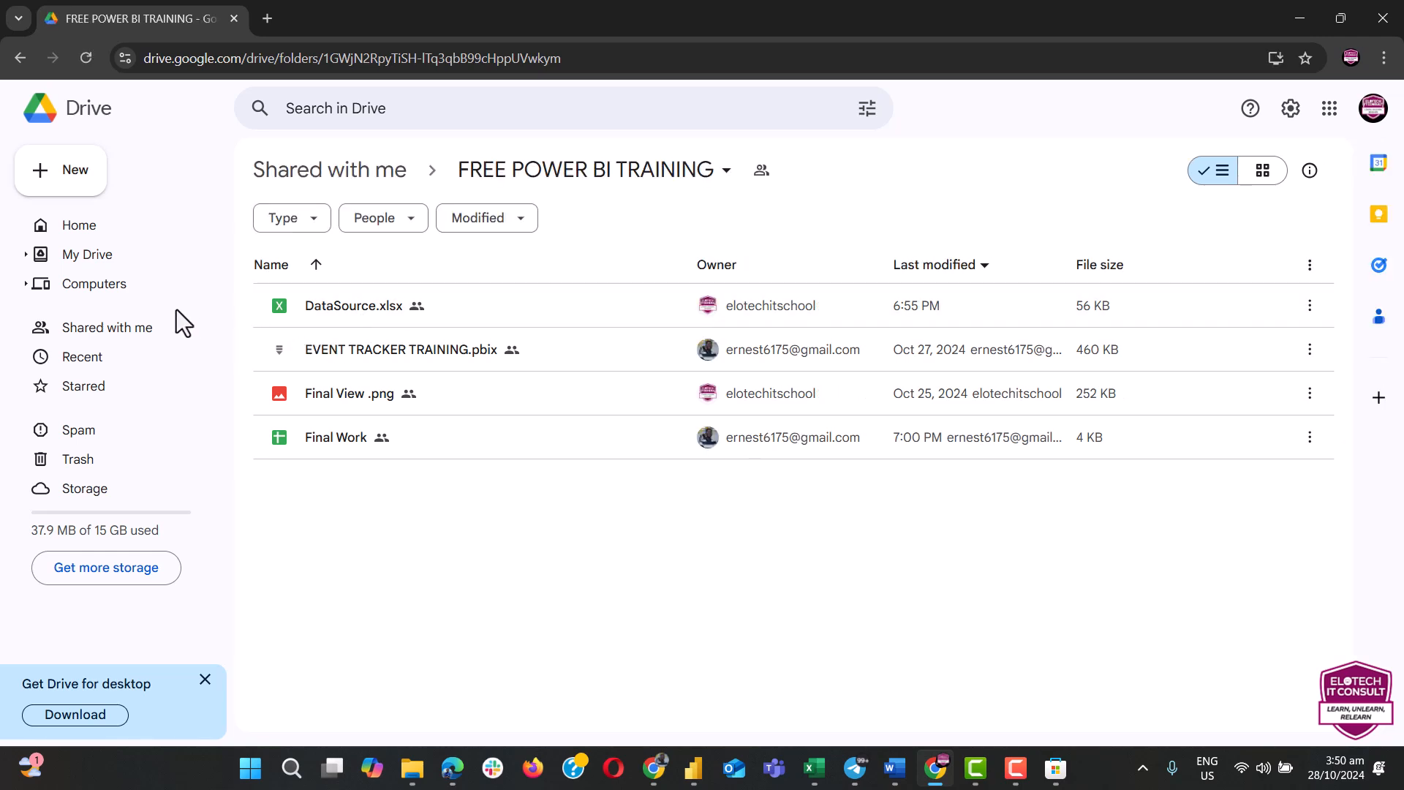
pyautogui.moveTo(597, 559)
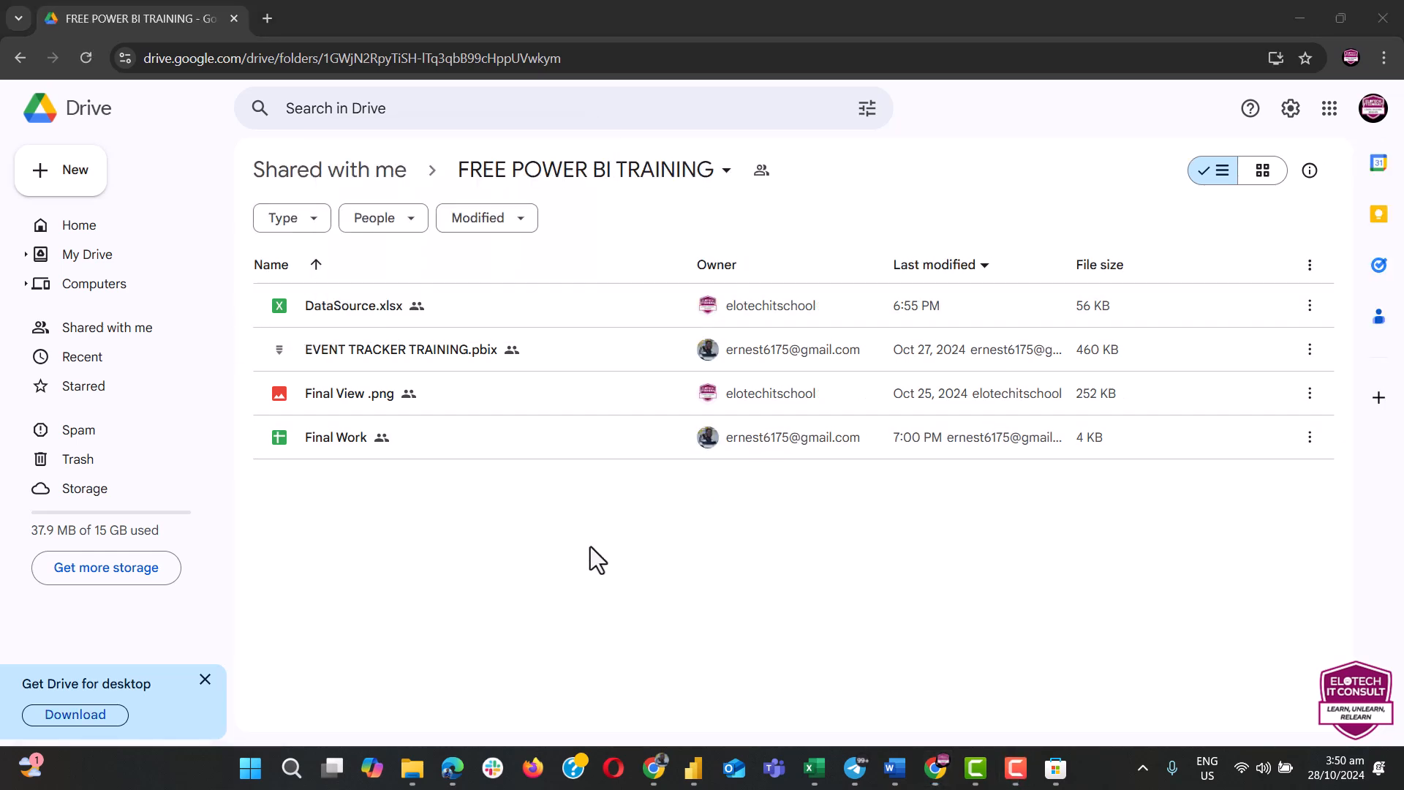
pyautogui.moveTo(432, 309)
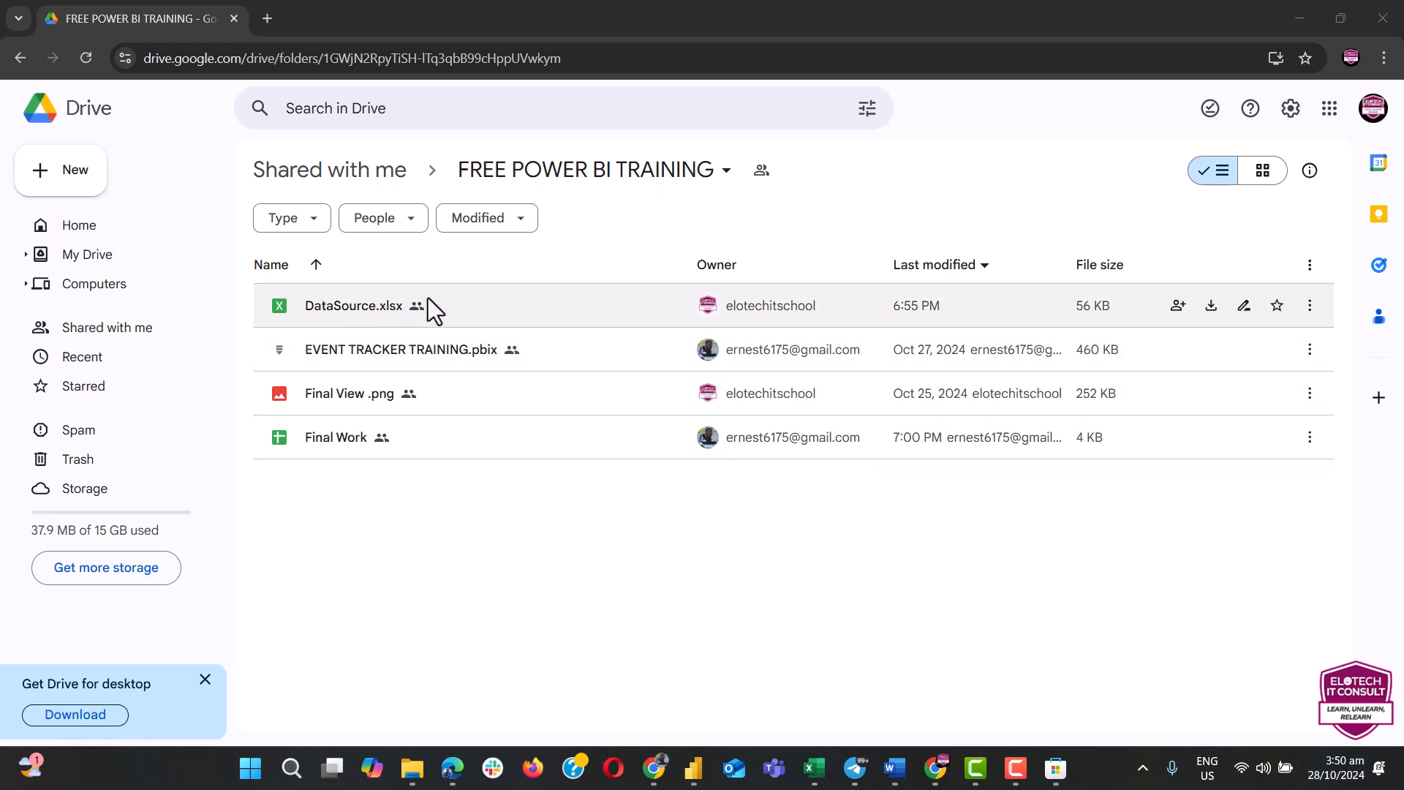
pyautogui.moveTo(345, 332)
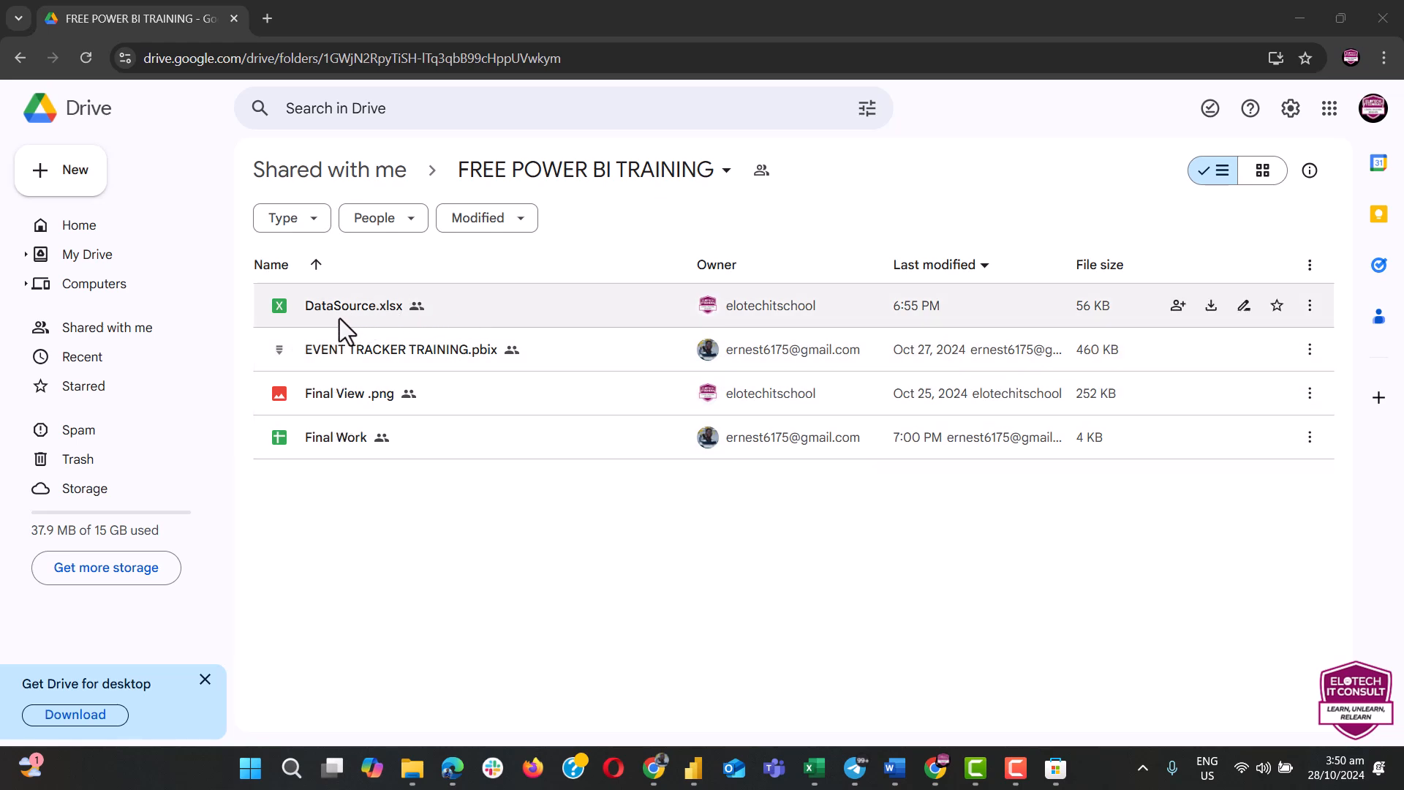
pyautogui.moveTo(340, 448)
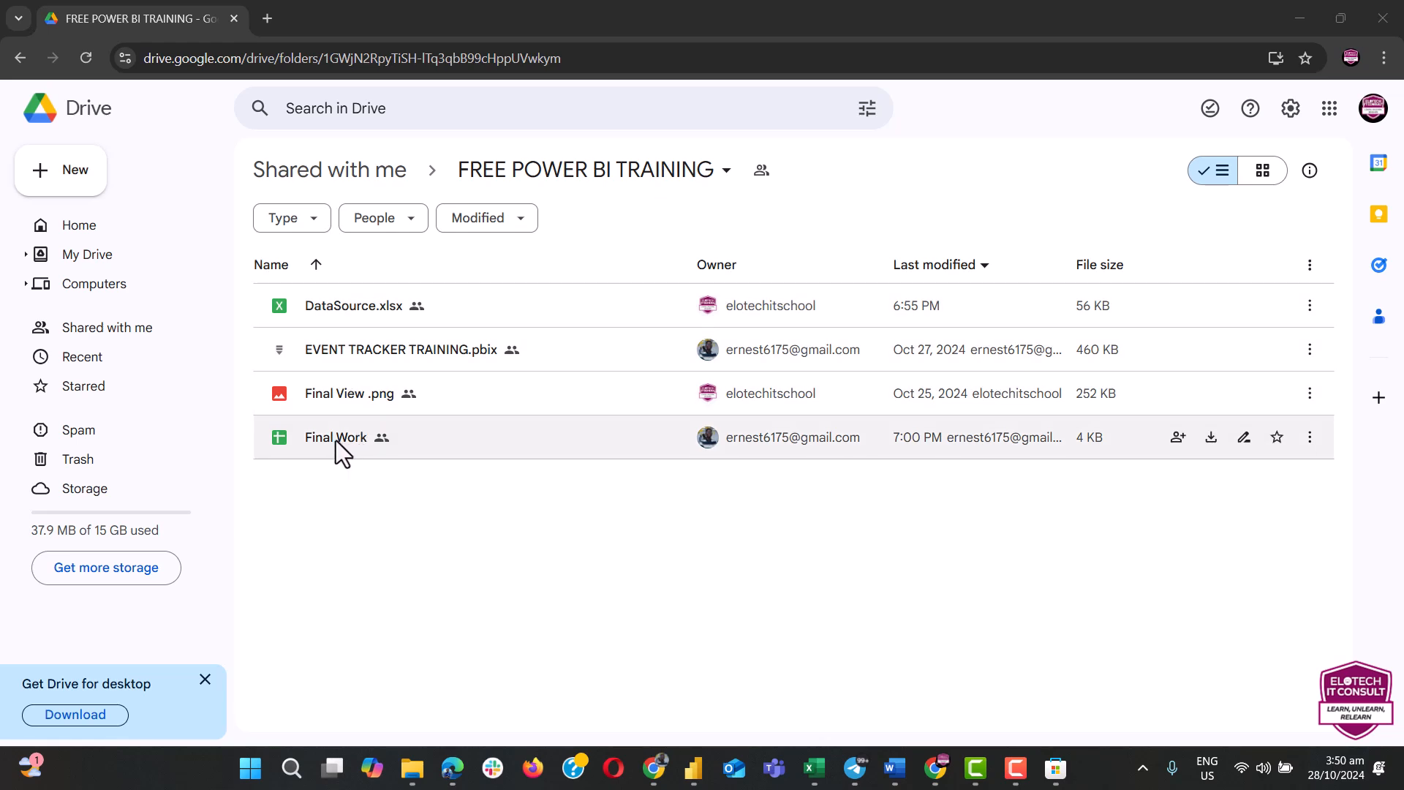
pyautogui.moveTo(335, 415)
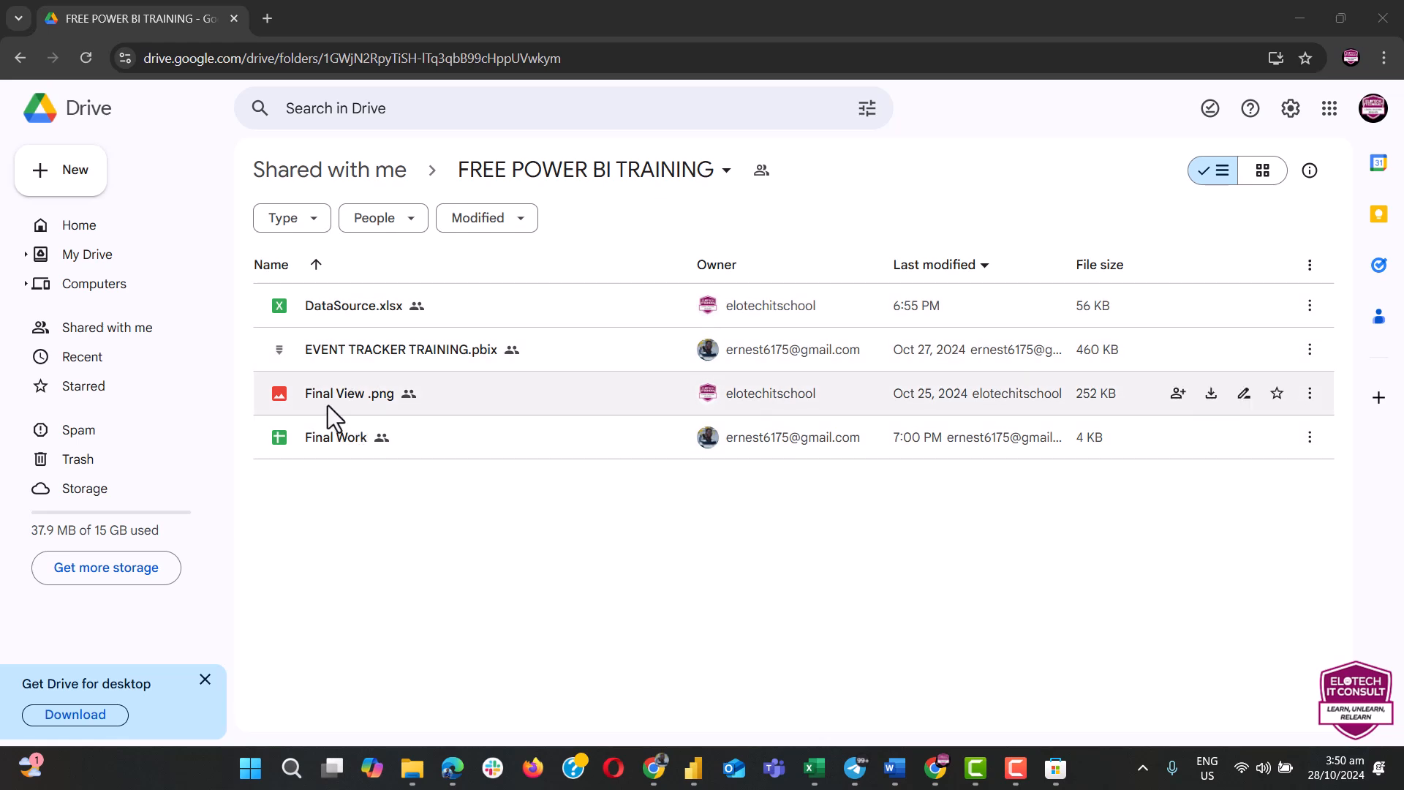
pyautogui.moveTo(353, 306)
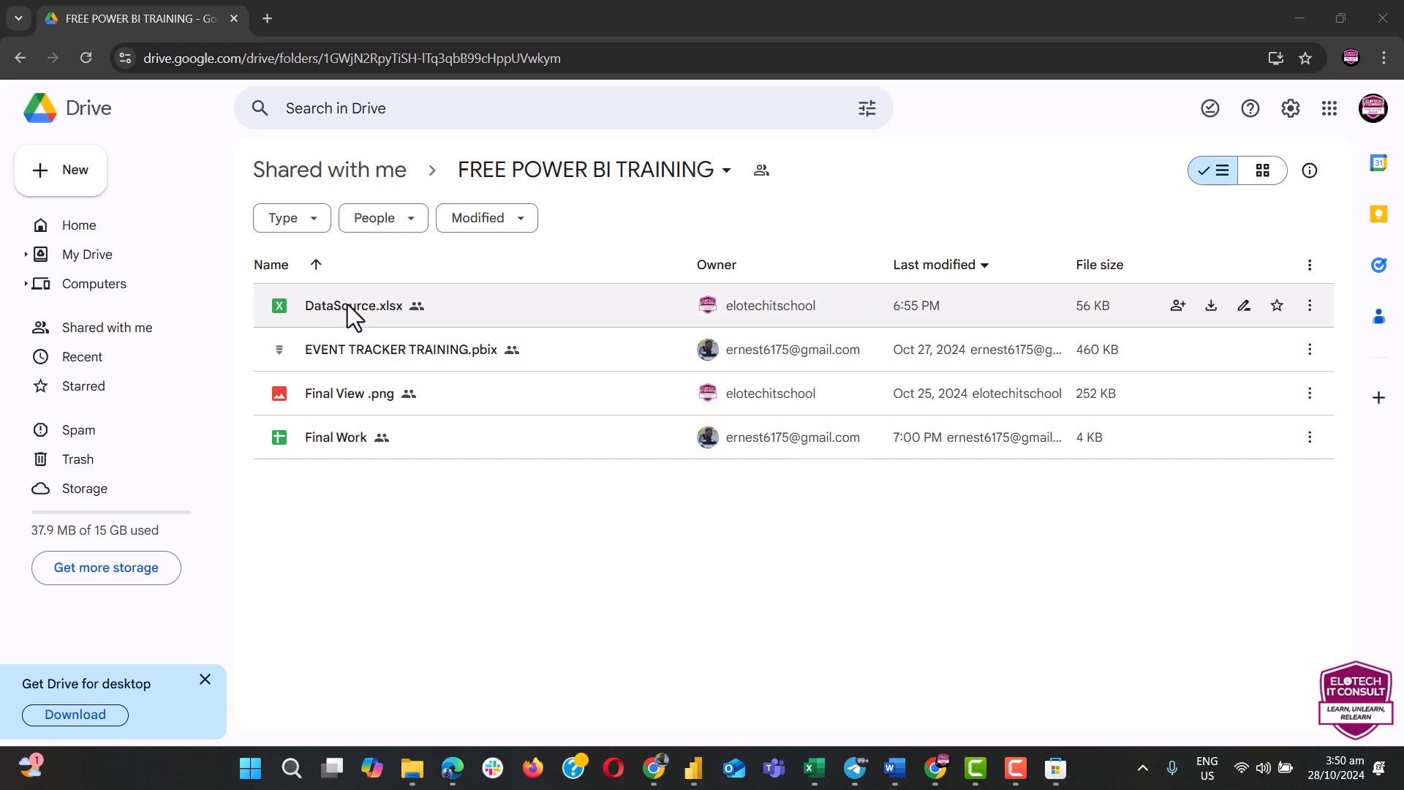
pyautogui.click(353, 306)
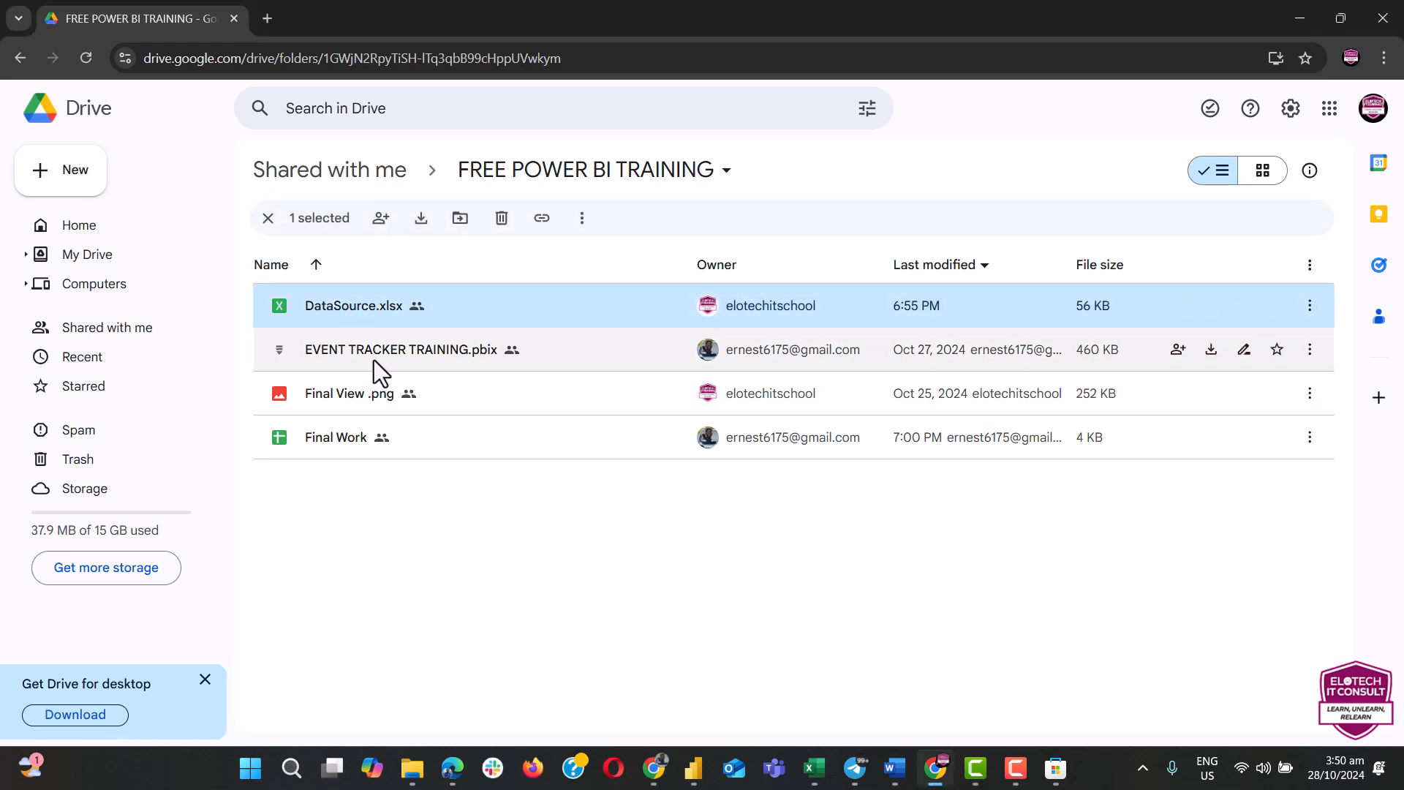
pyautogui.moveTo(473, 365)
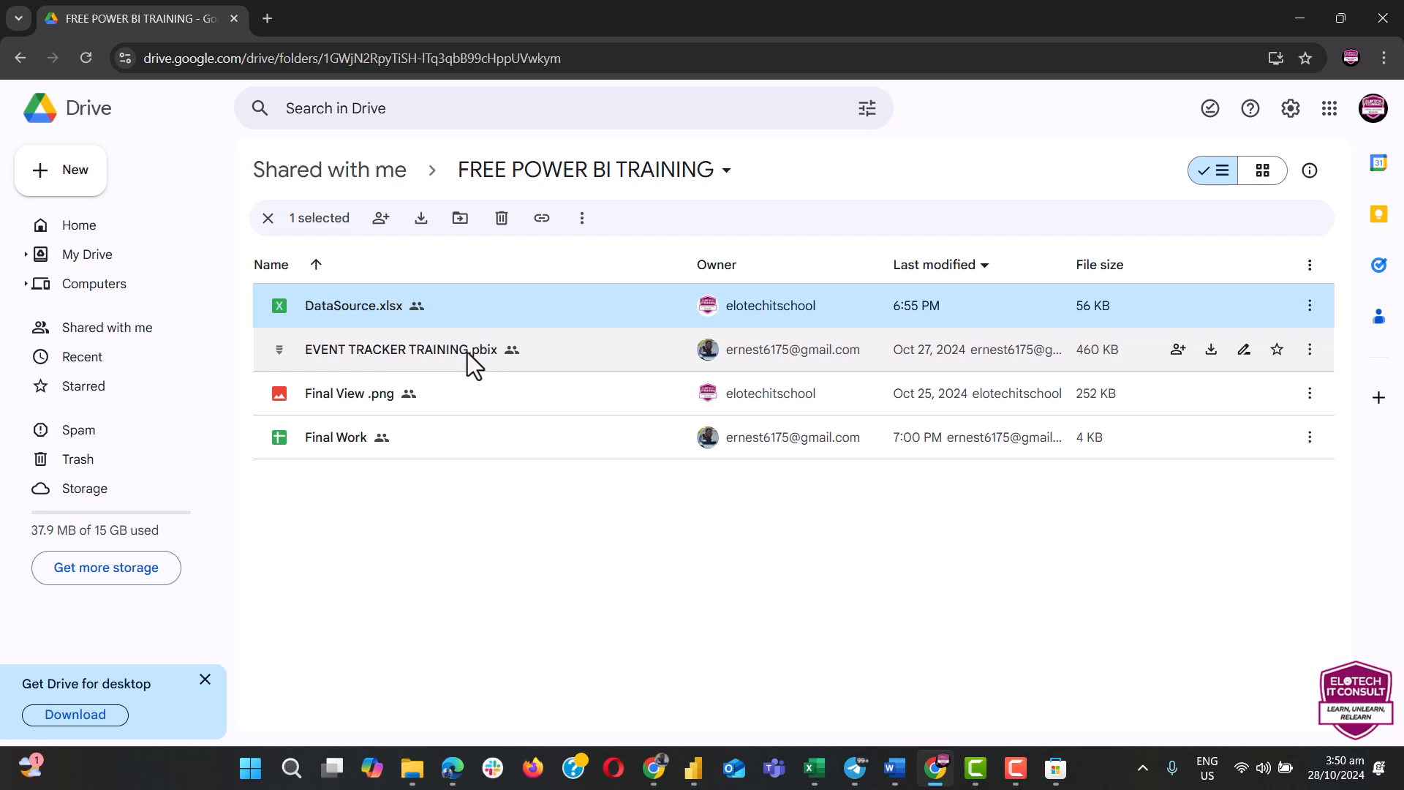
pyautogui.moveTo(649, 667)
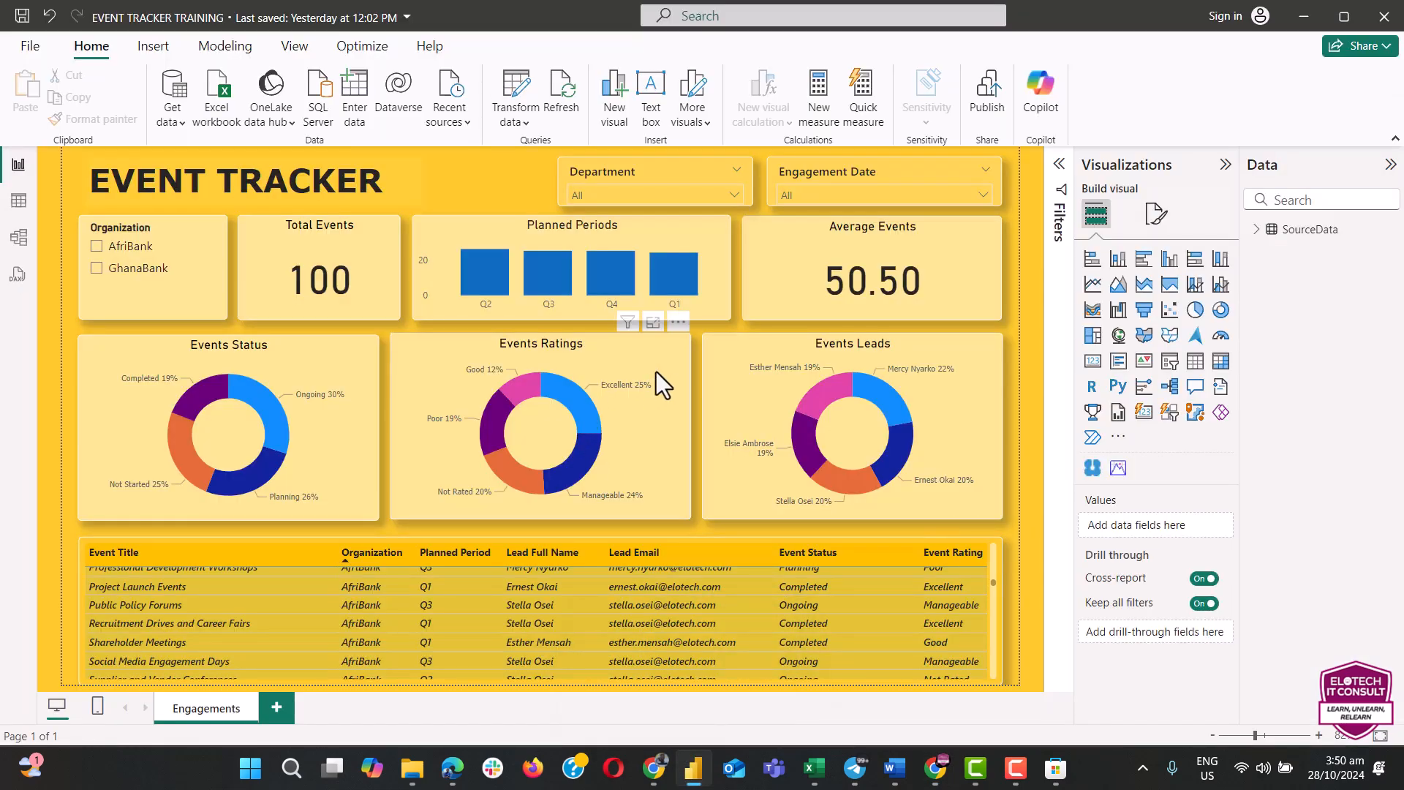
pyautogui.moveTo(694, 769)
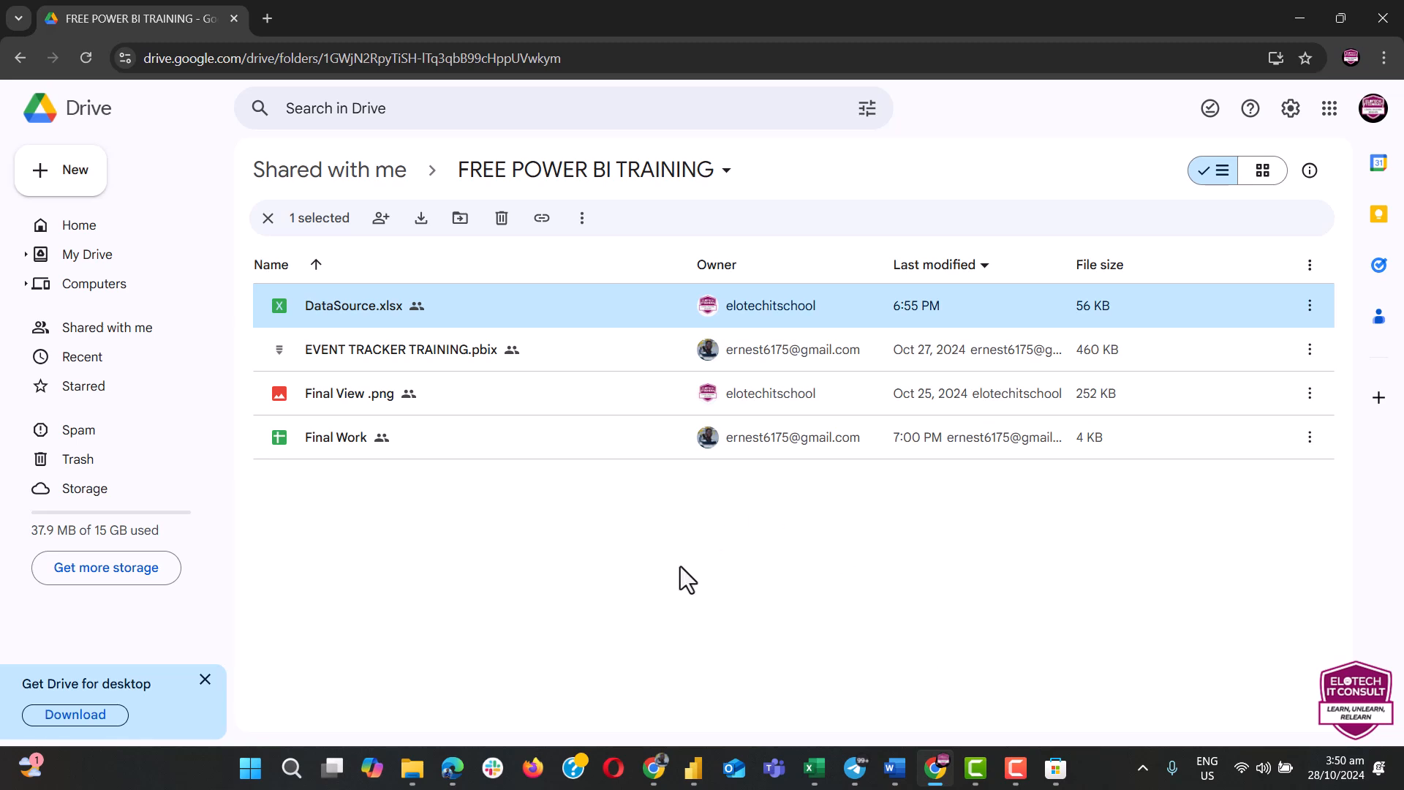
pyautogui.moveTo(377, 318)
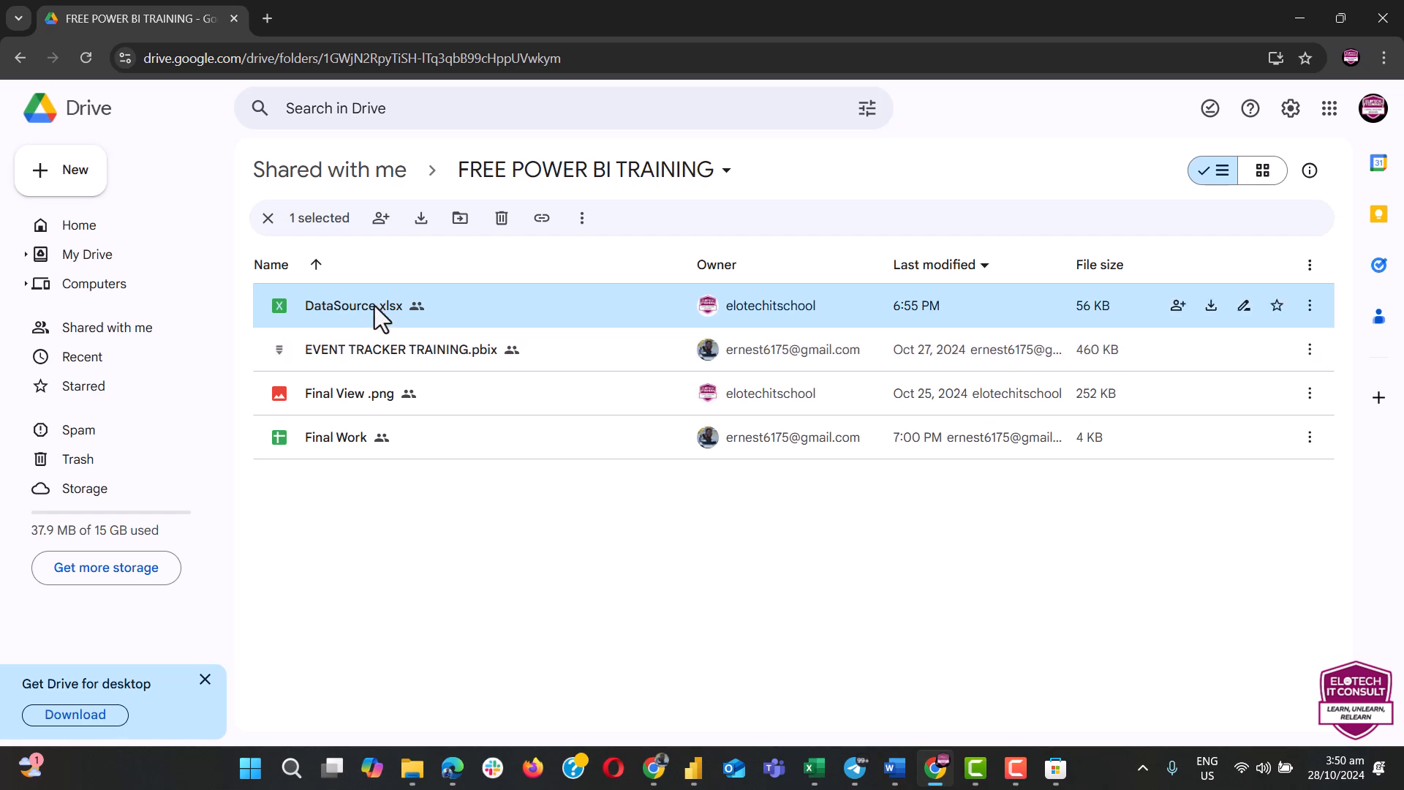
# Step: Open DataSource.xlsx in Sheets, dismiss the welcome message, and select the Award Ceremonies cell
pyautogui.doubleClick(354, 306)
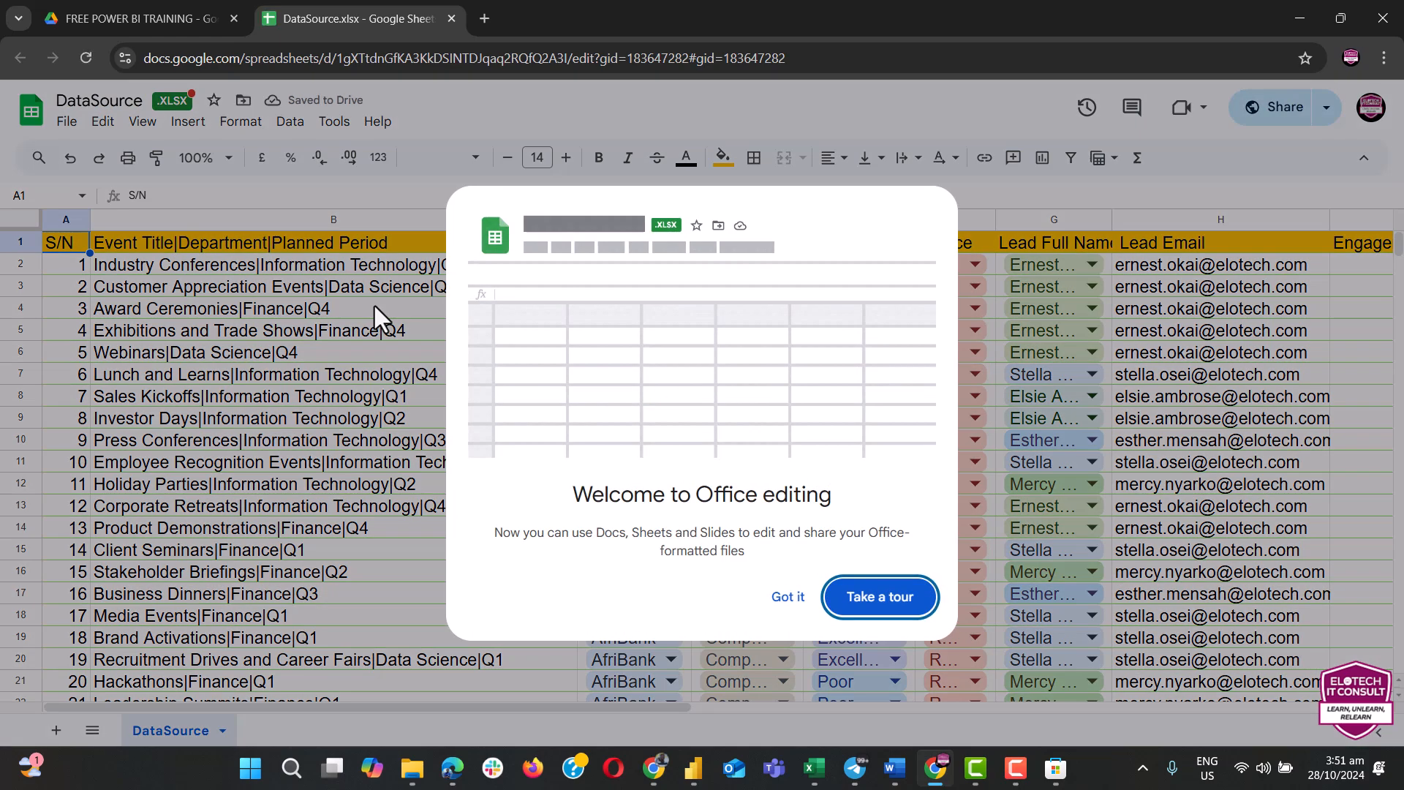
pyautogui.click(786, 597)
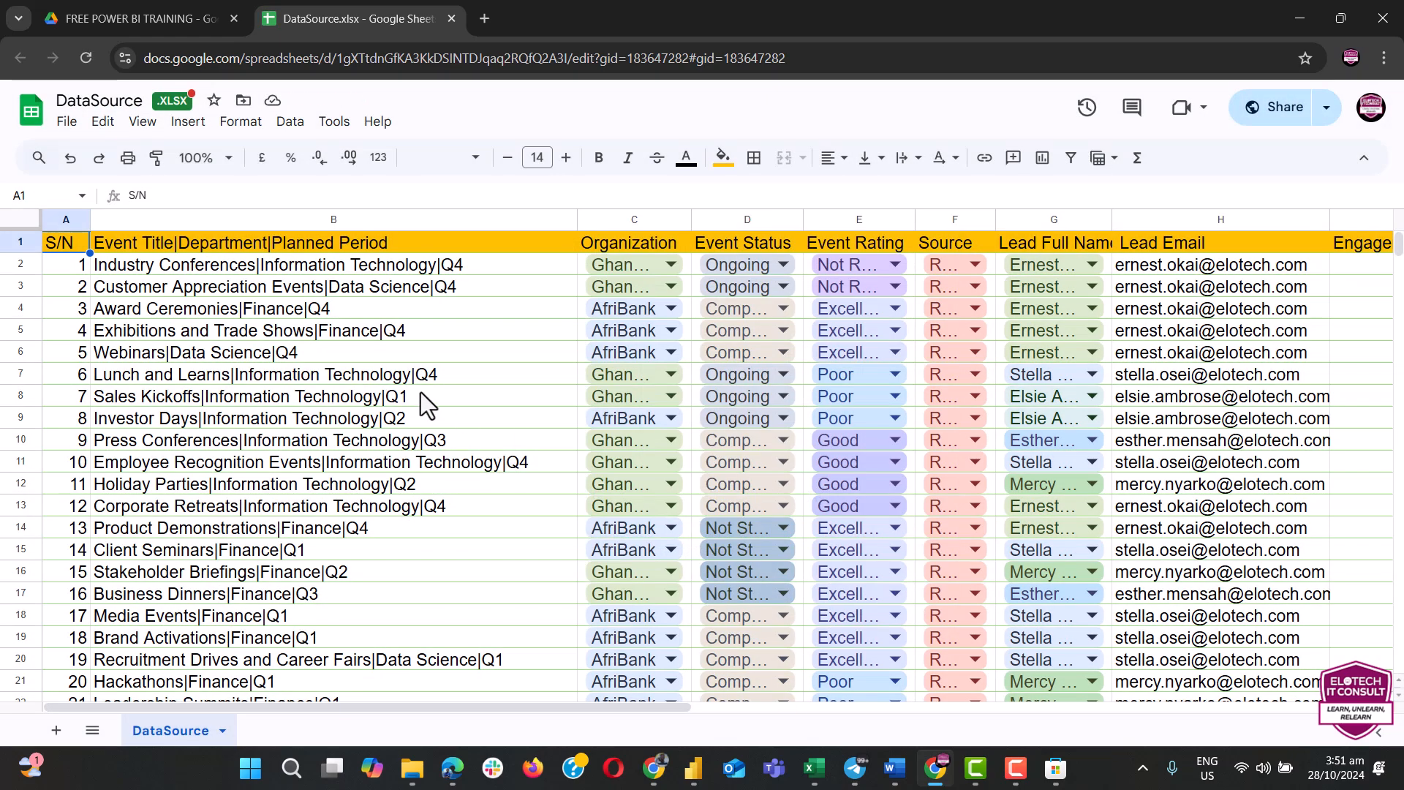
pyautogui.moveTo(475, 385)
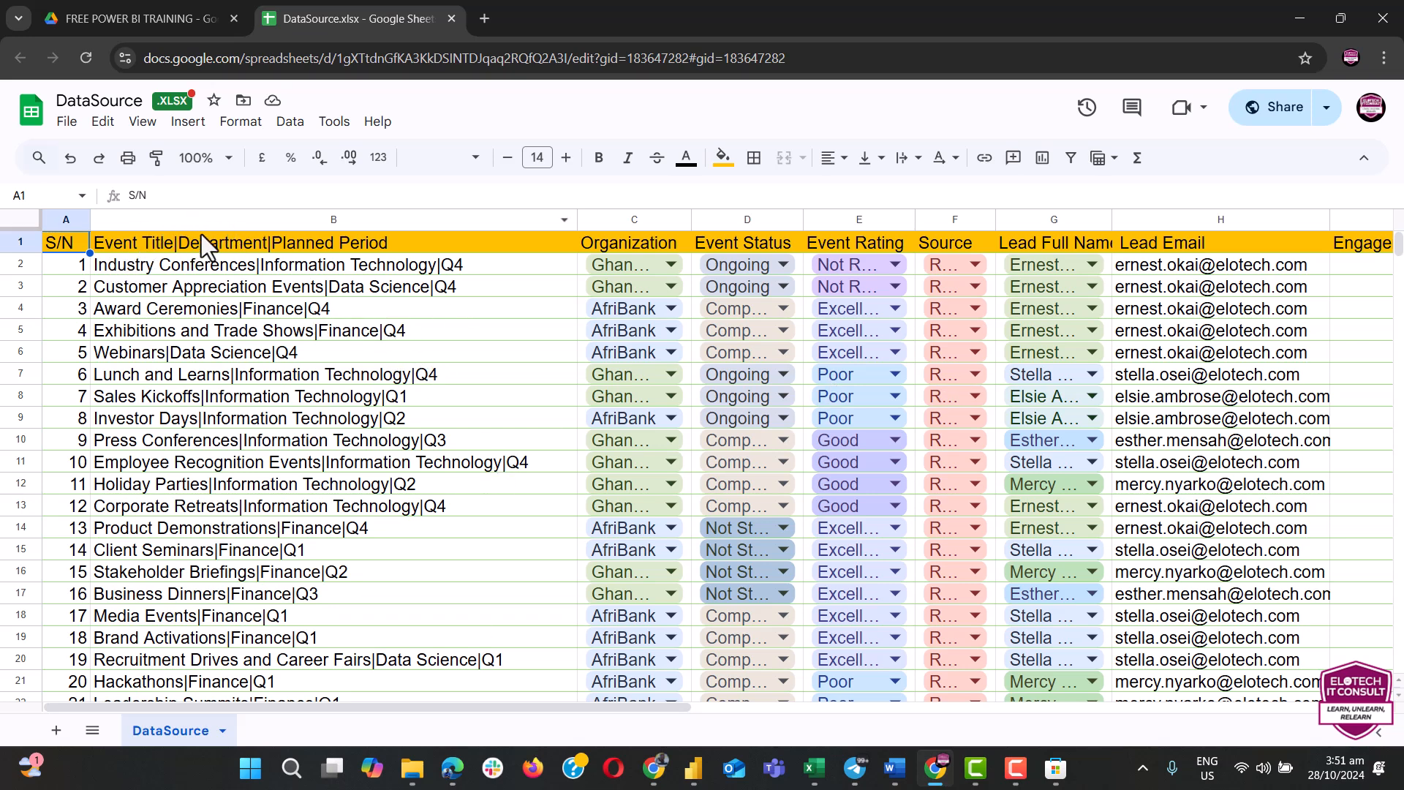
pyautogui.moveTo(143, 224)
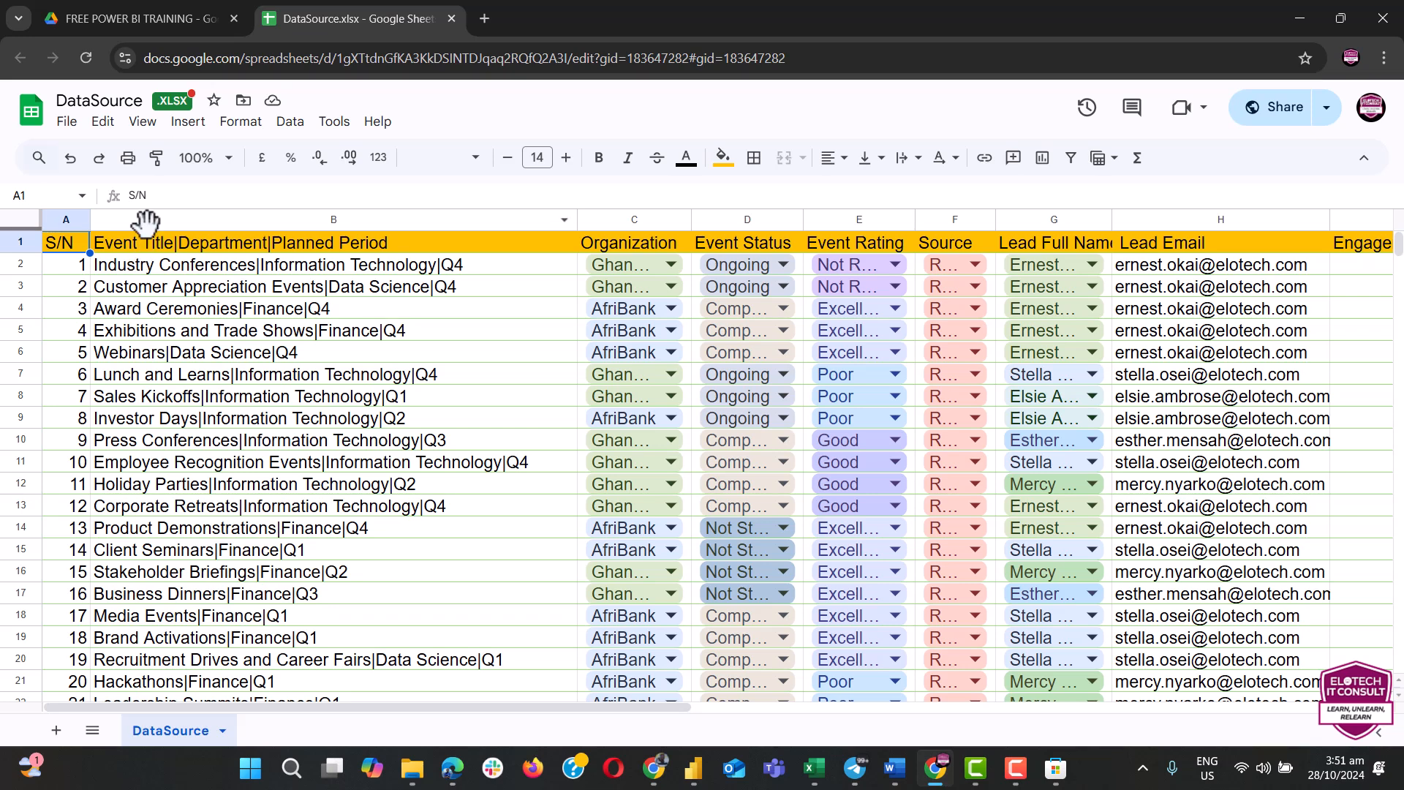
pyautogui.moveTo(354, 249)
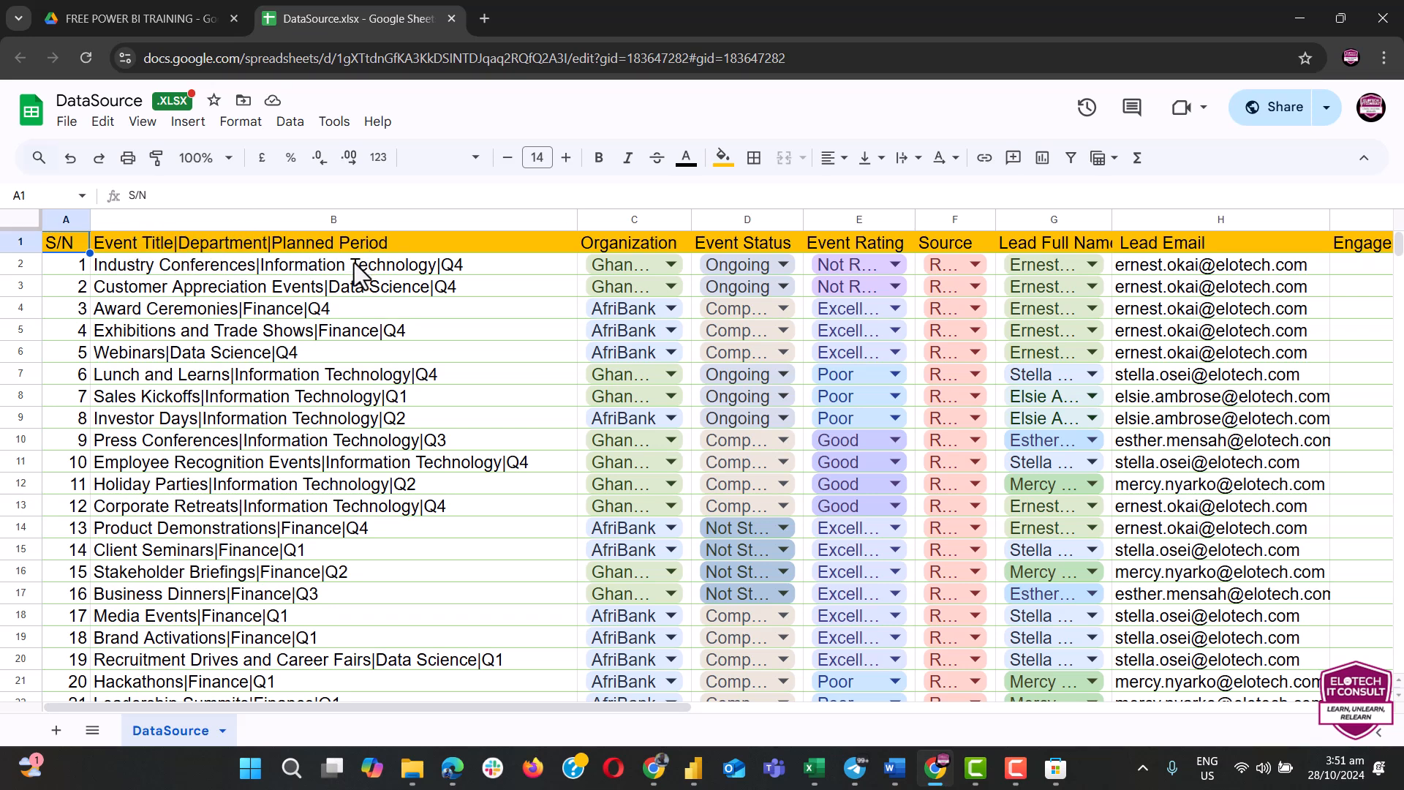
pyautogui.moveTo(314, 300)
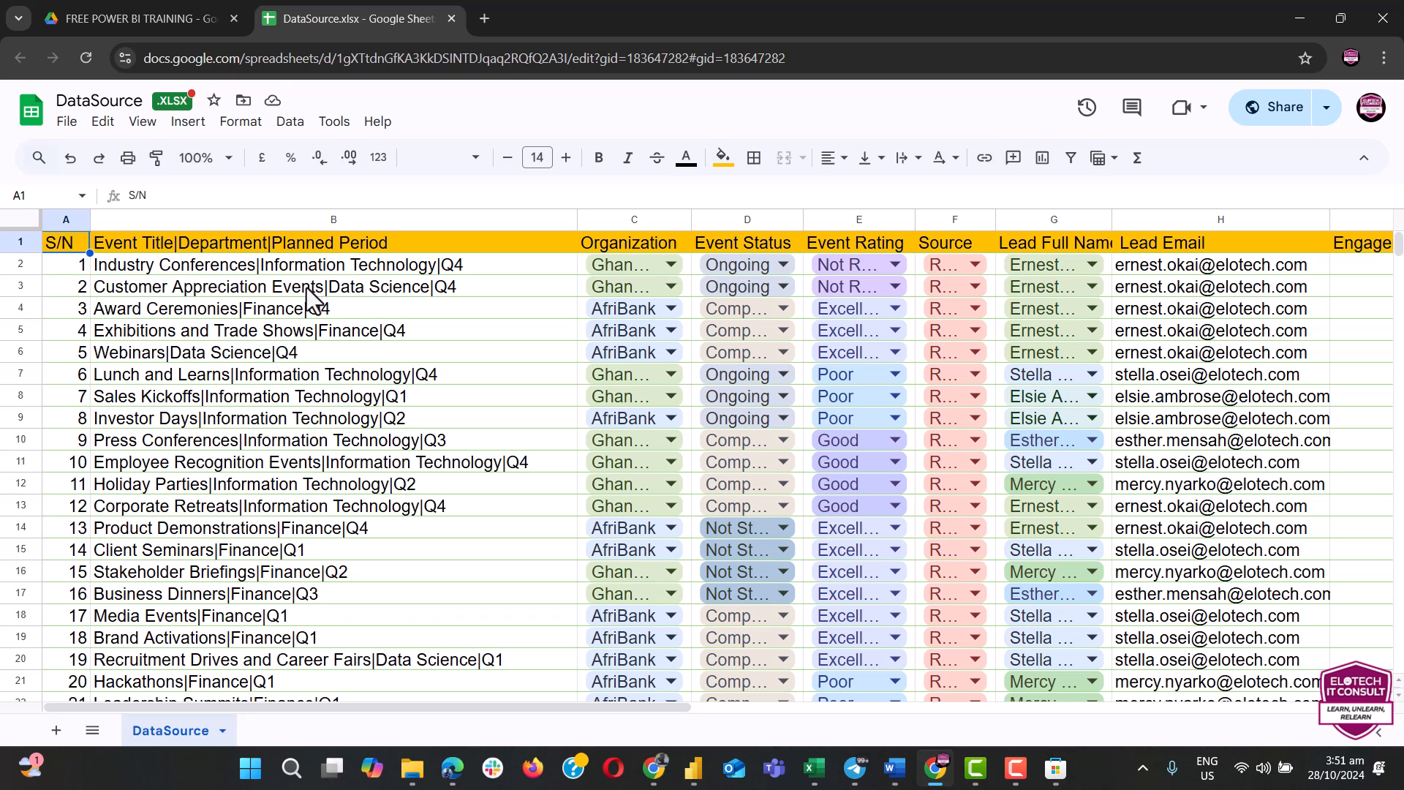
pyautogui.moveTo(309, 300)
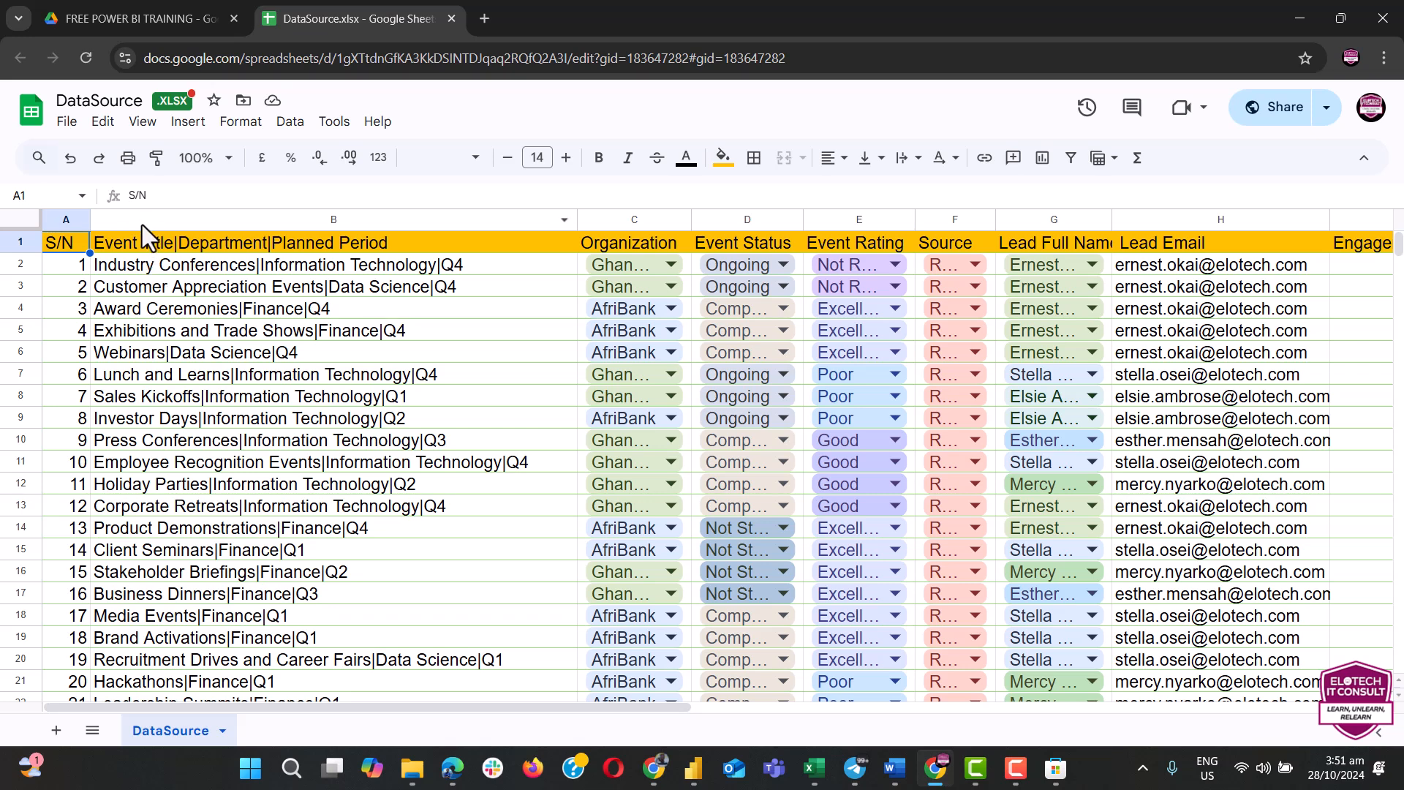
pyautogui.moveTo(383, 654)
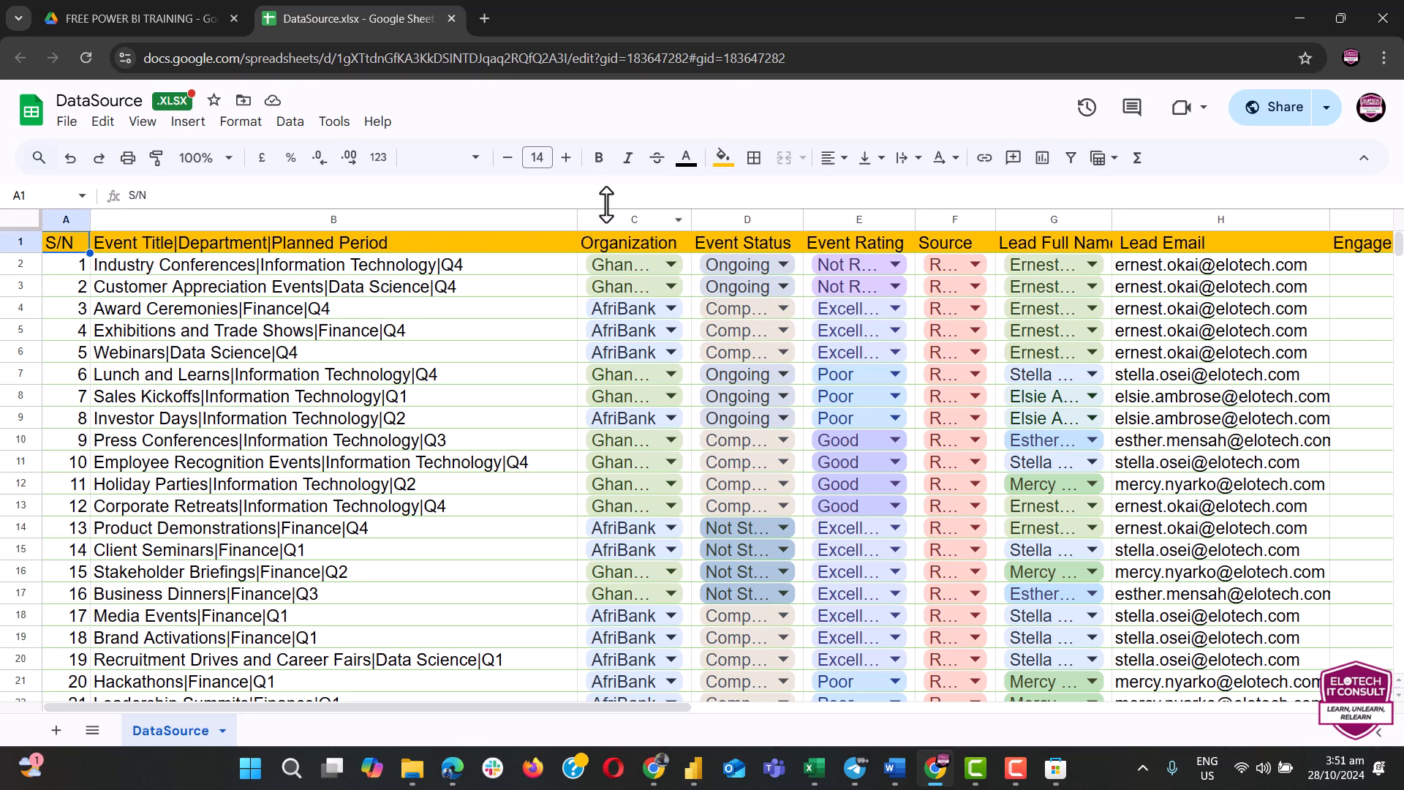
pyautogui.moveTo(670, 233)
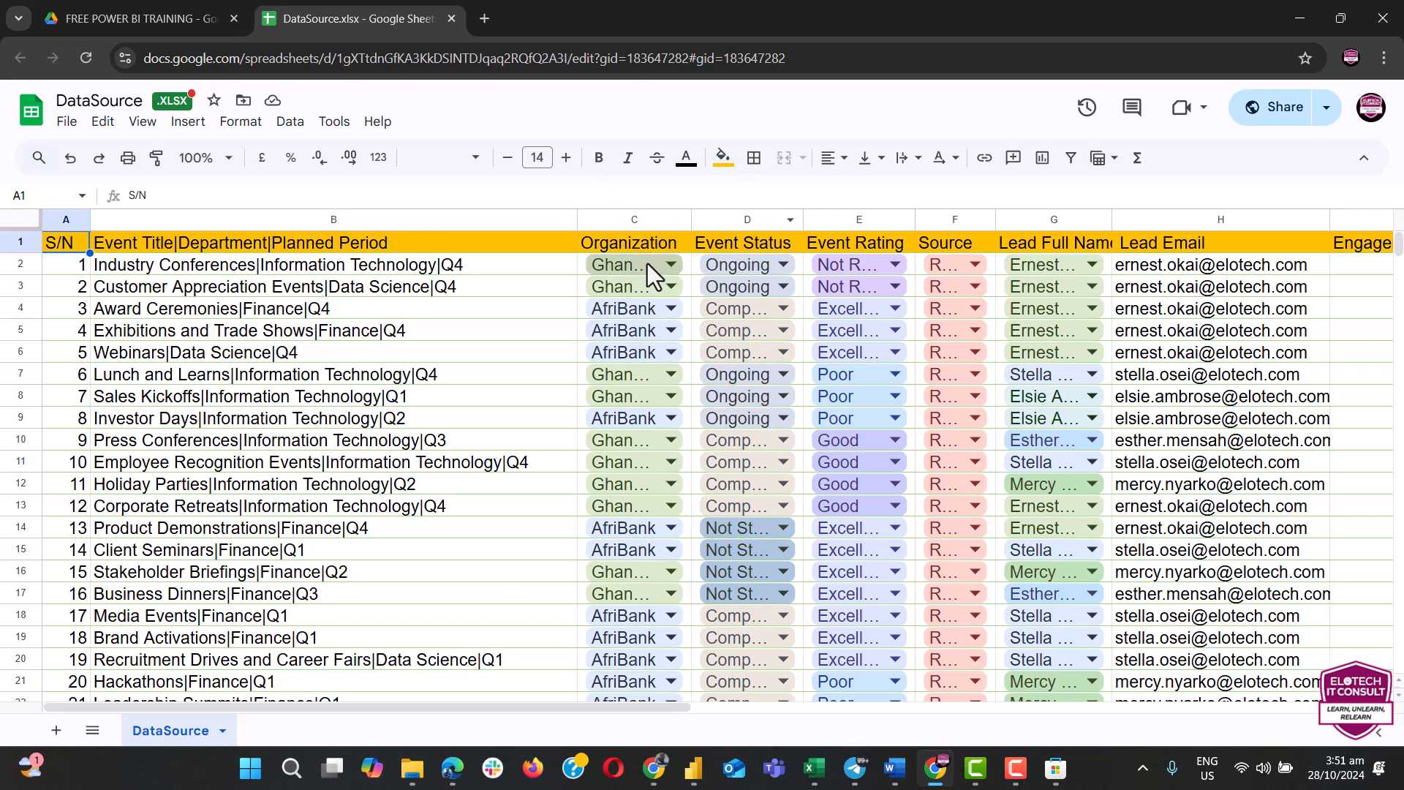
pyautogui.click(670, 264)
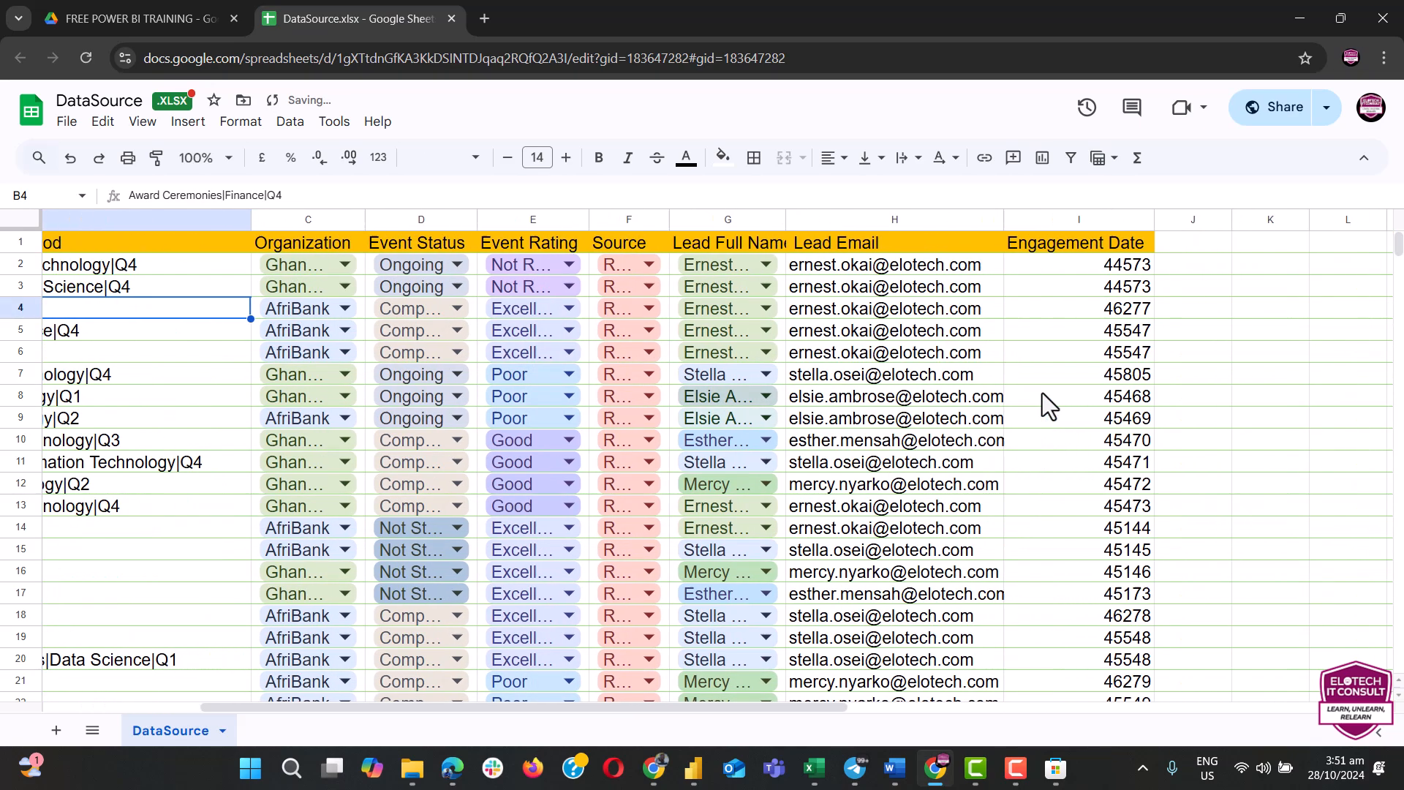
pyautogui.hscroll(3)
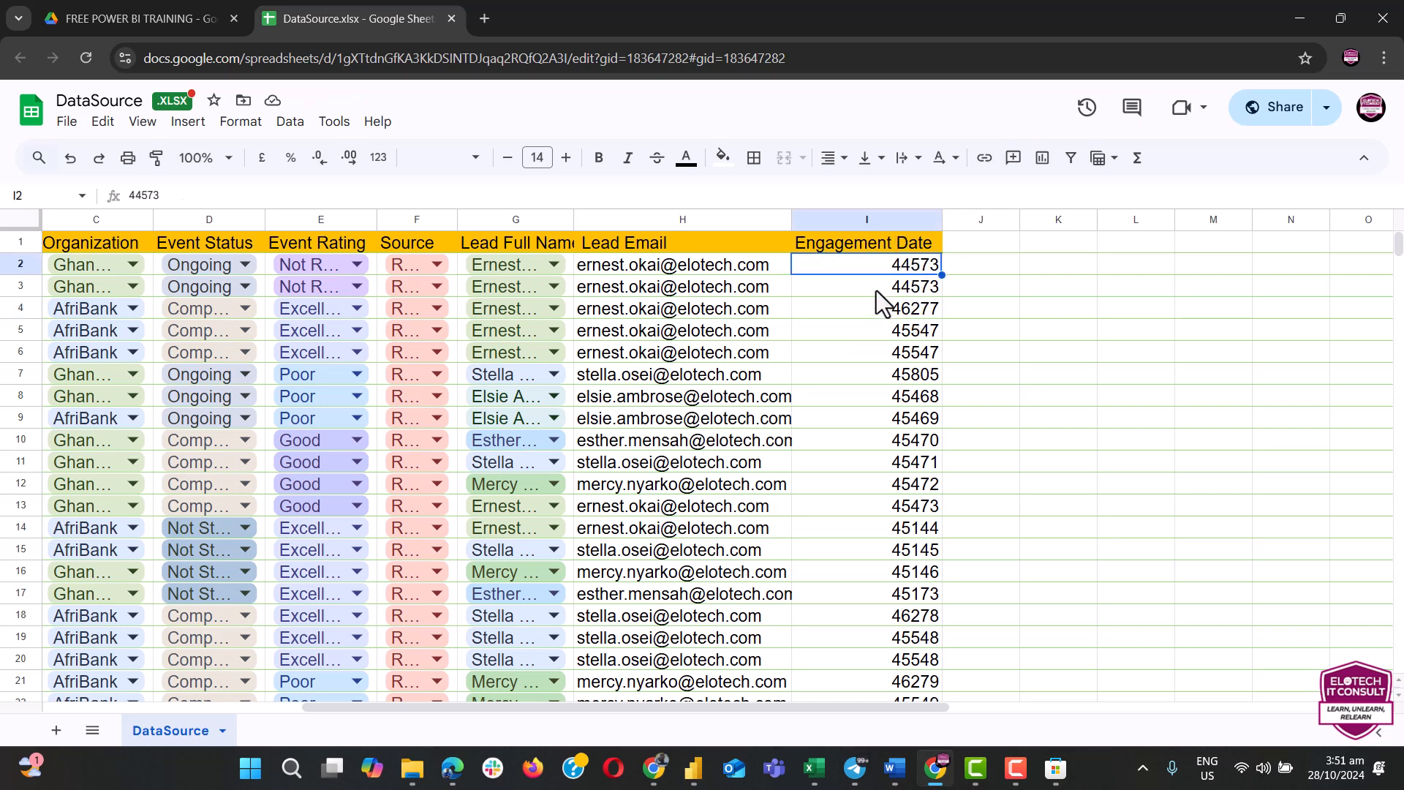
pyautogui.moveTo(895, 445)
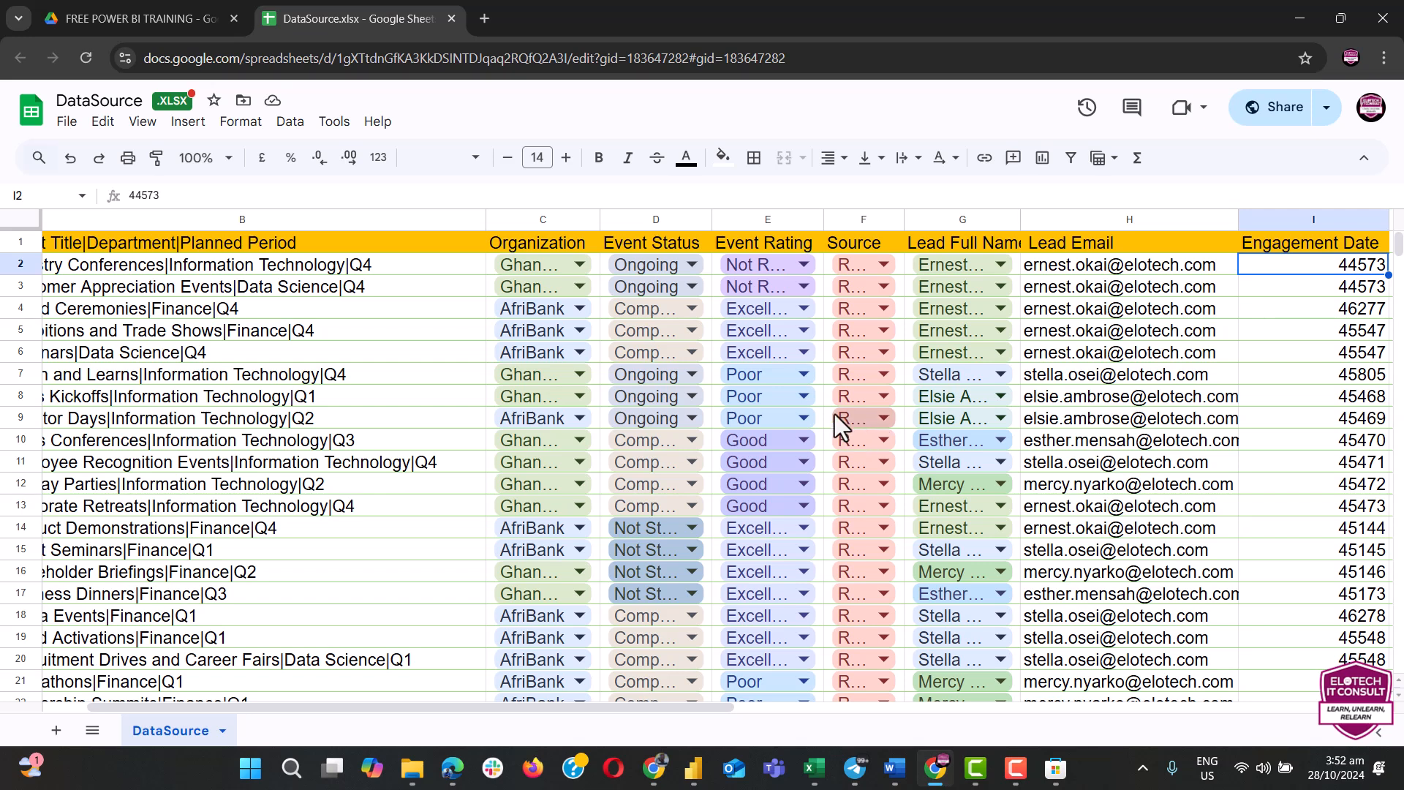
pyautogui.moveTo(66, 120)
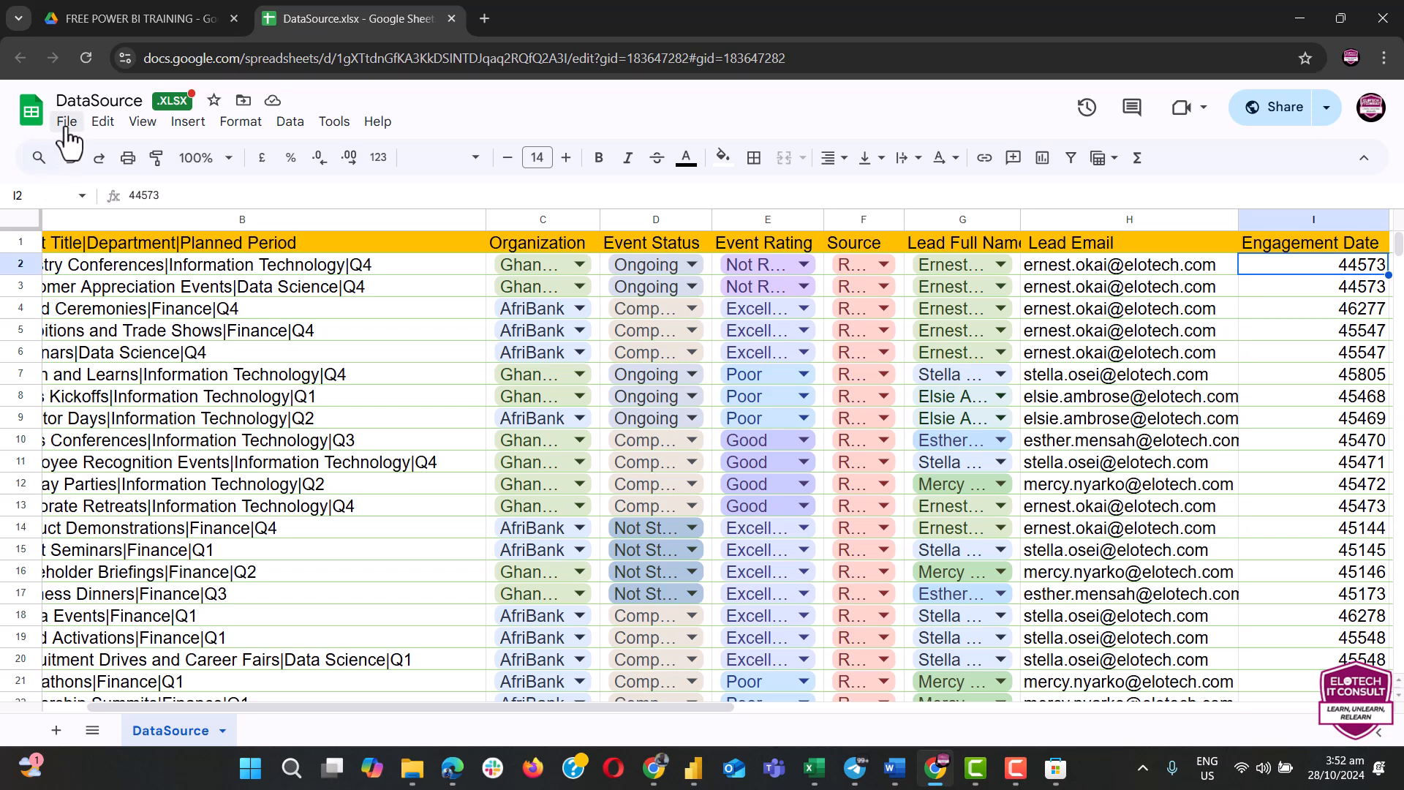
# Step: Download DataSource as Microsoft Excel (.xlsx) and view Chrome's recent downloads
pyautogui.click(67, 121)
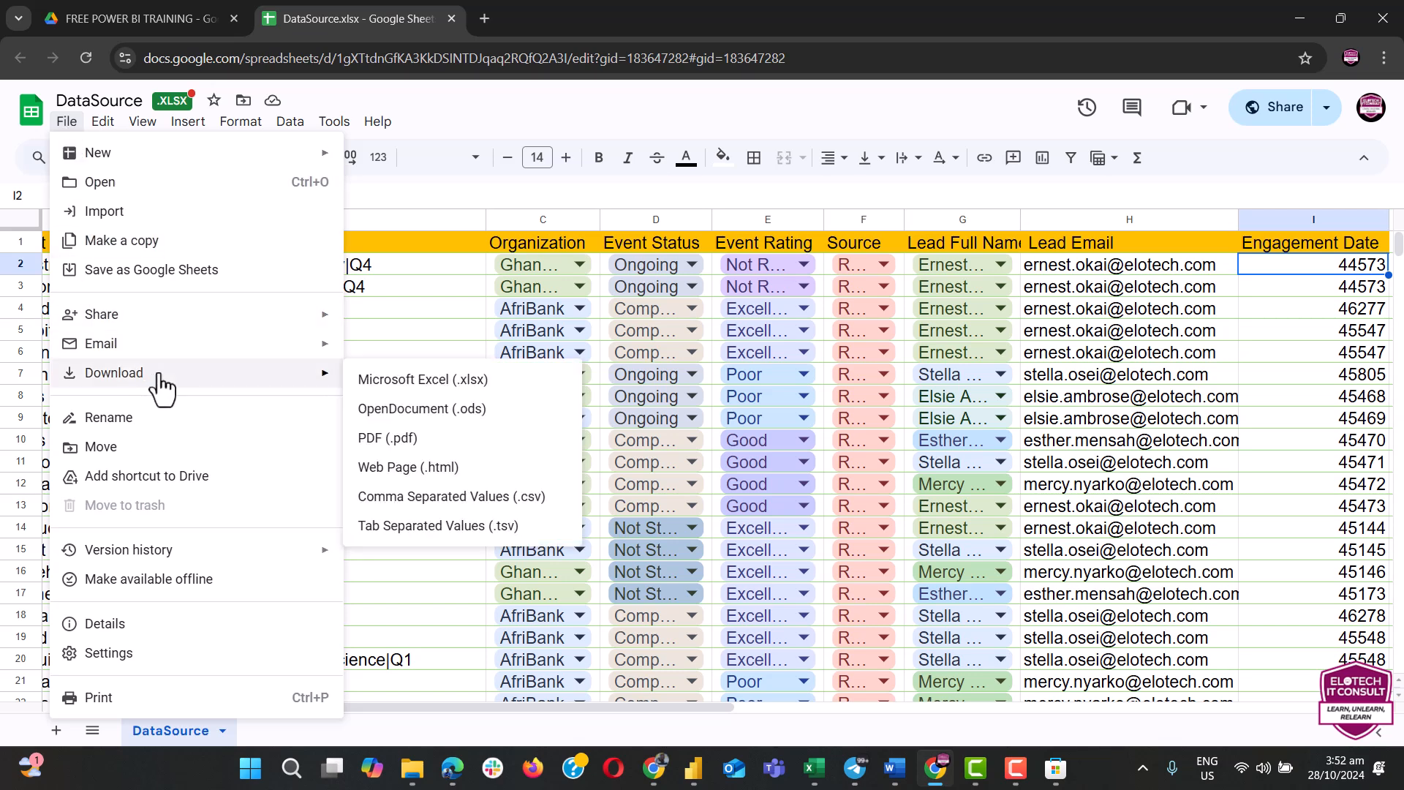
pyautogui.moveTo(422, 379)
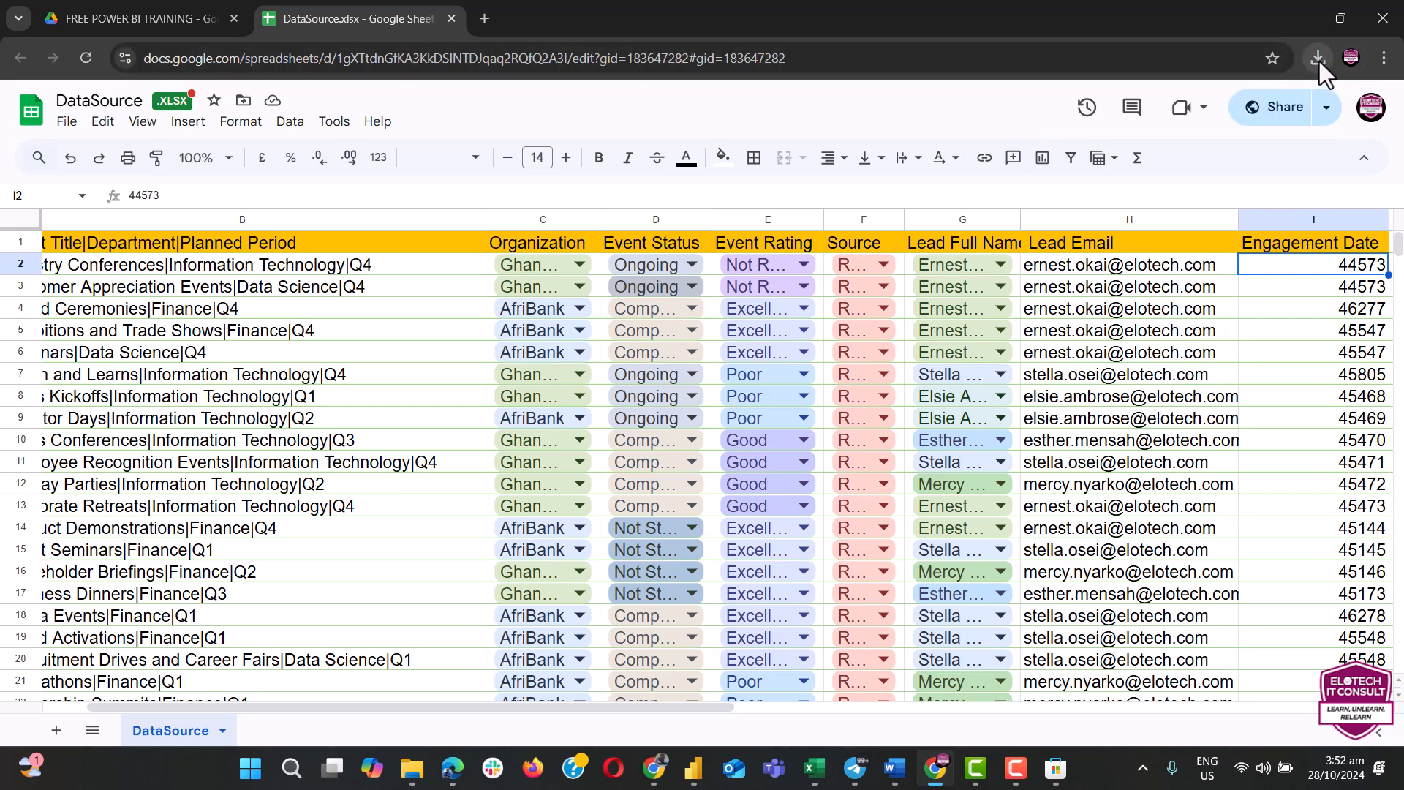
pyautogui.click(1316, 58)
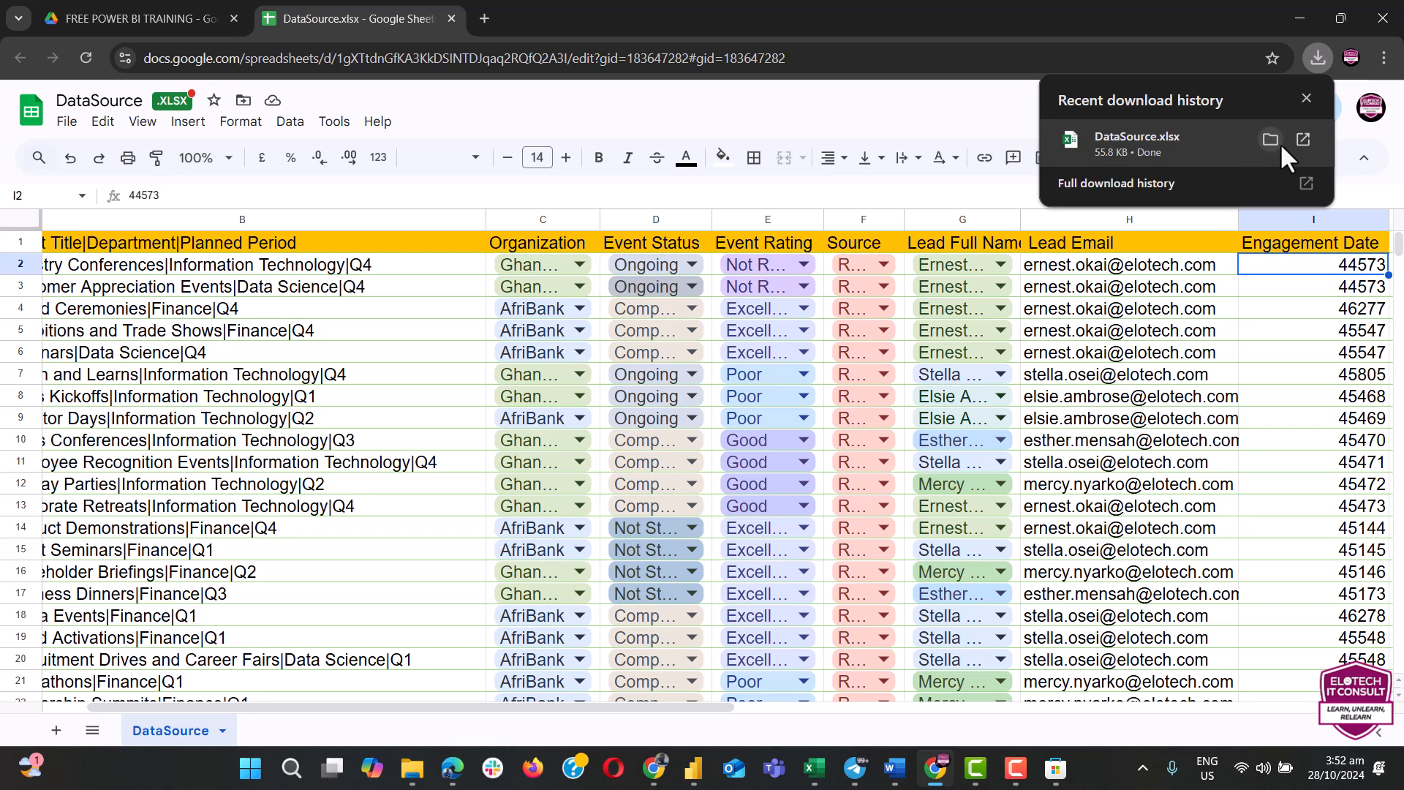
pyautogui.moveTo(1269, 139)
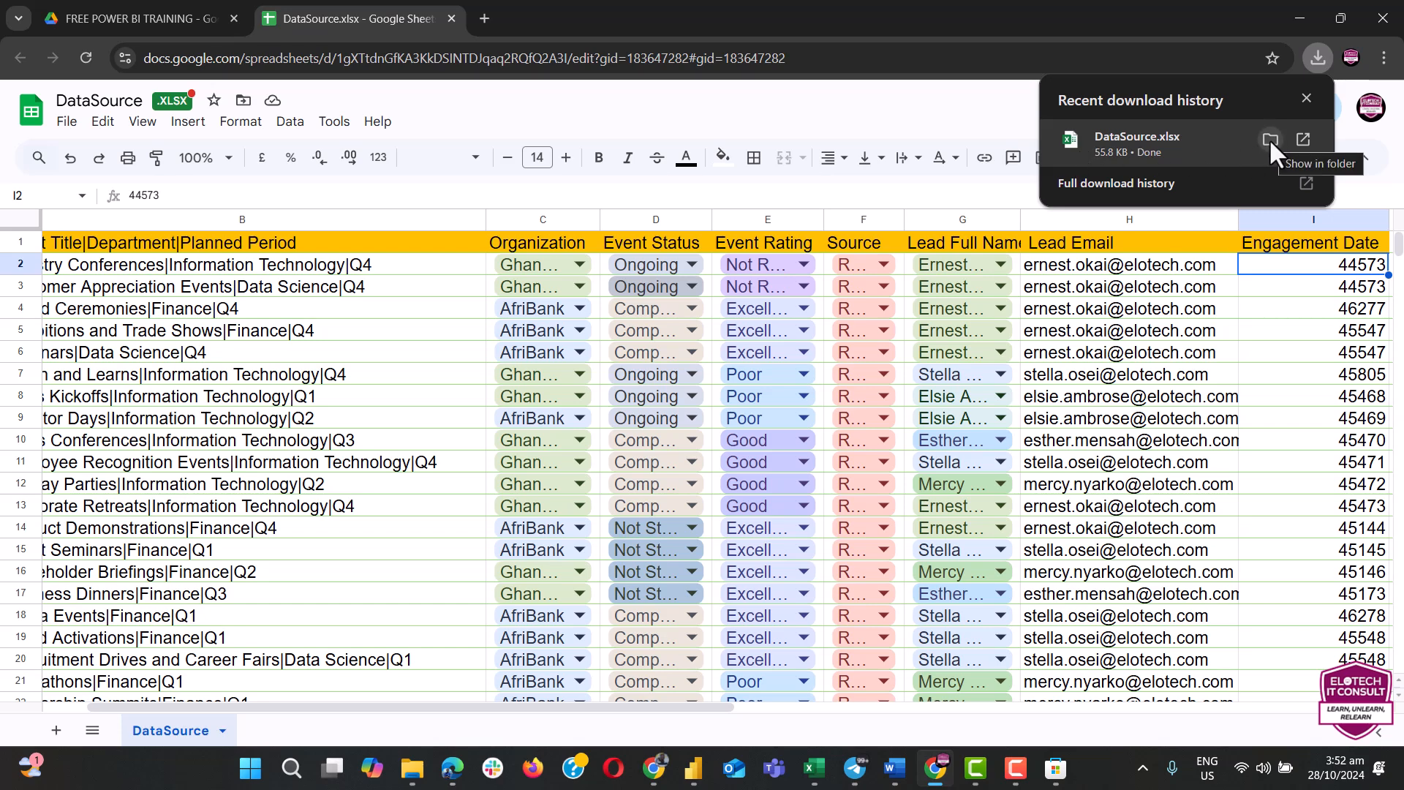
# Step: Show DataSource in the Downloads folder and open the workbook
pyautogui.click(1269, 140)
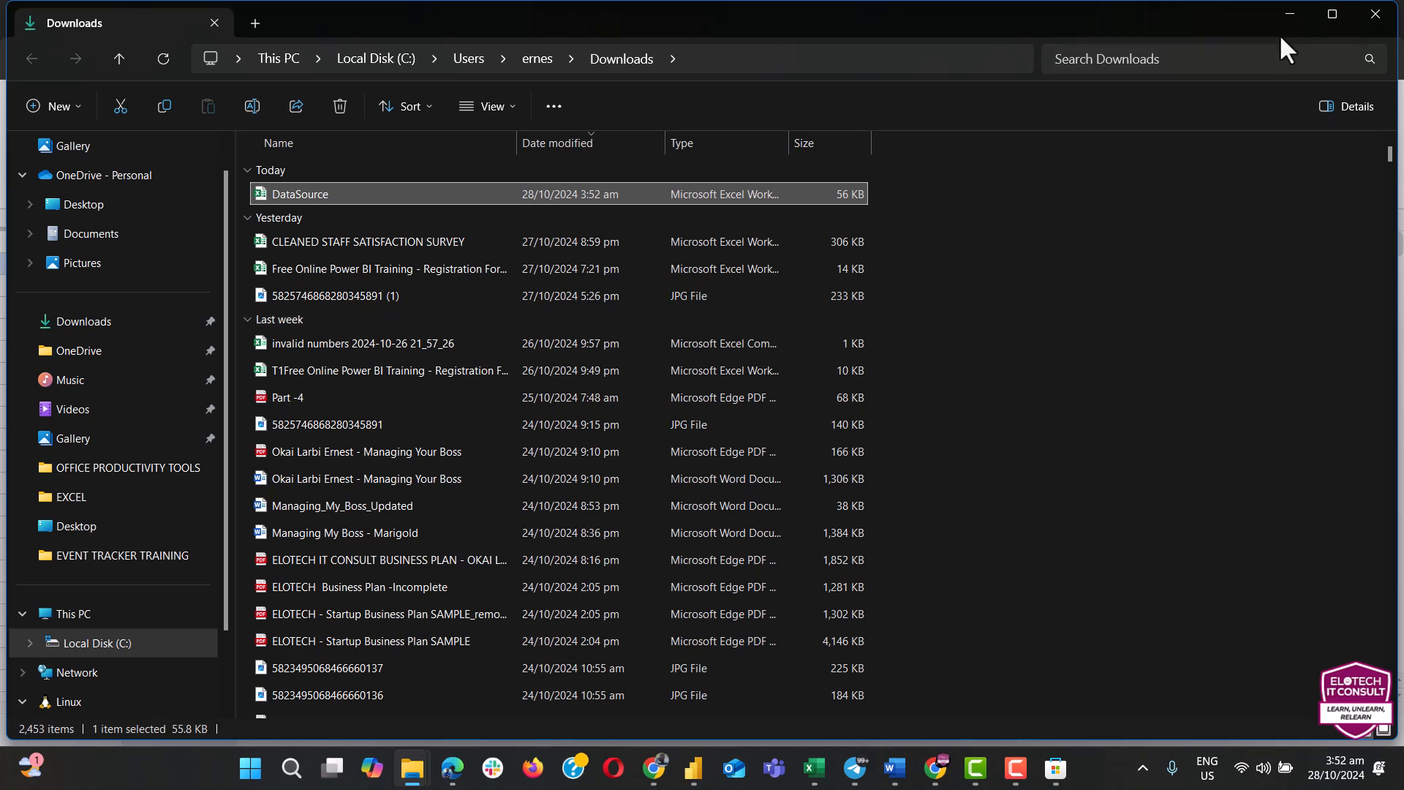
pyautogui.doubleClick(299, 193)
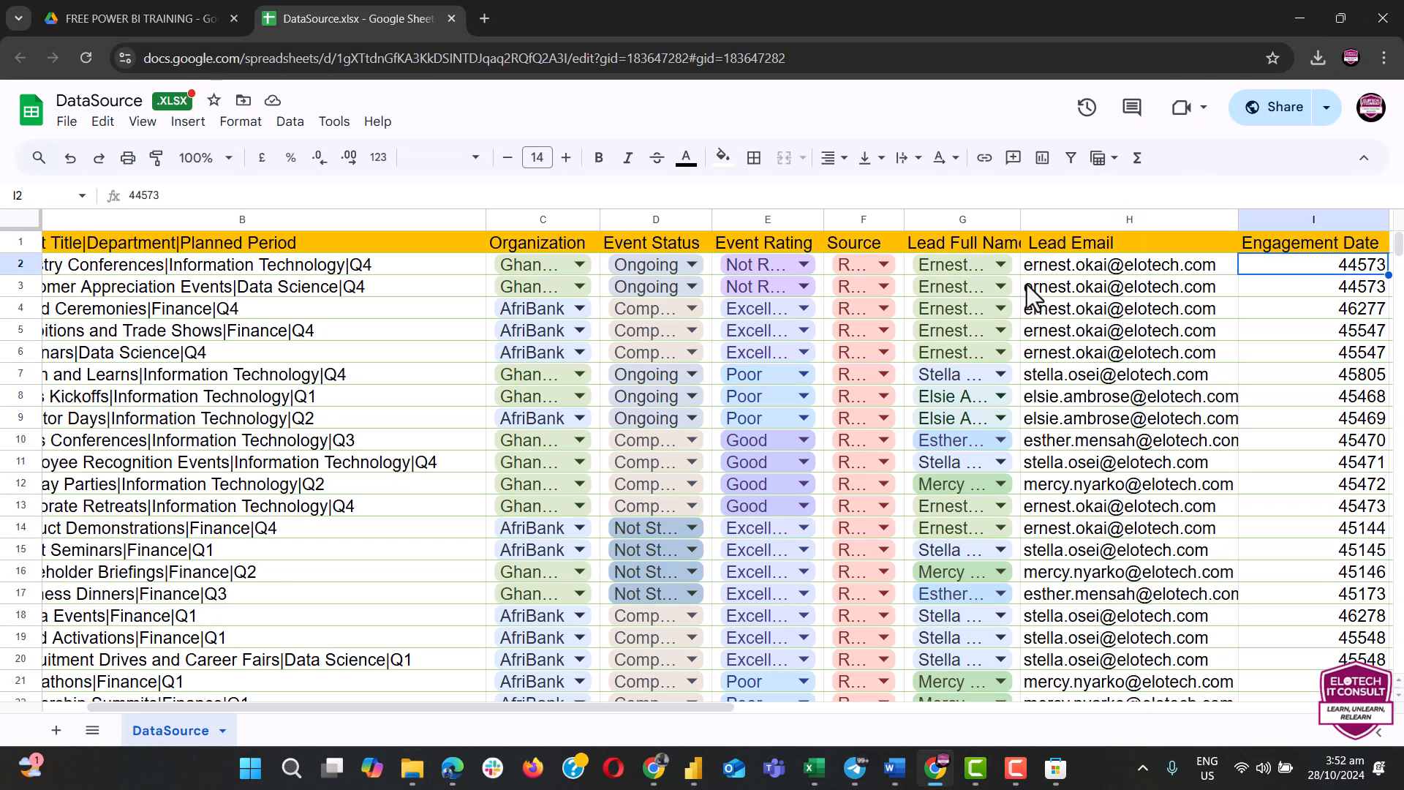
pyautogui.moveTo(446, 119)
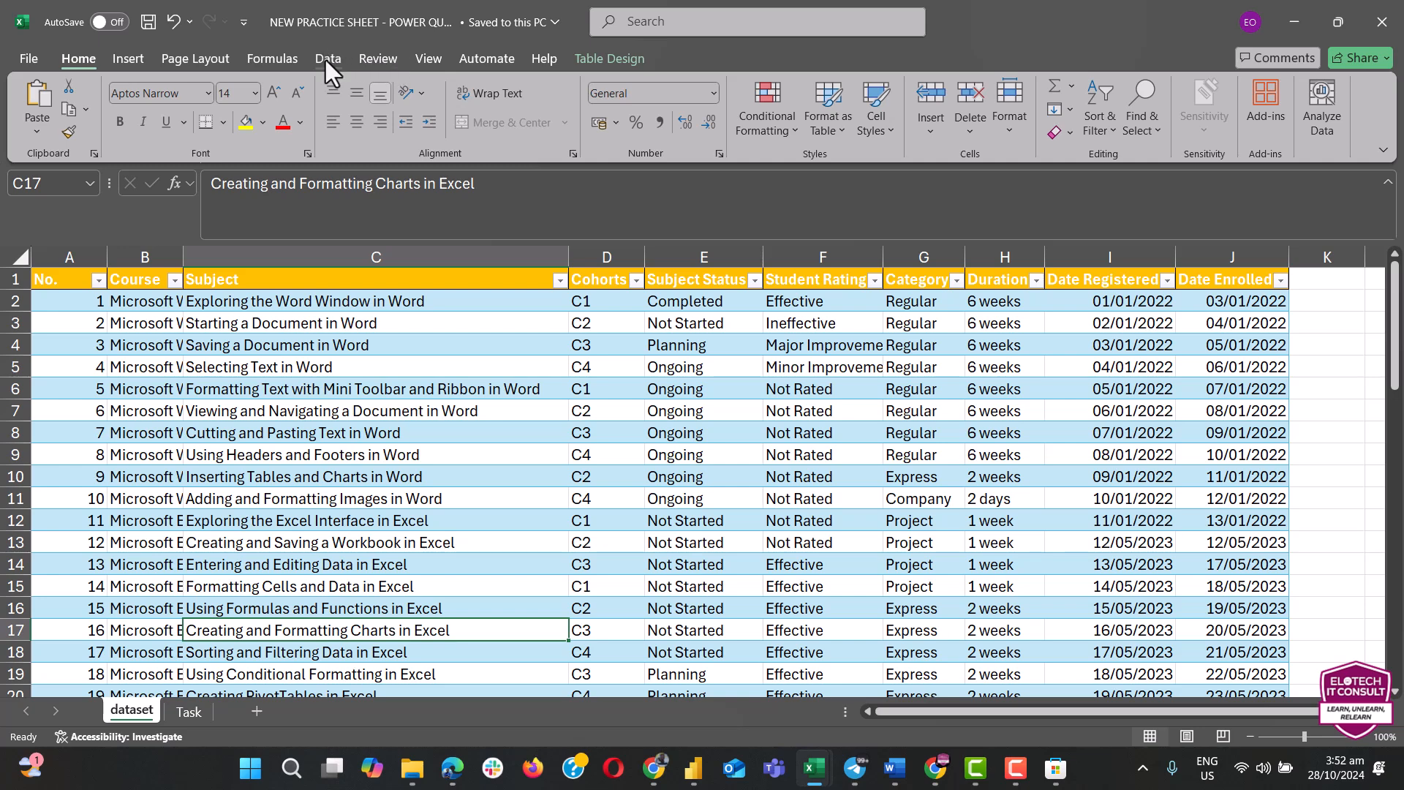
# Step: Import the DataSource workbook from Downloads via Get Data > From Excel Workbook
pyautogui.click(326, 59)
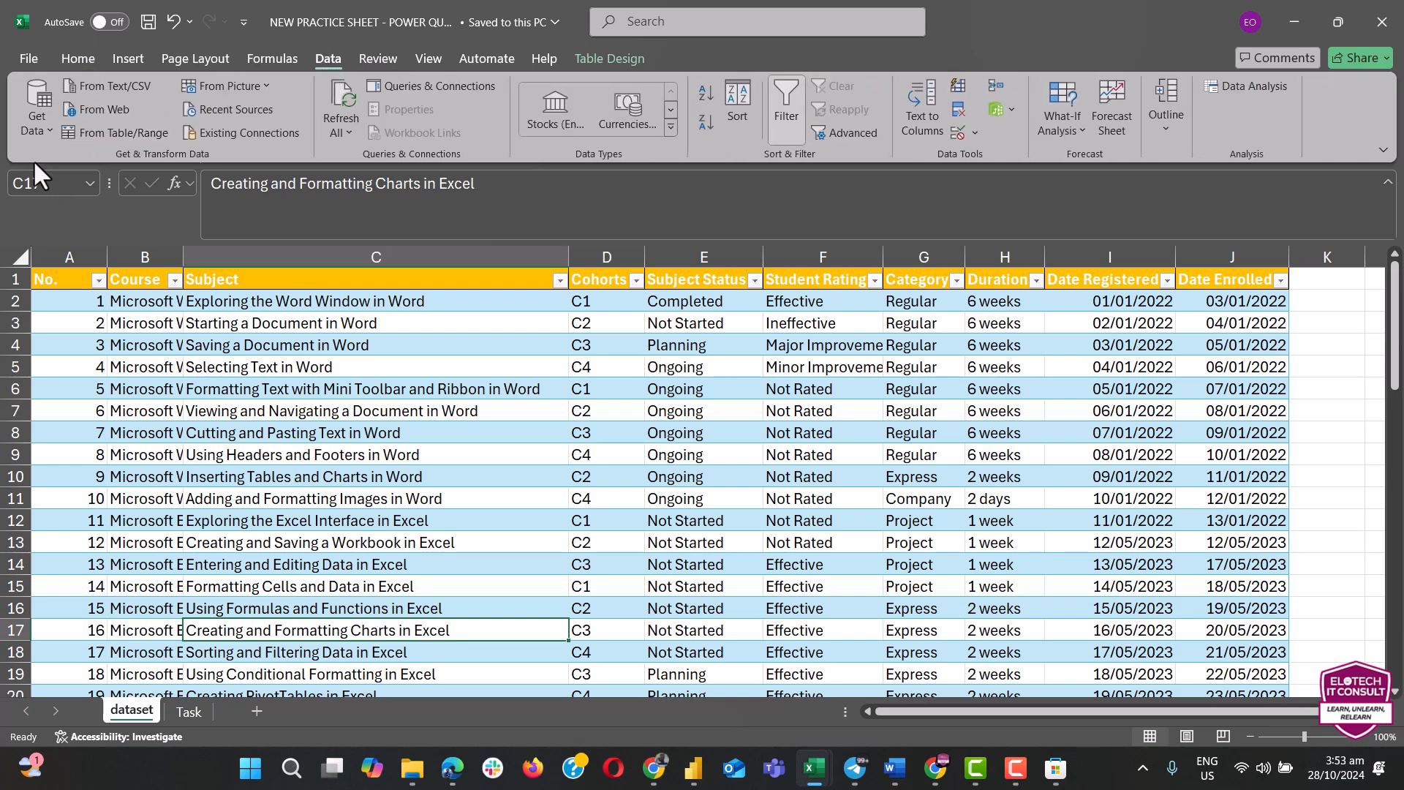
pyautogui.click(36, 103)
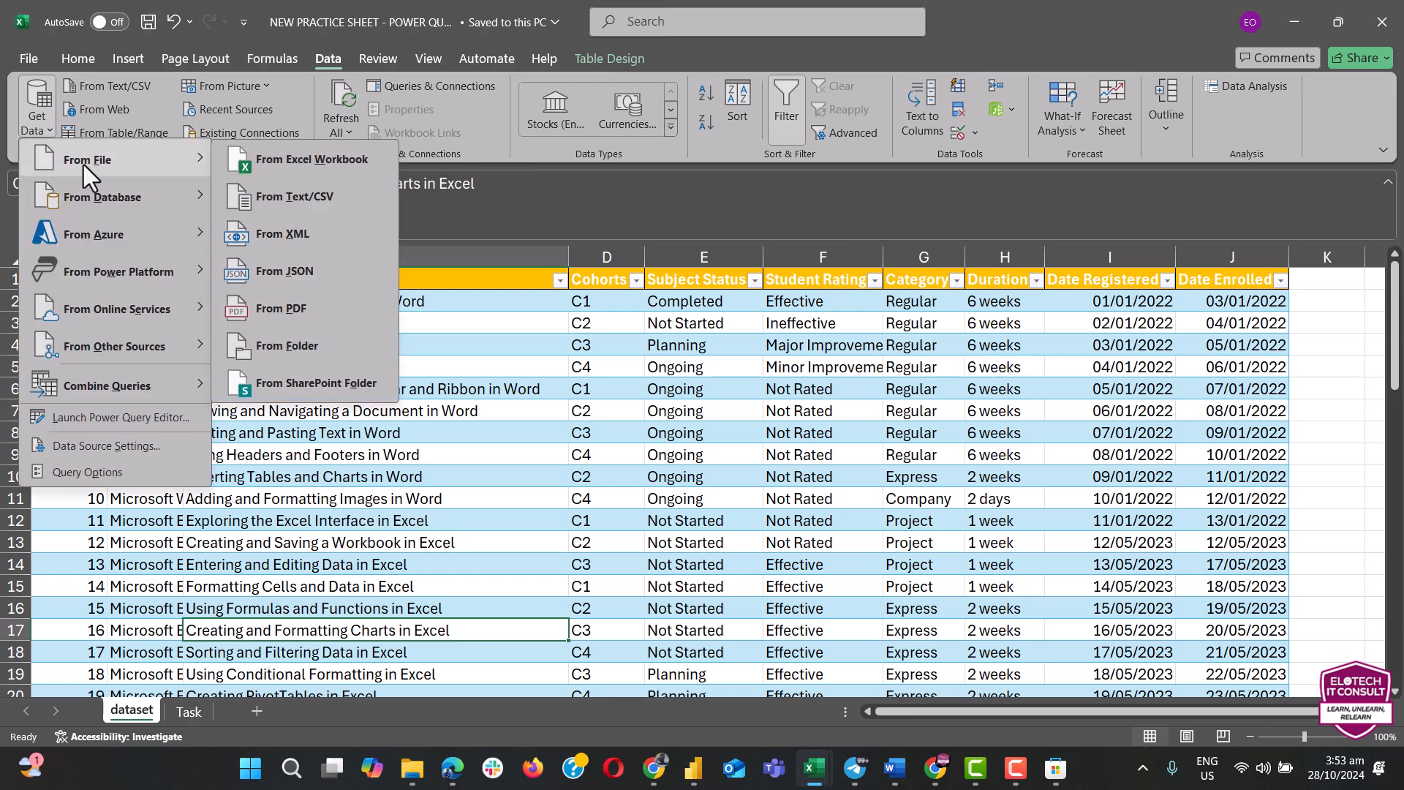
pyautogui.moveTo(367, 175)
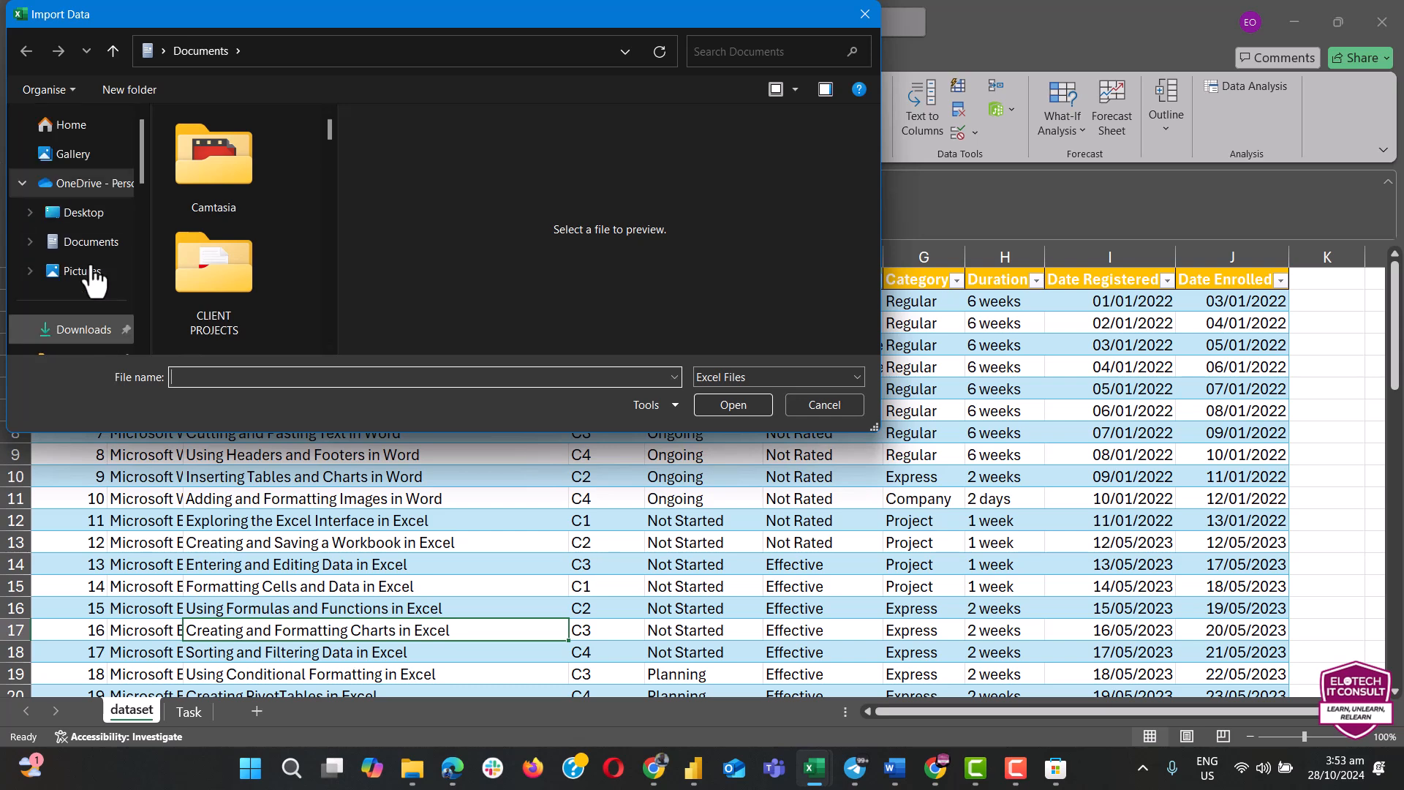
pyautogui.moveTo(98, 349)
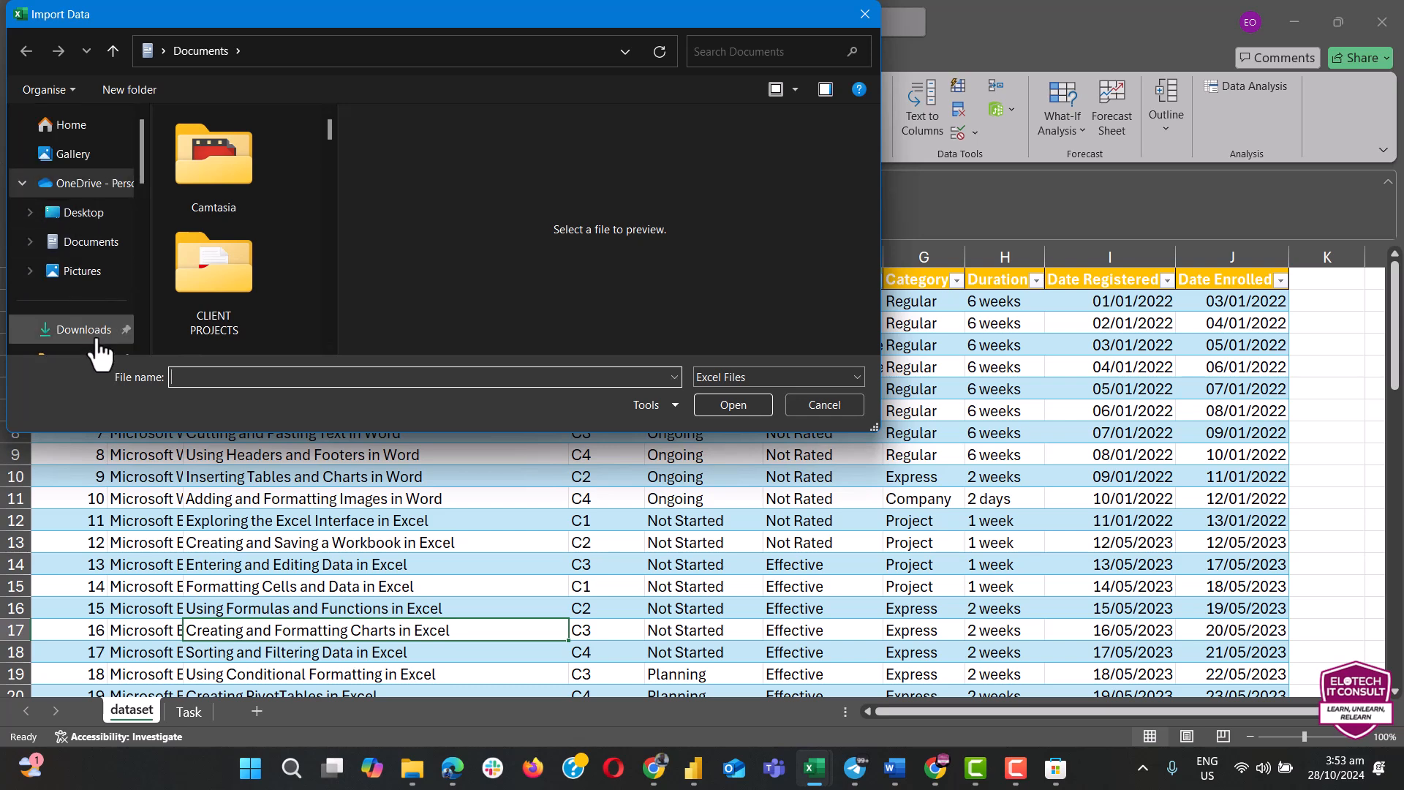
pyautogui.click(87, 330)
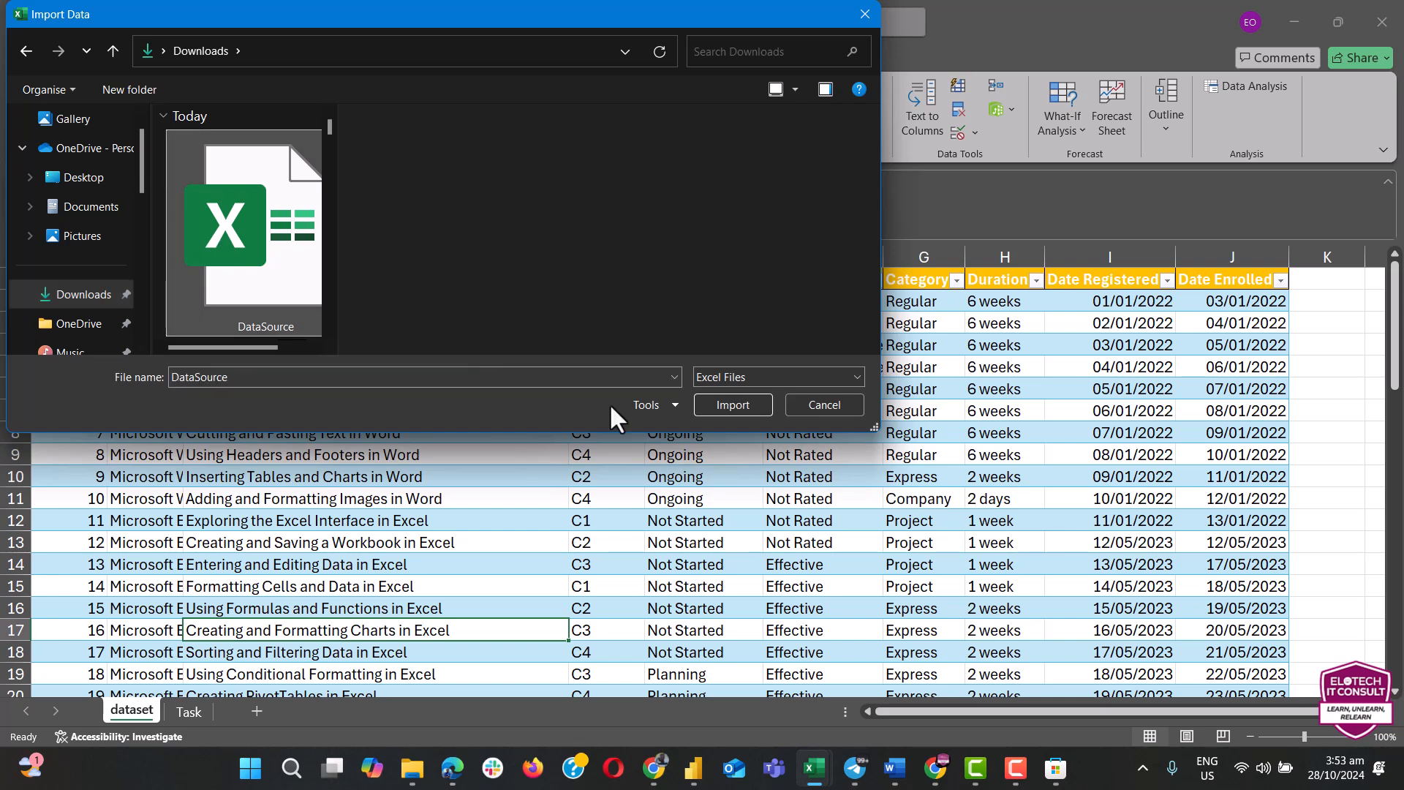
pyautogui.click(822, 403)
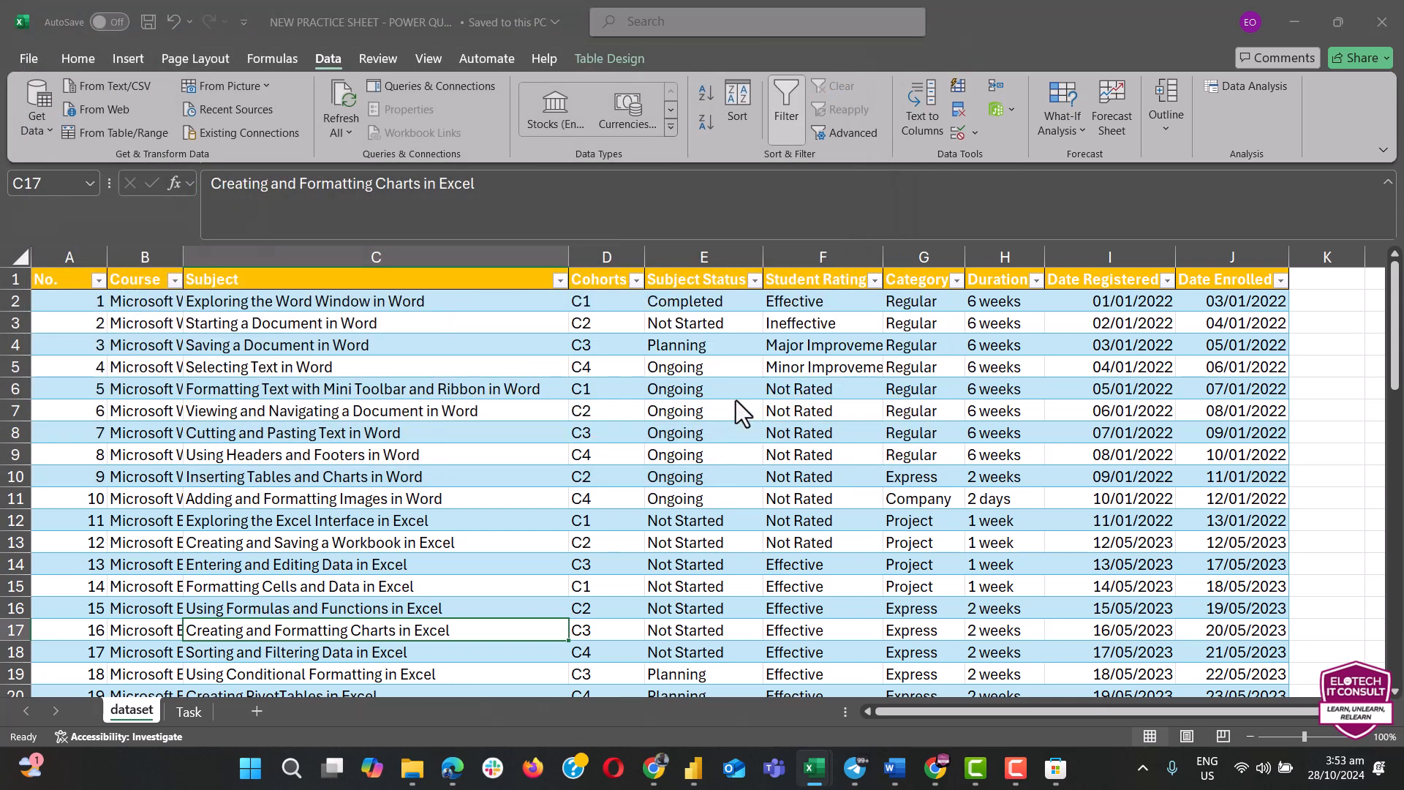
pyautogui.moveTo(733, 404)
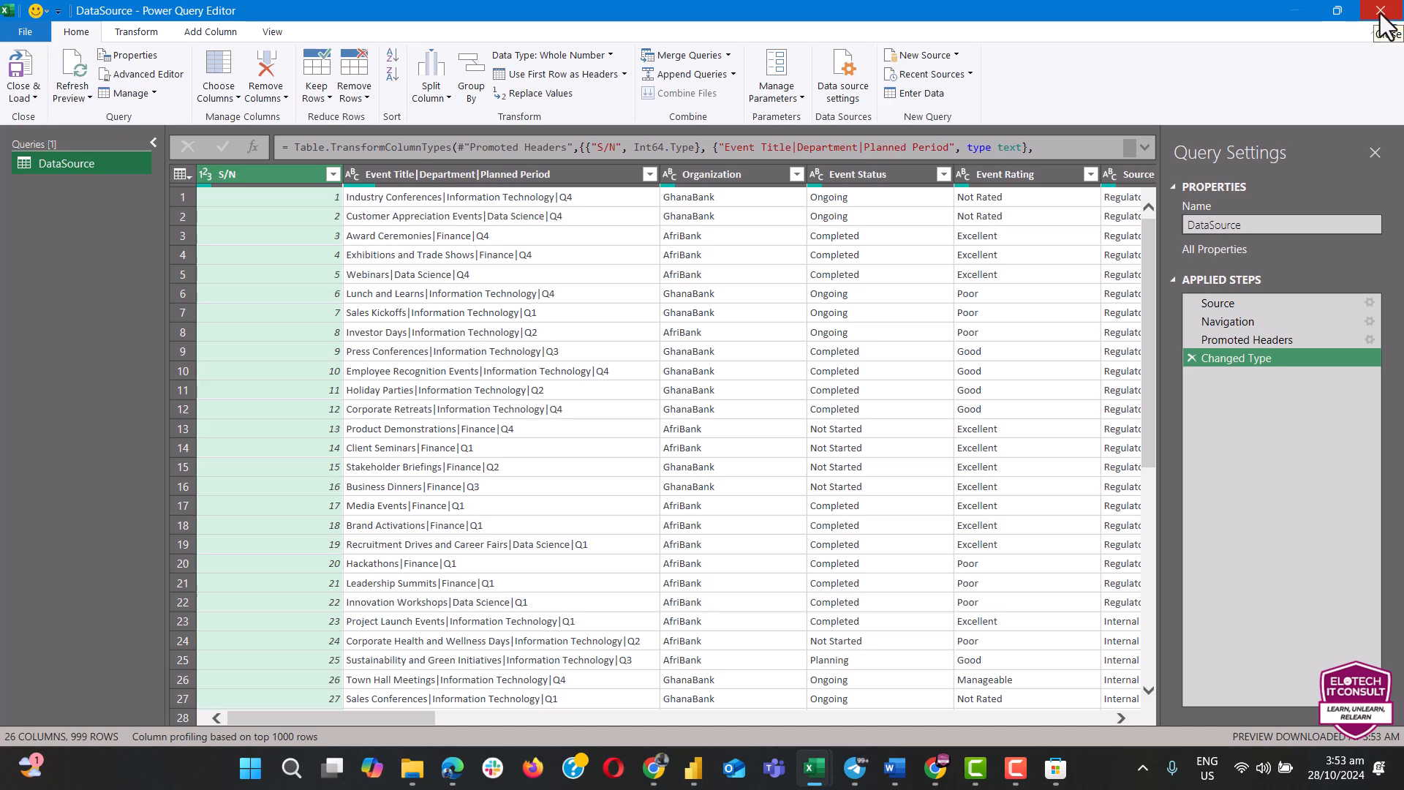
pyautogui.moveTo(871, 366)
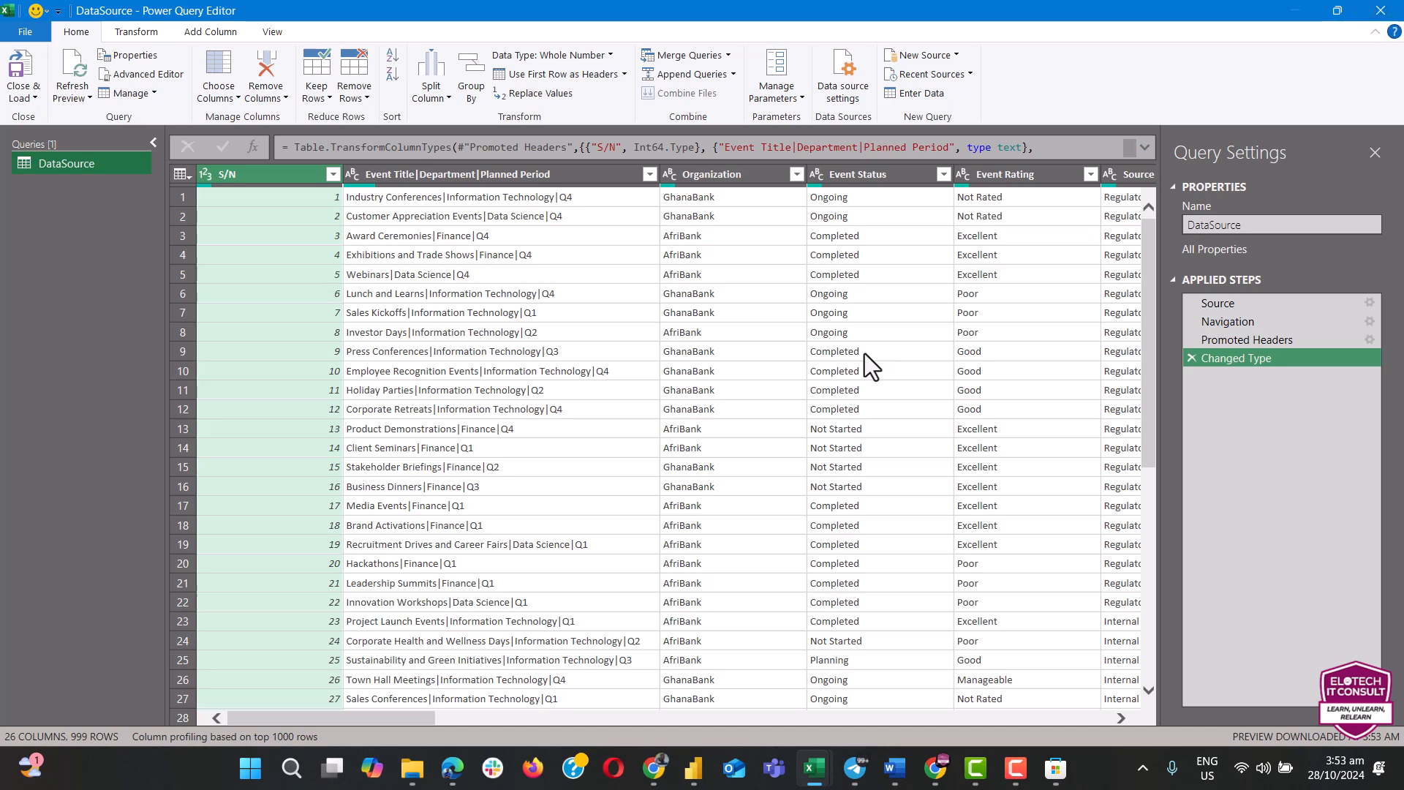
pyautogui.moveTo(871, 367)
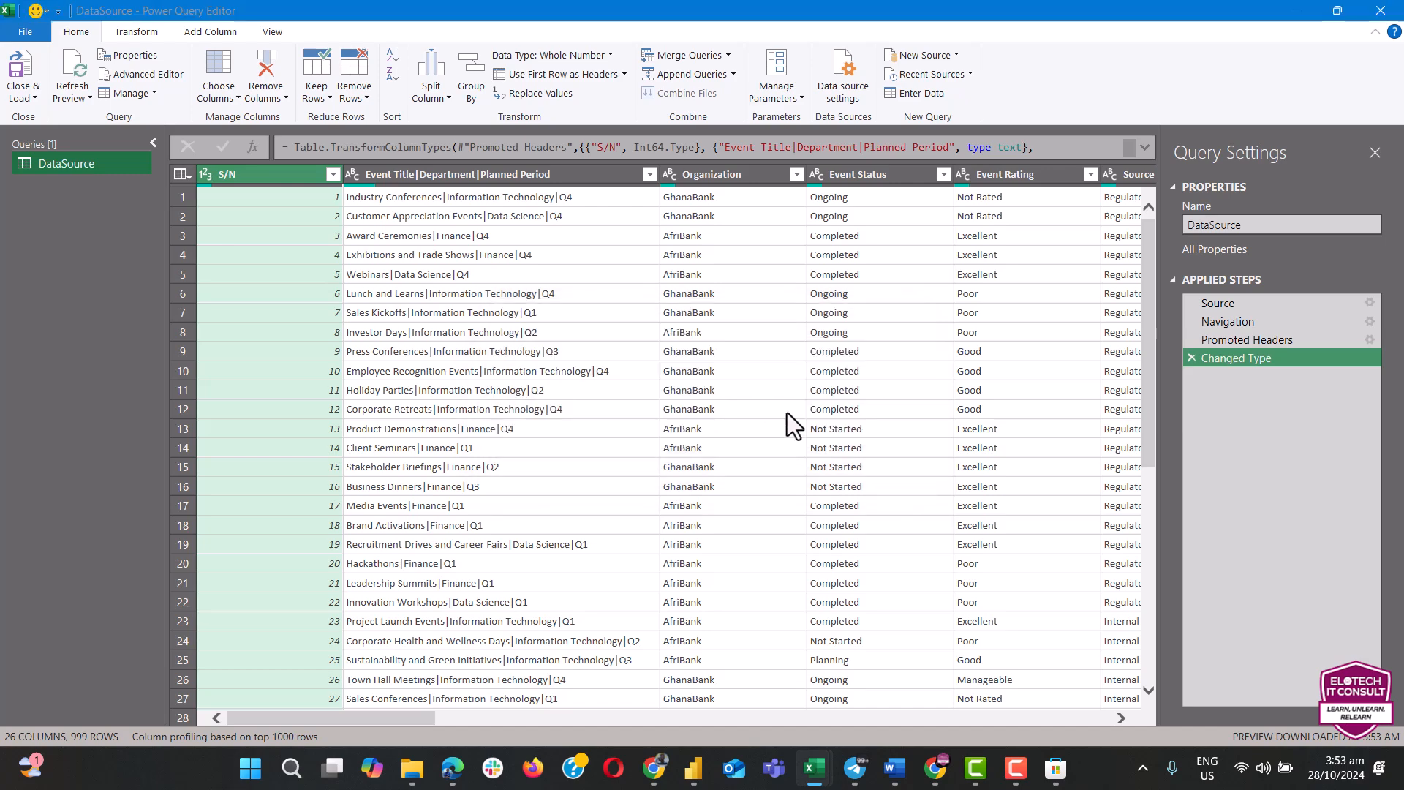
# Step: Close the query editor and search the Start menu for 'powerbi' to launch Power BI Desktop
pyautogui.click(810, 767)
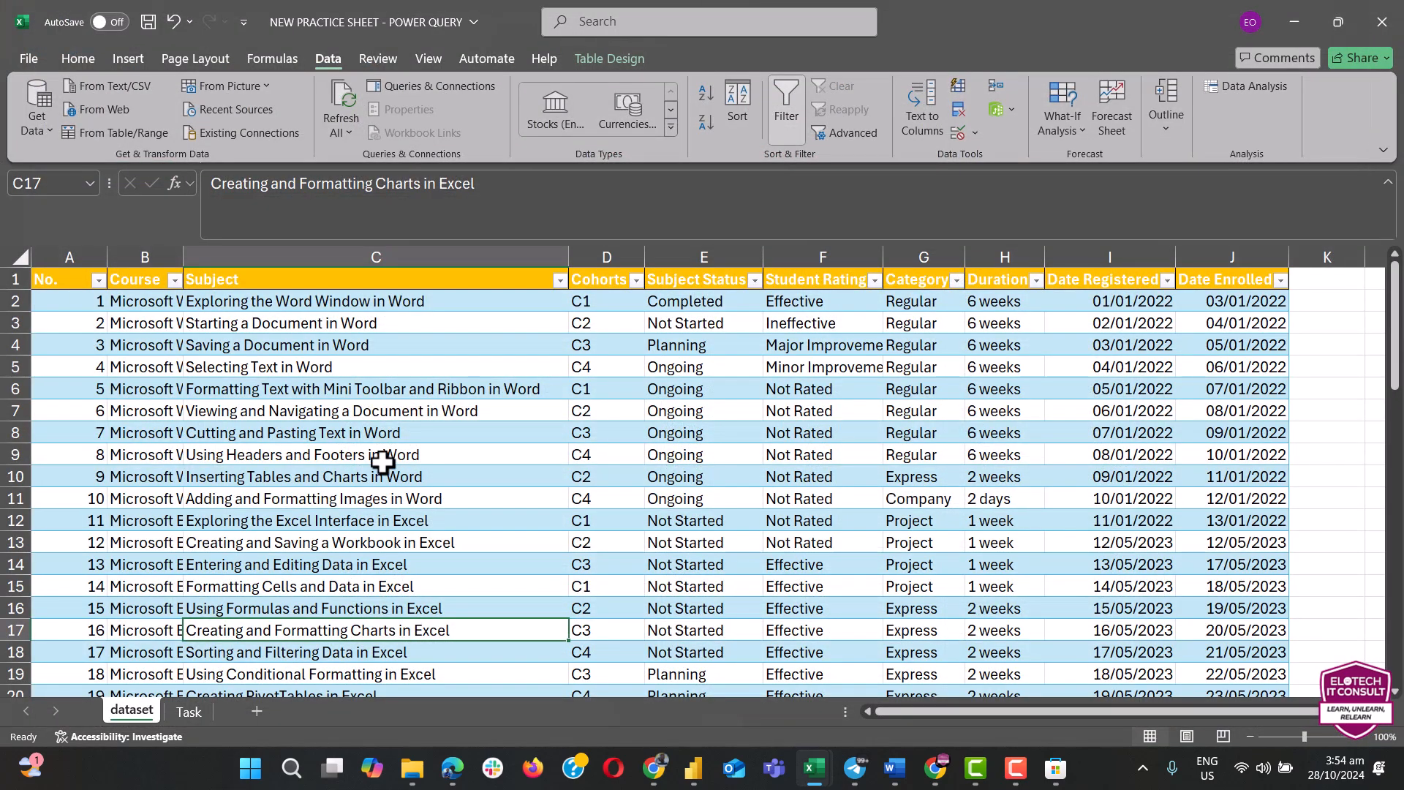
pyautogui.moveTo(380, 459)
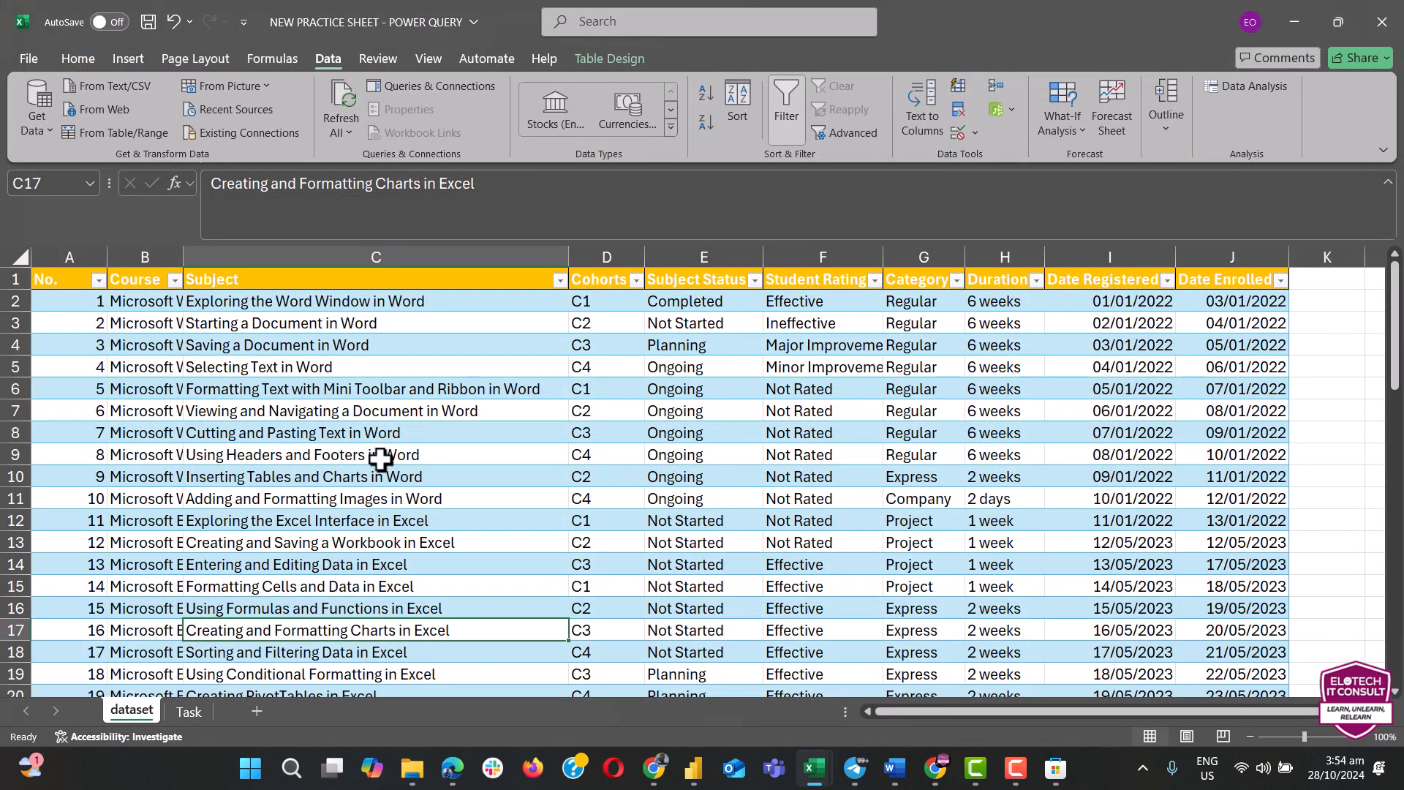
pyautogui.moveTo(694, 768)
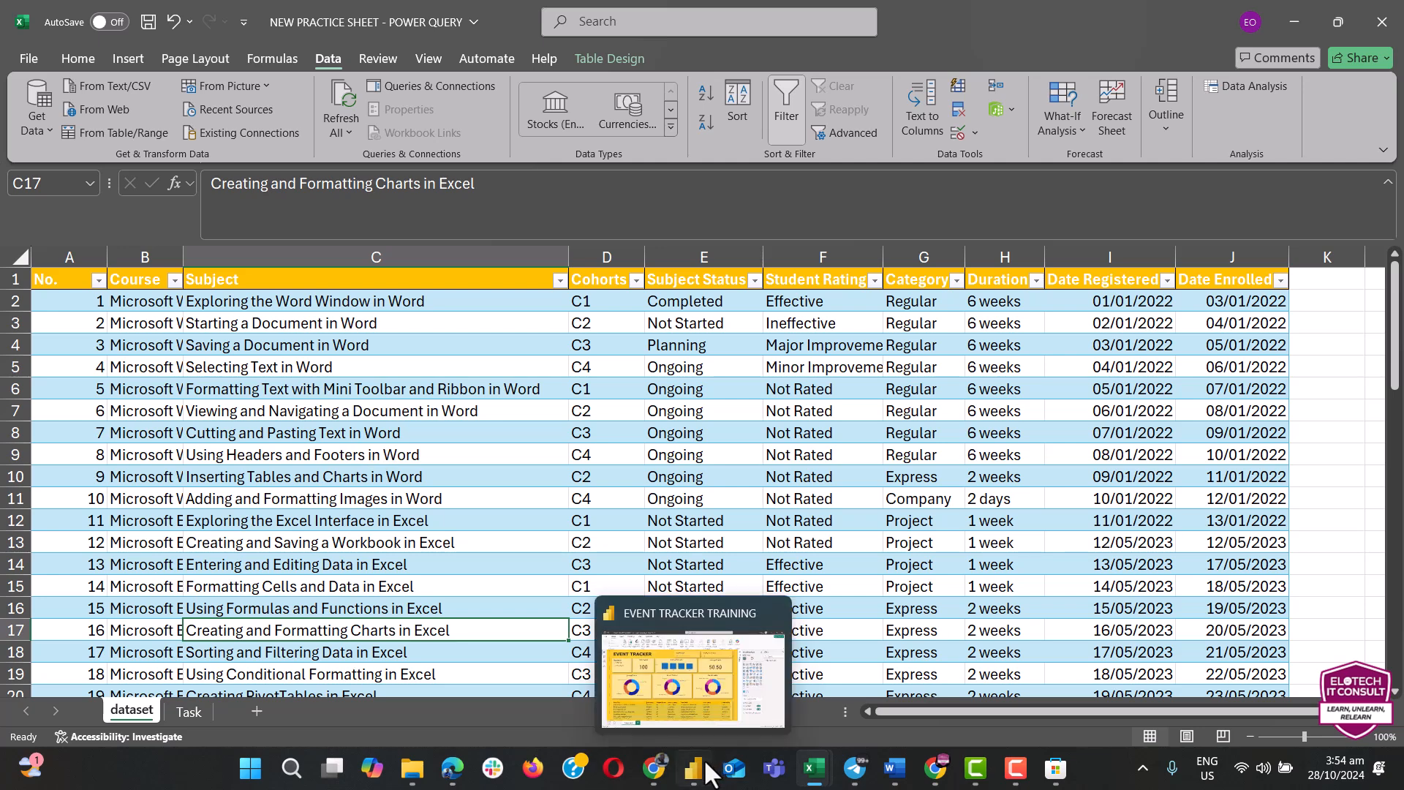
pyautogui.moveTo(711, 770)
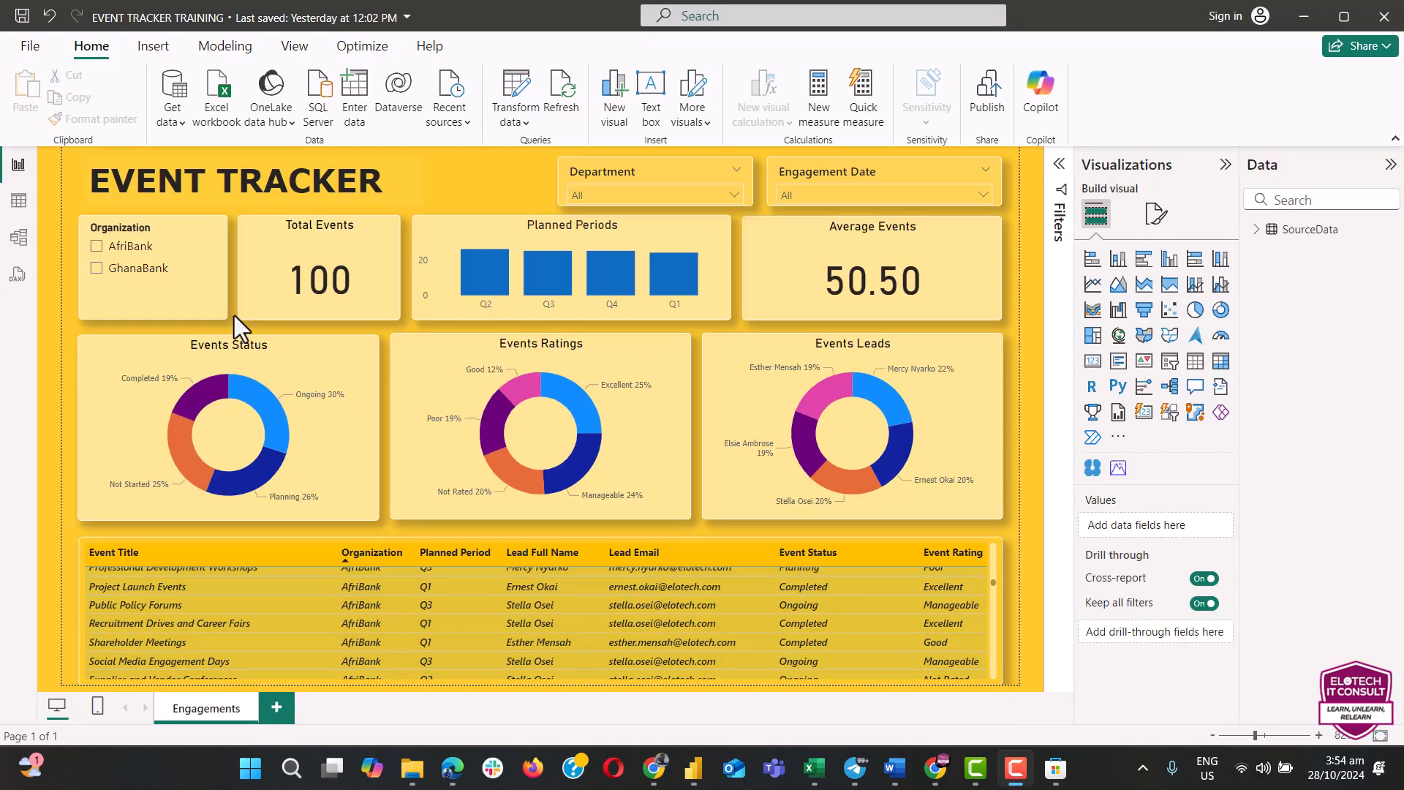
pyautogui.moveTo(371, 347)
pyautogui.write('p')
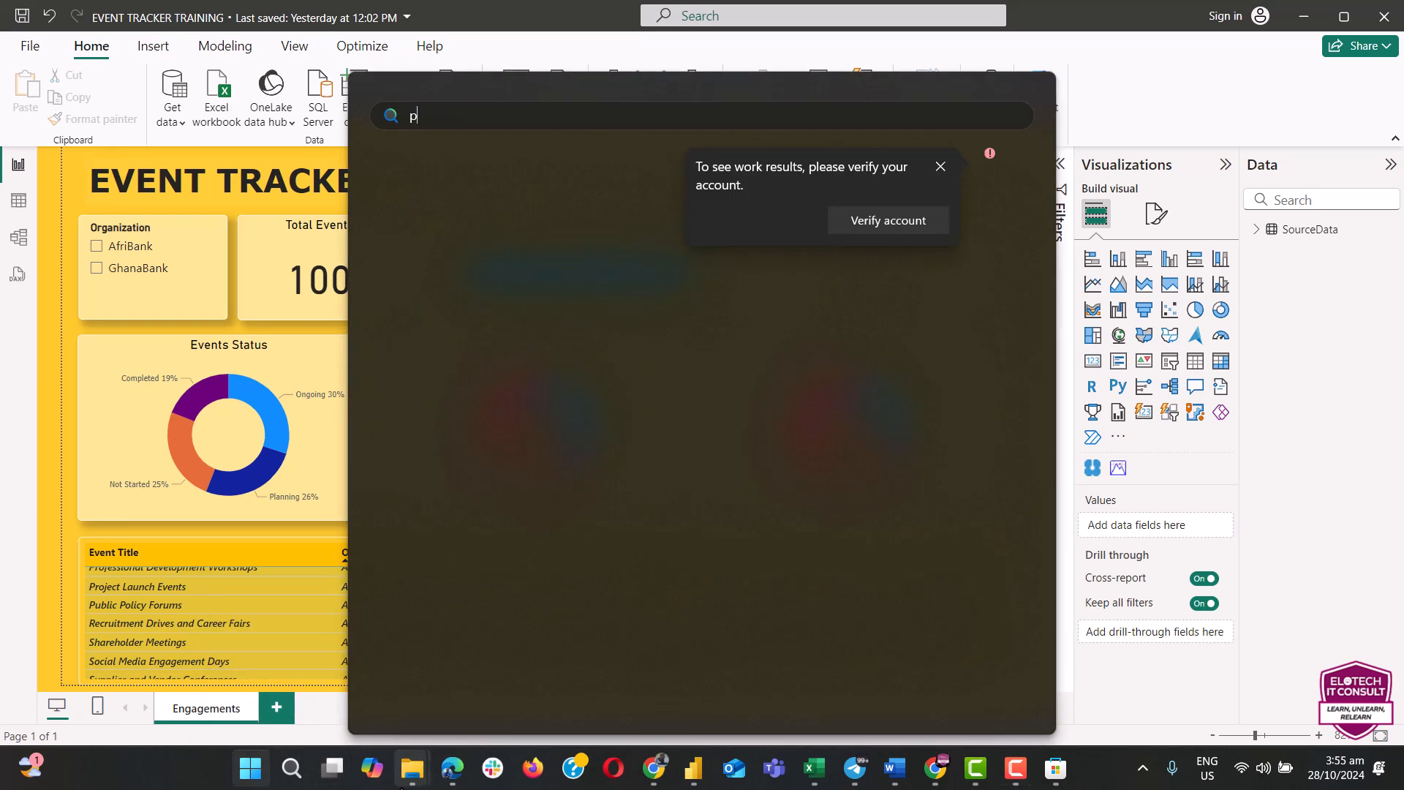
pyautogui.write('owerbi')
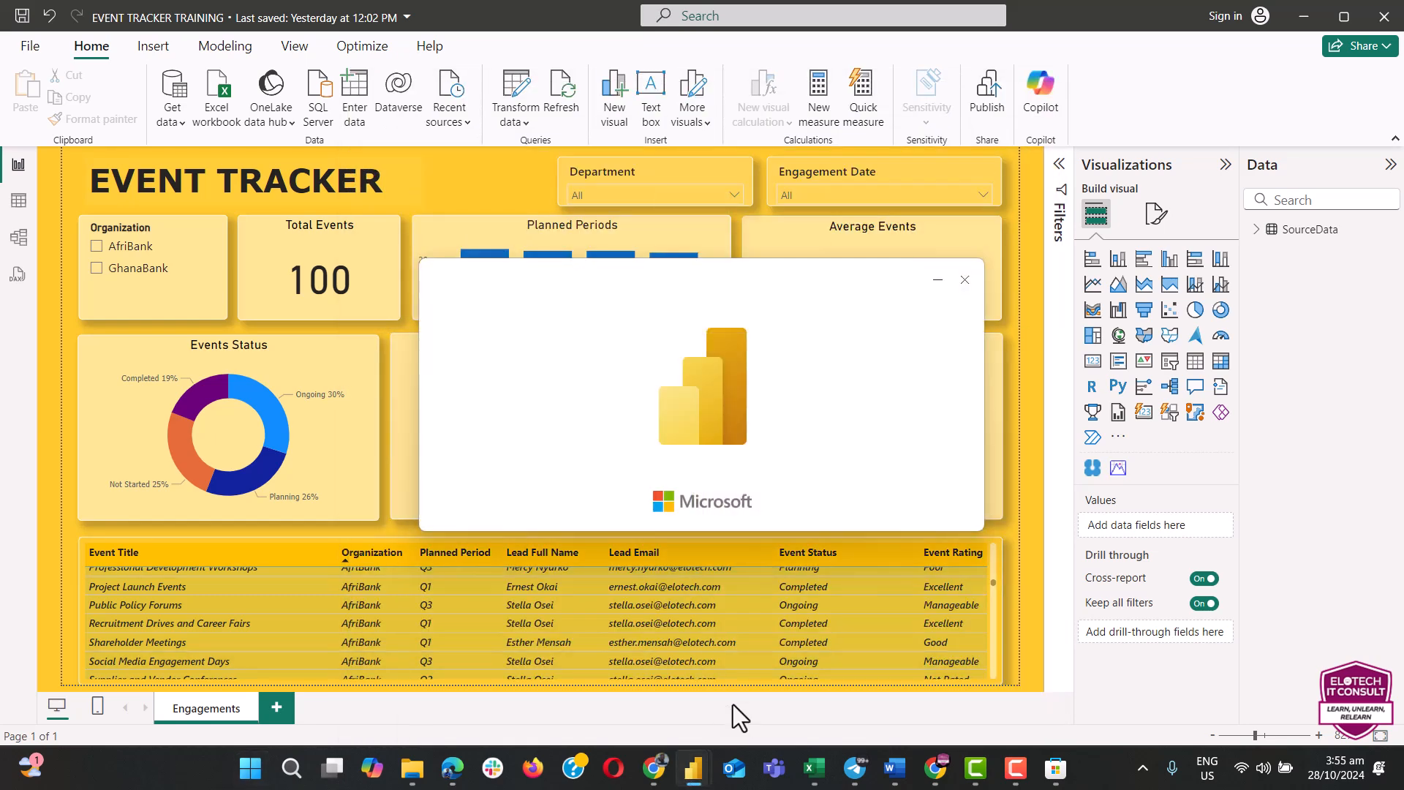
pyautogui.moveTo(694, 767)
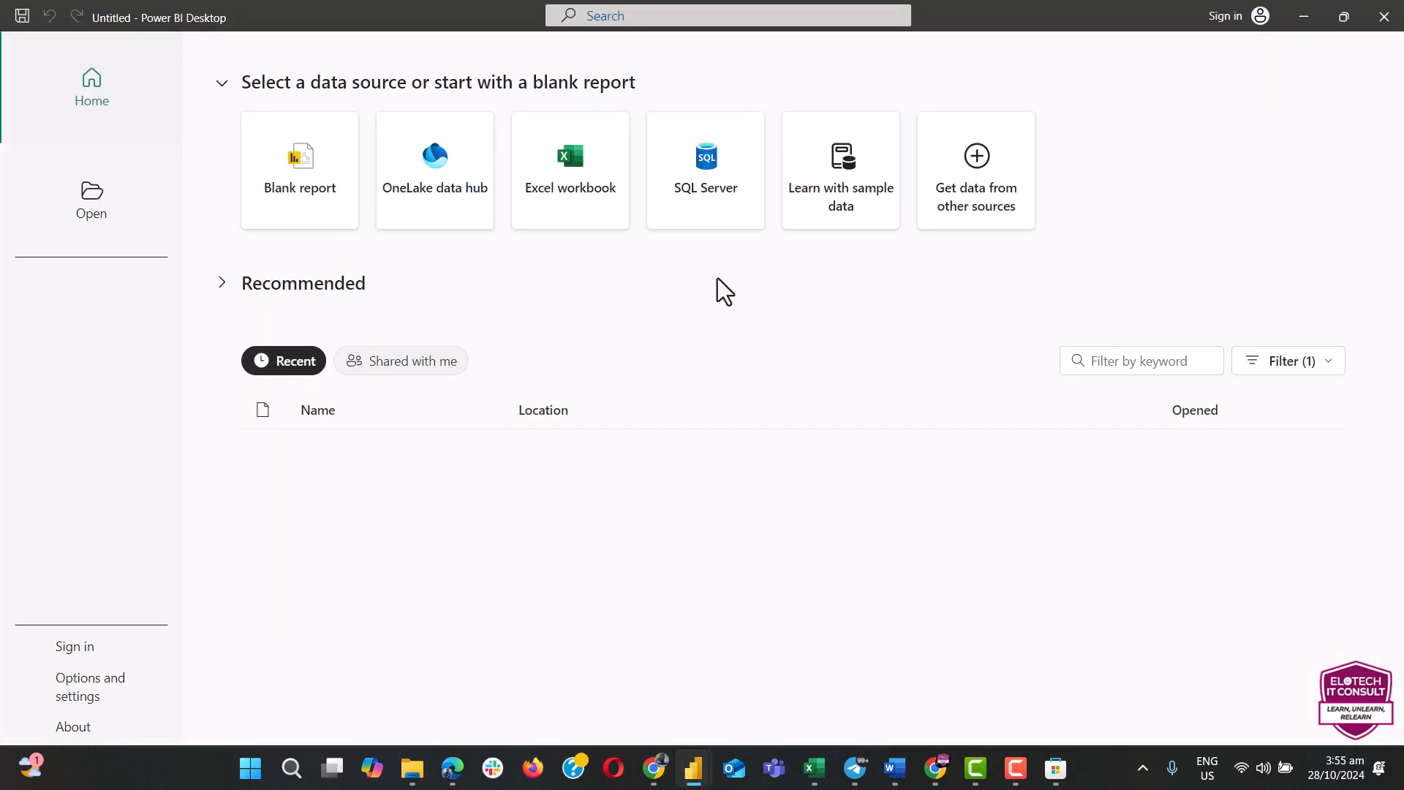
# Step: Collapse and re-expand the data source section, then start a blank report
pyautogui.click(299, 170)
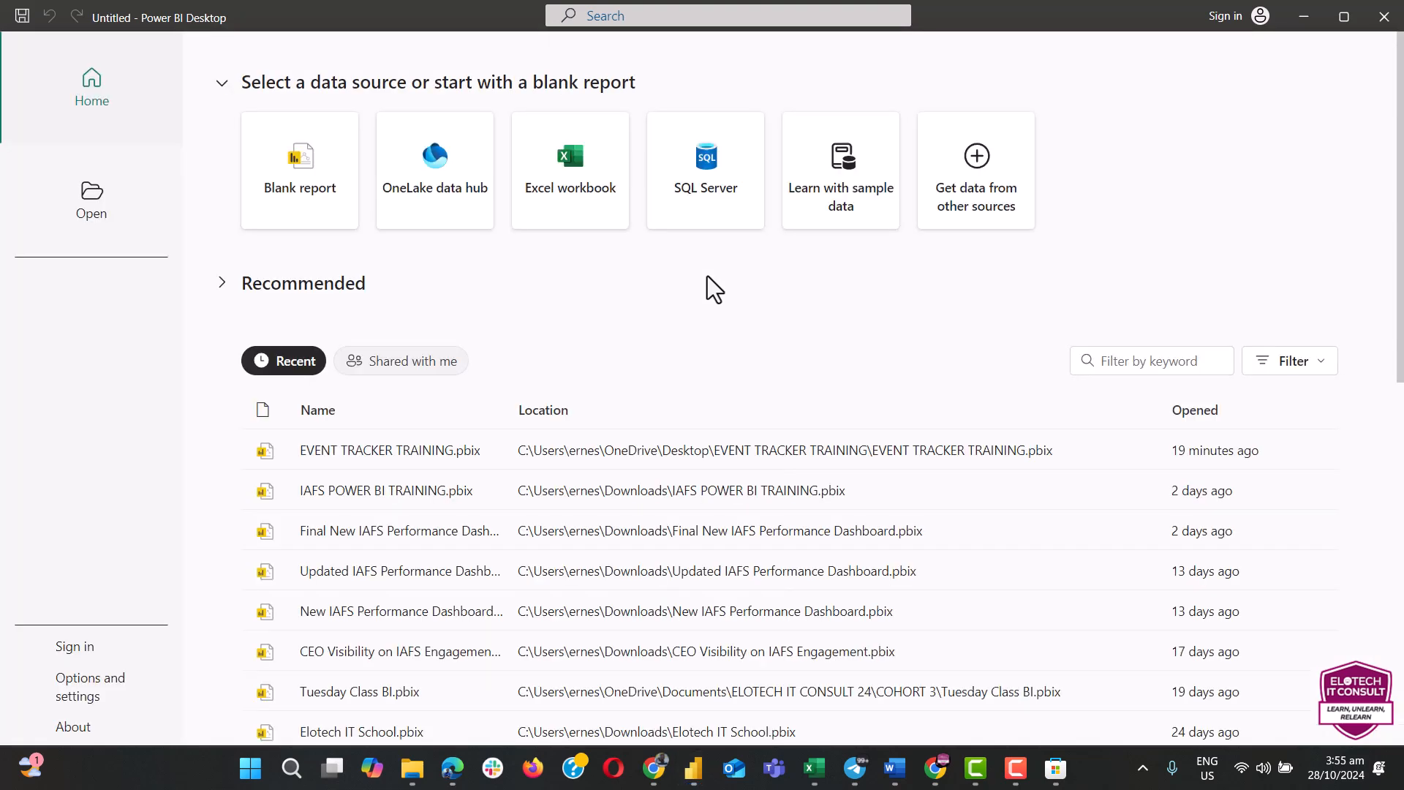
pyautogui.moveTo(691, 769)
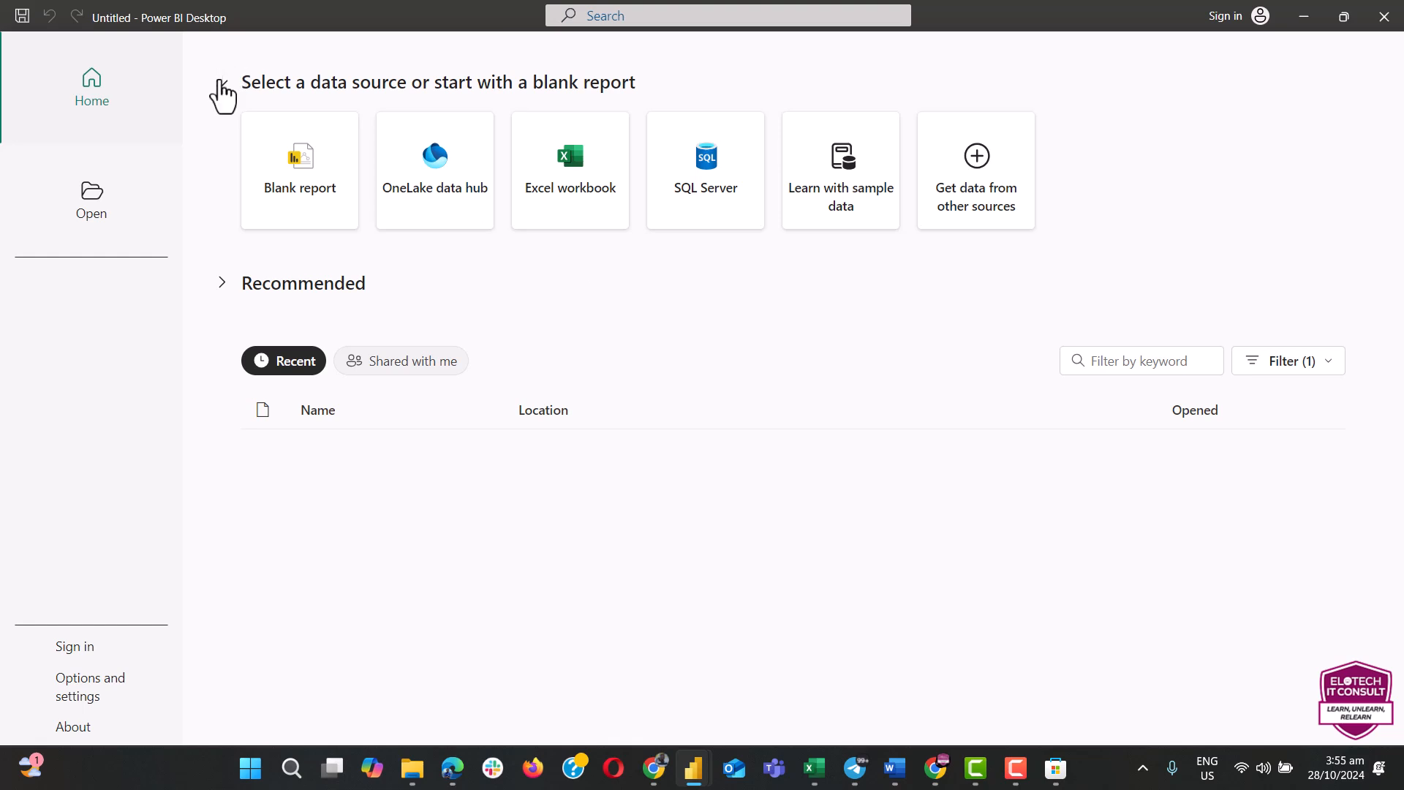
pyautogui.click(222, 91)
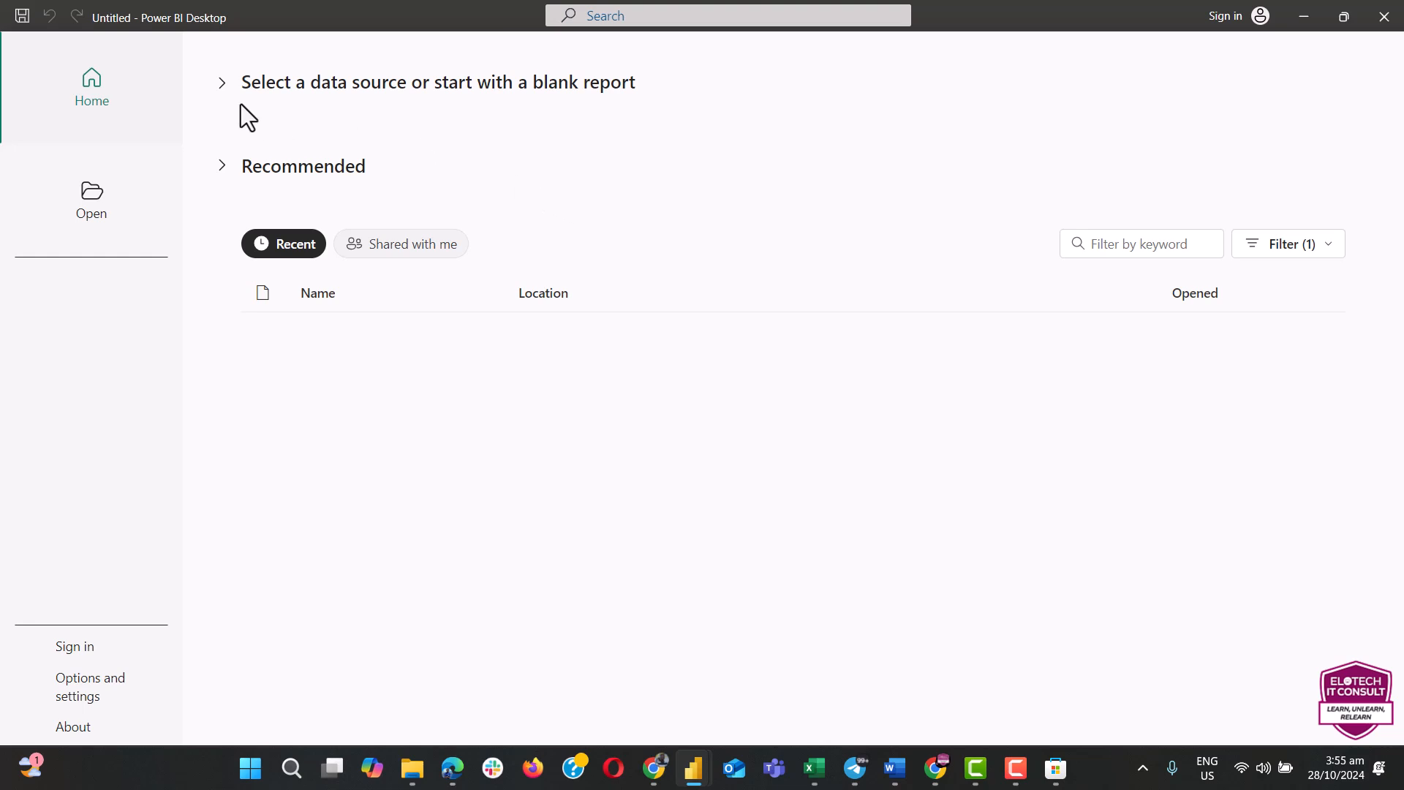
pyautogui.moveTo(220, 83)
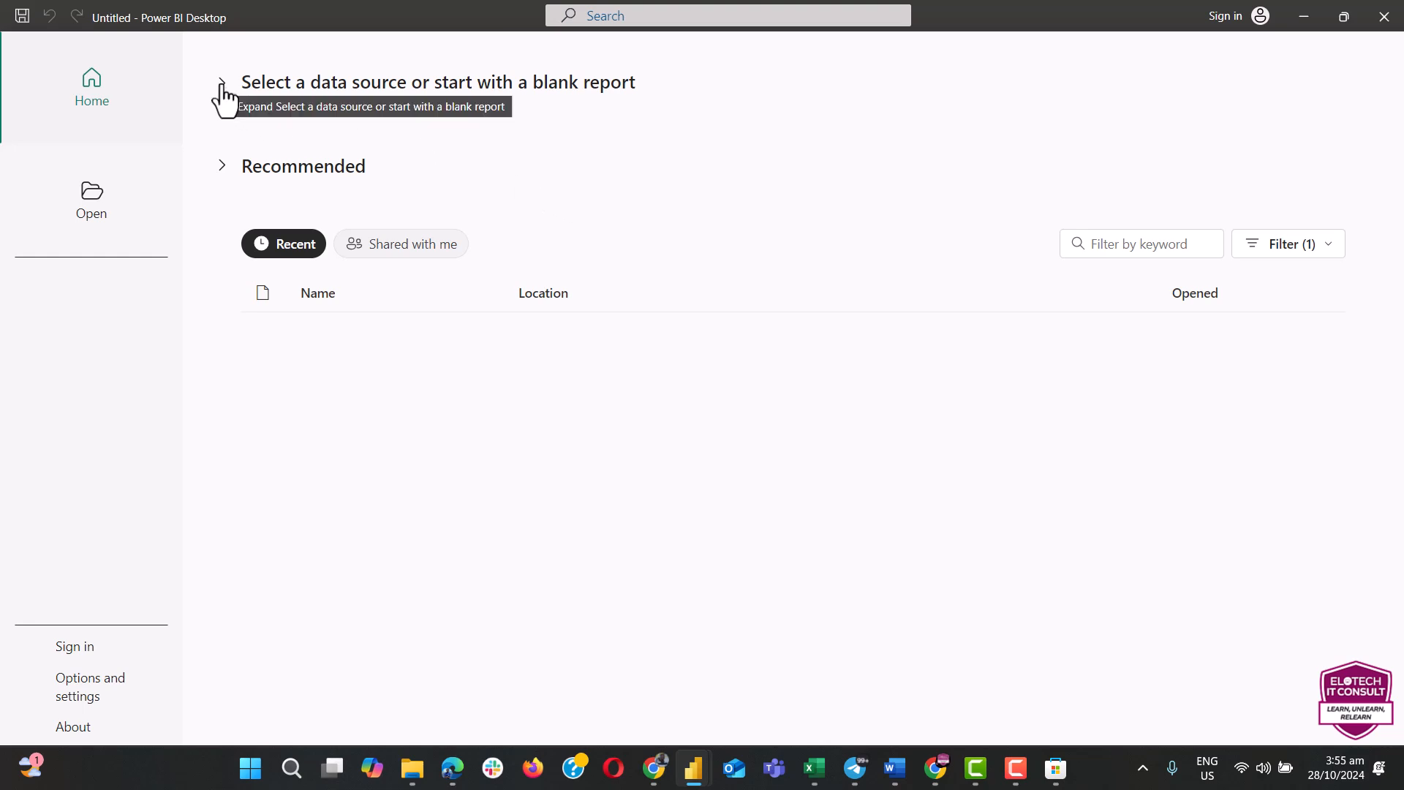
pyautogui.click(223, 84)
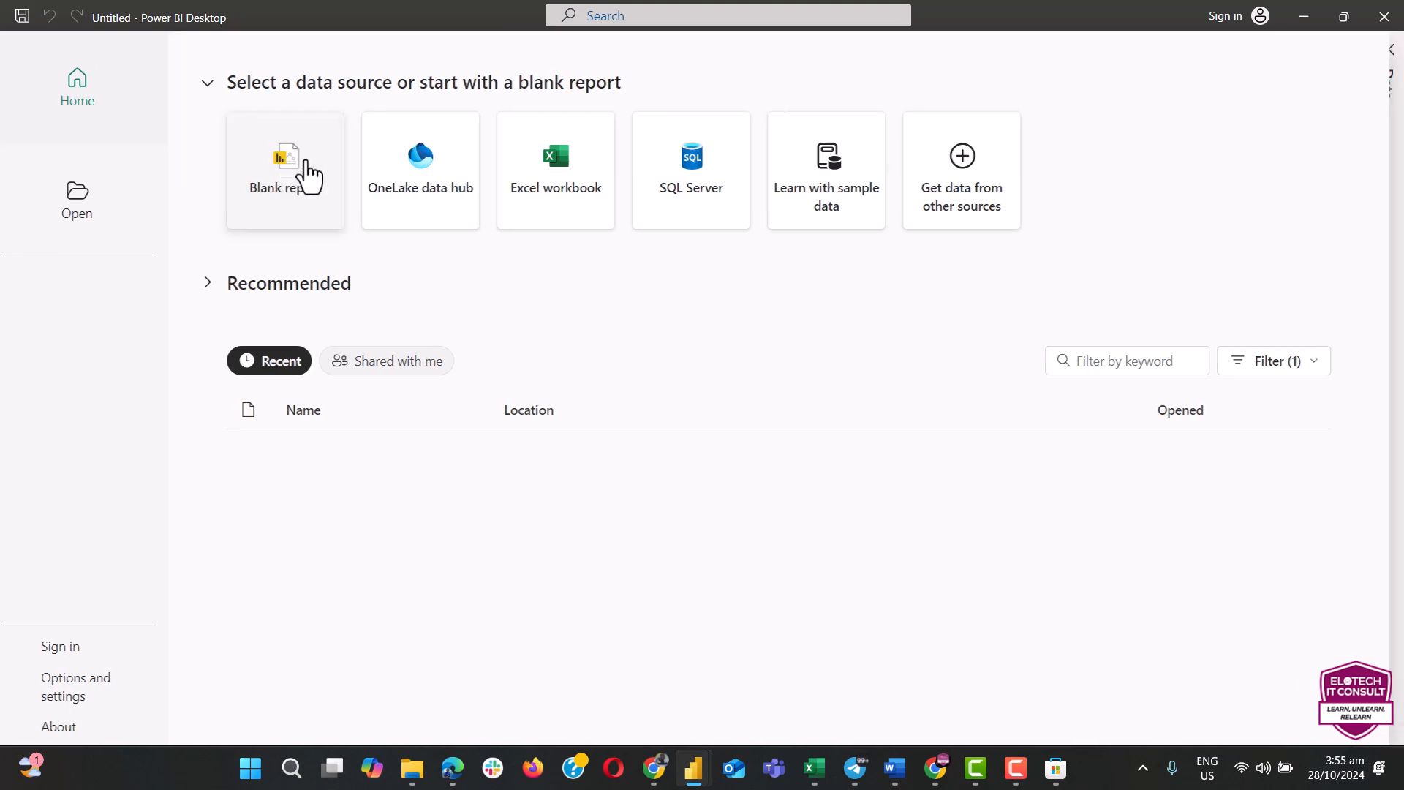
pyautogui.click(285, 171)
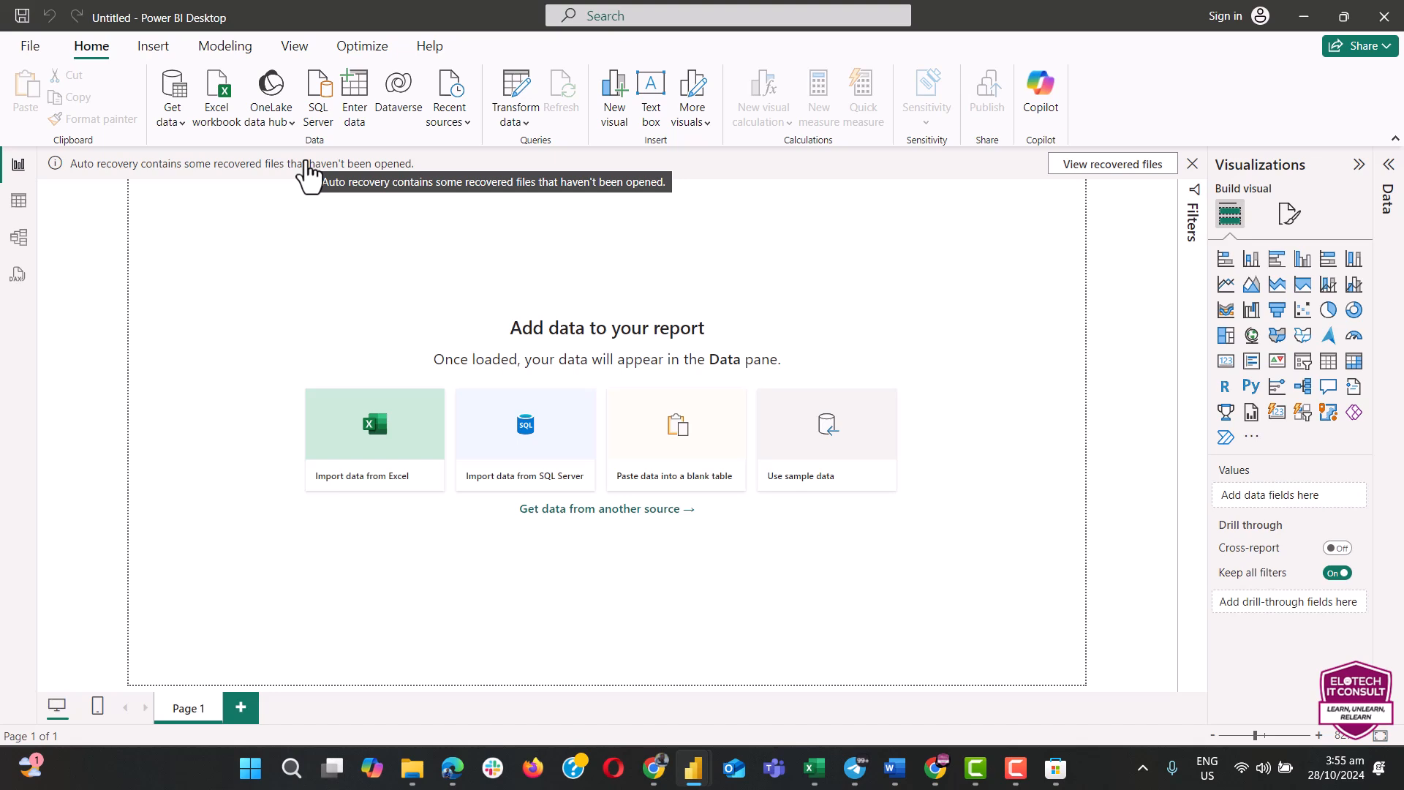
pyautogui.moveTo(318, 97)
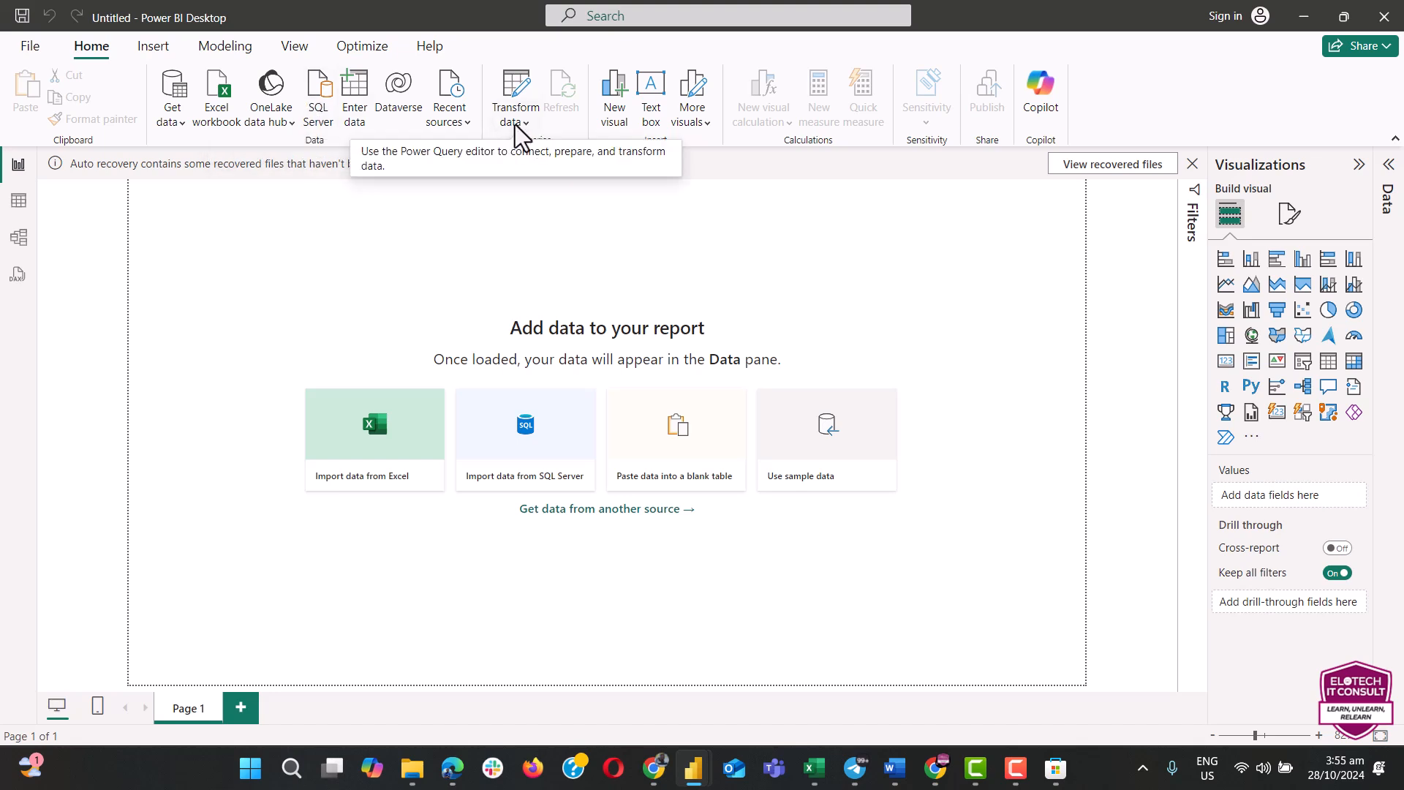
# Step: Open the Power Query Editor from the Transform data dropdown
pyautogui.click(526, 123)
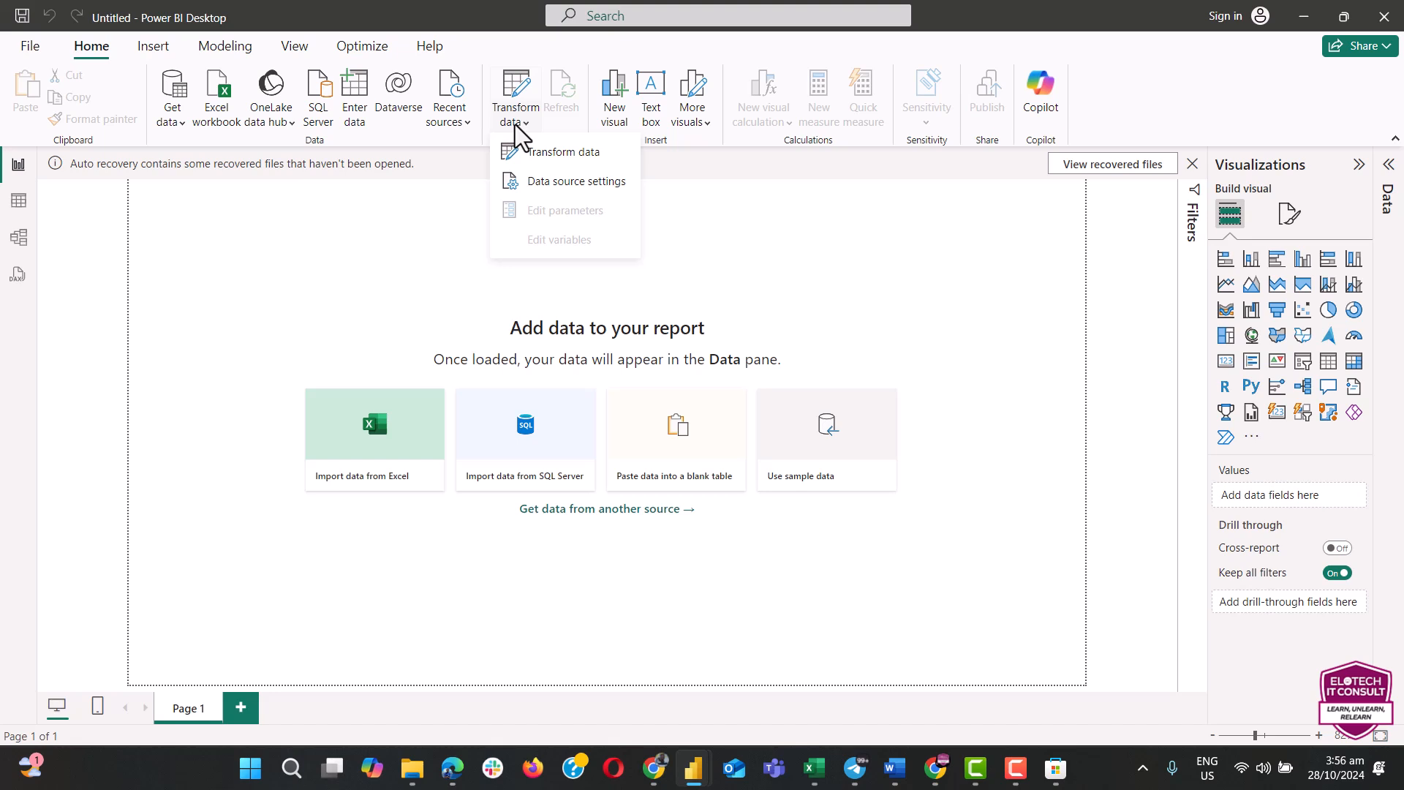
pyautogui.moveTo(549, 152)
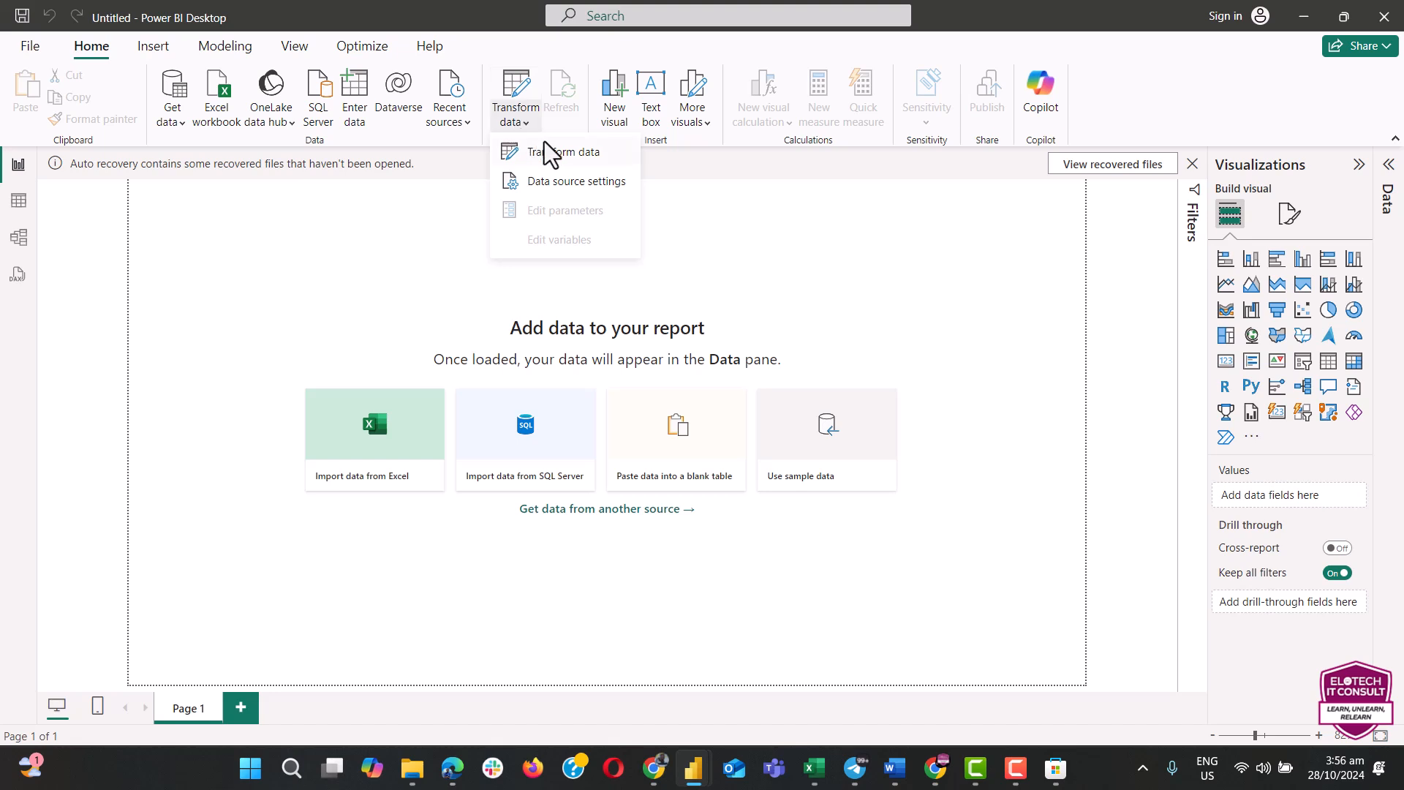
pyautogui.moveTo(565, 166)
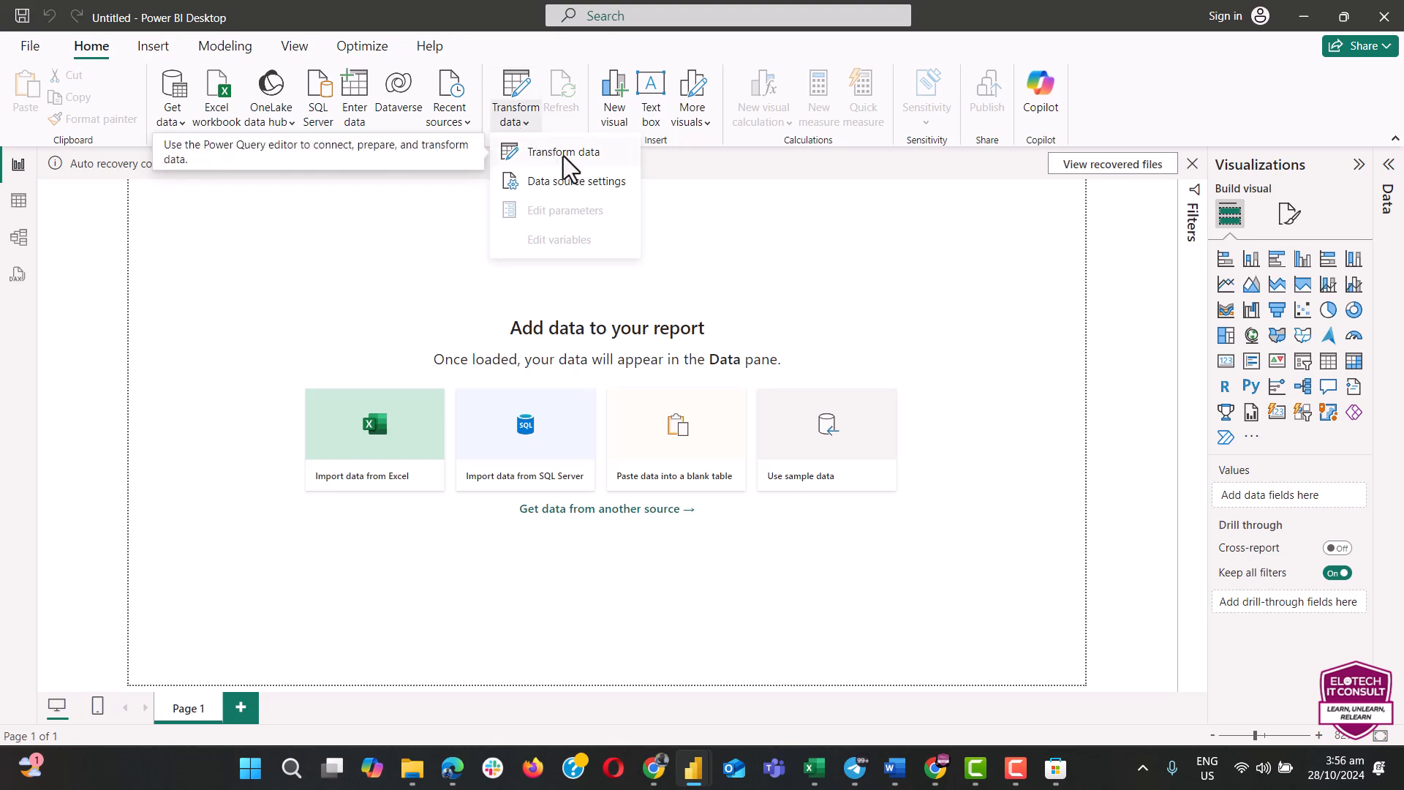
pyautogui.click(564, 151)
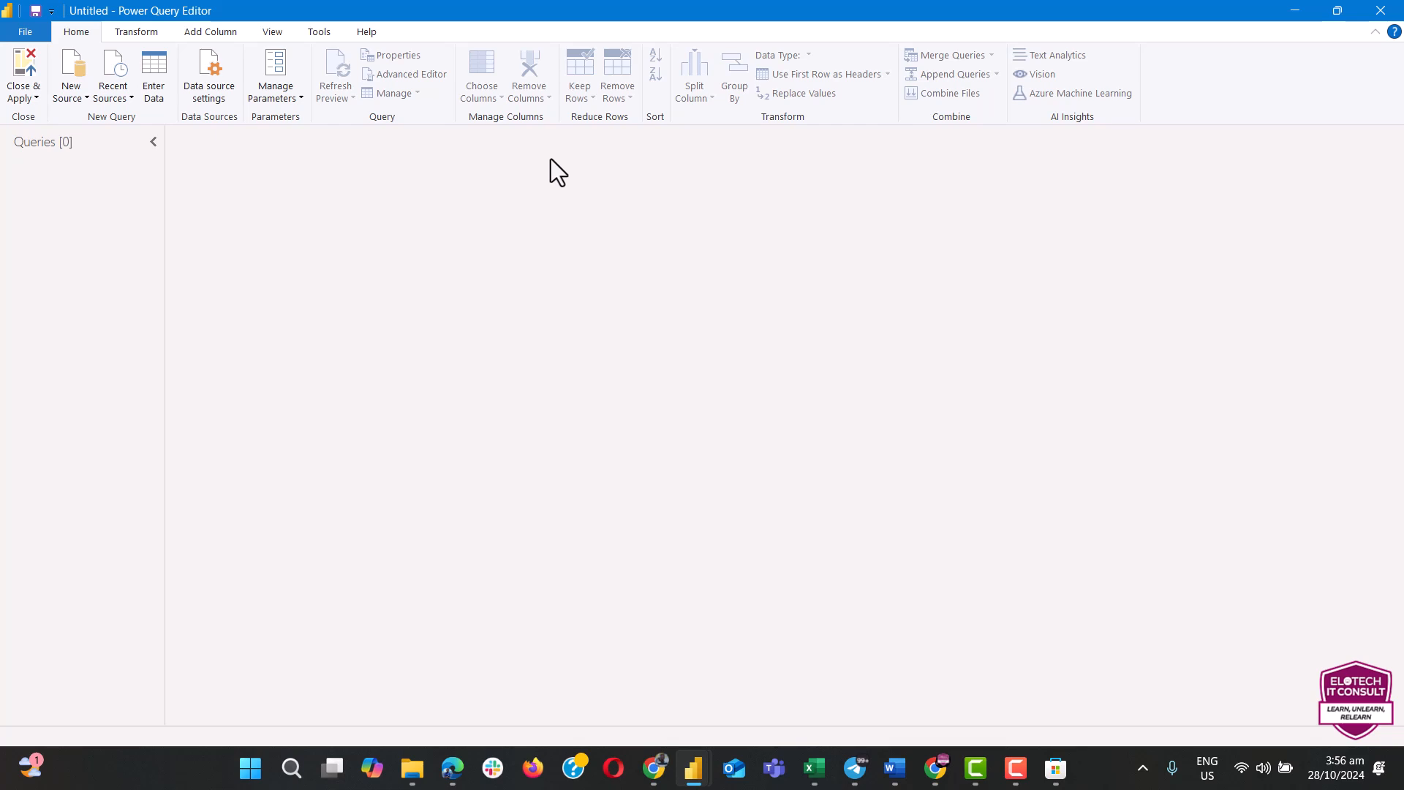
pyautogui.moveTo(483, 270)
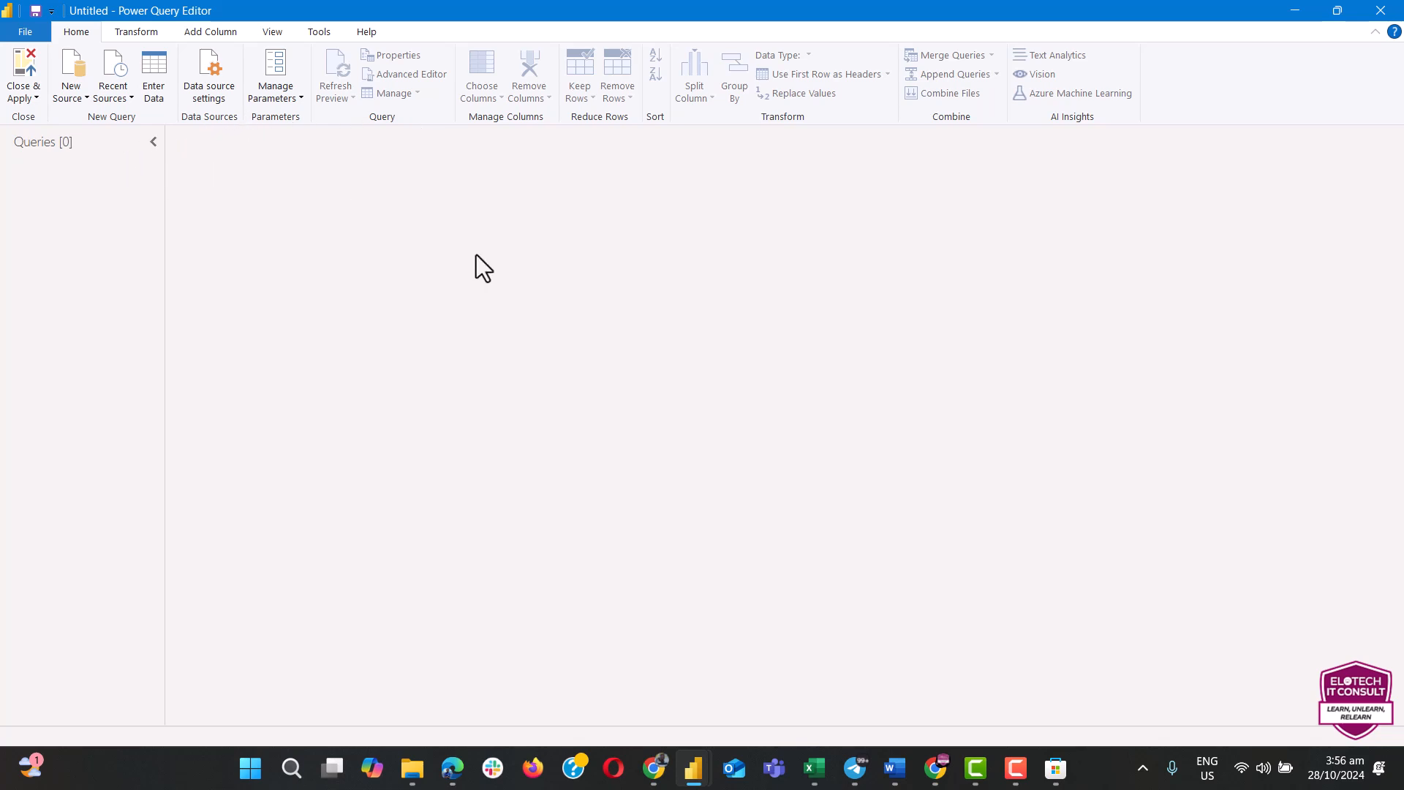
# Step: Add an Excel Workbook source using the DataSource file from Downloads
pyautogui.click(70, 76)
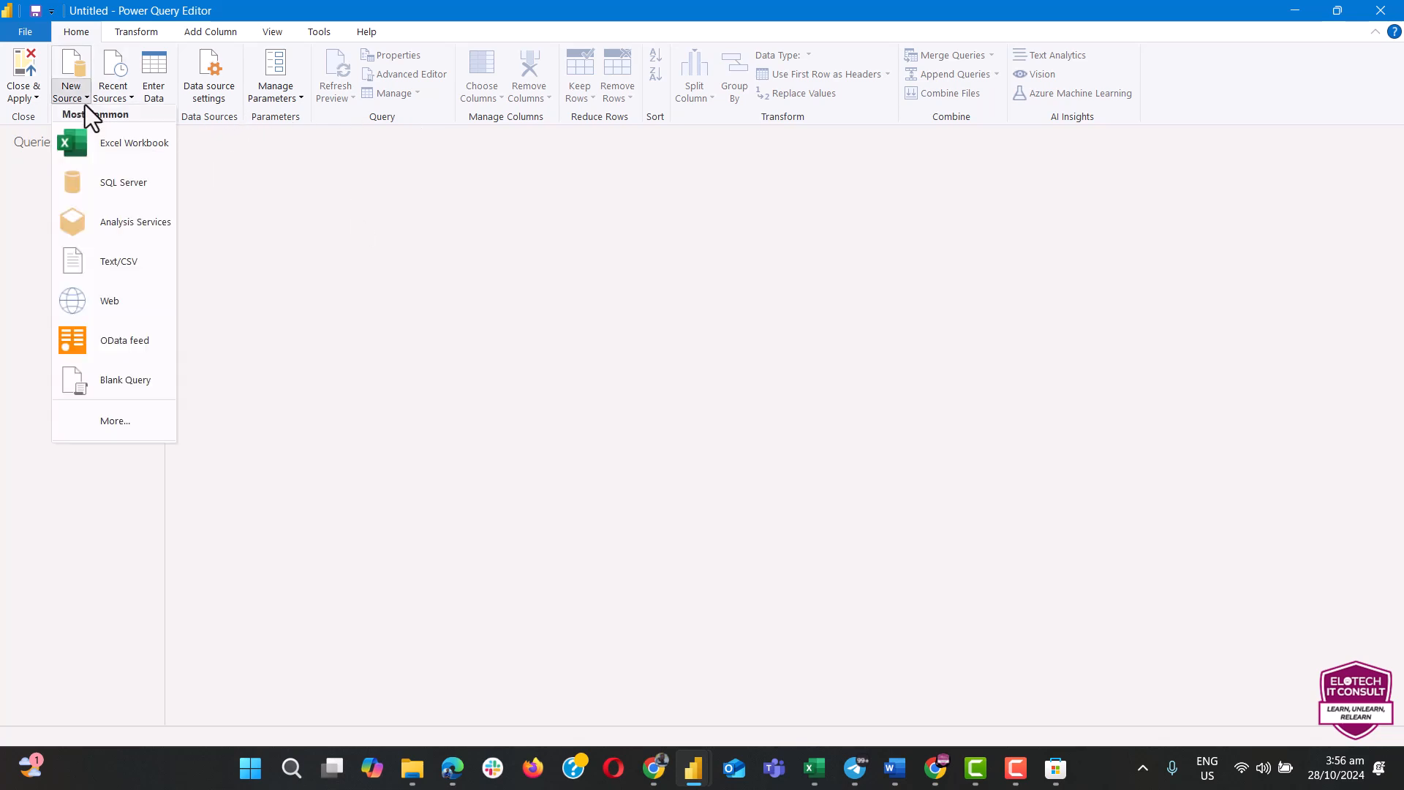
pyautogui.moveTo(132, 143)
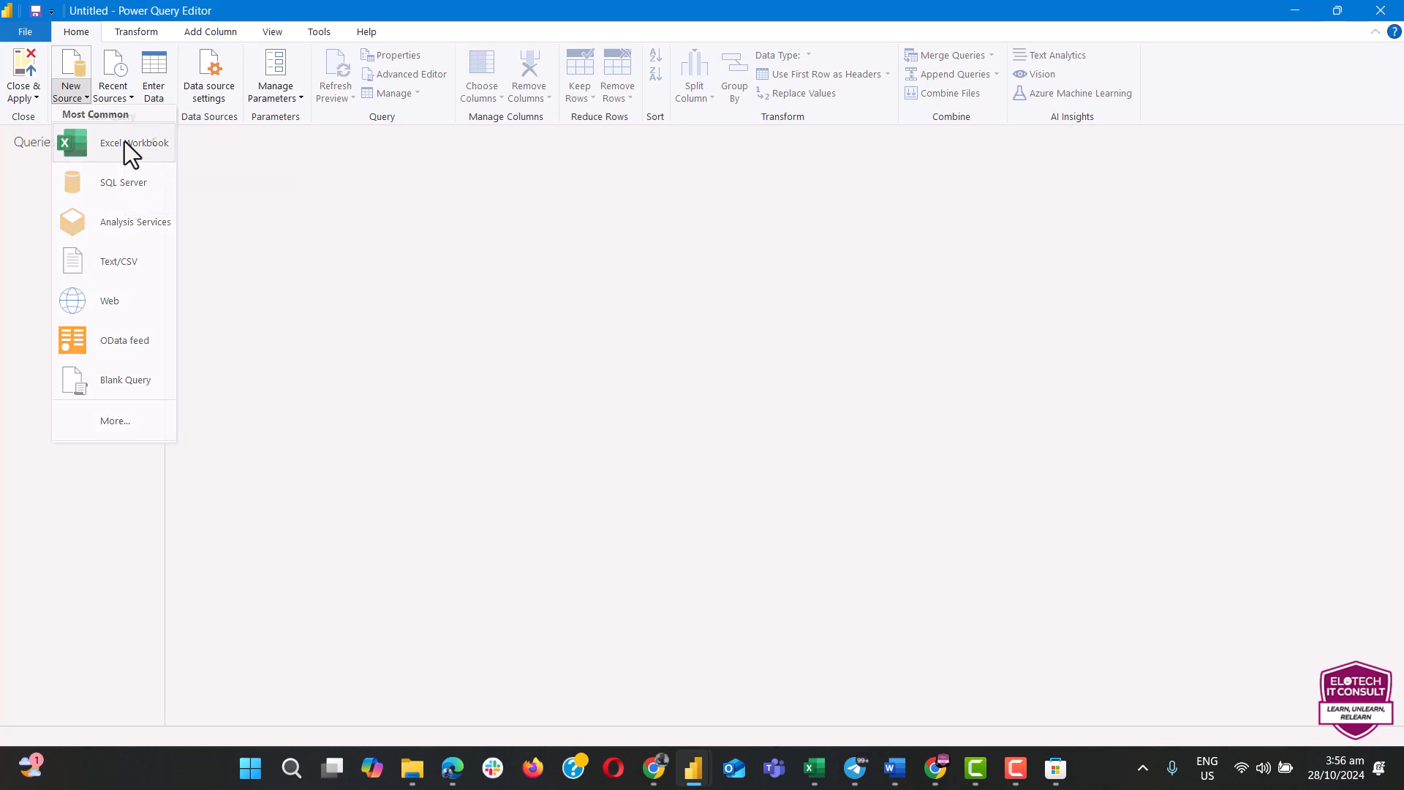
pyautogui.click(135, 143)
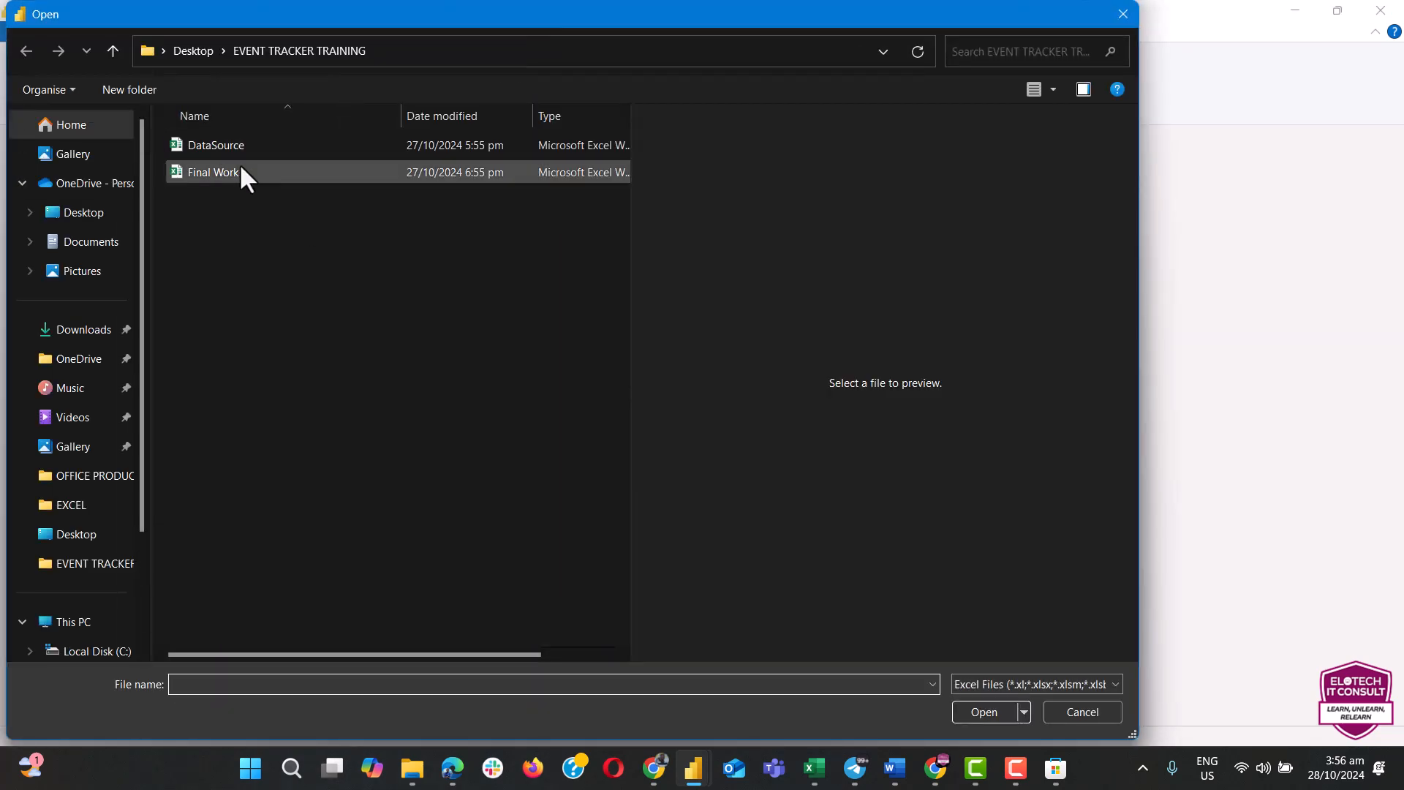
pyautogui.click(215, 144)
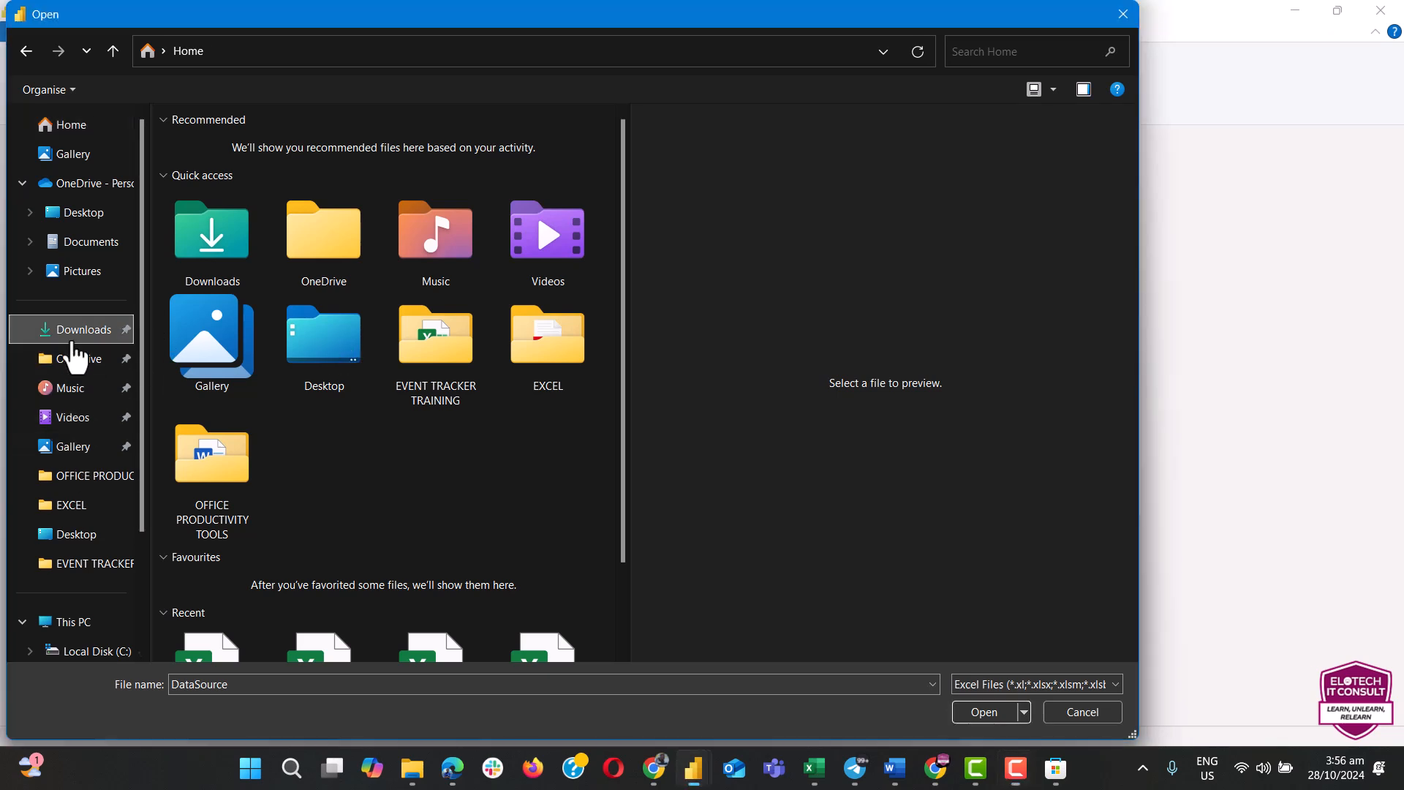
pyautogui.click(83, 328)
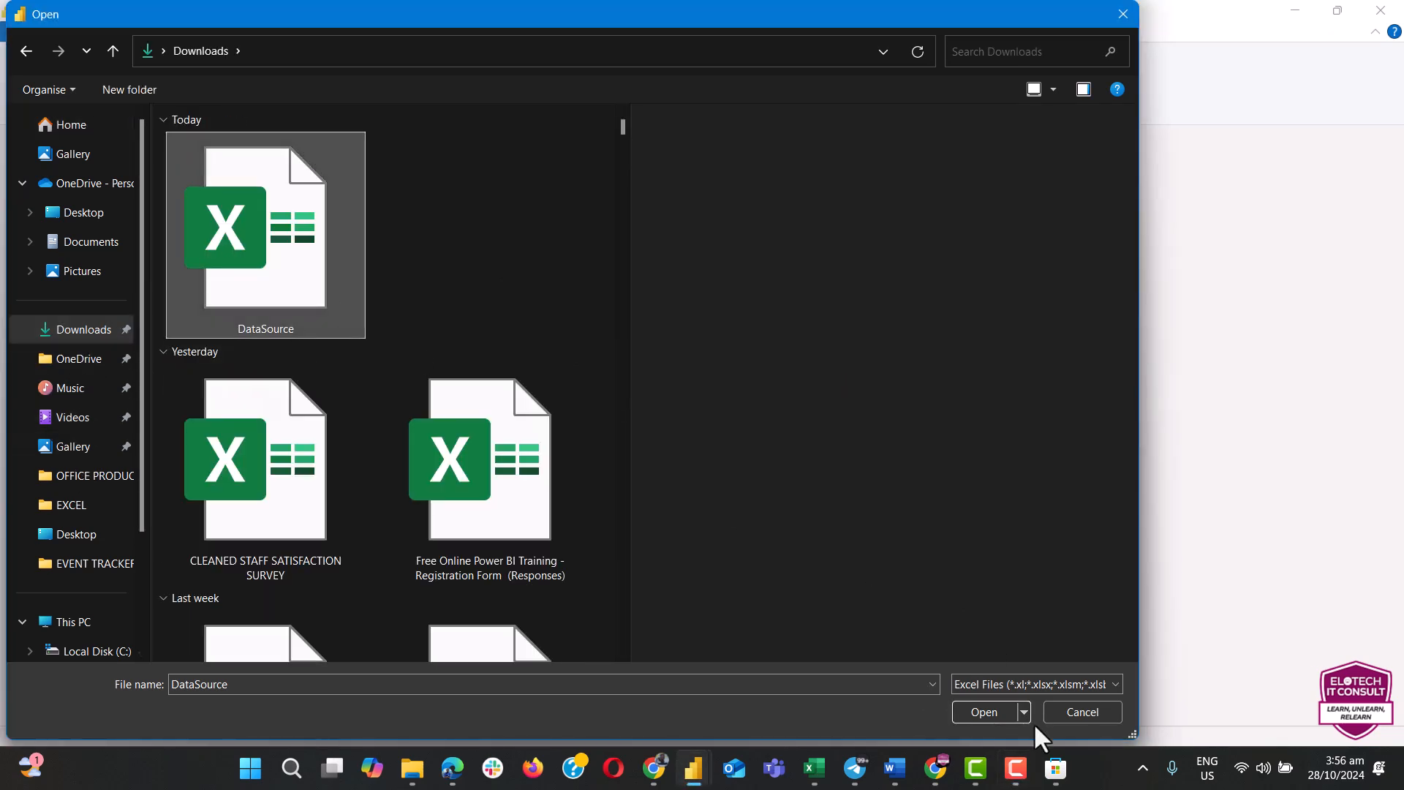
pyautogui.click(982, 711)
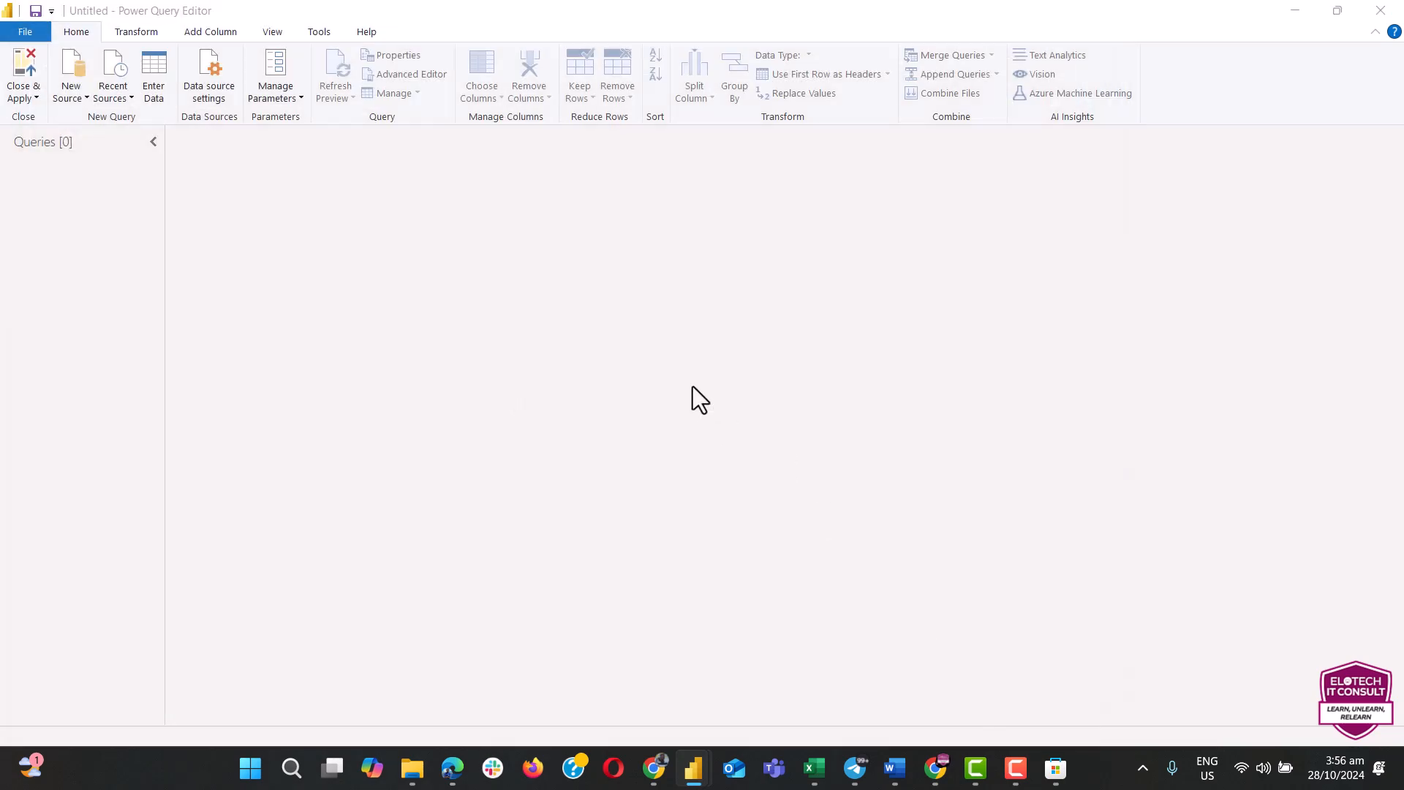
pyautogui.moveTo(430, 349)
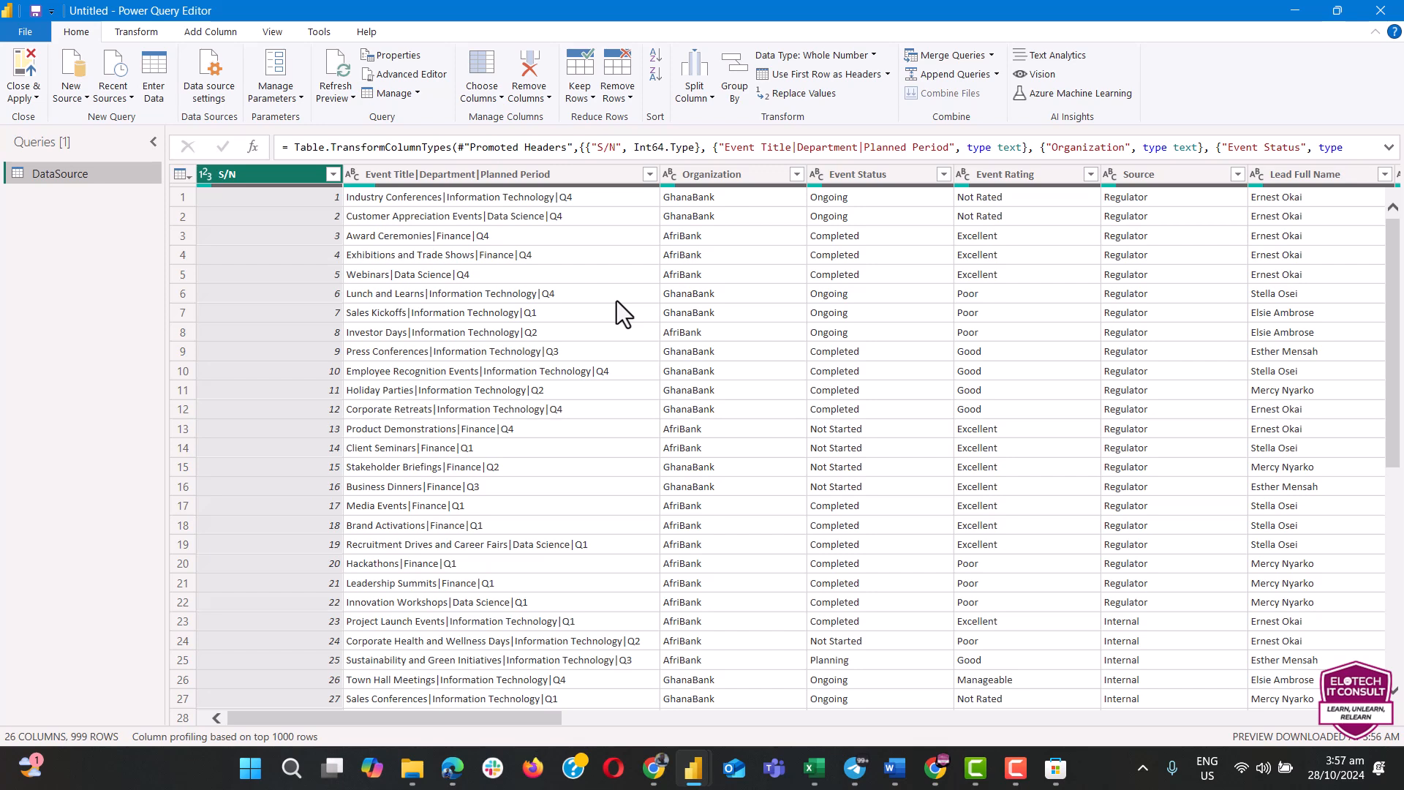
pyautogui.moveTo(660, 367)
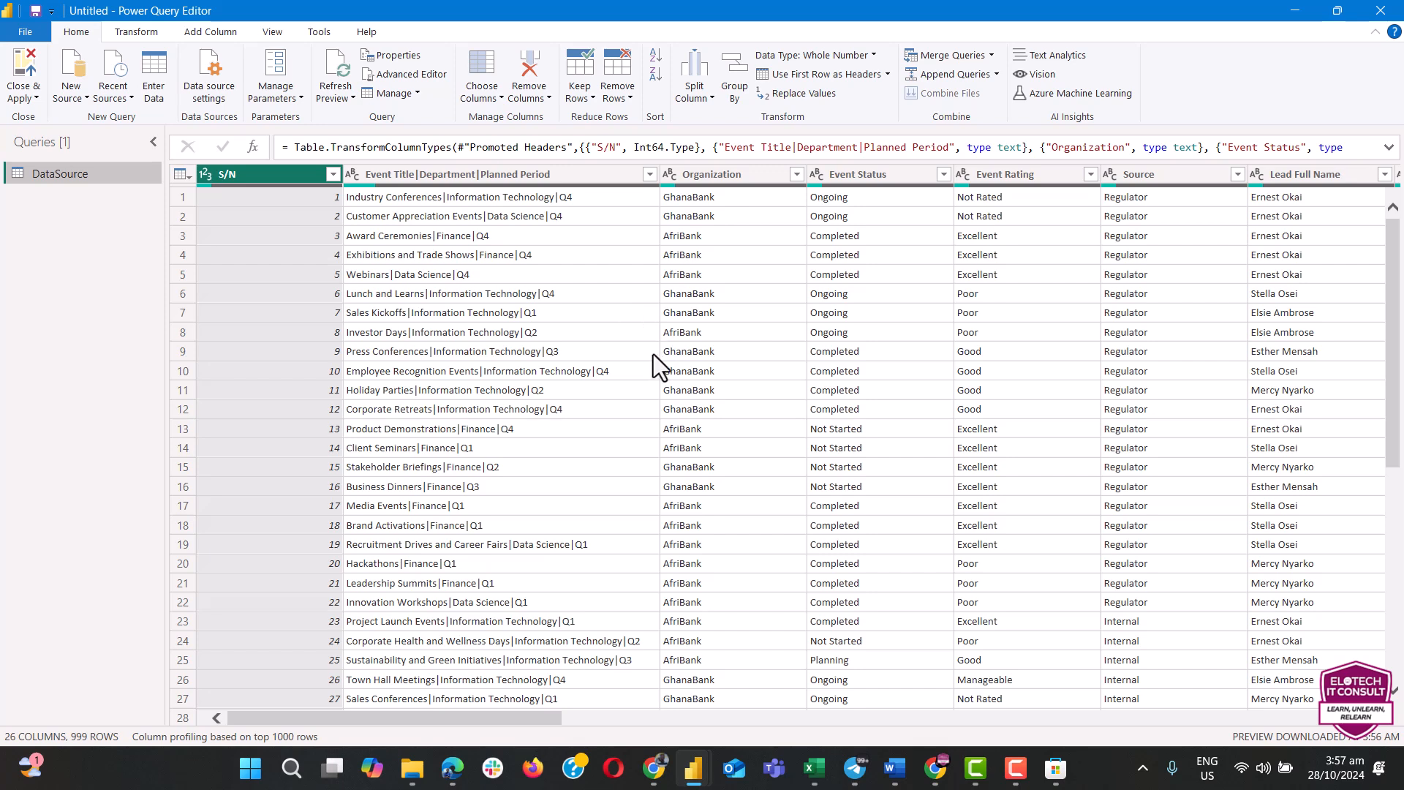
pyautogui.moveTo(708, 376)
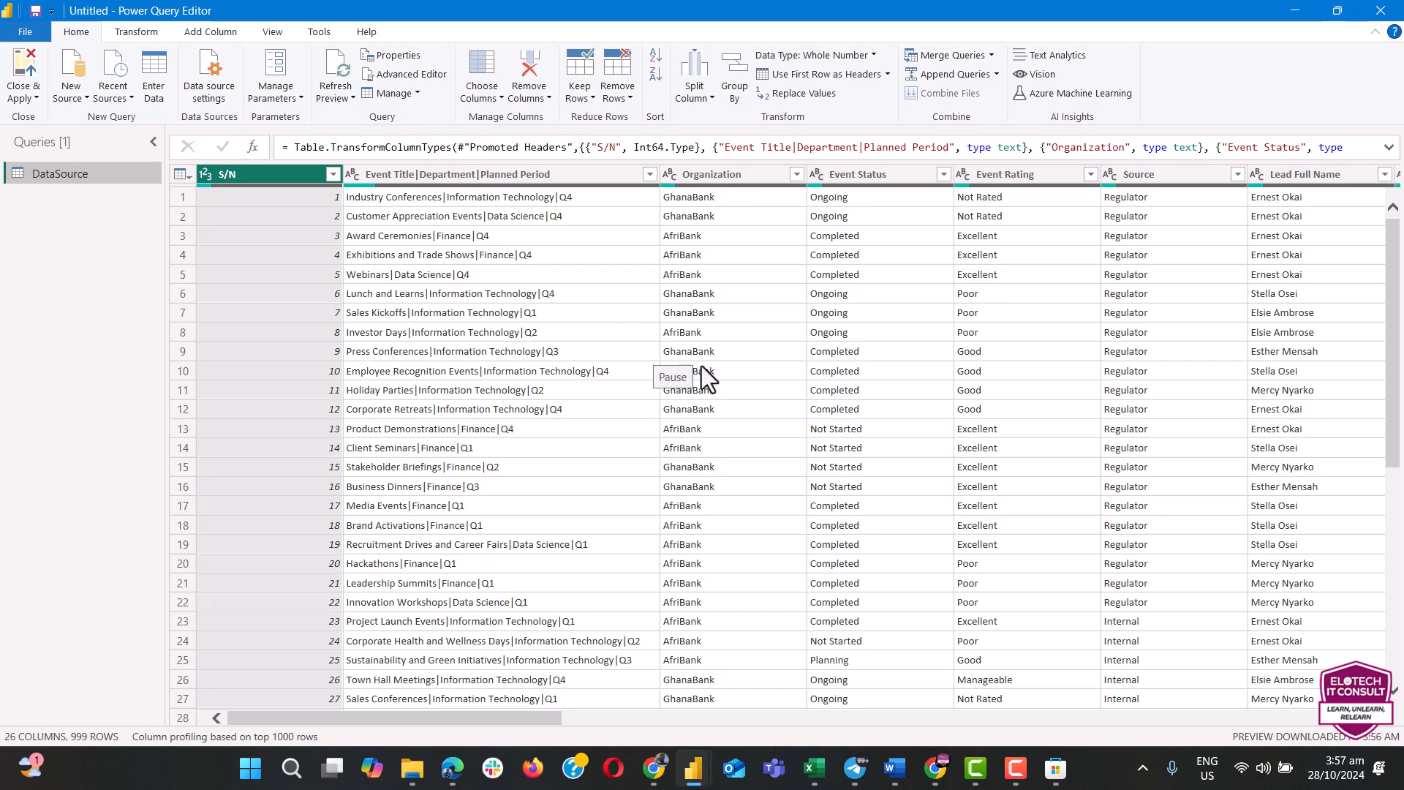